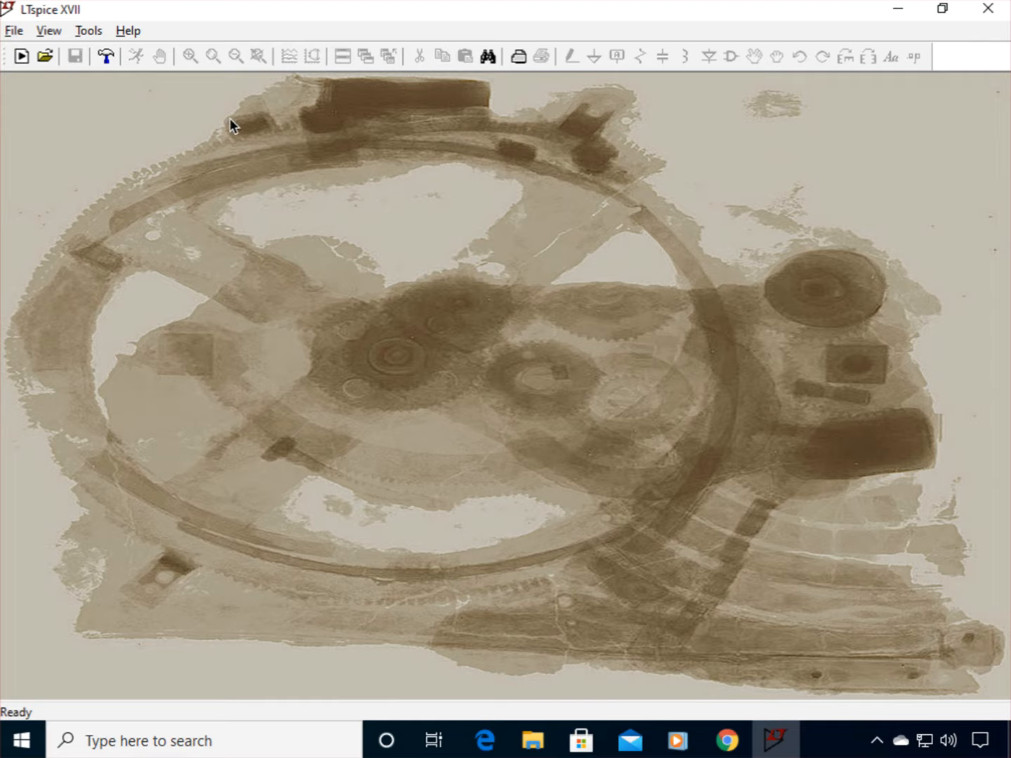
mouse_move(147, 126)
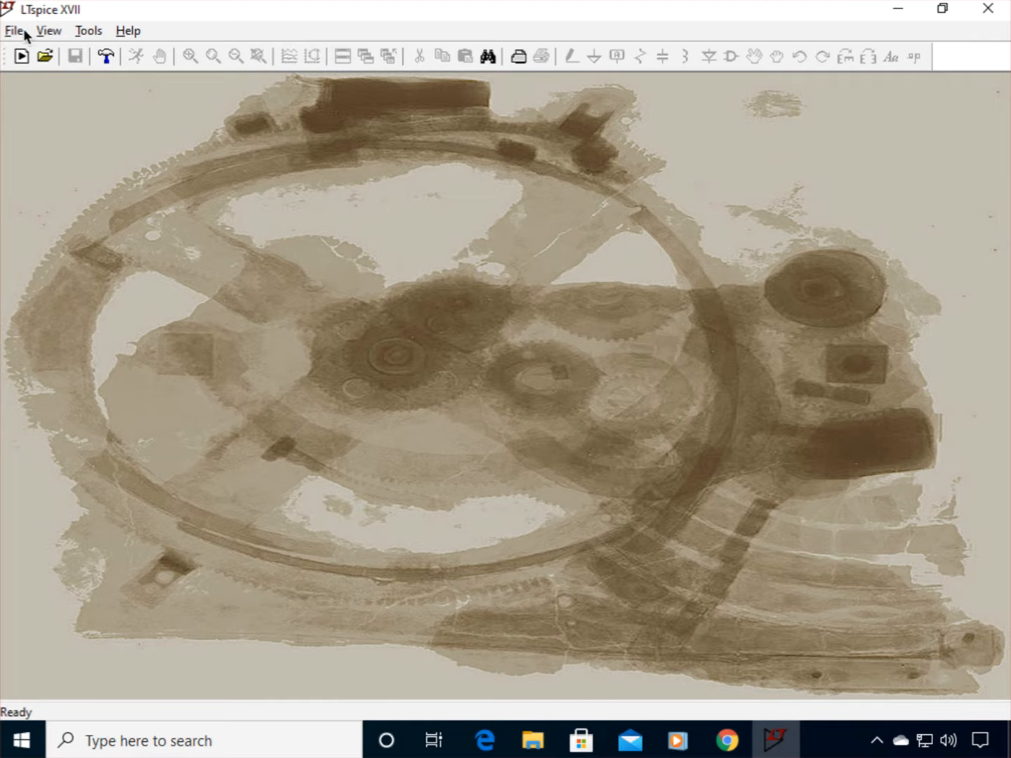
Step: Create a new blank schematic Draft1.asc from the File menu
left_click(14, 31)
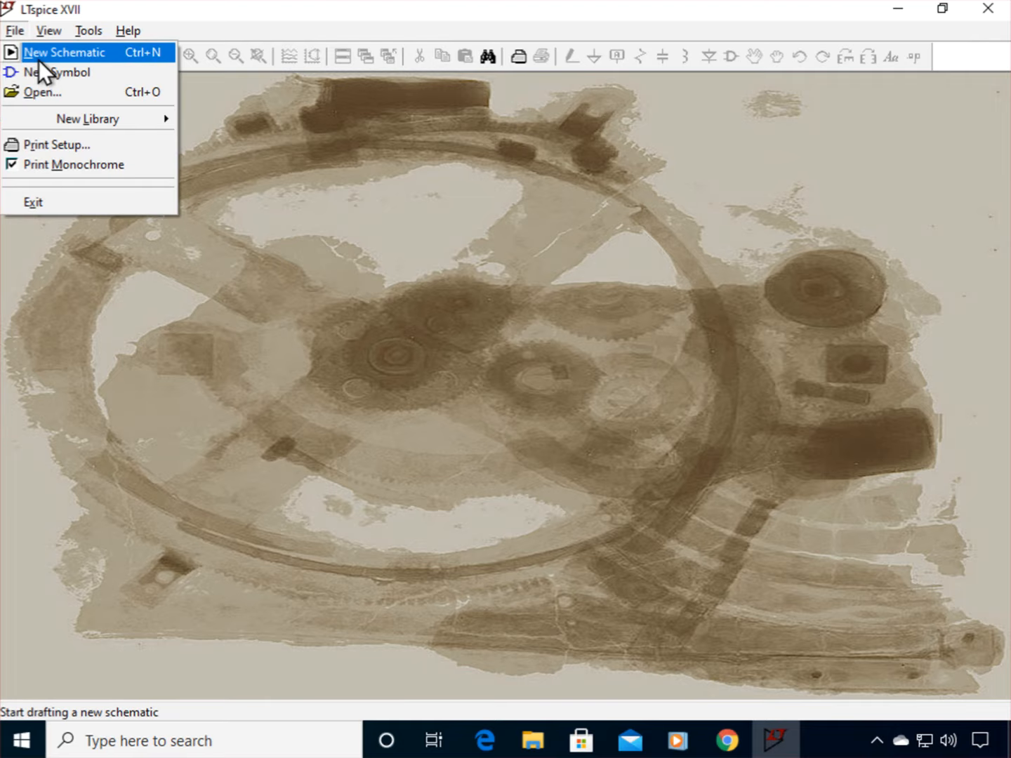
left_click(65, 52)
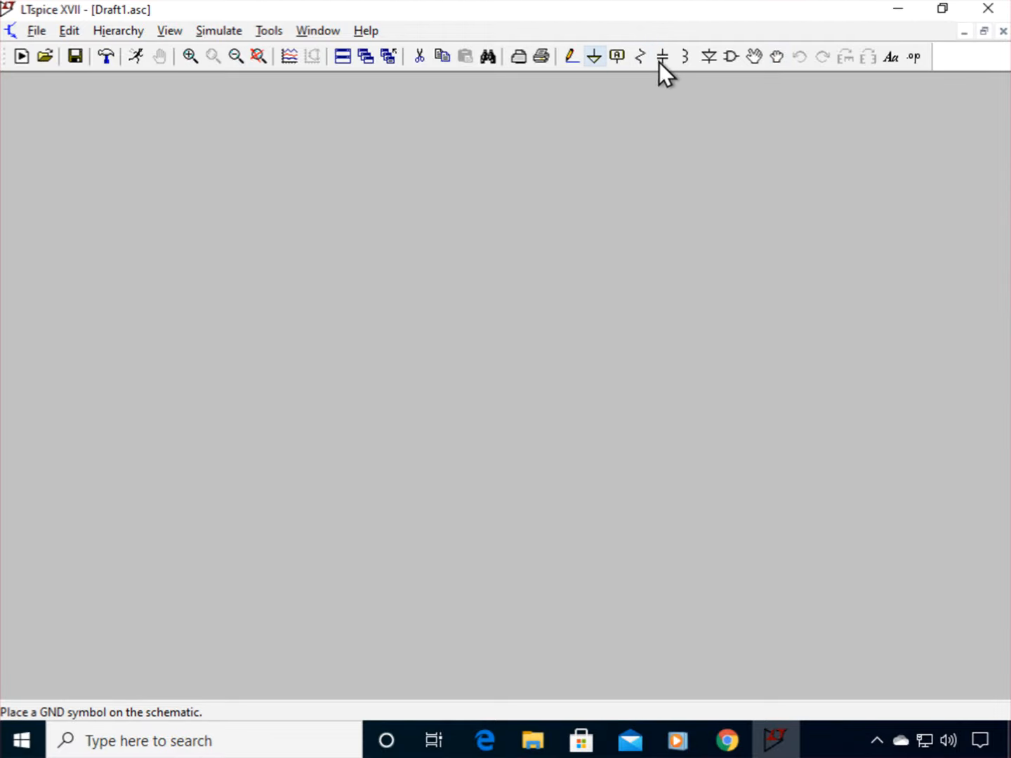
mouse_move(641, 56)
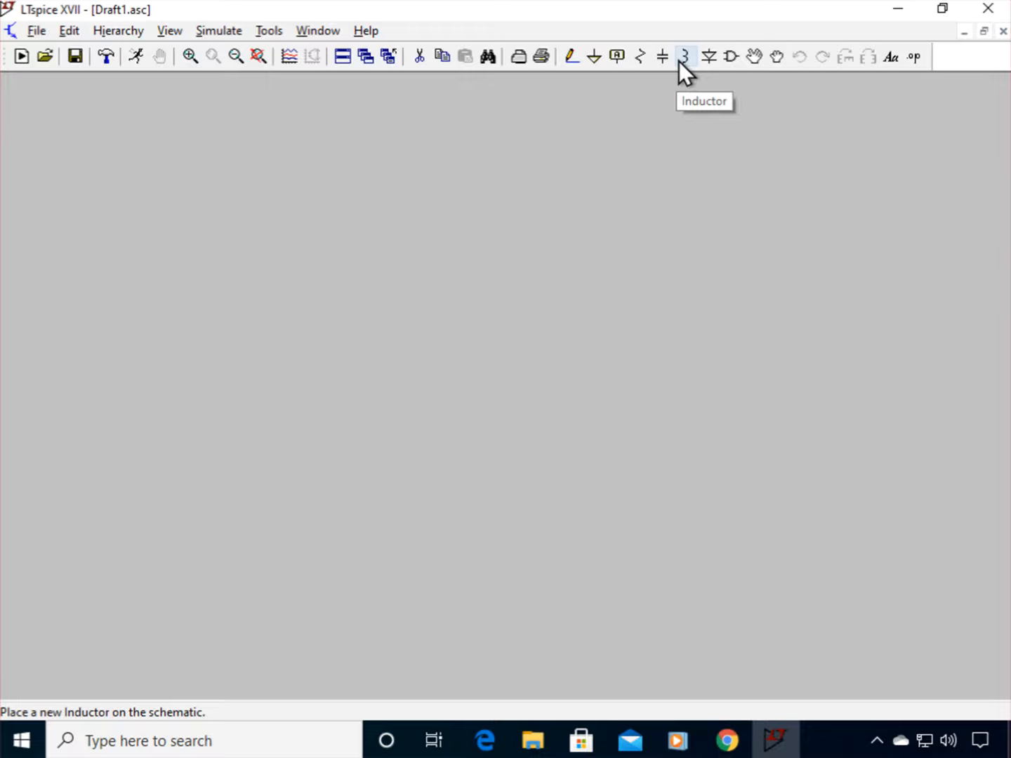
mouse_move(709, 56)
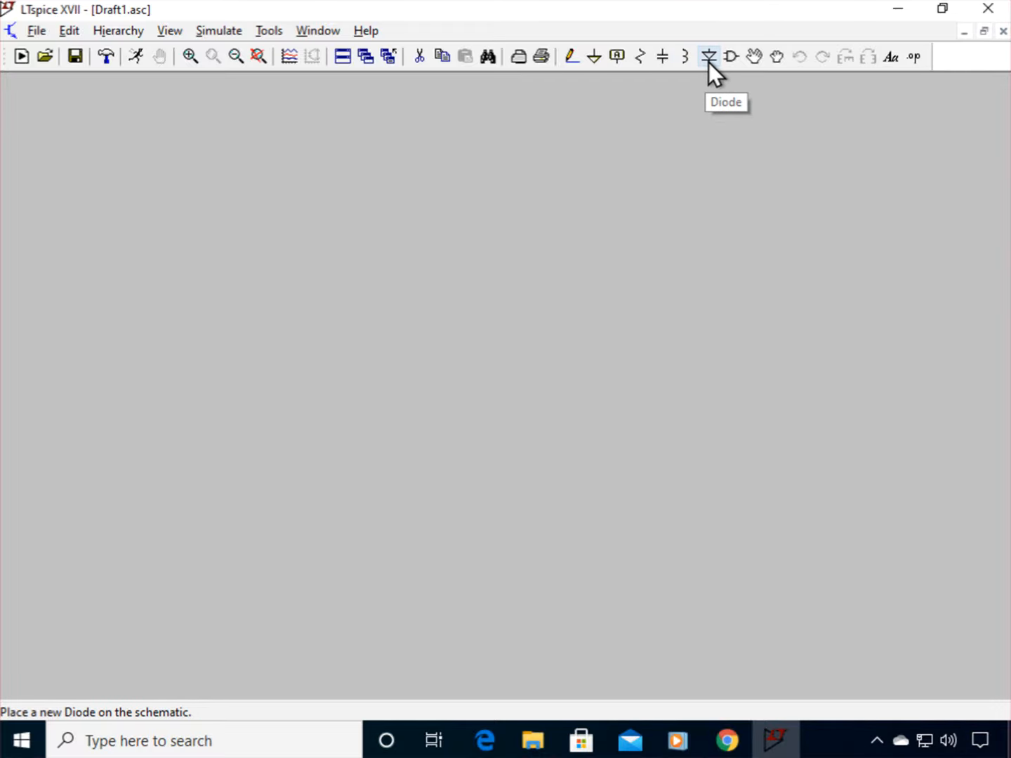
mouse_move(731, 57)
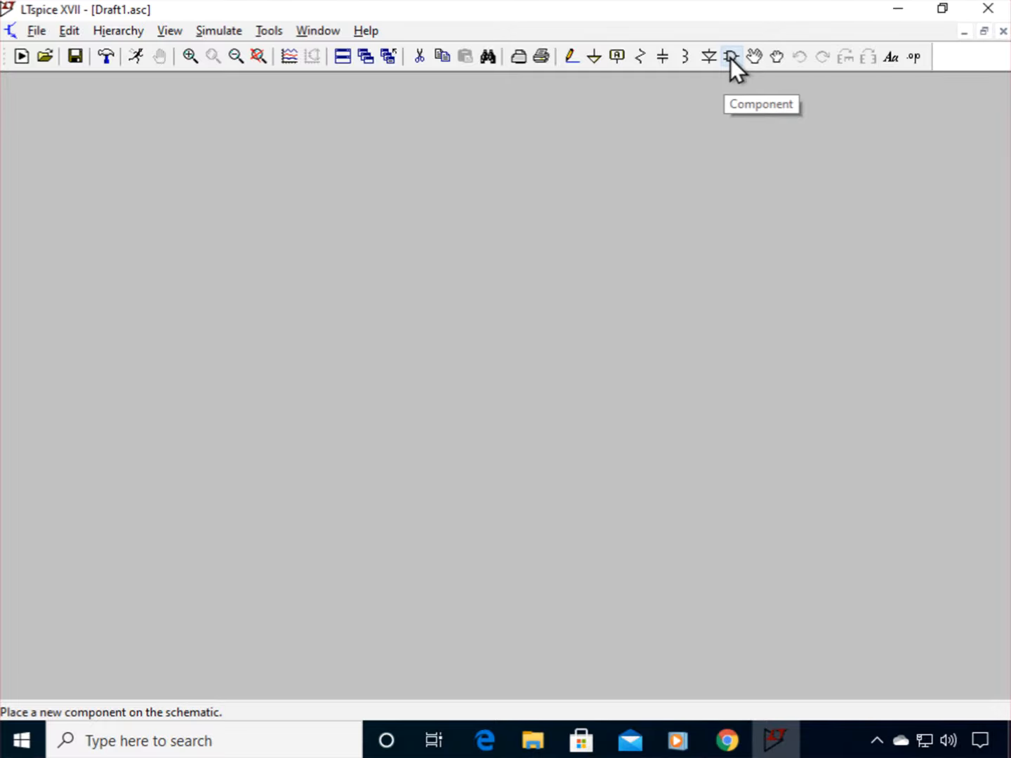
mouse_move(640, 56)
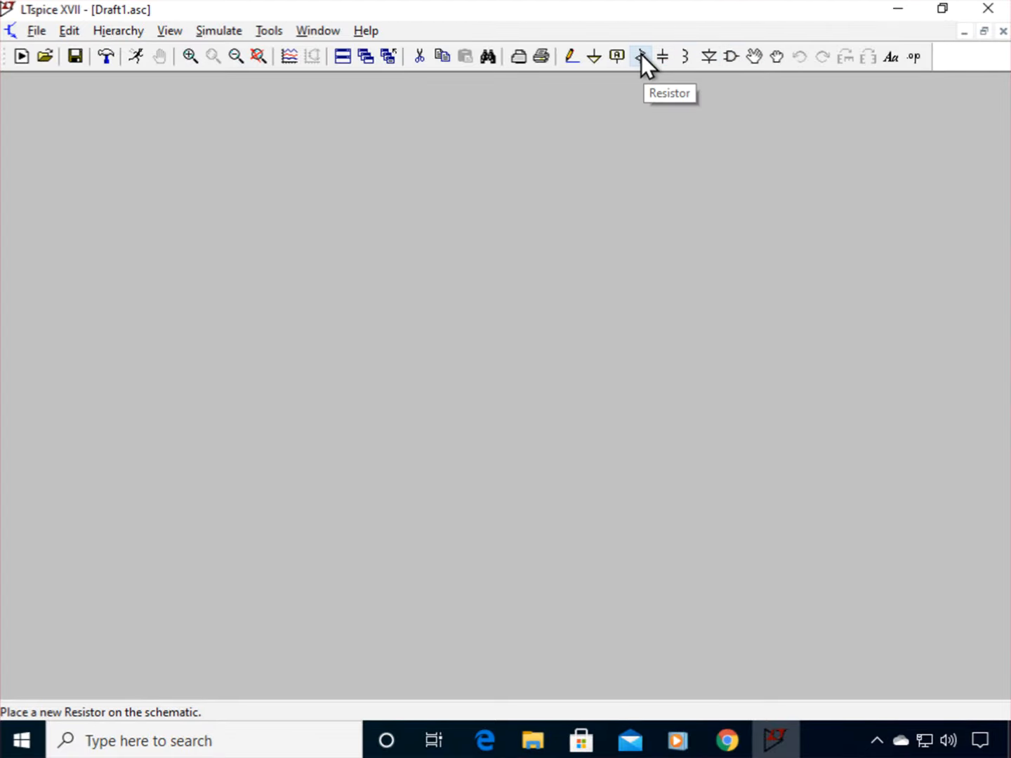
Step: Place a horizontally rotated resistor R1, then a diode D1 to its lower right
left_click(641, 56)
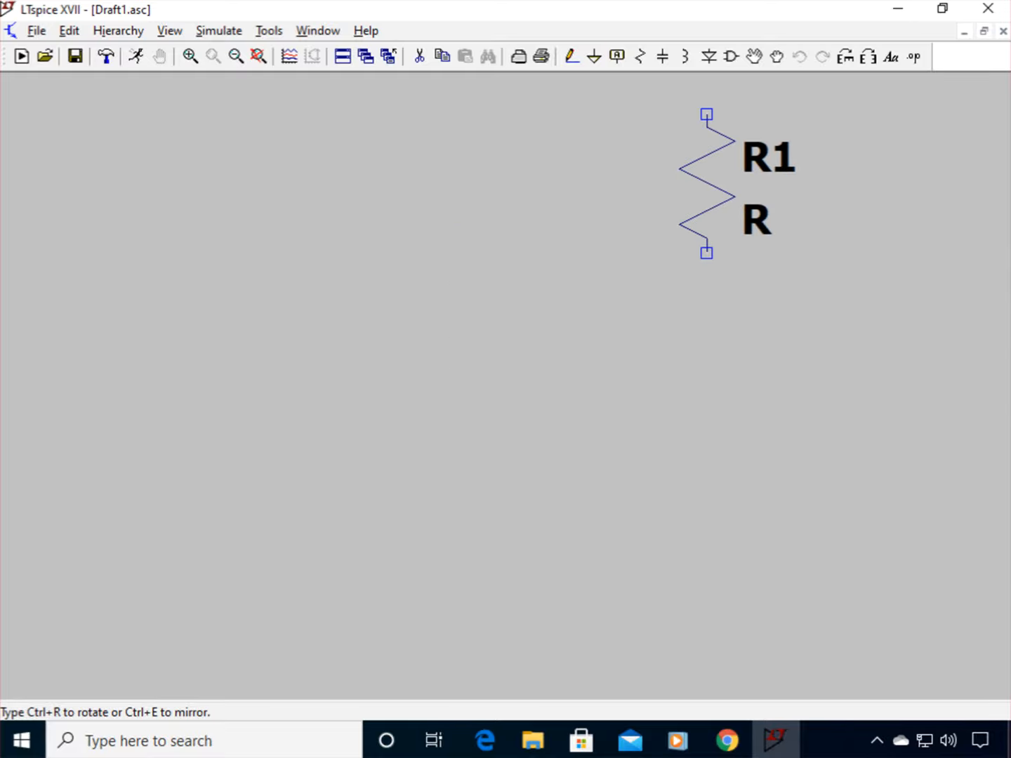
mouse_move(845, 56)
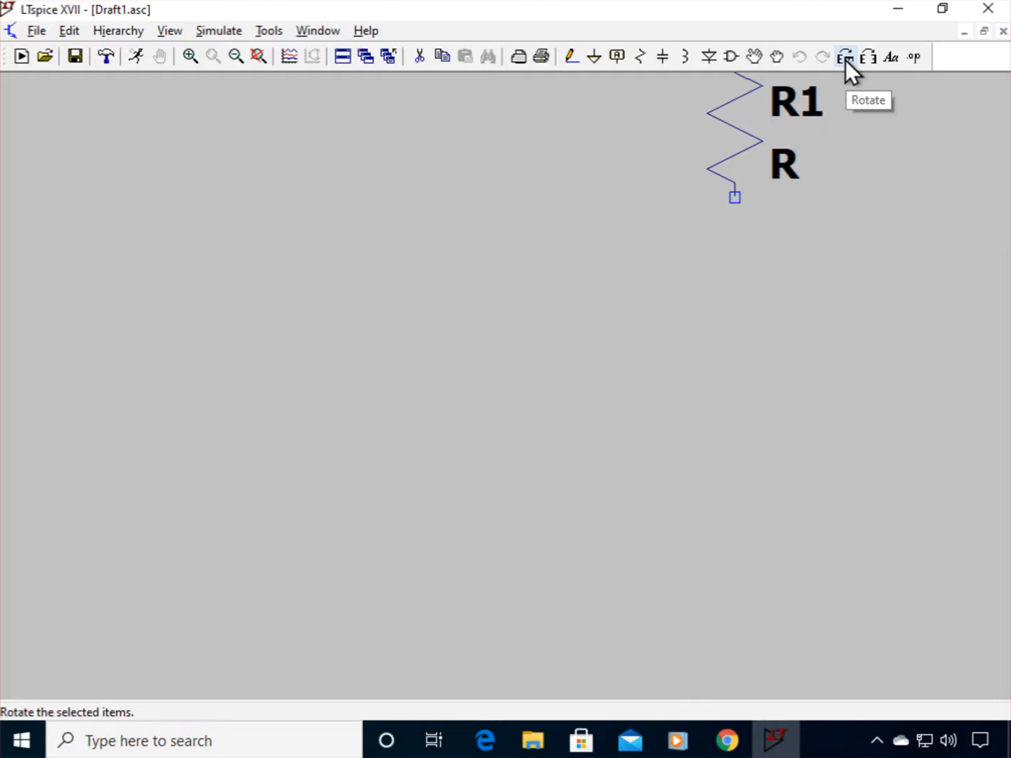
left_click(846, 56)
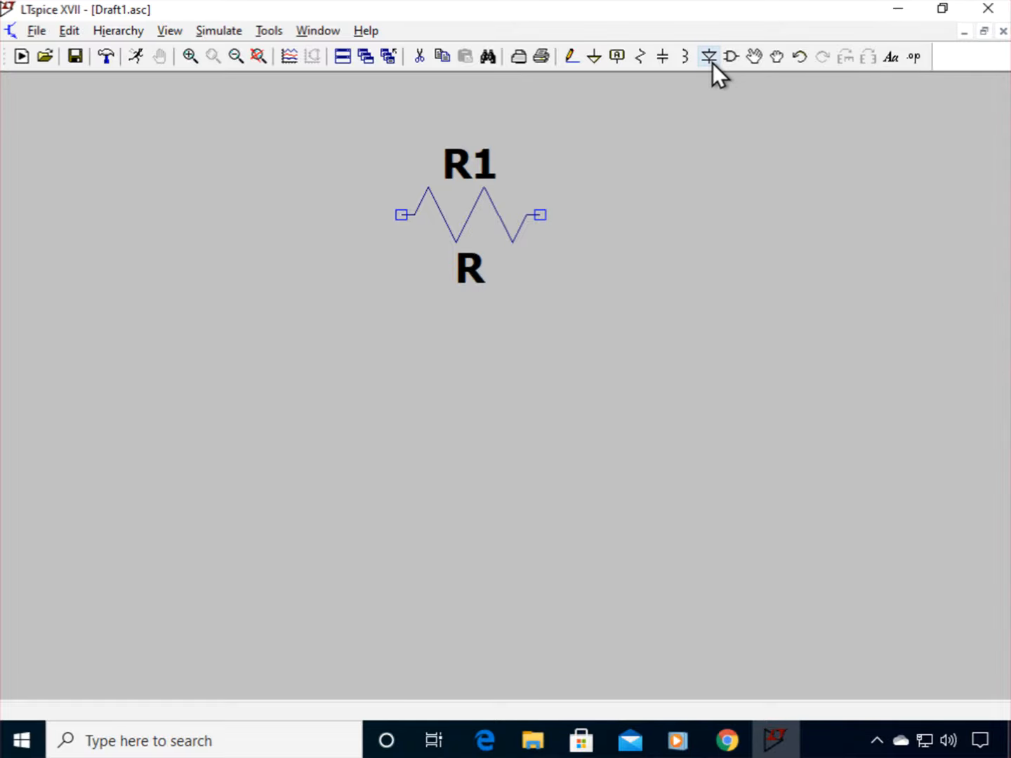
left_click(708, 56)
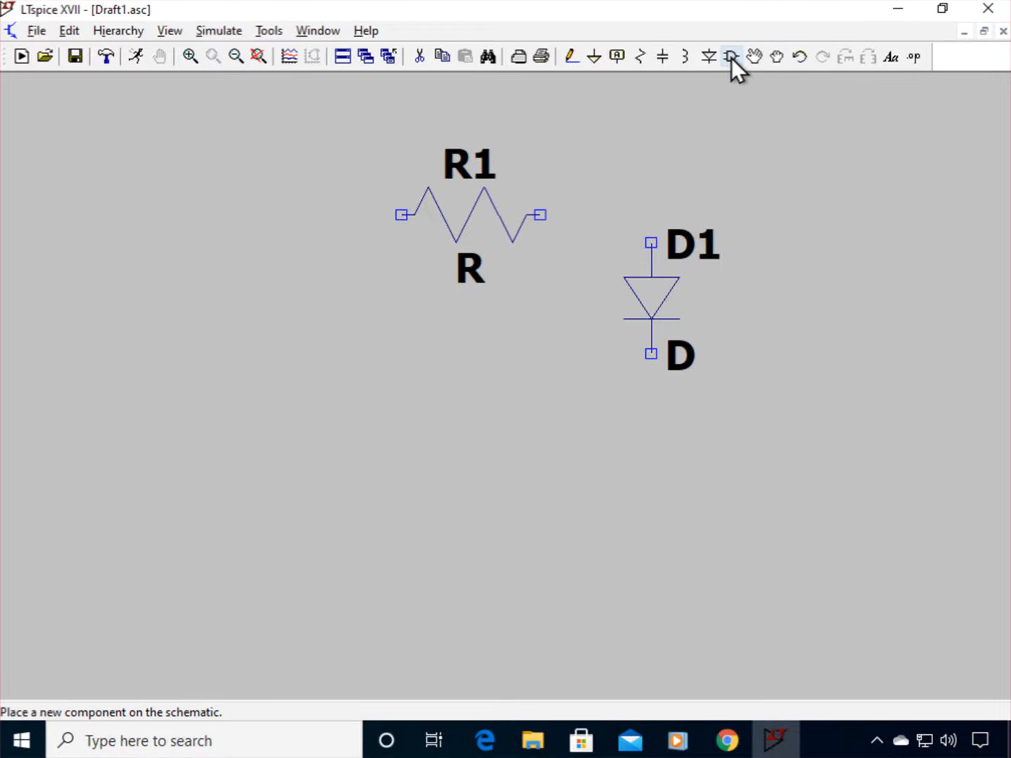
mouse_move(730, 56)
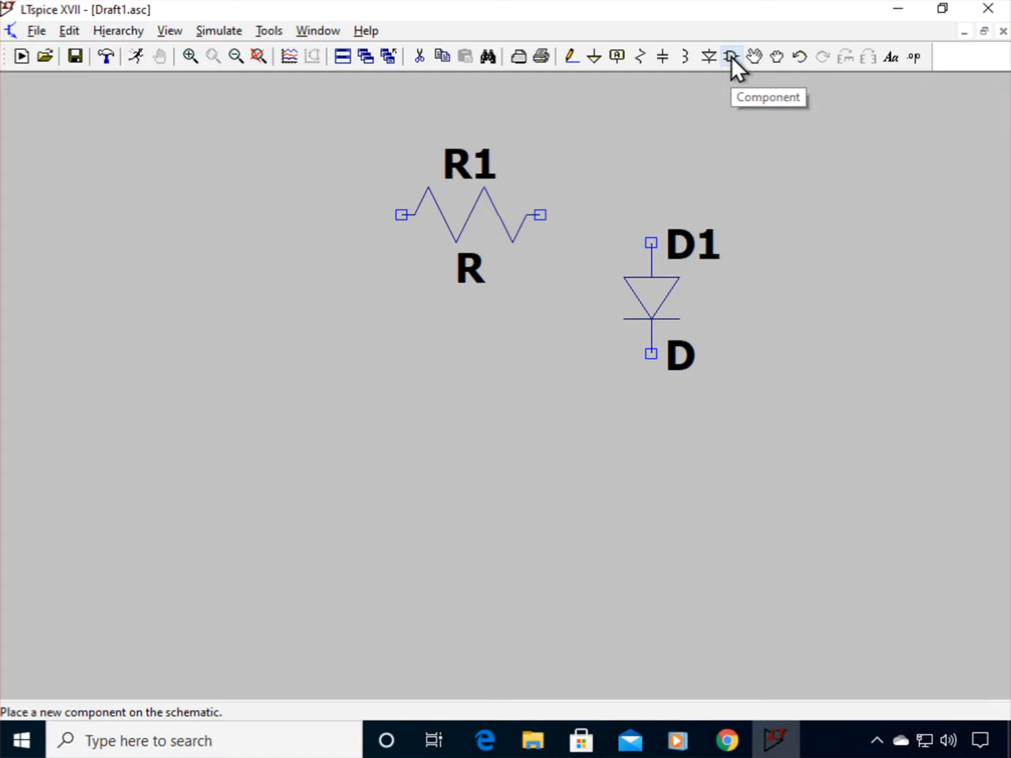
Step: Add a voltage source V1 from the component library, positioned lower left of R1
left_click(730, 56)
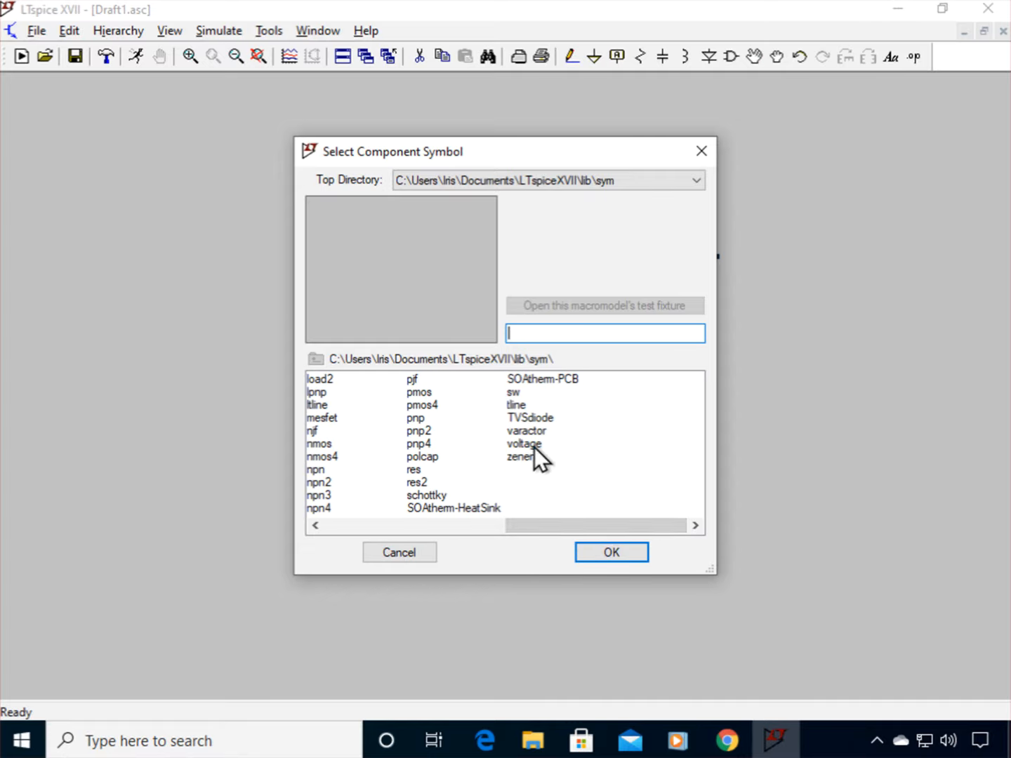
left_click(524, 444)
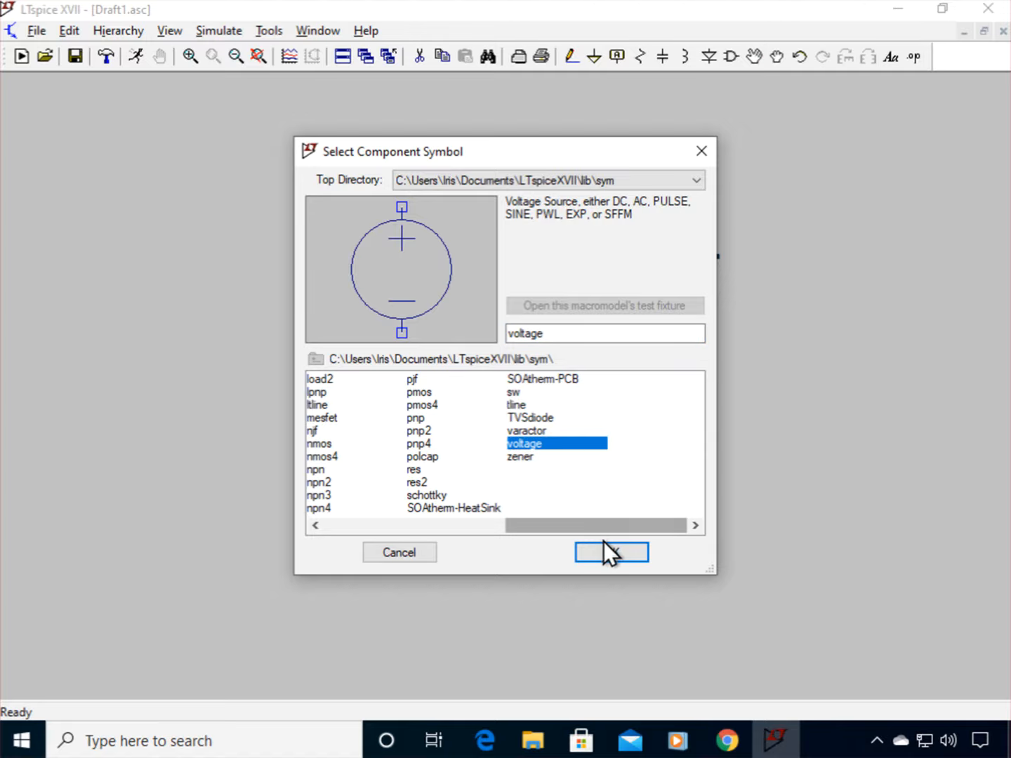
left_click(611, 553)
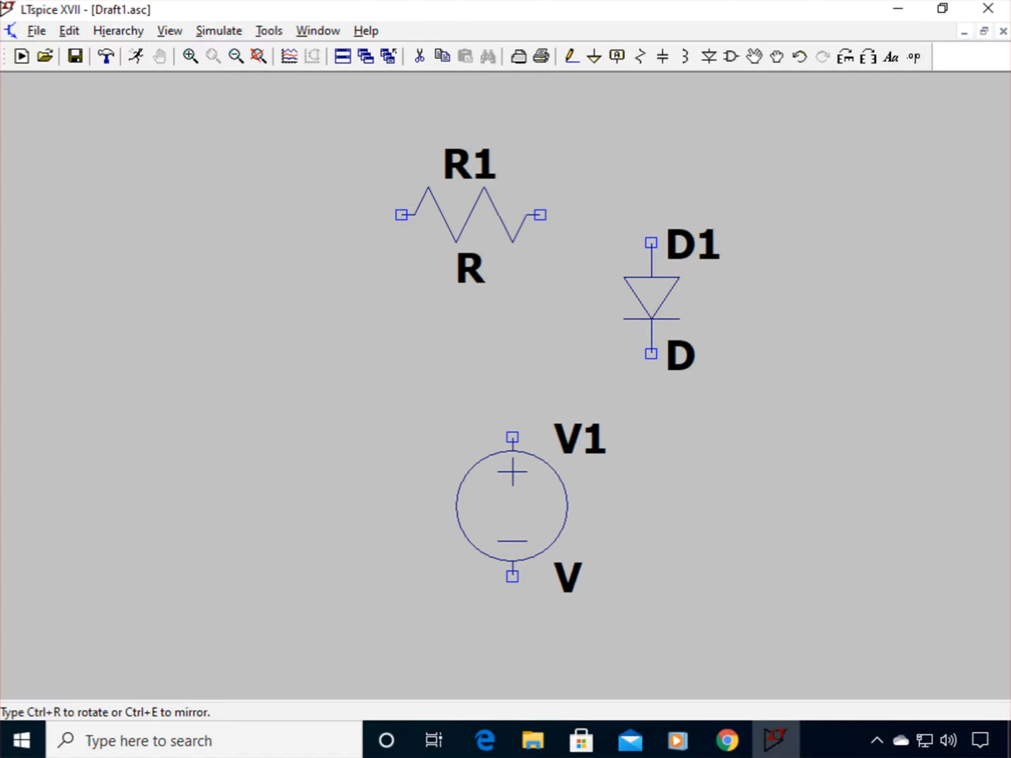
left_click_drag(513, 506, 317, 337)
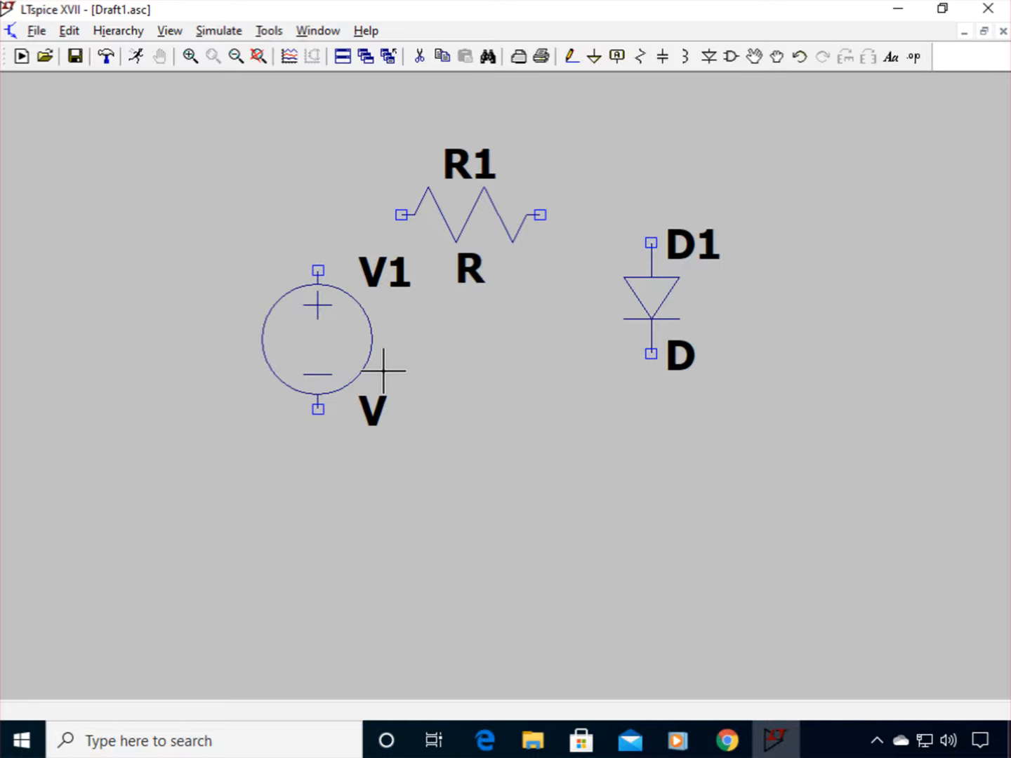
mouse_move(576, 81)
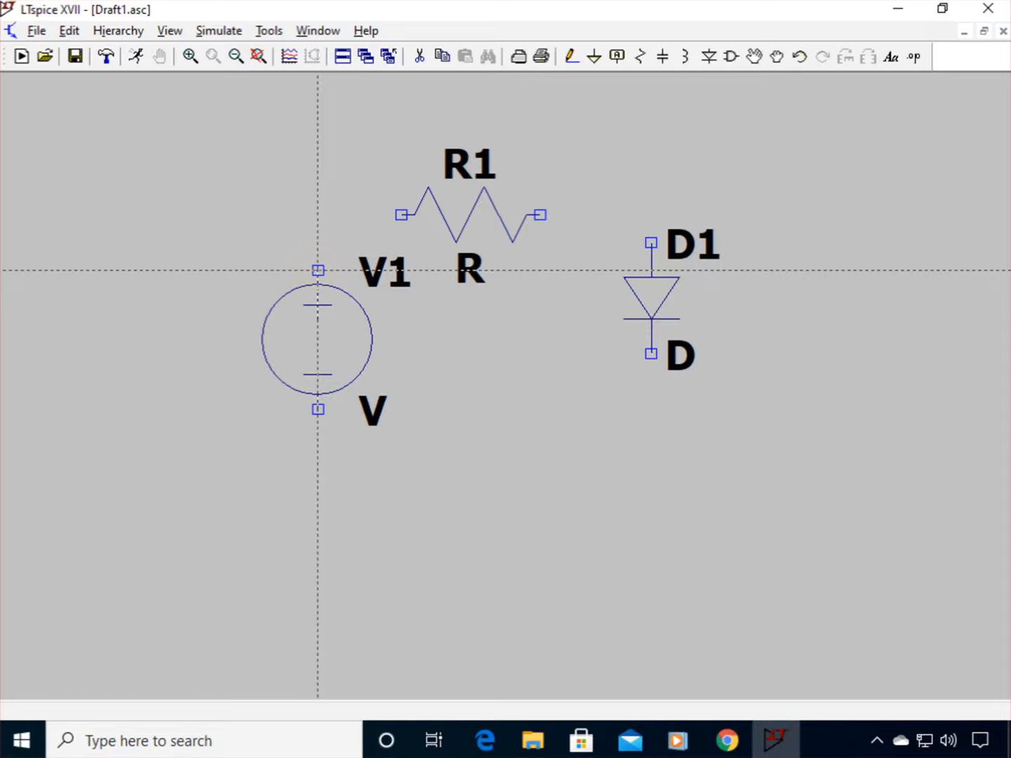
Step: Wire V1 to R1, R1 to D1, and D1 down to the return path corner
left_click_drag(318, 270, 401, 214)
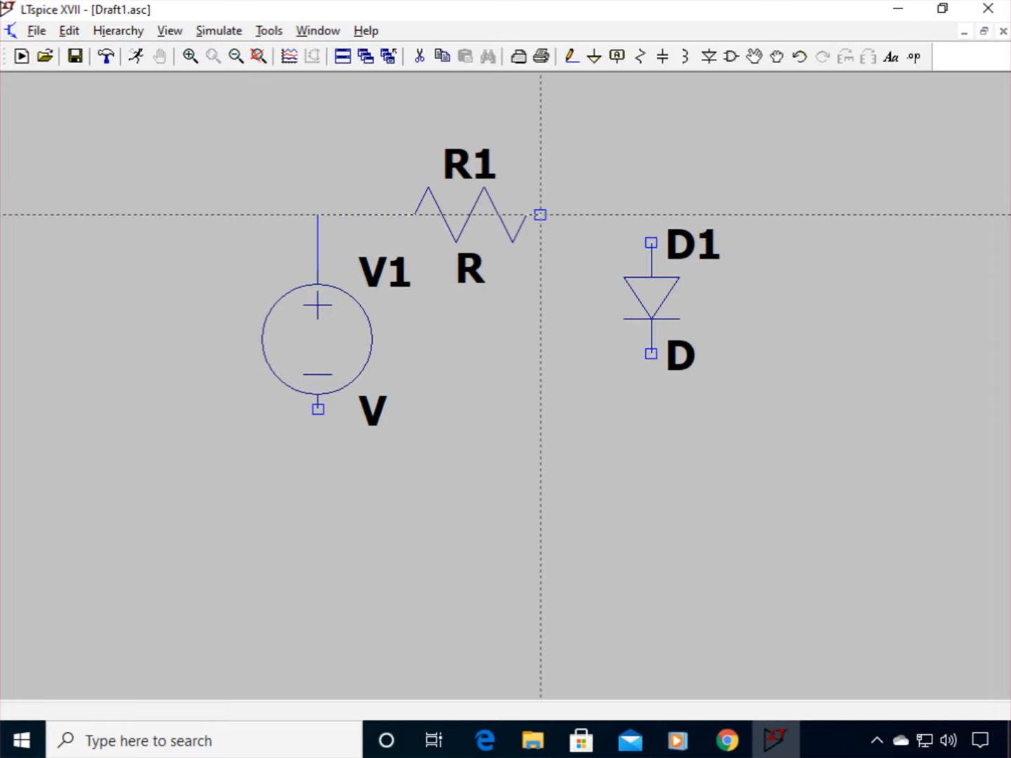
left_click_drag(541, 213, 651, 213)
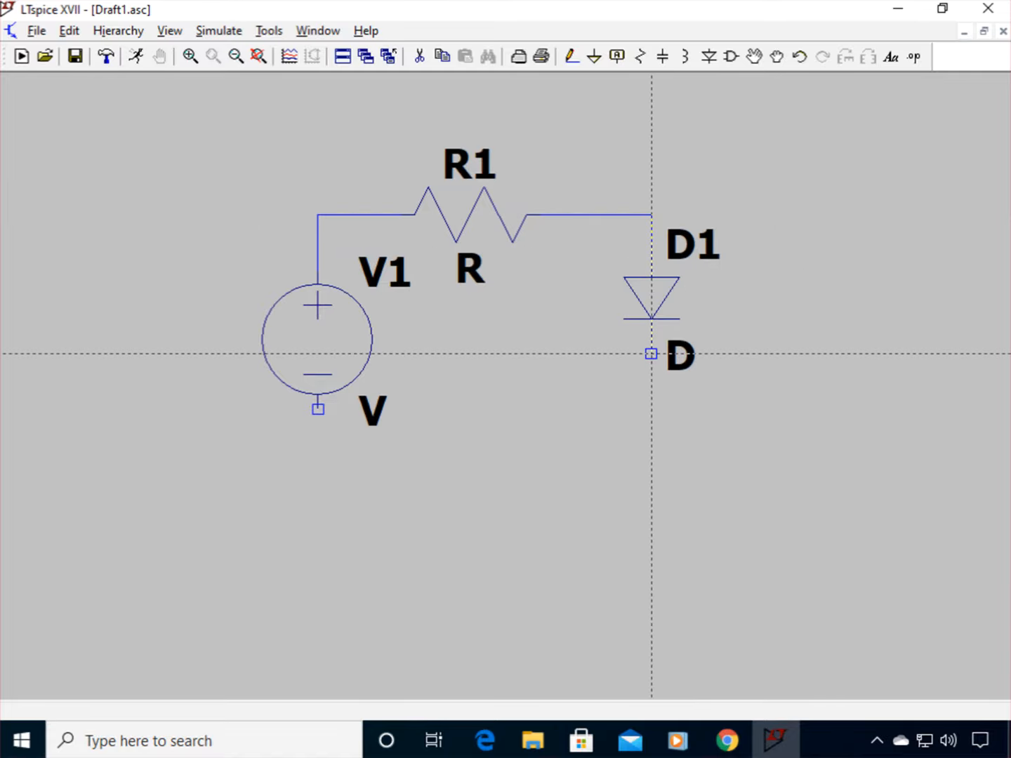
left_click_drag(651, 354, 650, 464)
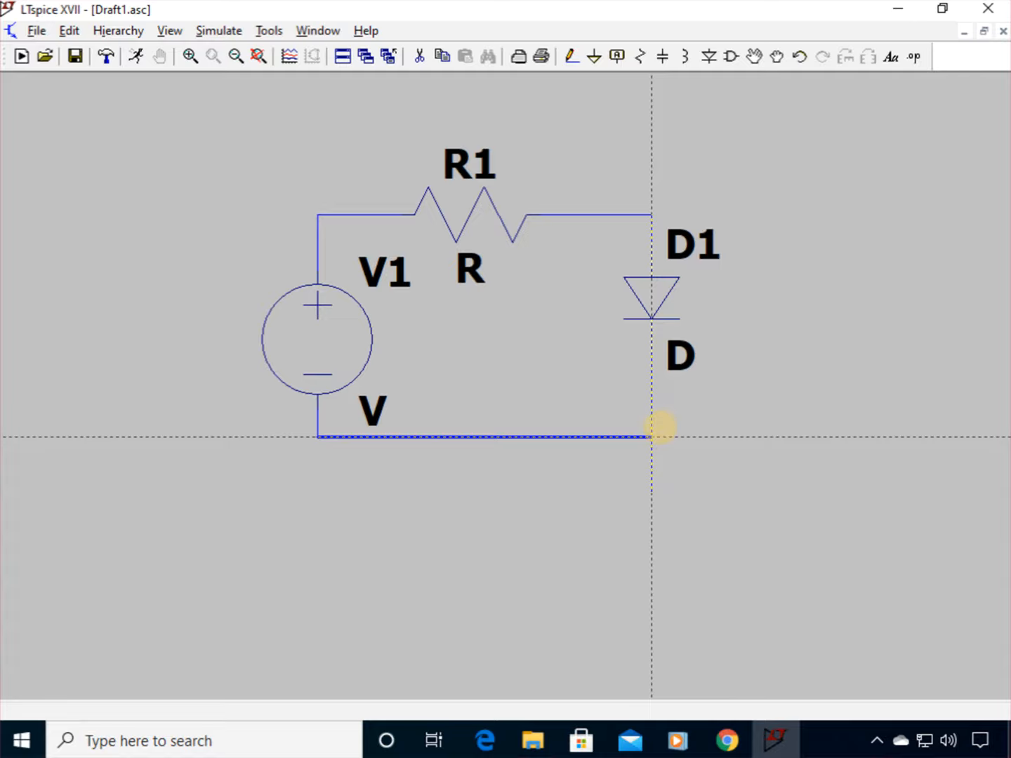
left_click(651, 439)
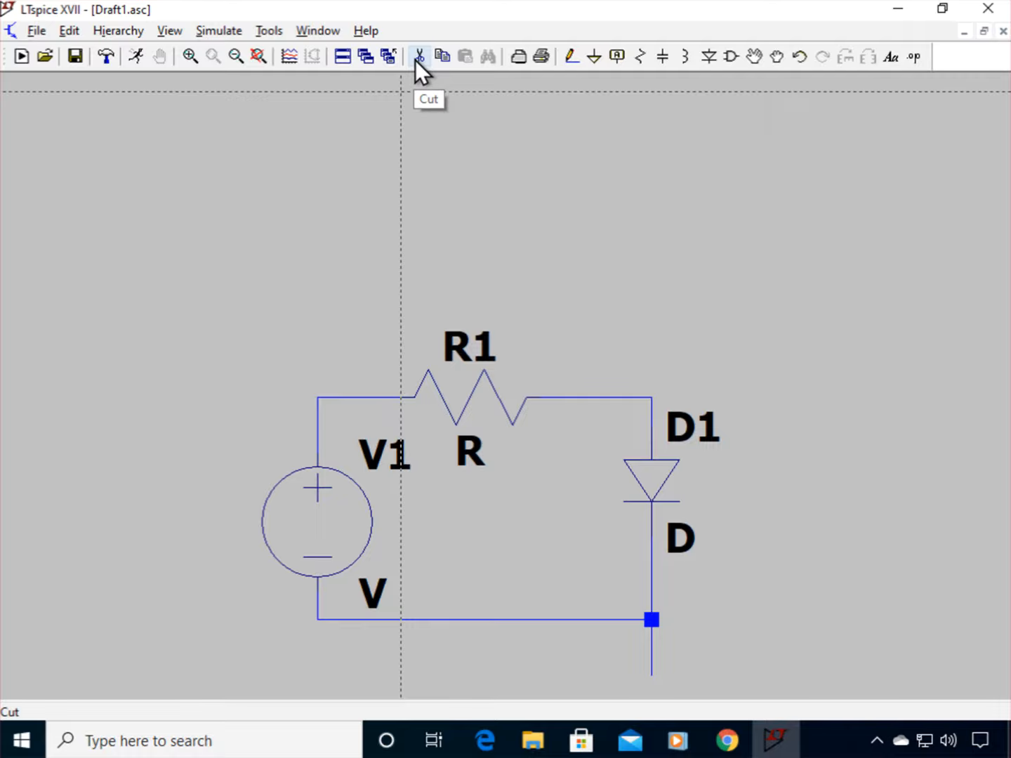
Step: Delete the stray wire stub hanging below the loop
left_click(419, 56)
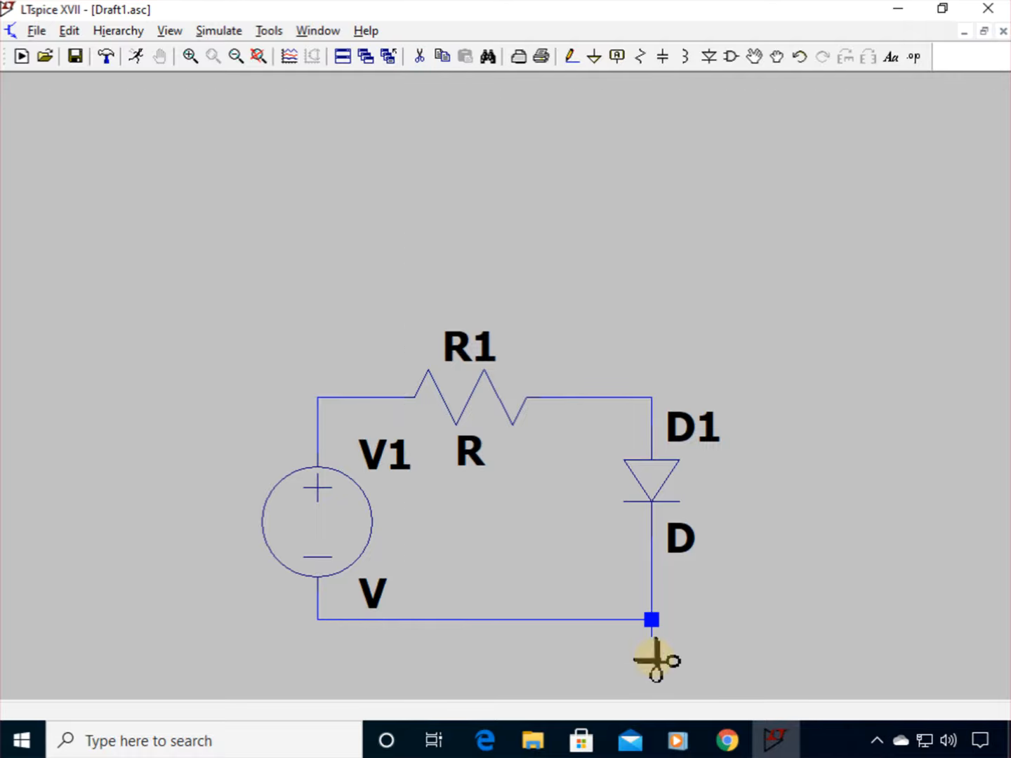
left_click(650, 619)
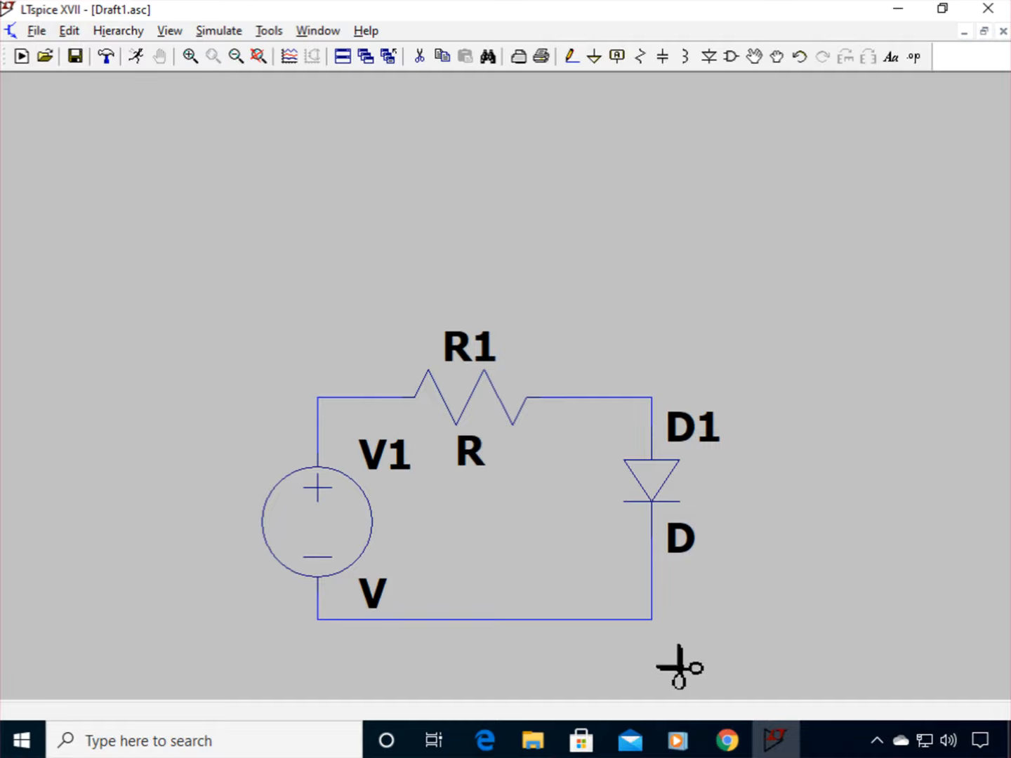
mouse_move(671, 716)
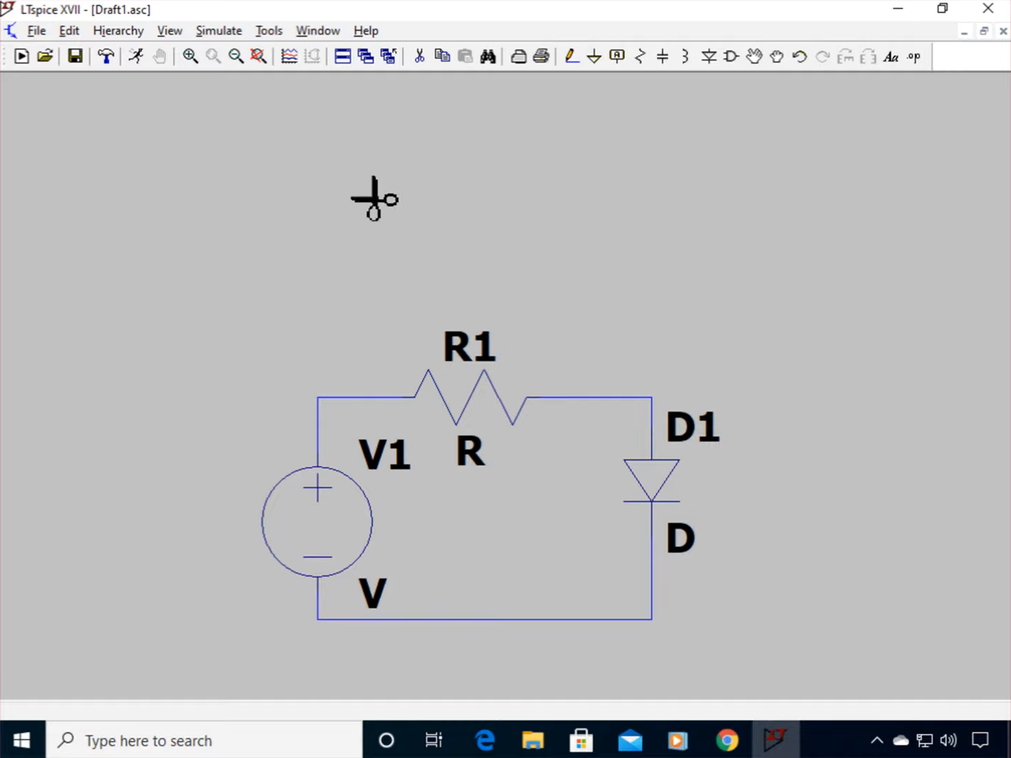
mouse_move(410, 230)
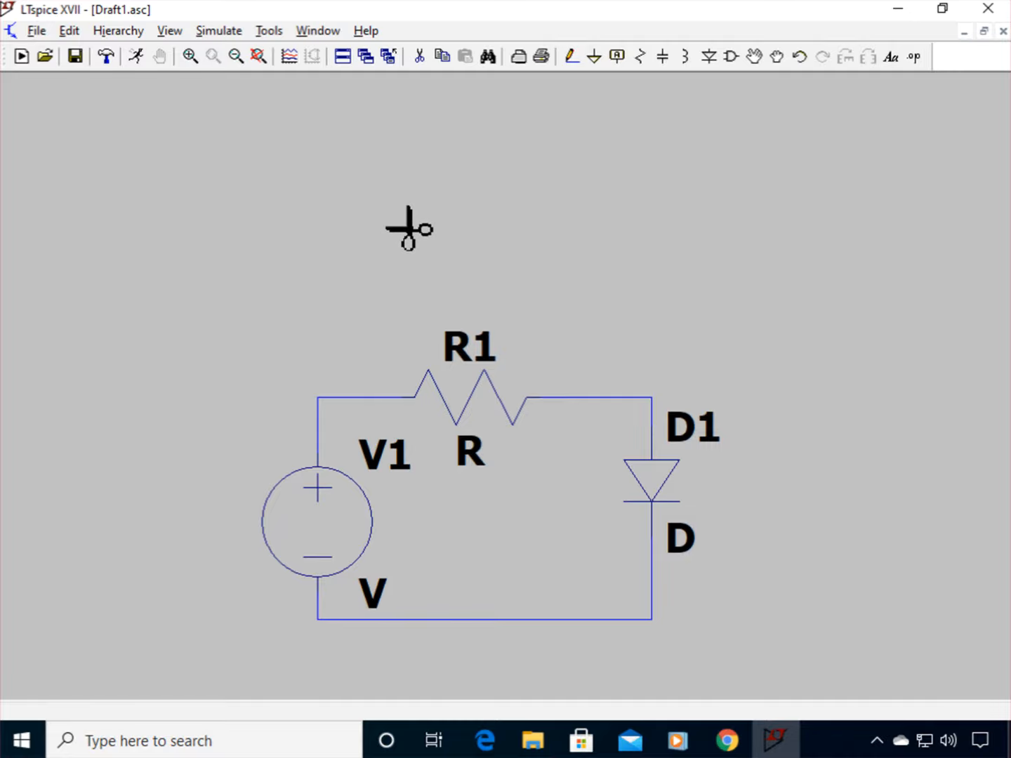
mouse_move(512, 154)
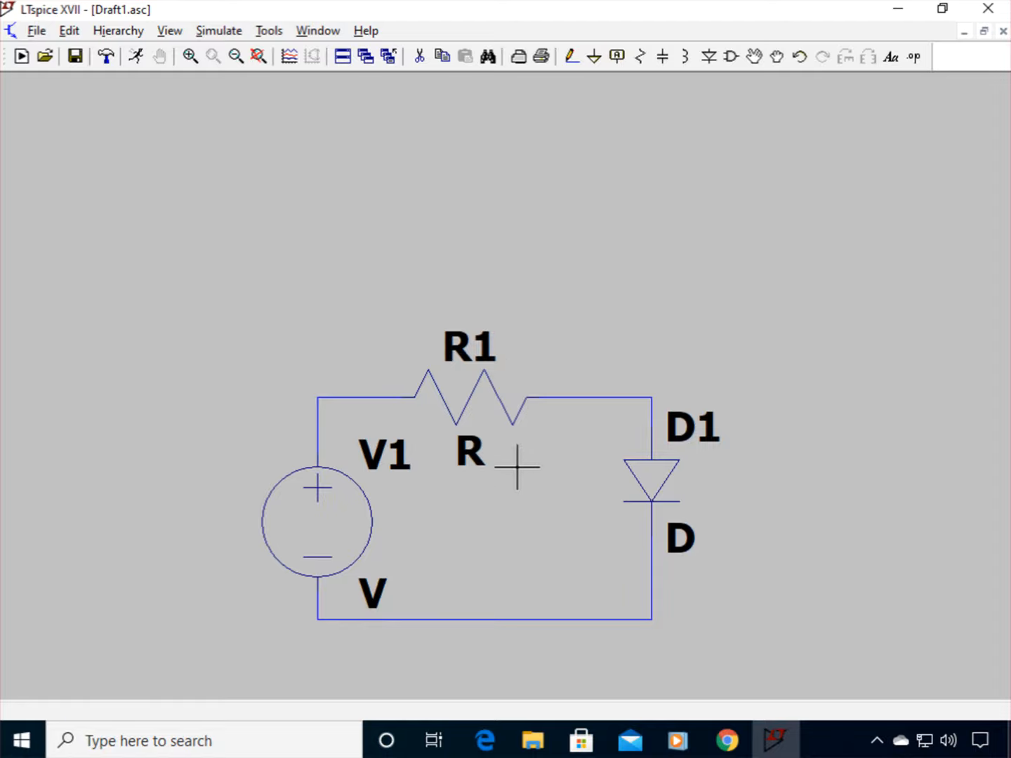
mouse_move(604, 349)
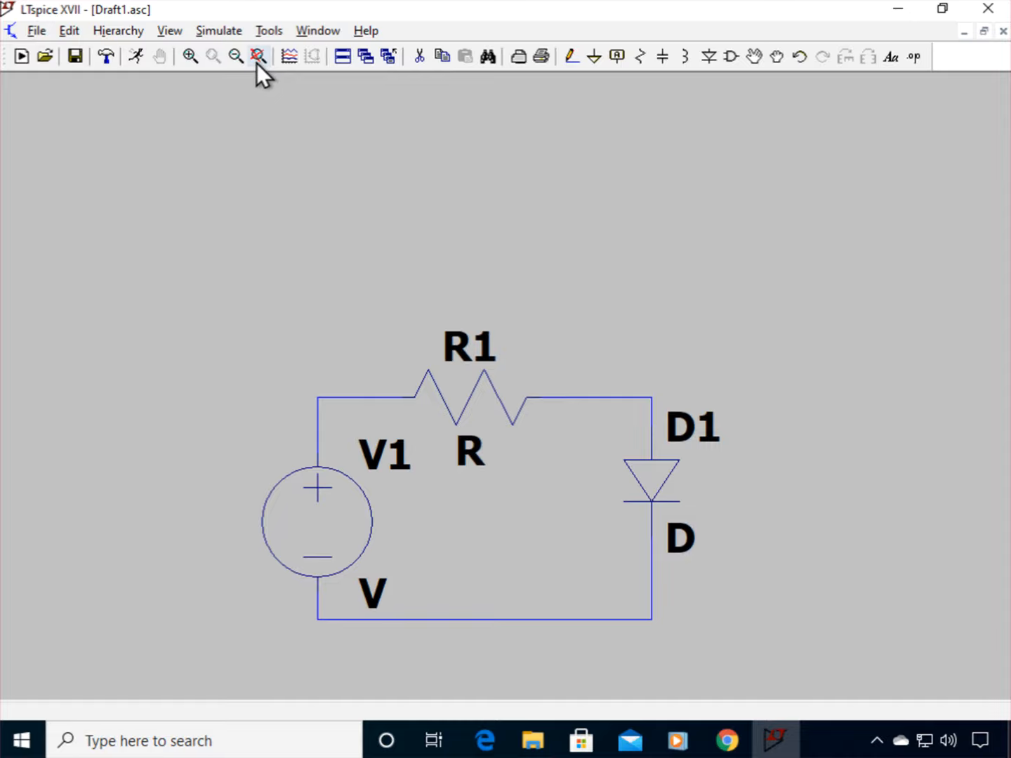
mouse_move(257, 56)
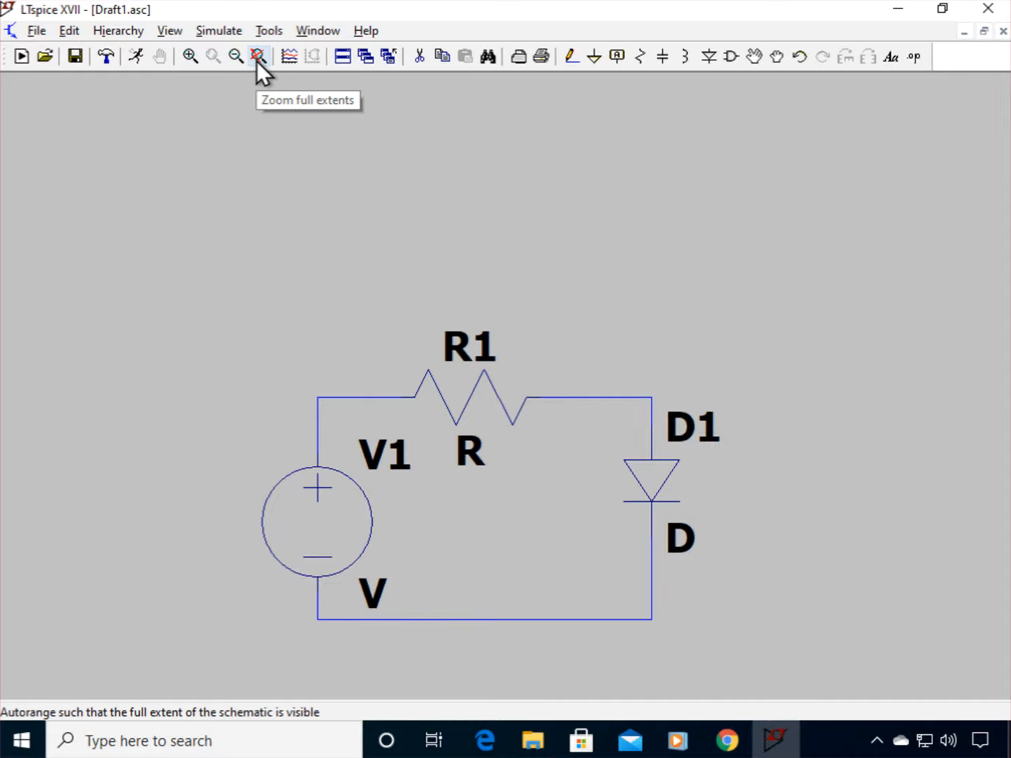
Step: Fit the schematic to the window, then zoom out three more steps
left_click(257, 56)
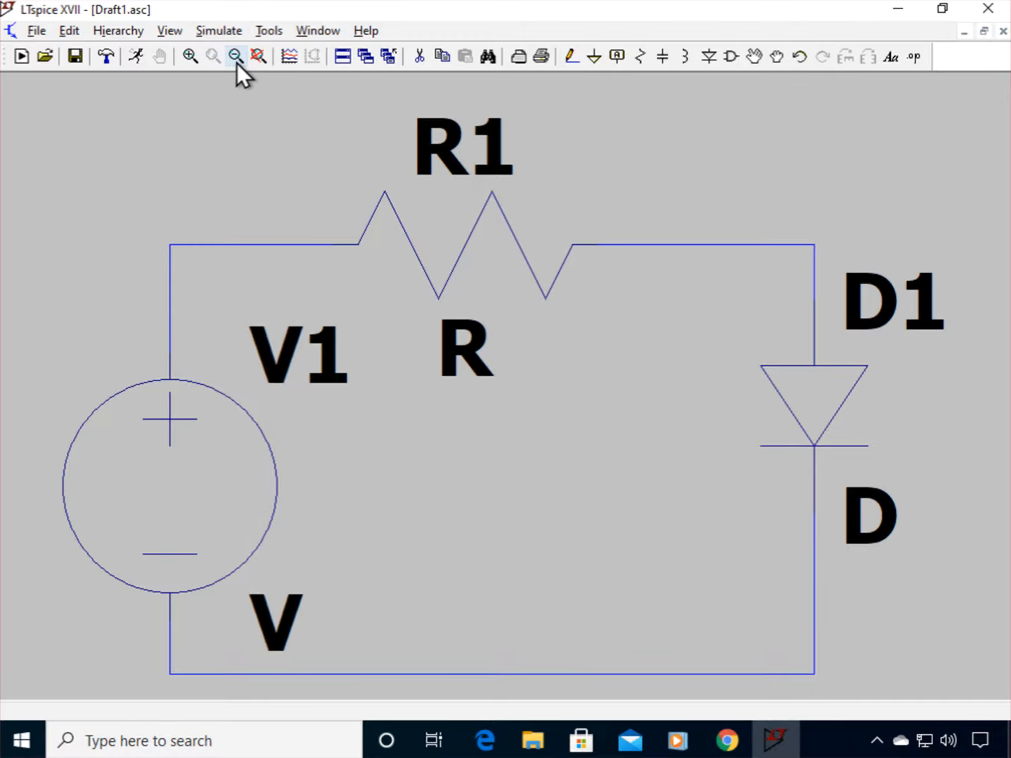
left_click(235, 56)
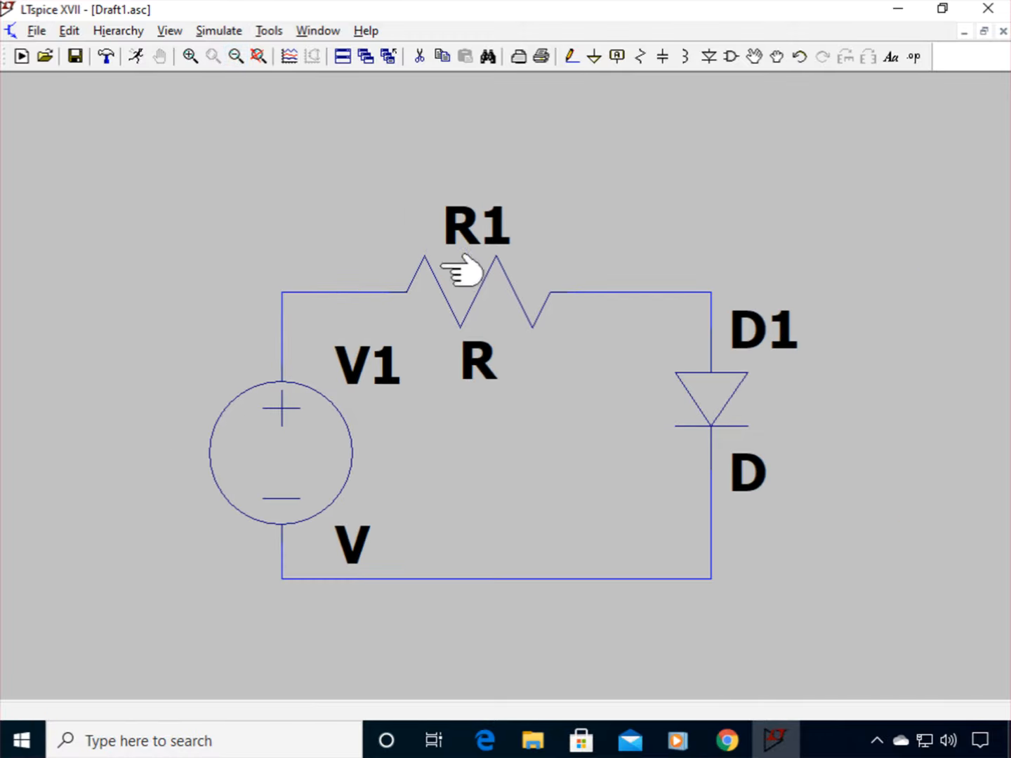
left_click(236, 57)
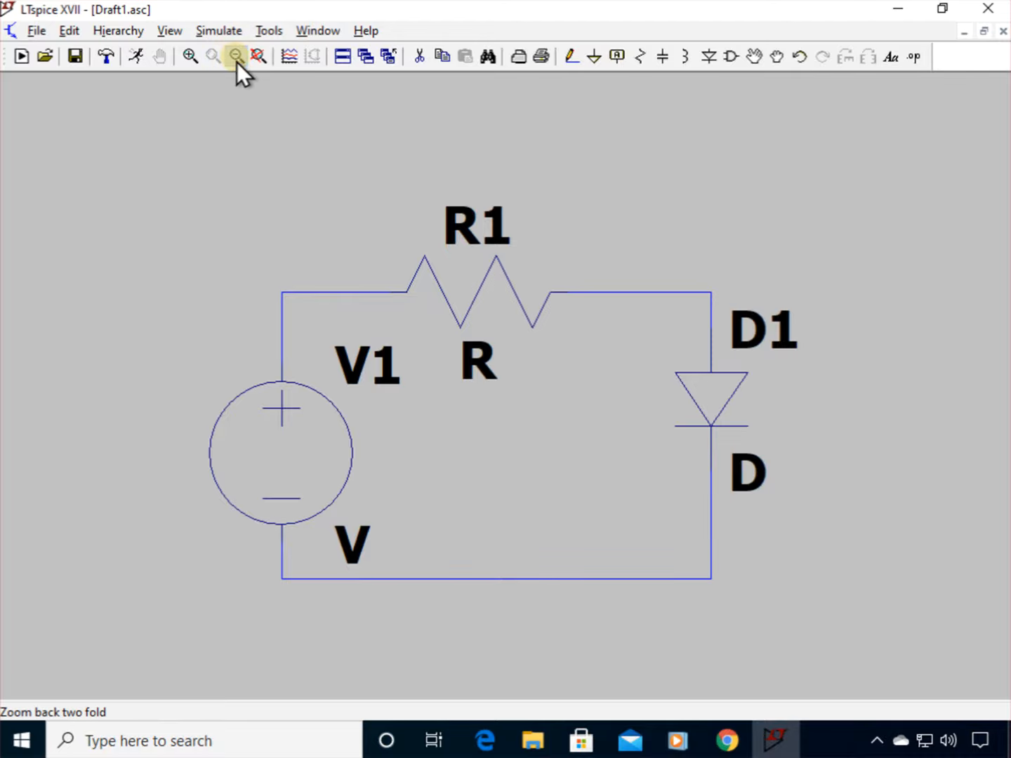
left_click(236, 56)
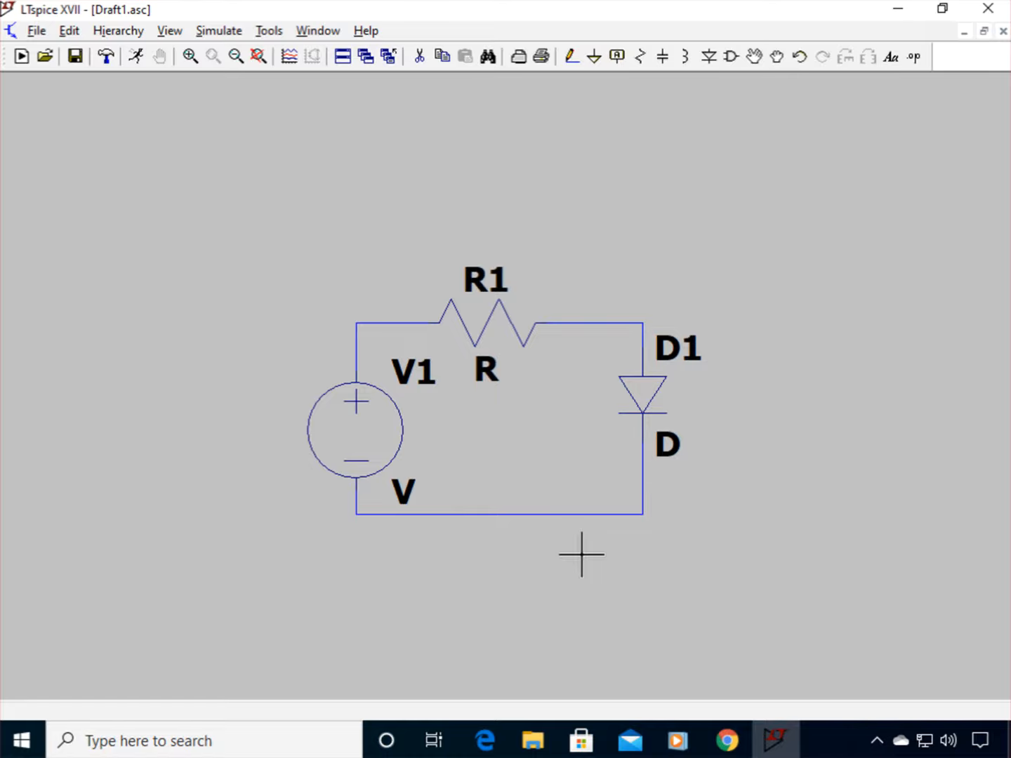
mouse_move(202, 84)
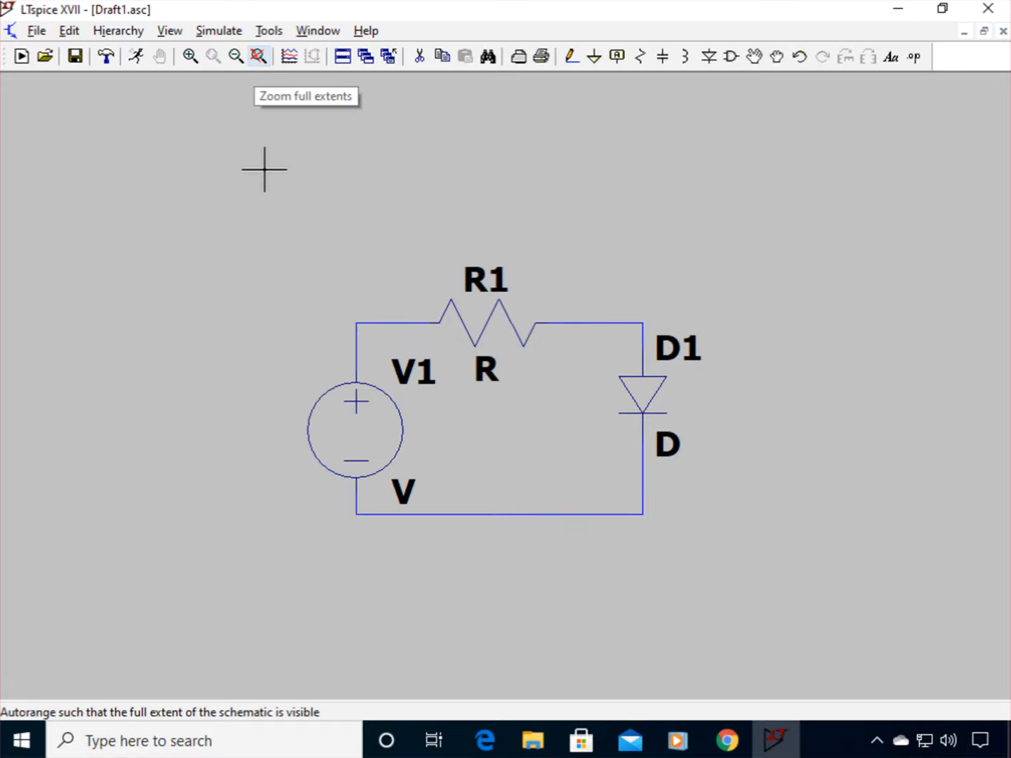
mouse_move(300, 231)
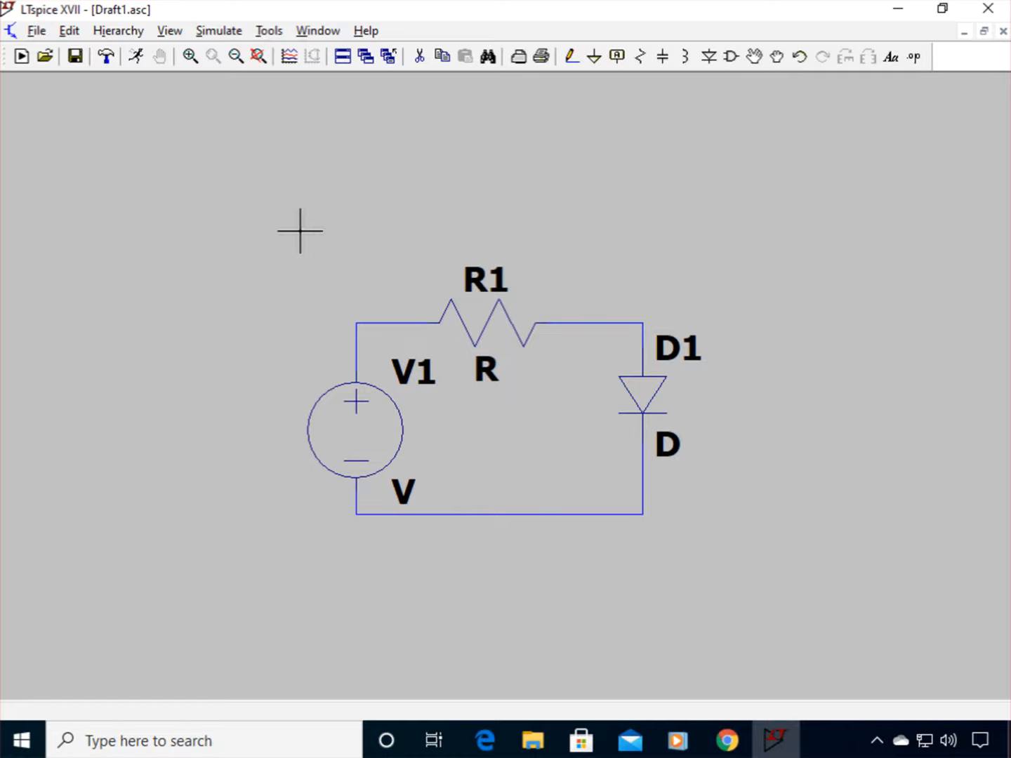
mouse_move(593, 75)
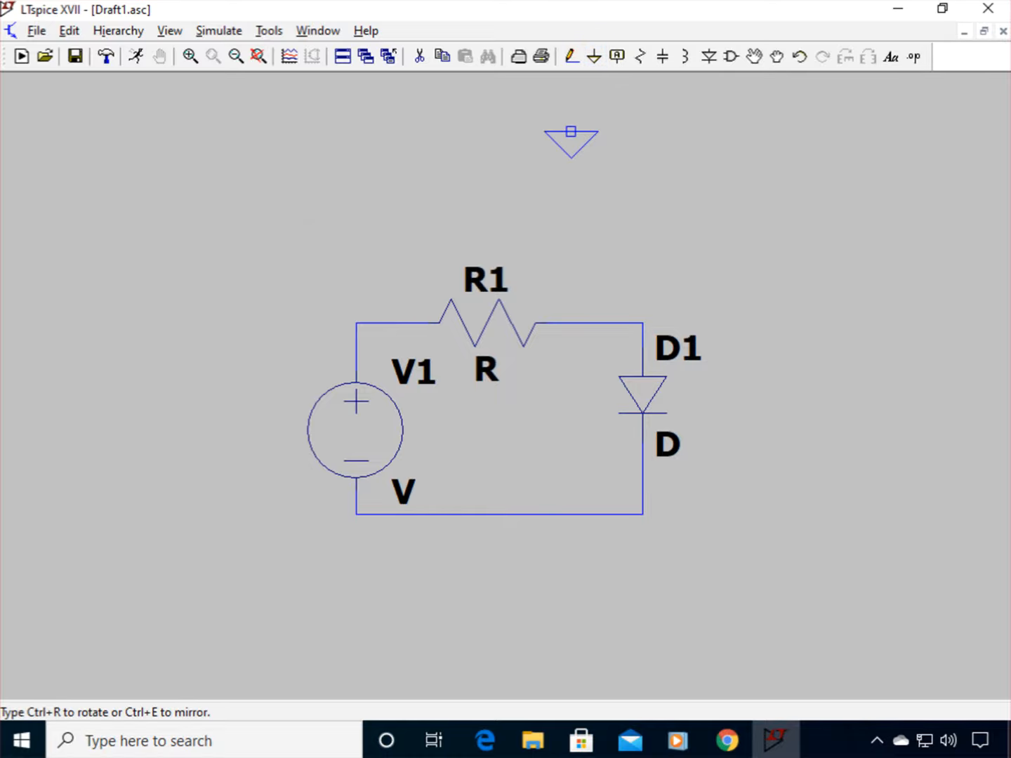
Step: Place a ground symbol on the middle of the loop's bottom wire
left_click_drag(570, 140, 500, 567)
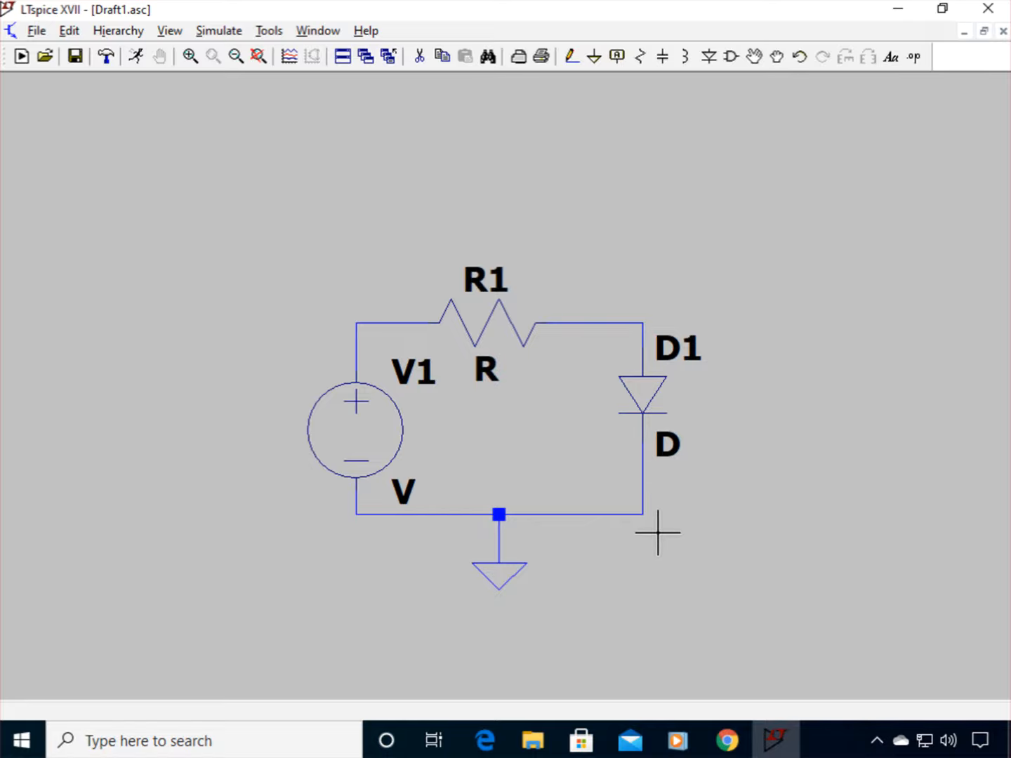
mouse_move(657, 531)
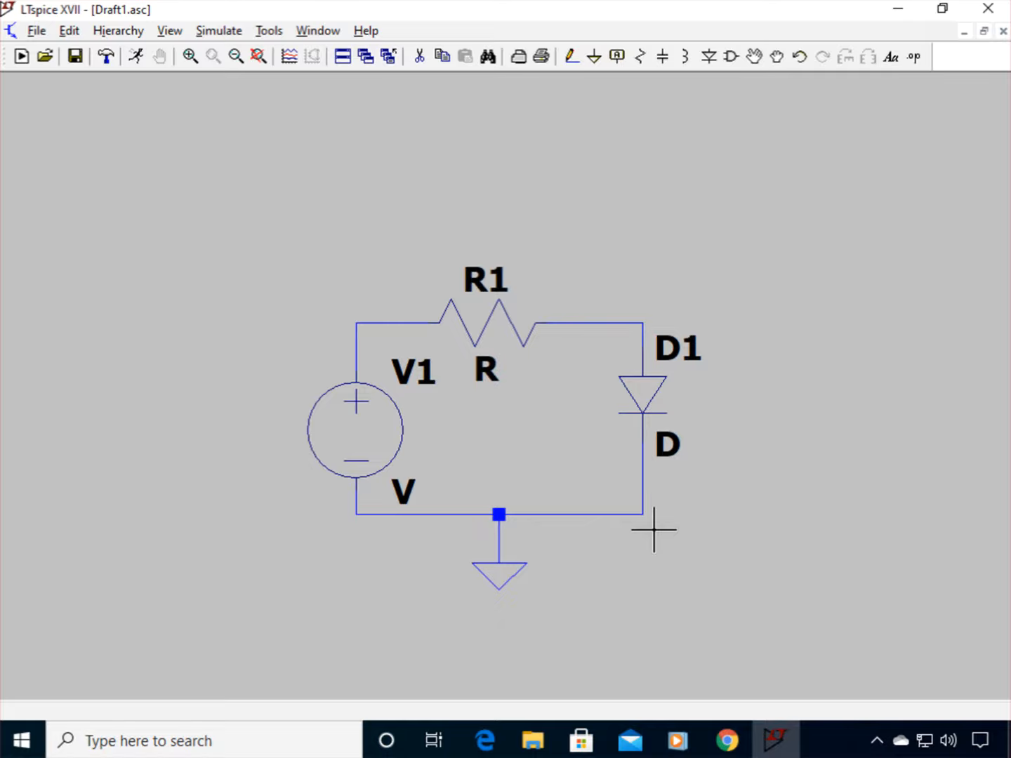
mouse_move(766, 485)
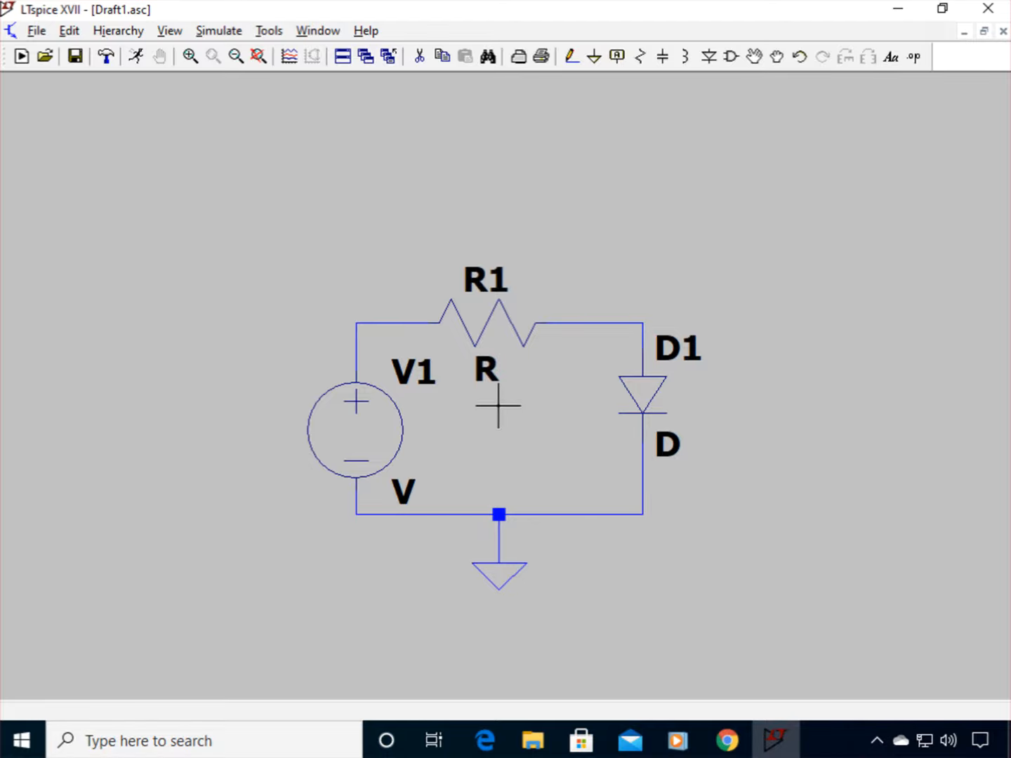
mouse_move(404, 457)
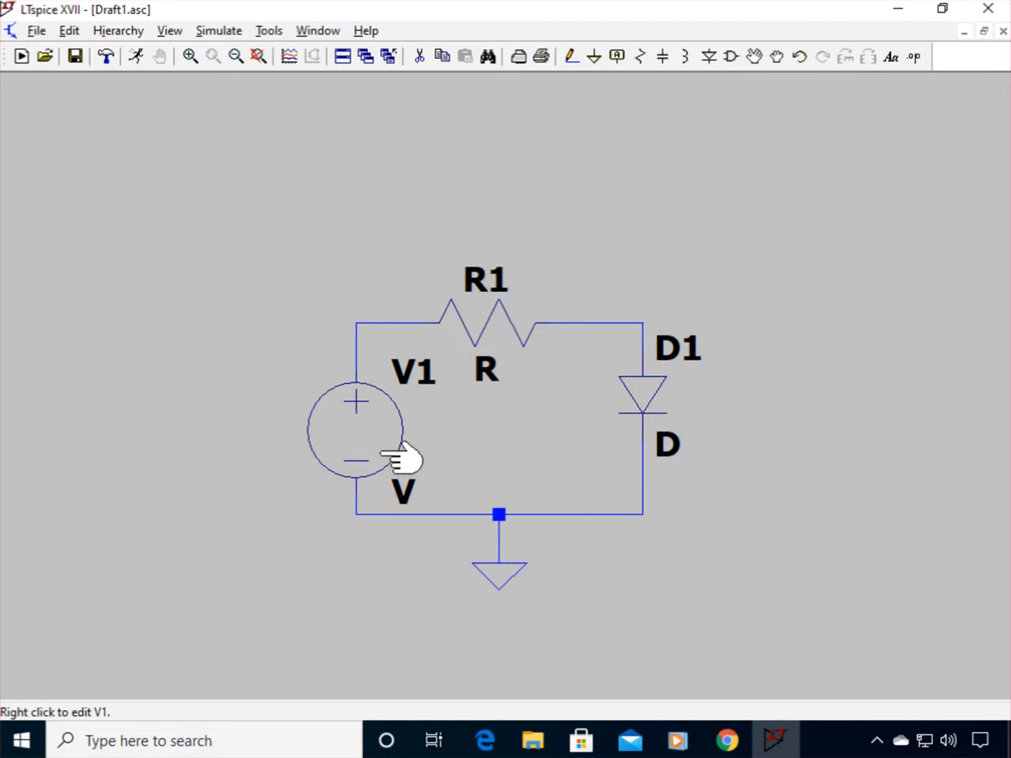
mouse_move(393, 435)
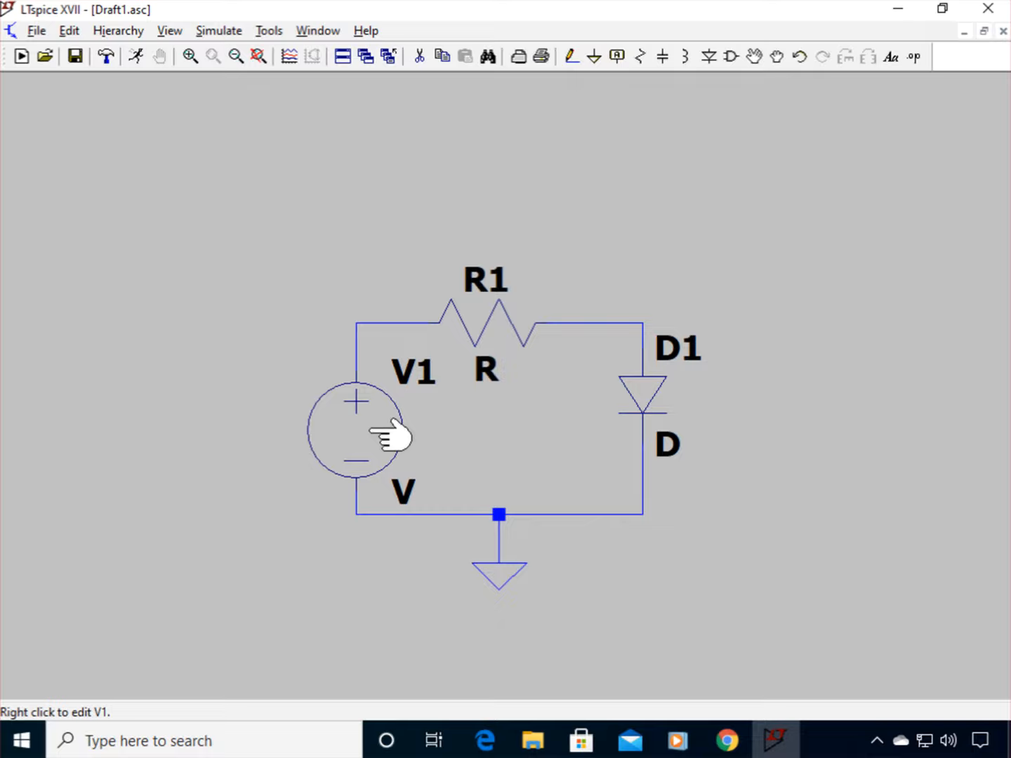
mouse_move(380, 429)
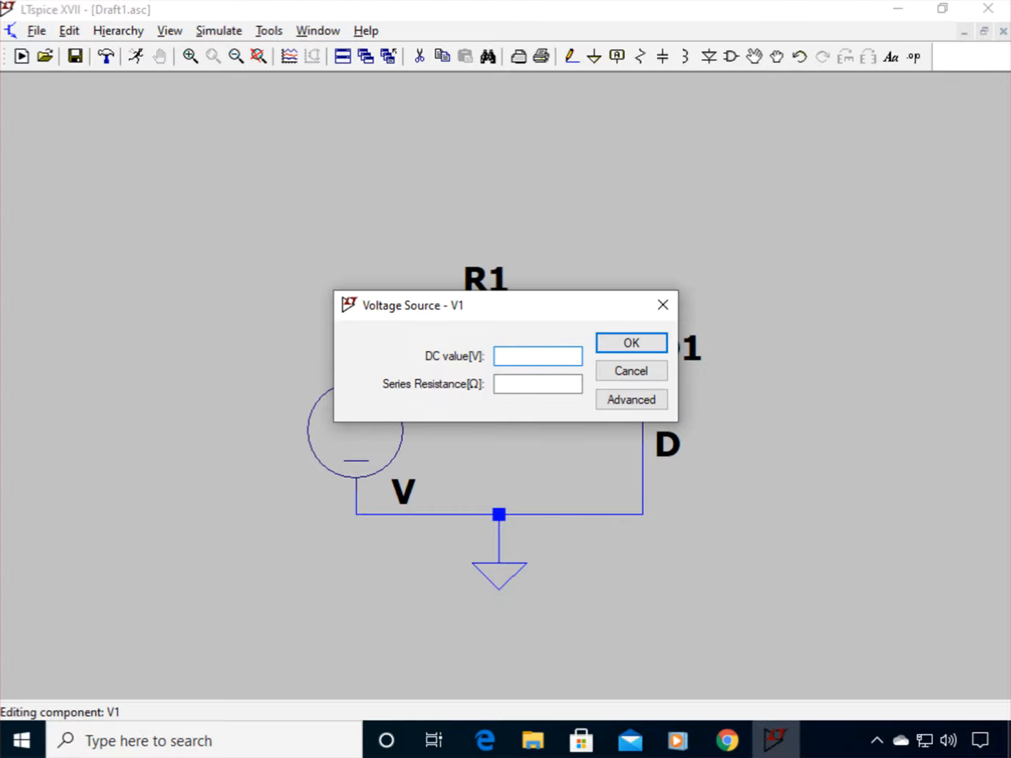
Step: Set V1's DC value to 5 V, then bring up R1's properties
type("5")
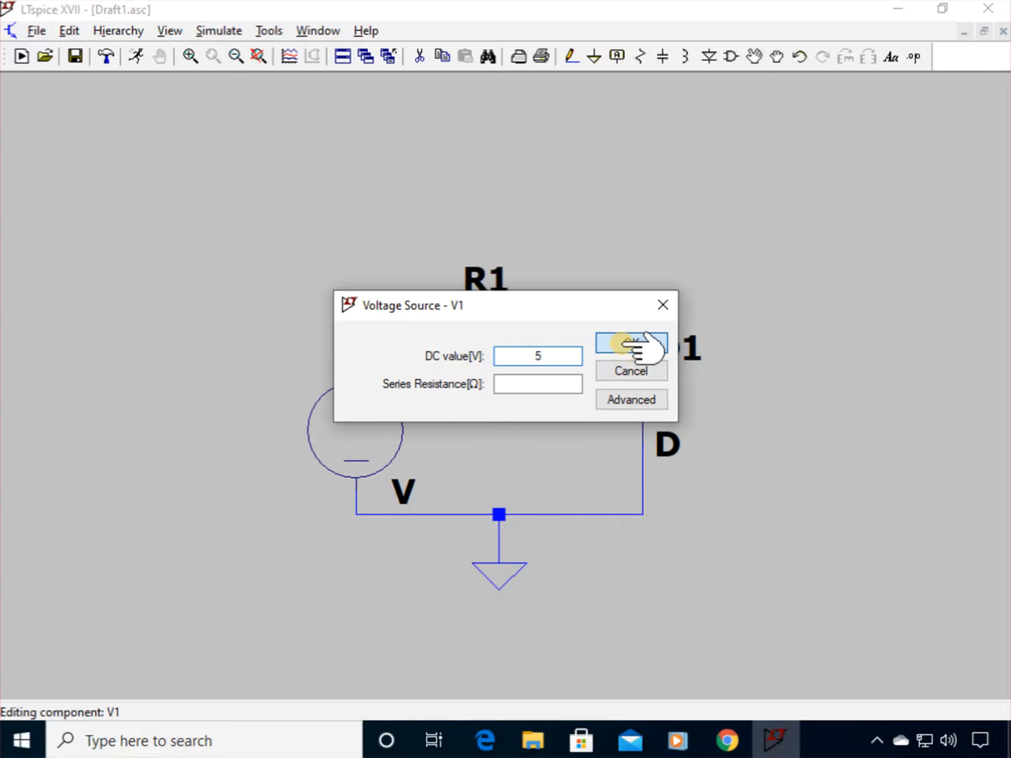
left_click(629, 343)
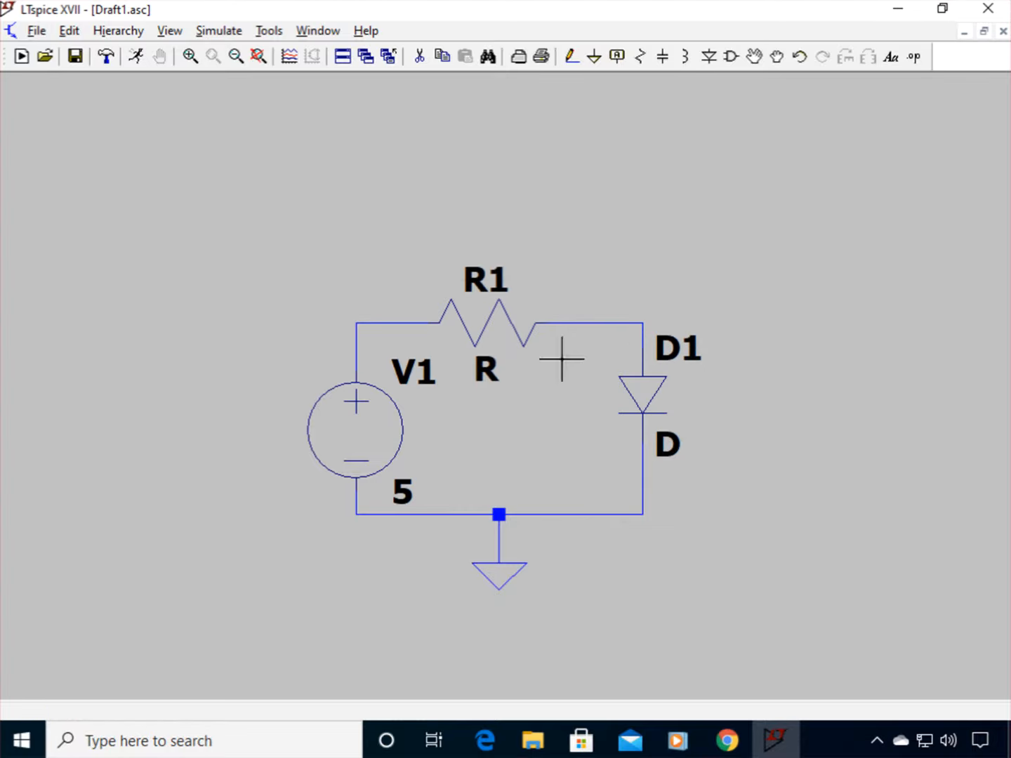
mouse_move(499, 326)
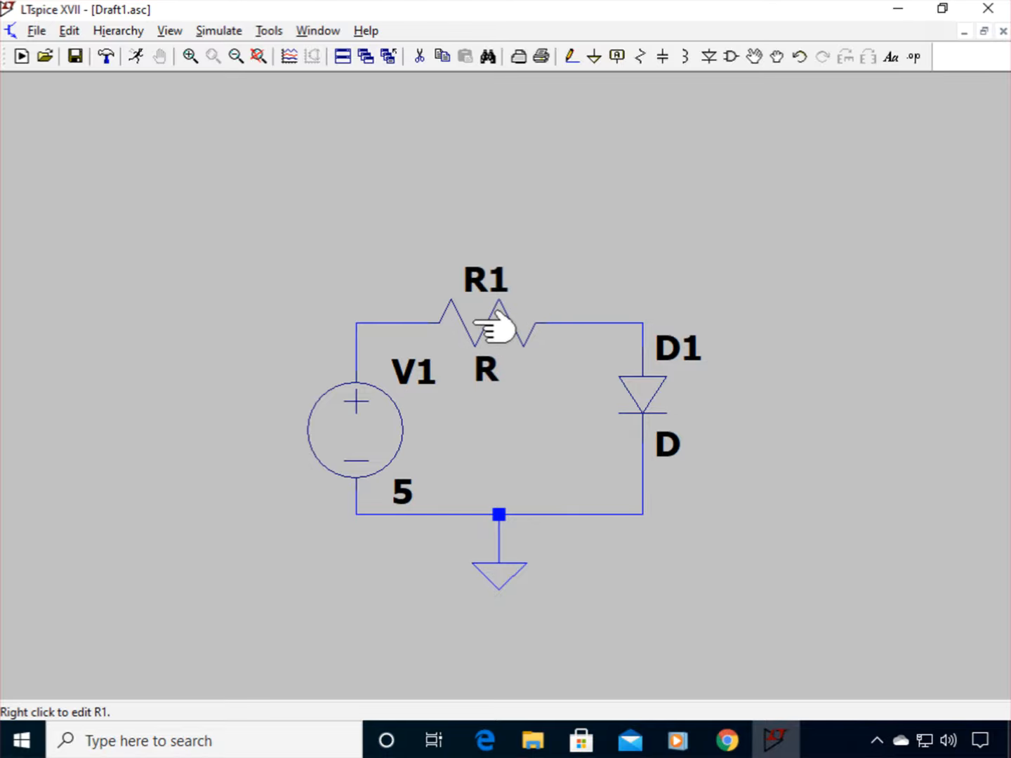
right_click(487, 330)
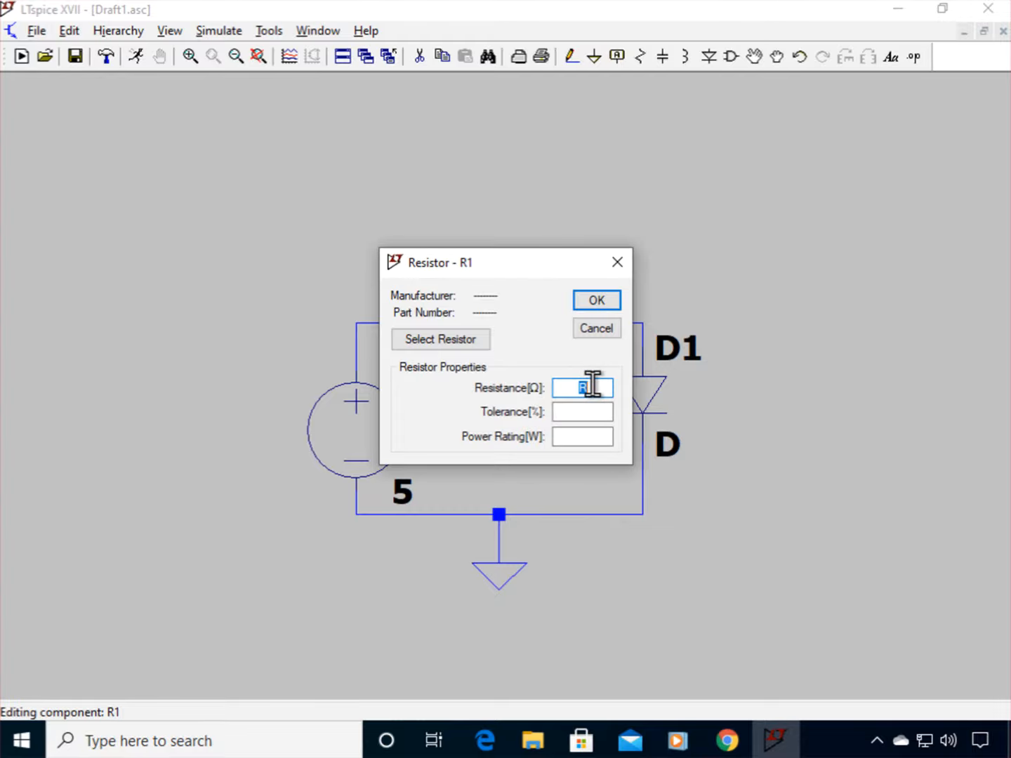
Step: Set R1's resistance to 1k so it reads 1E3
type("1")
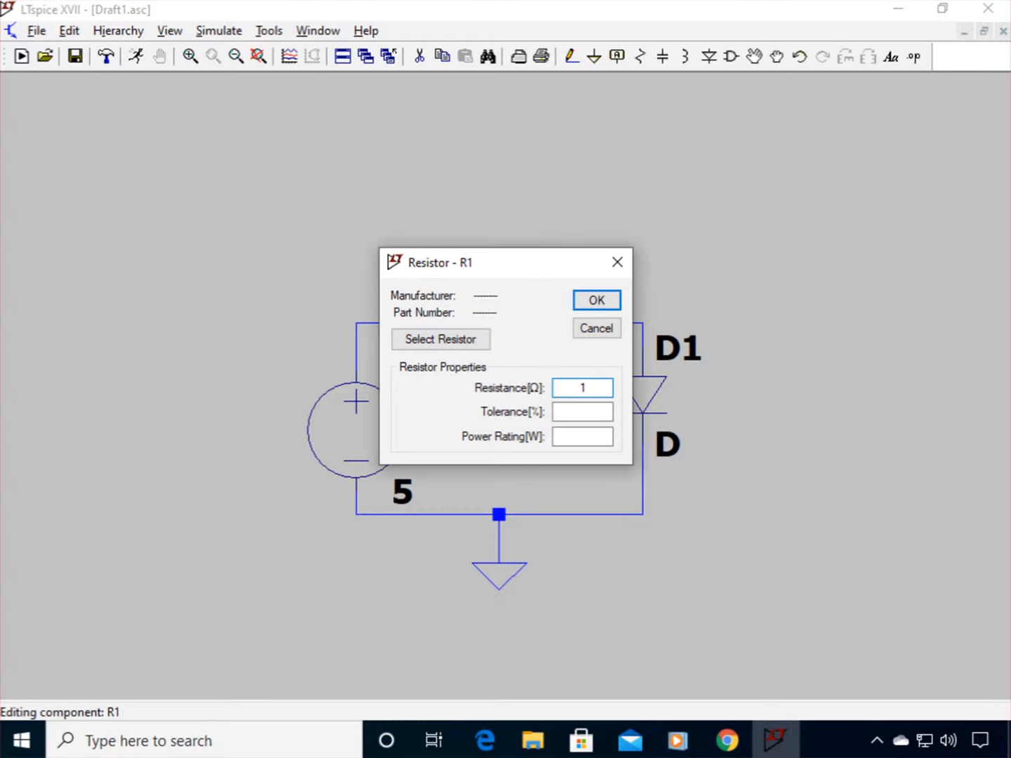
left_click(596, 301)
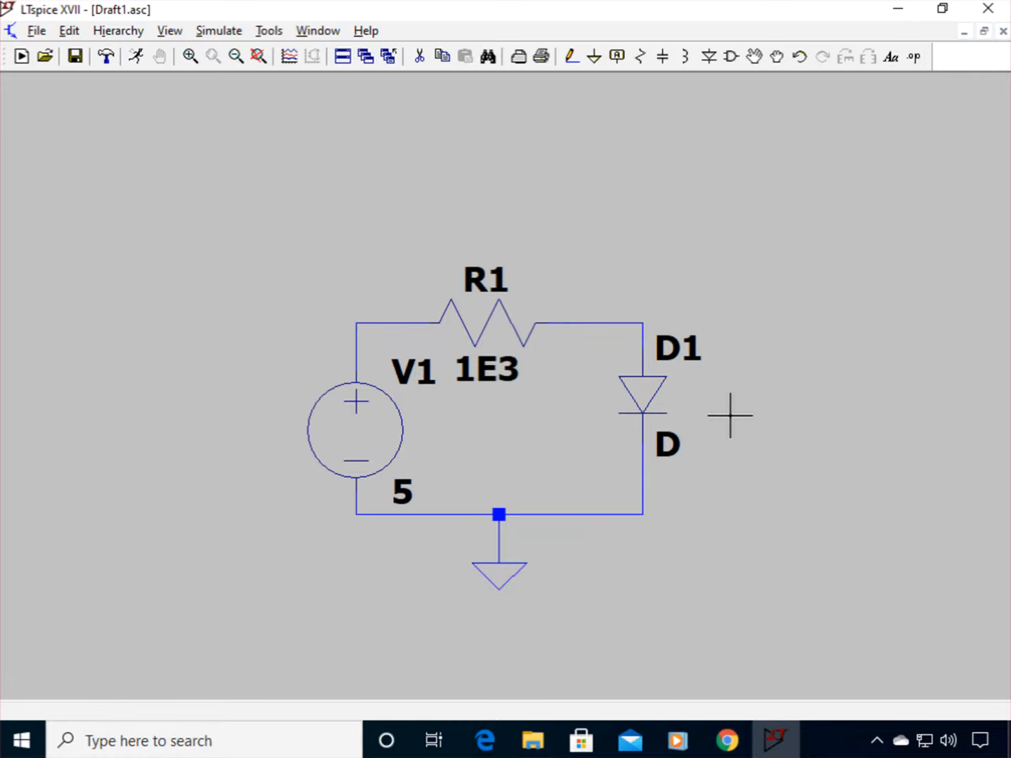
mouse_move(579, 424)
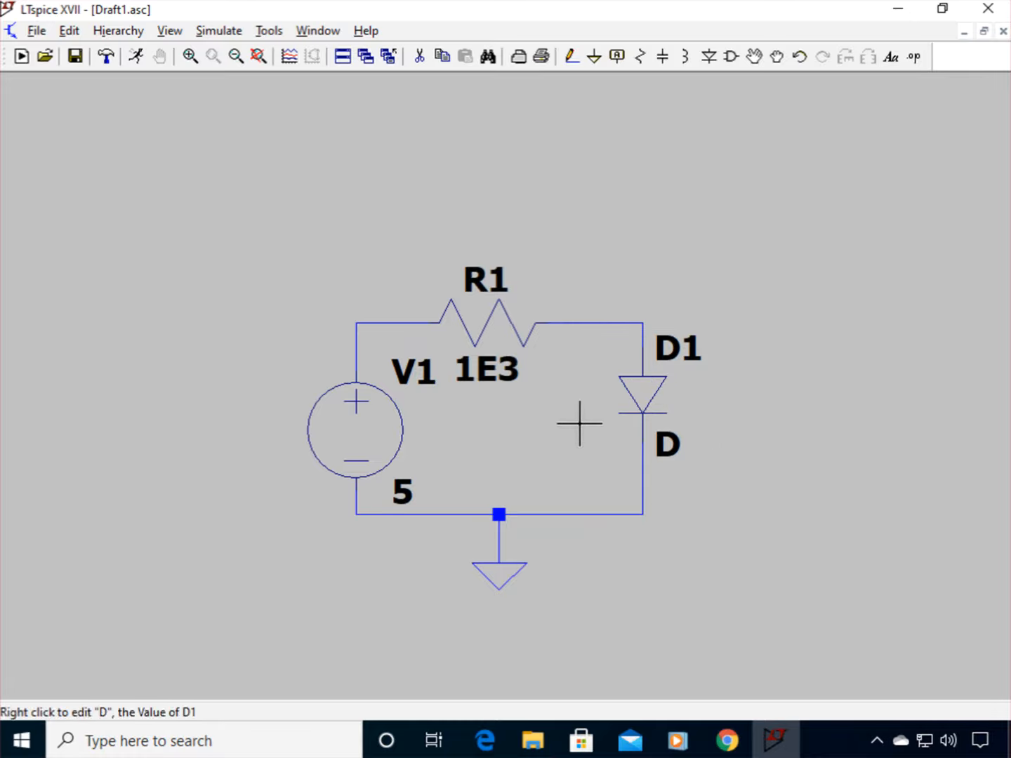
mouse_move(753, 418)
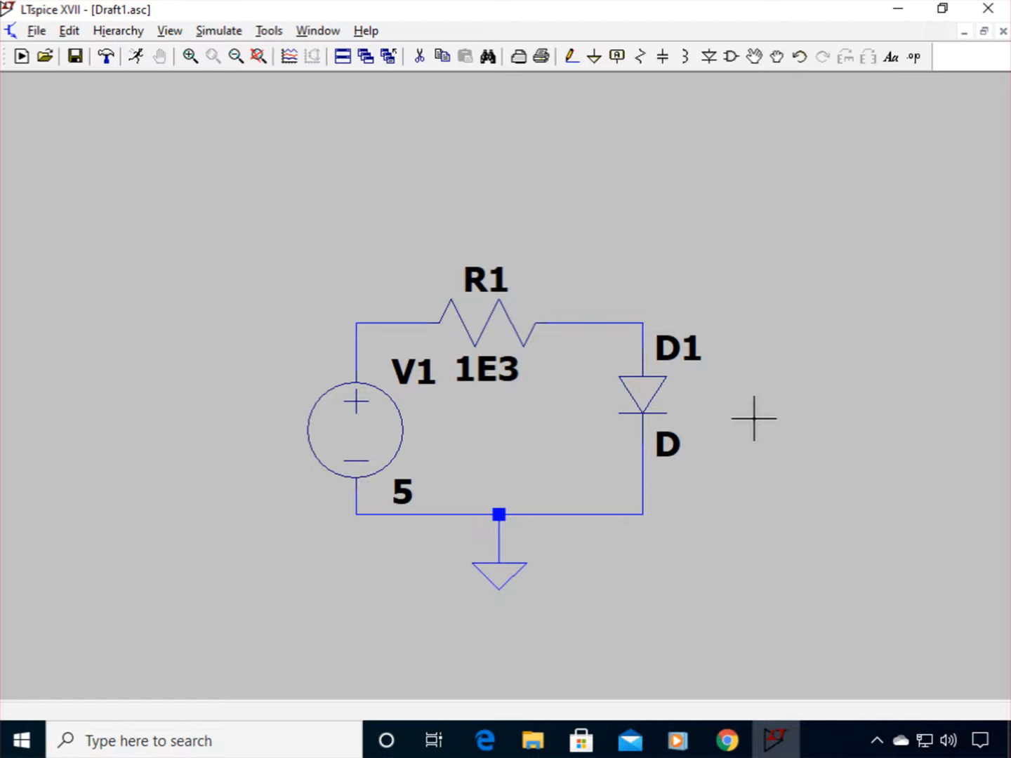
mouse_move(755, 418)
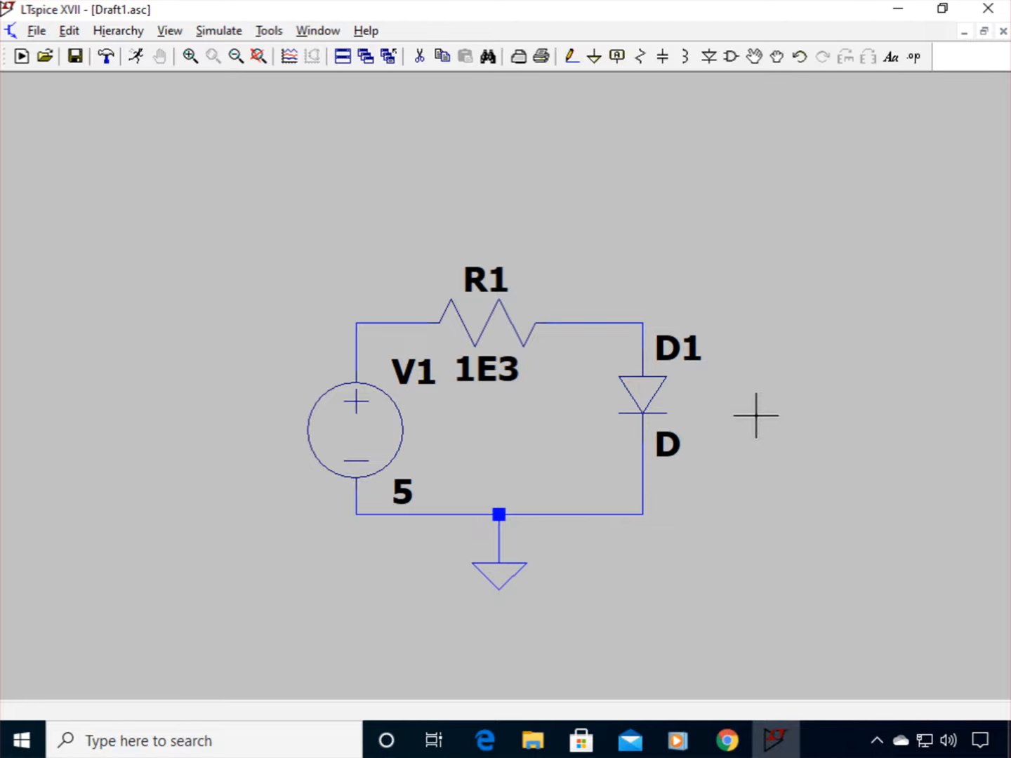
mouse_move(646, 393)
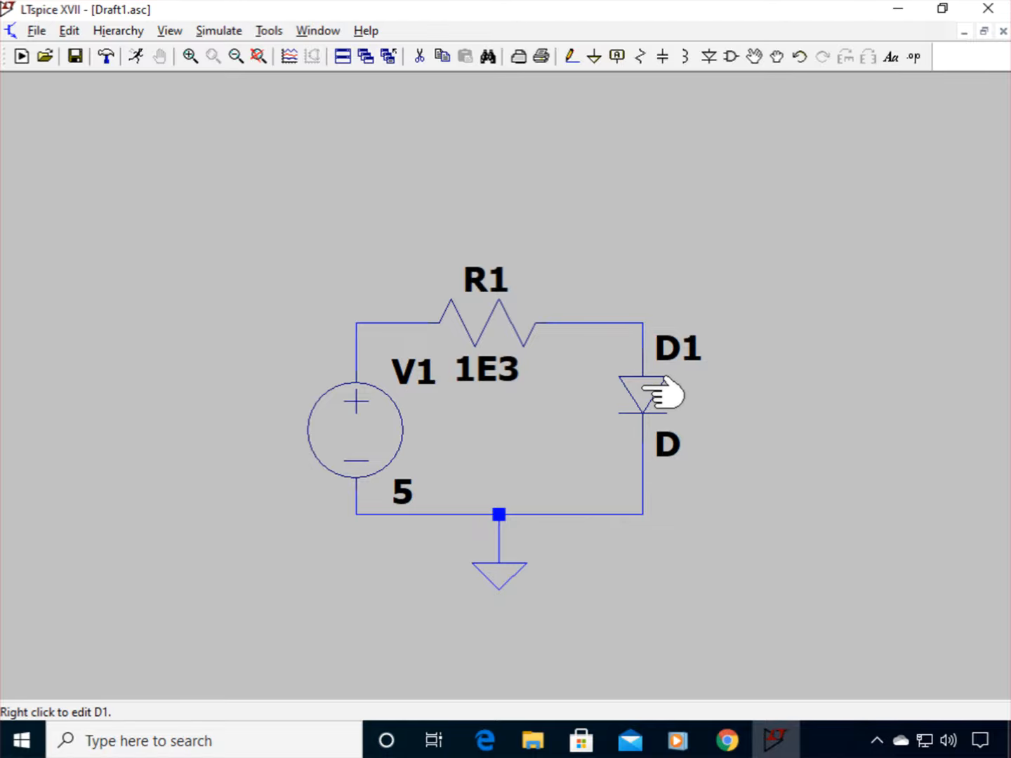
right_click(644, 393)
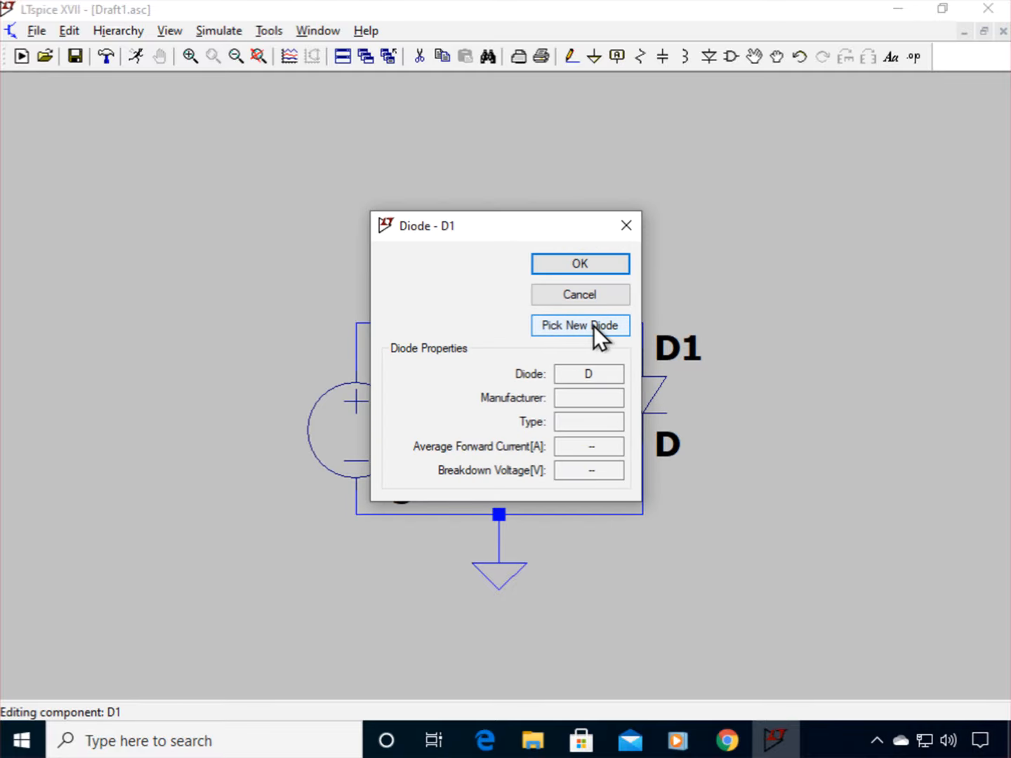
left_click(579, 326)
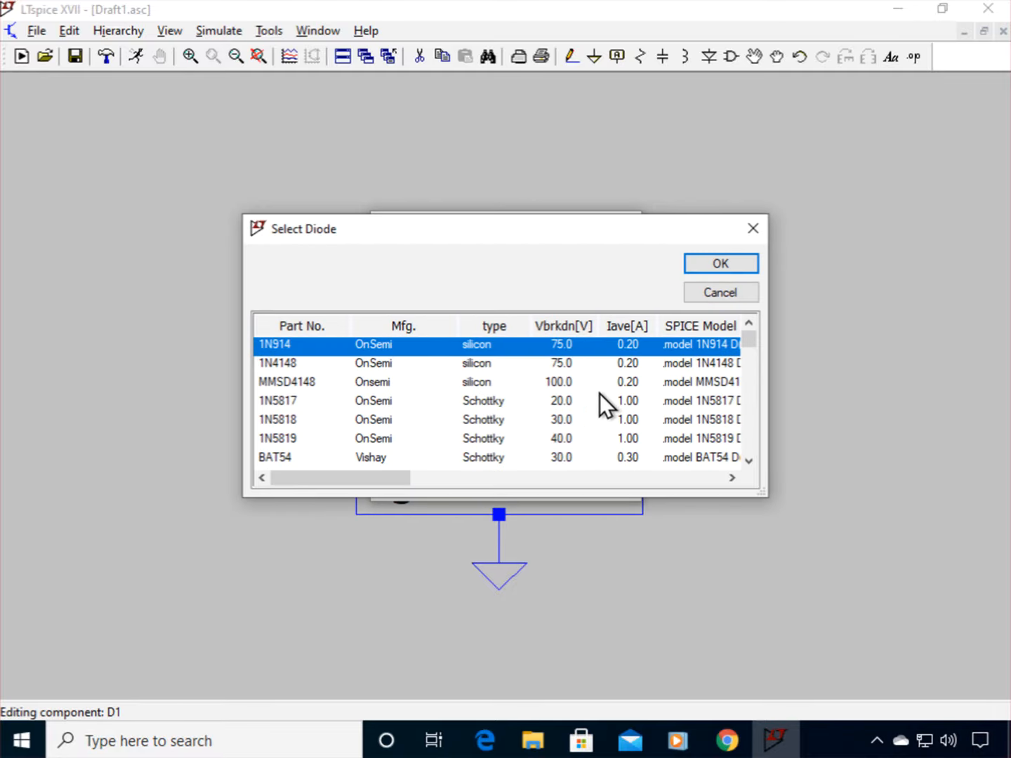
scroll("down", 3)
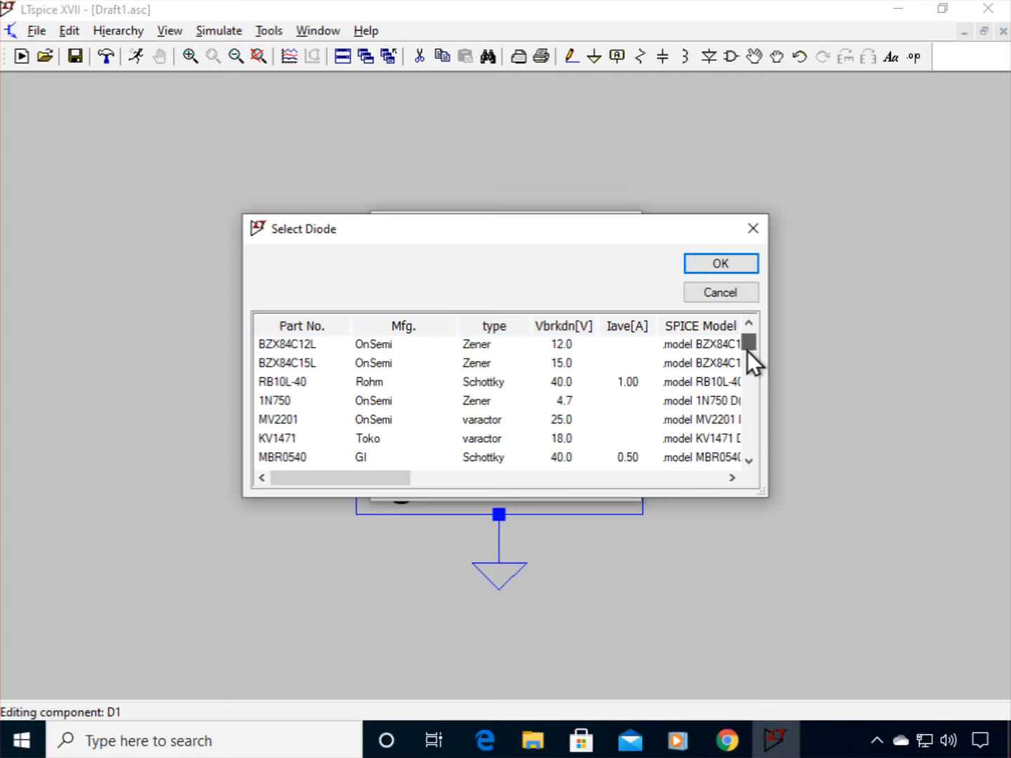
scroll("down", 3)
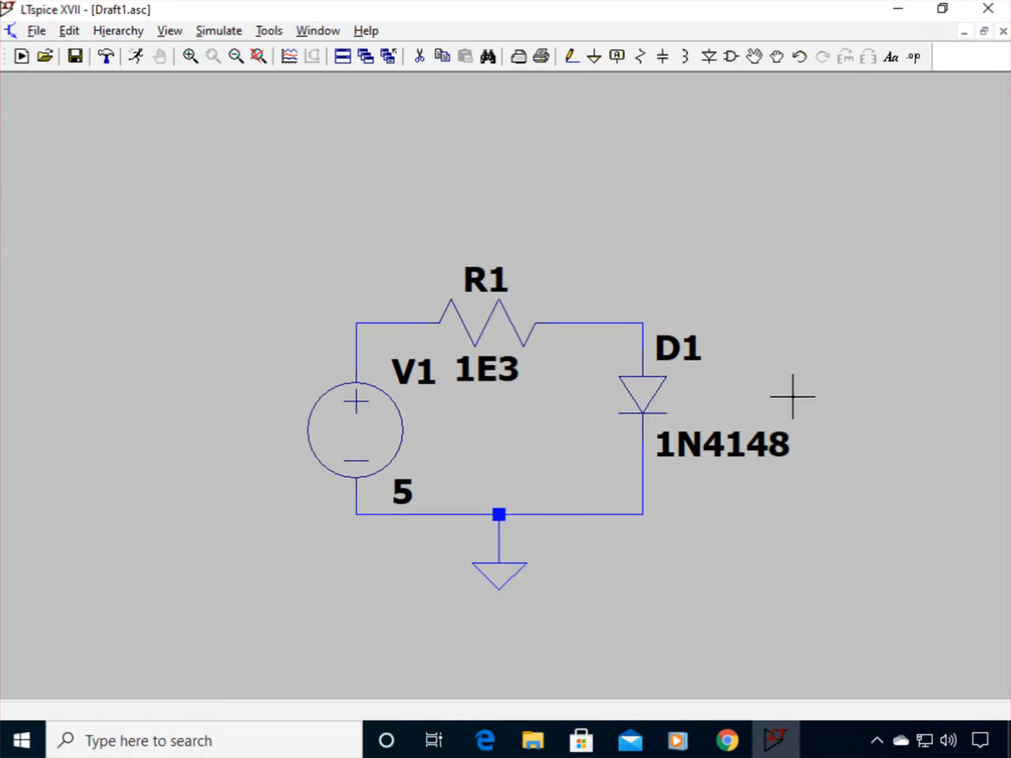
mouse_move(208, 106)
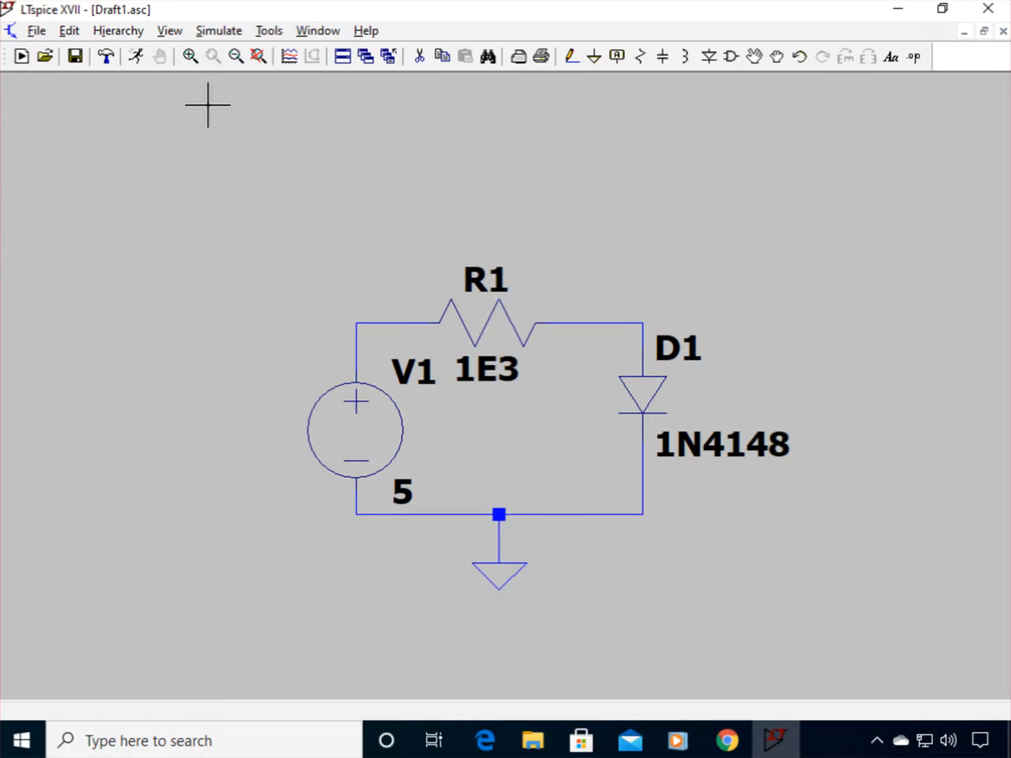
left_click(37, 30)
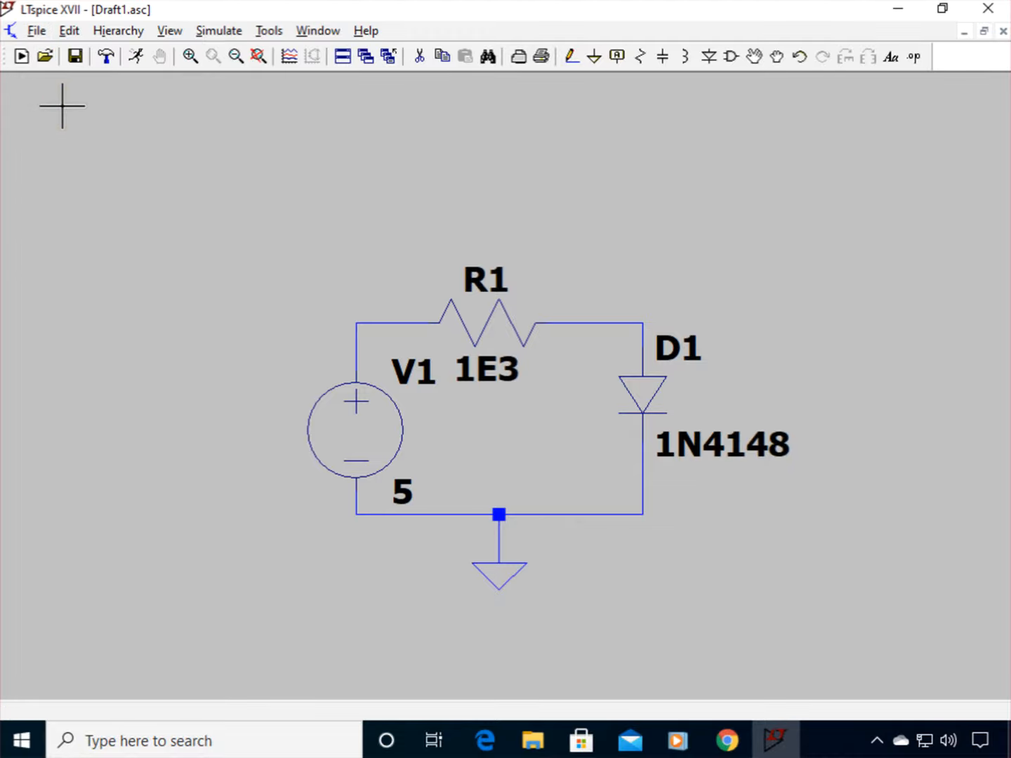
mouse_move(385, 149)
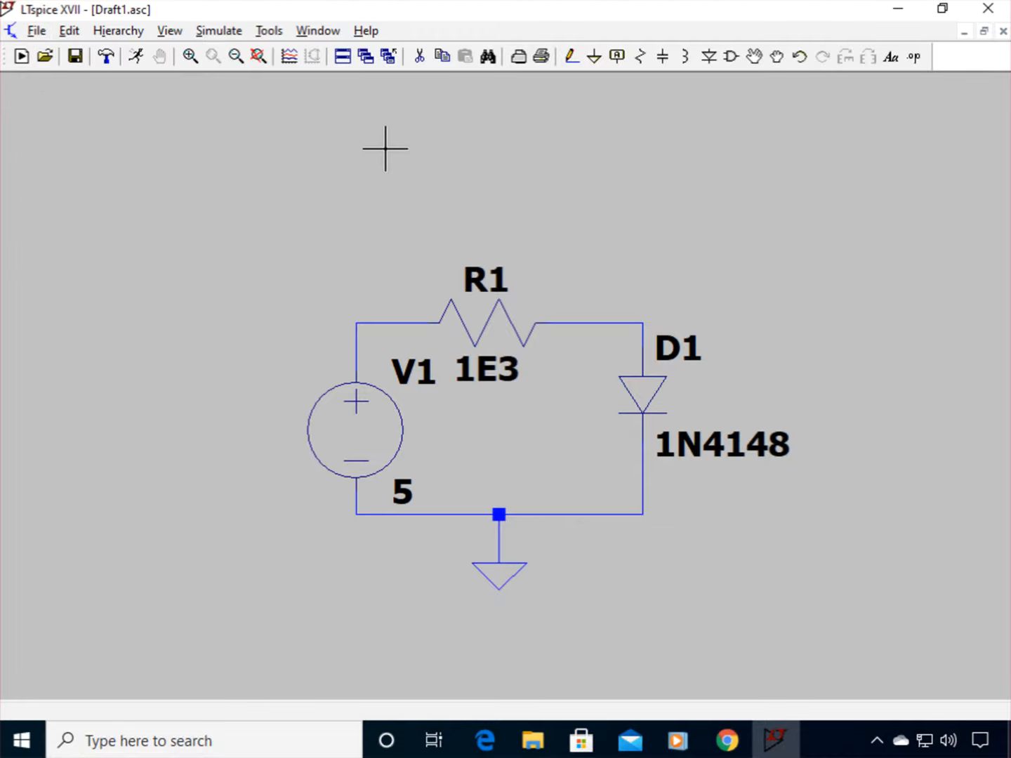
mouse_move(593, 219)
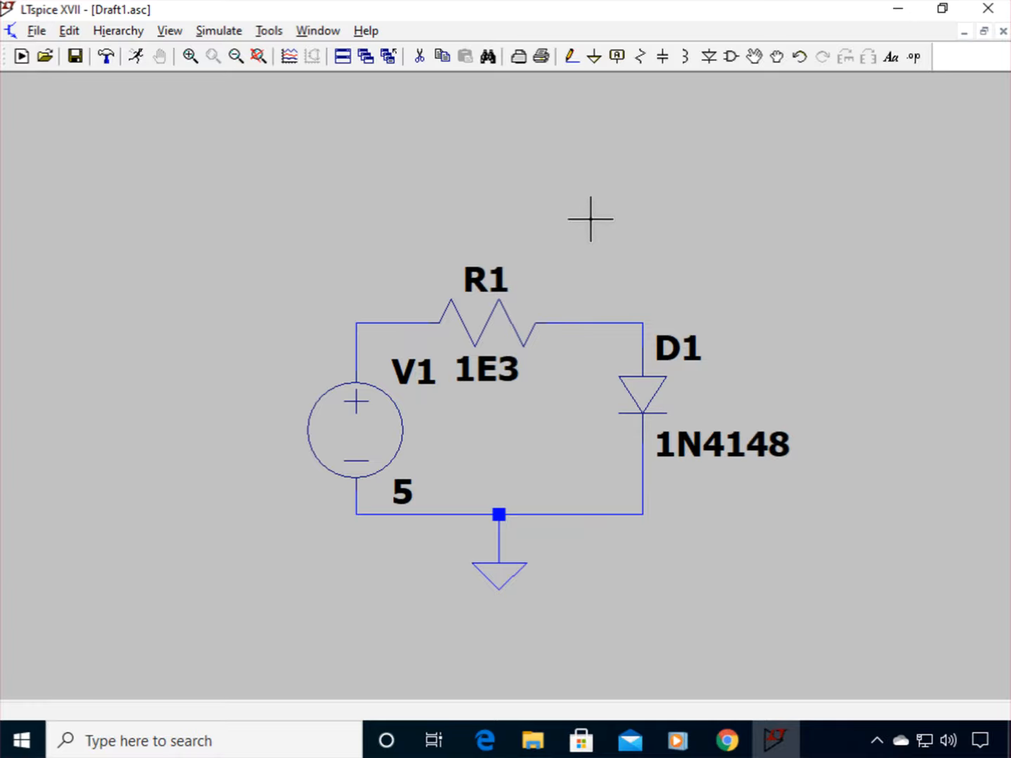
mouse_move(599, 216)
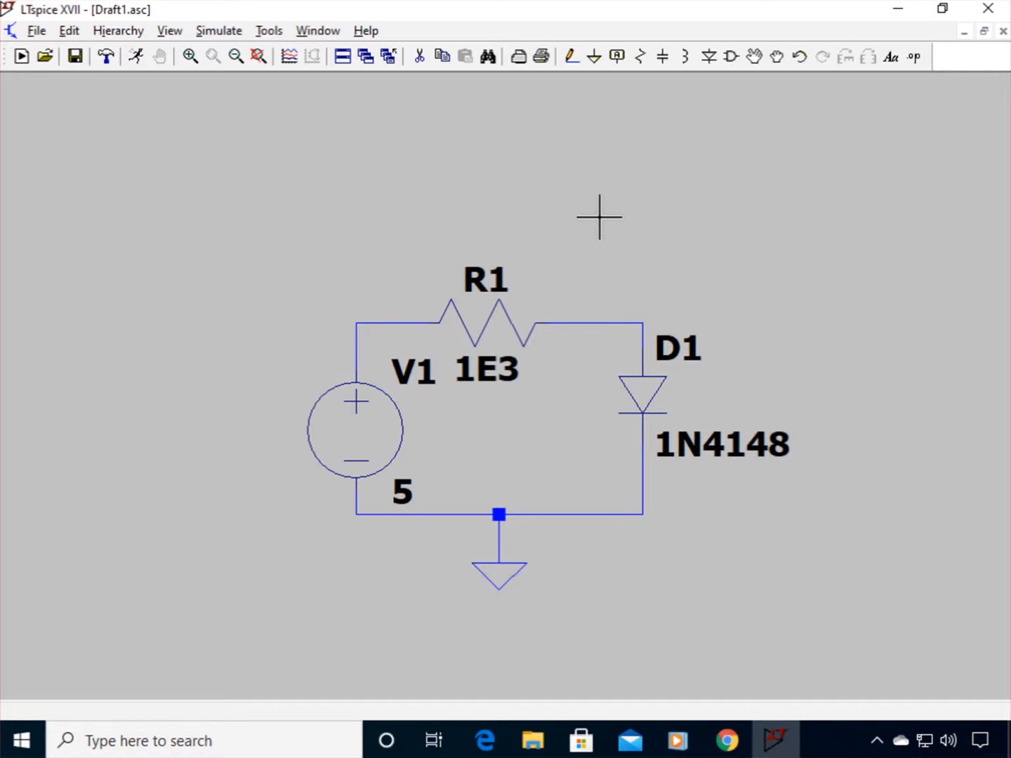
mouse_move(545, 311)
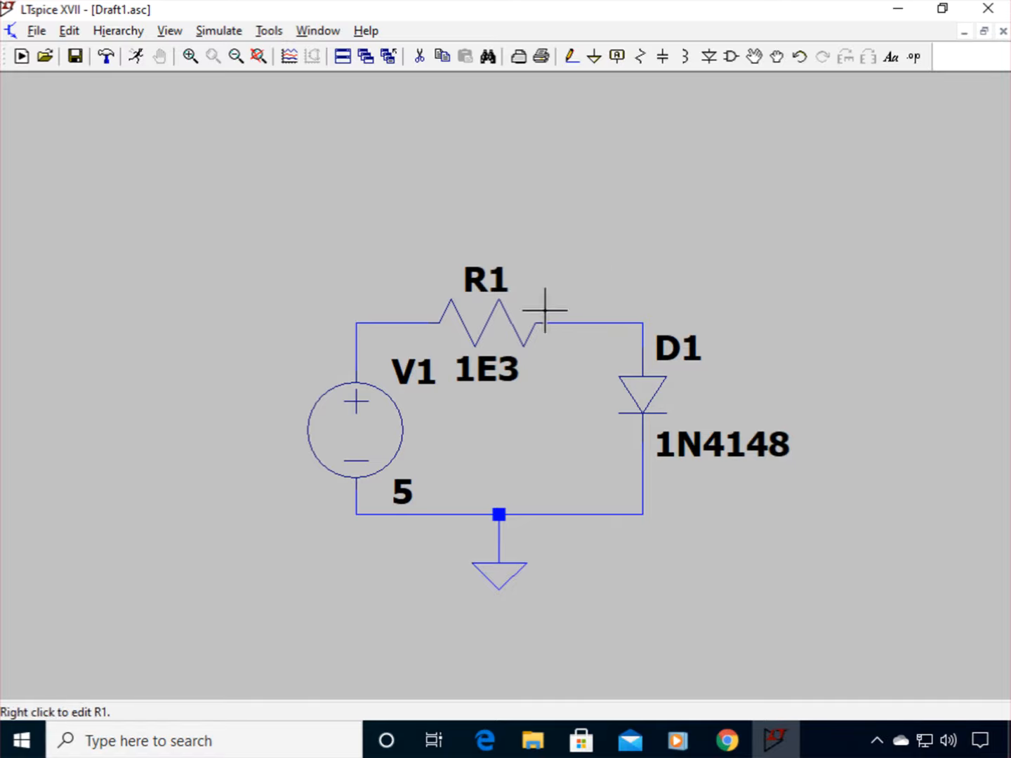
mouse_move(660, 280)
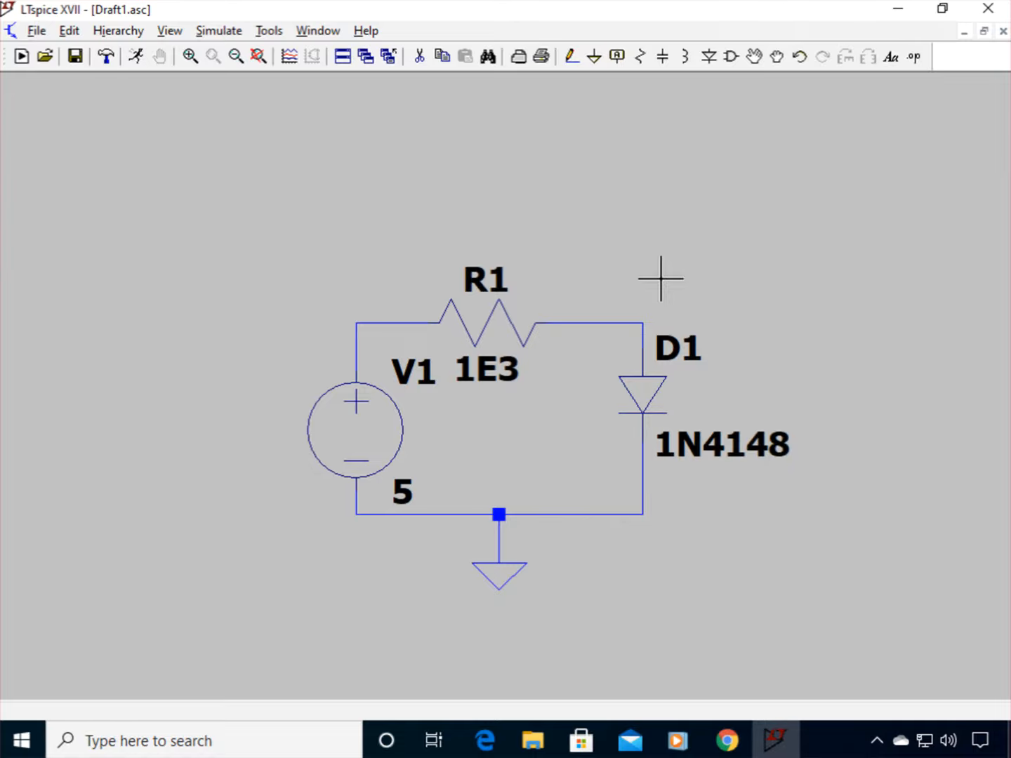
mouse_move(618, 57)
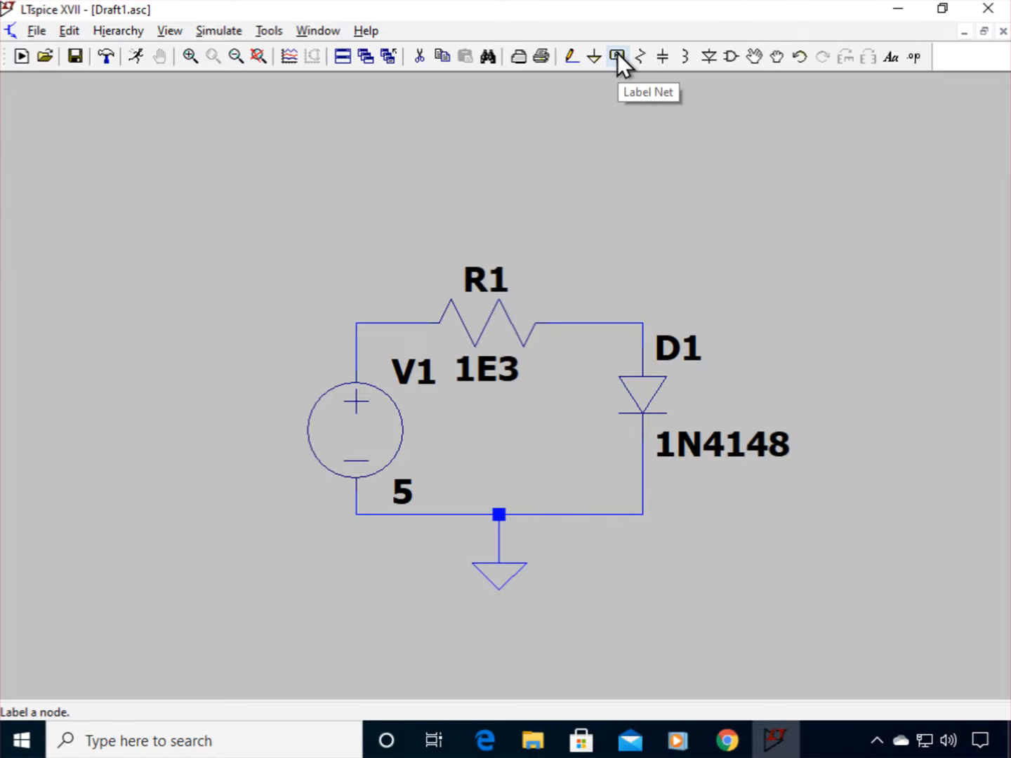
Step: Label the diode node OUT and the source node IN with Label Net
left_click(618, 56)
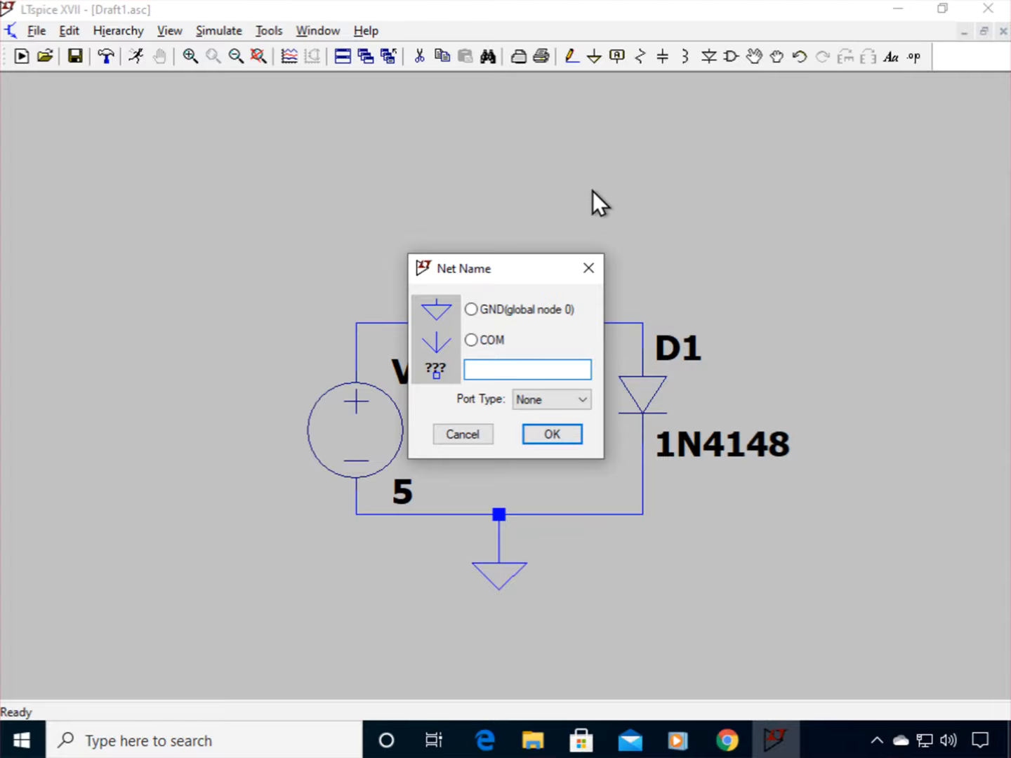
left_click(552, 434)
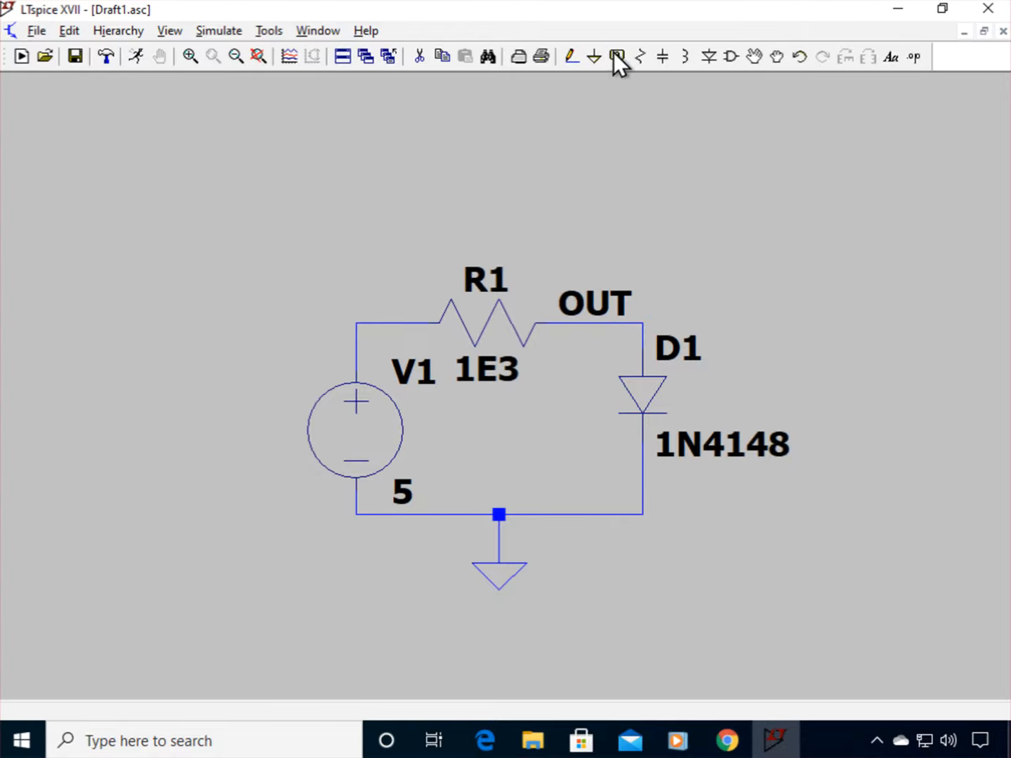
left_click(616, 56)
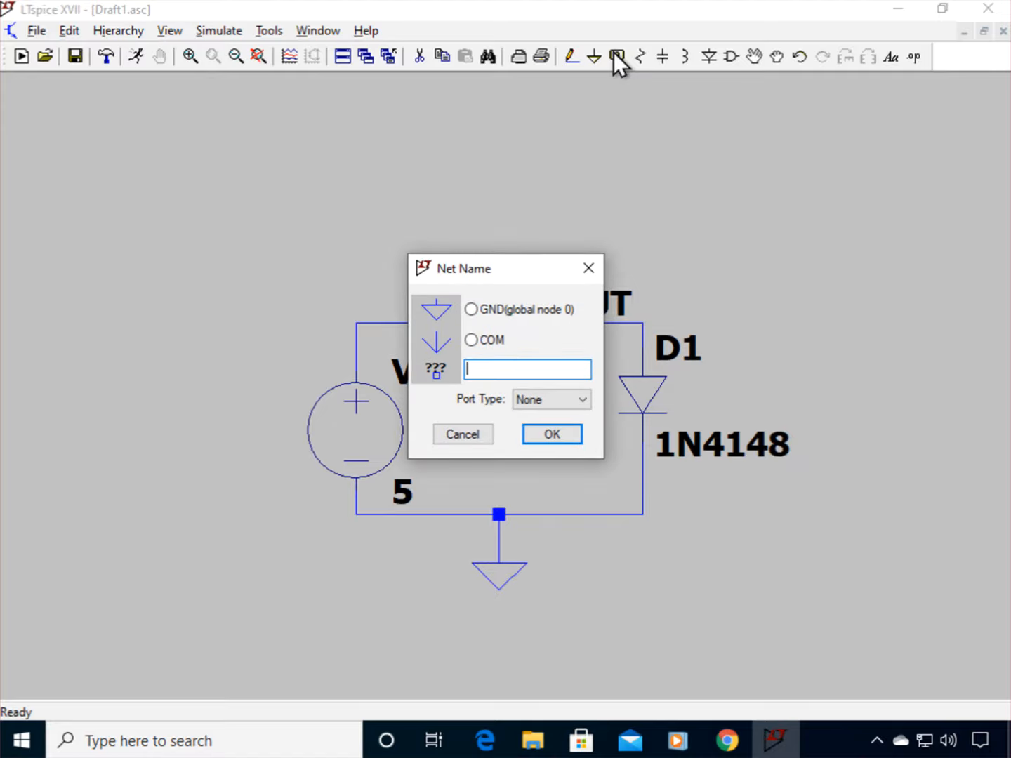
type("IN")
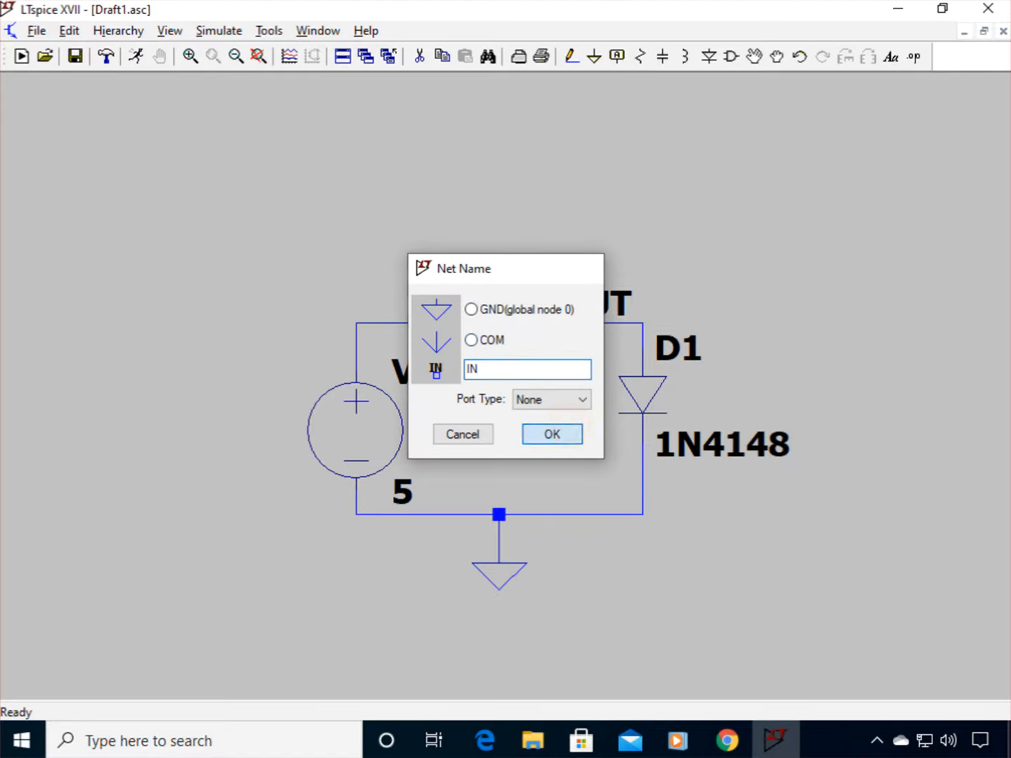
left_click(552, 434)
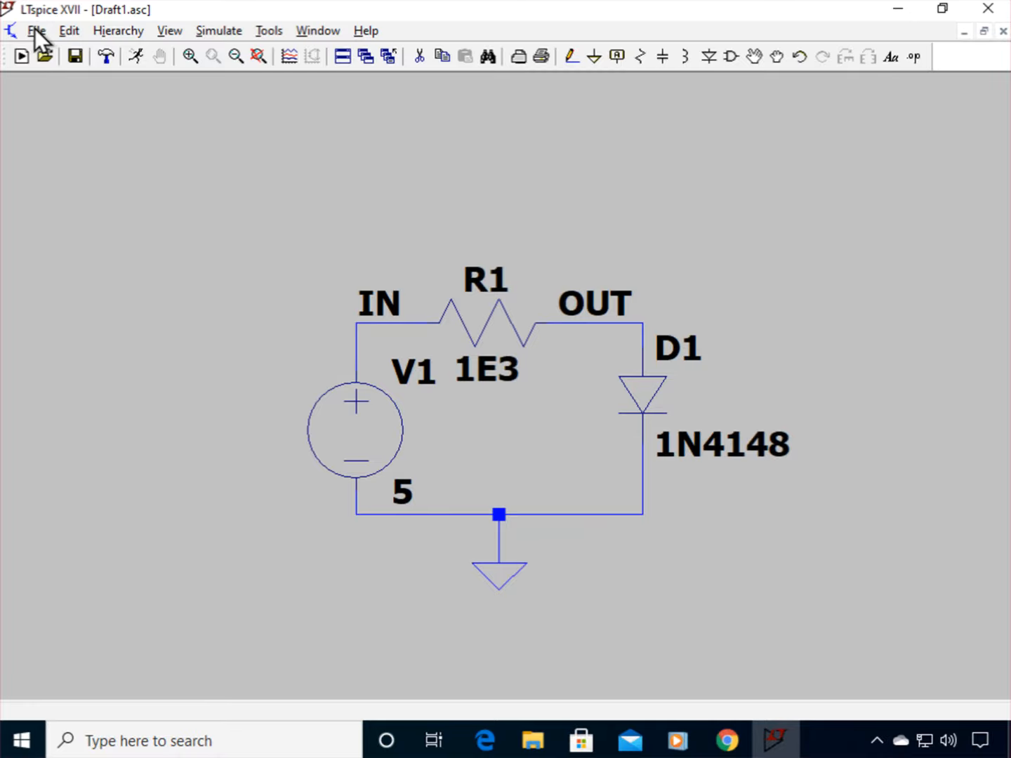
Step: Save the schematic via File > Save
left_click(36, 30)
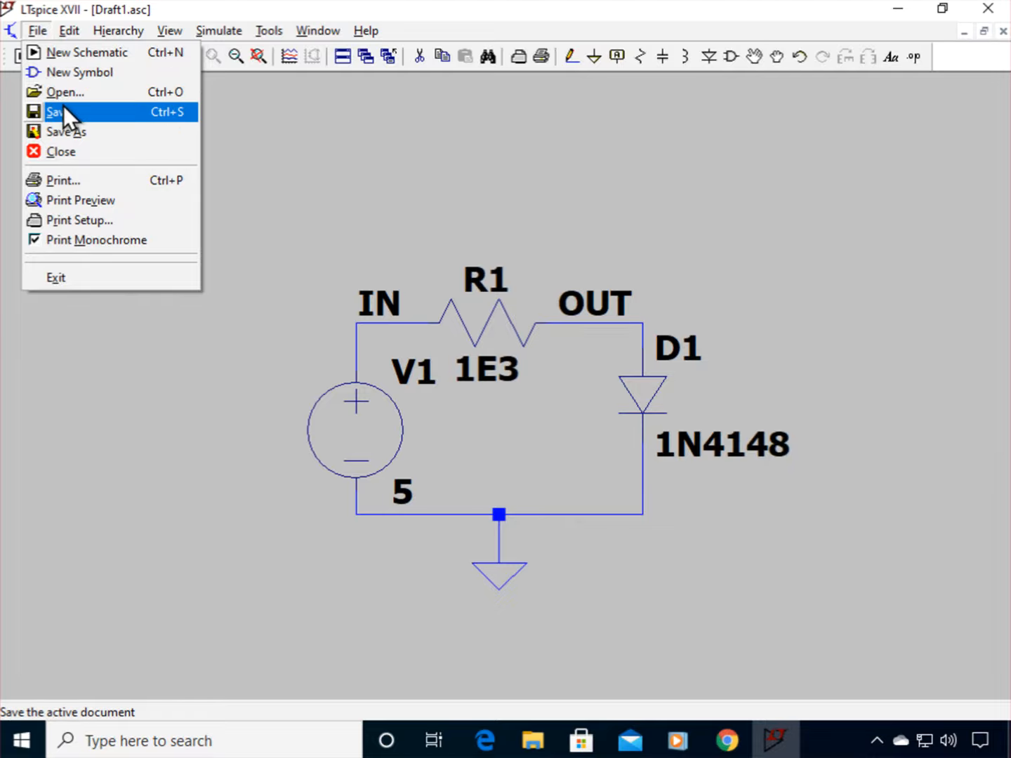
left_click(55, 112)
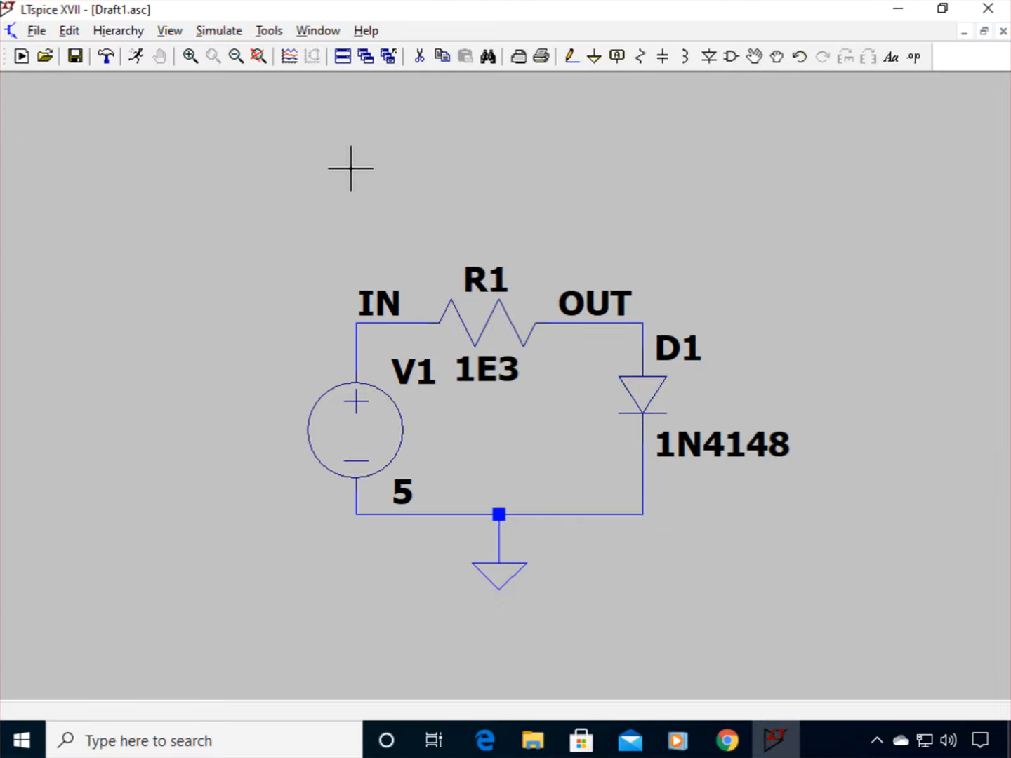
mouse_move(239, 125)
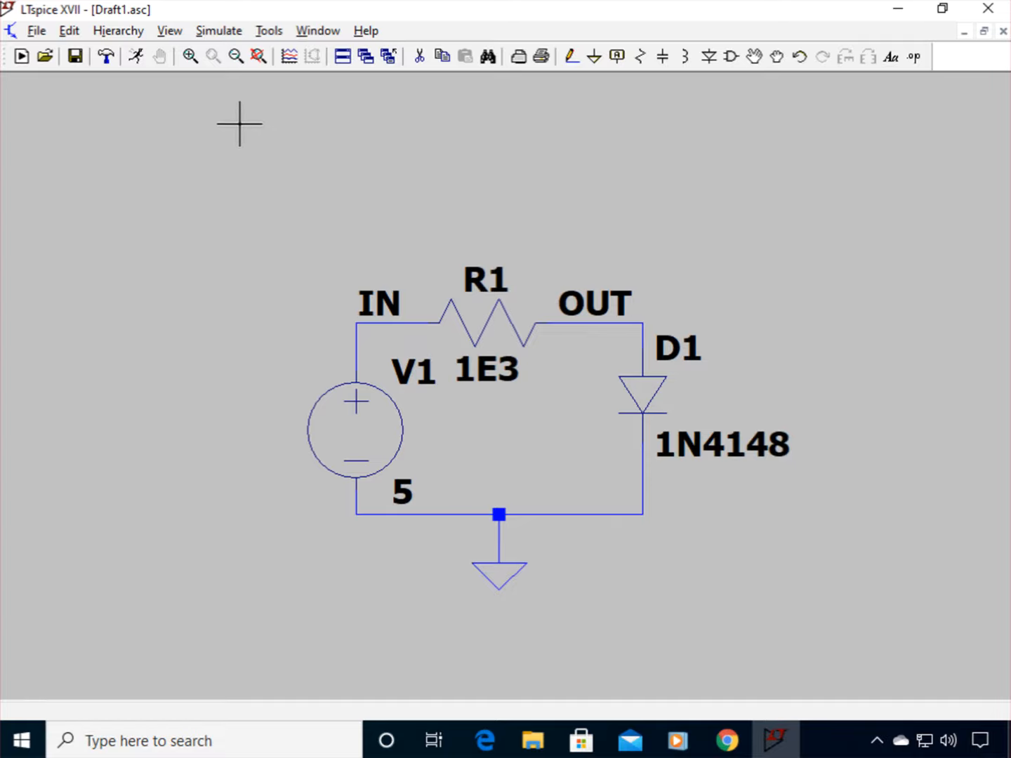
mouse_move(224, 41)
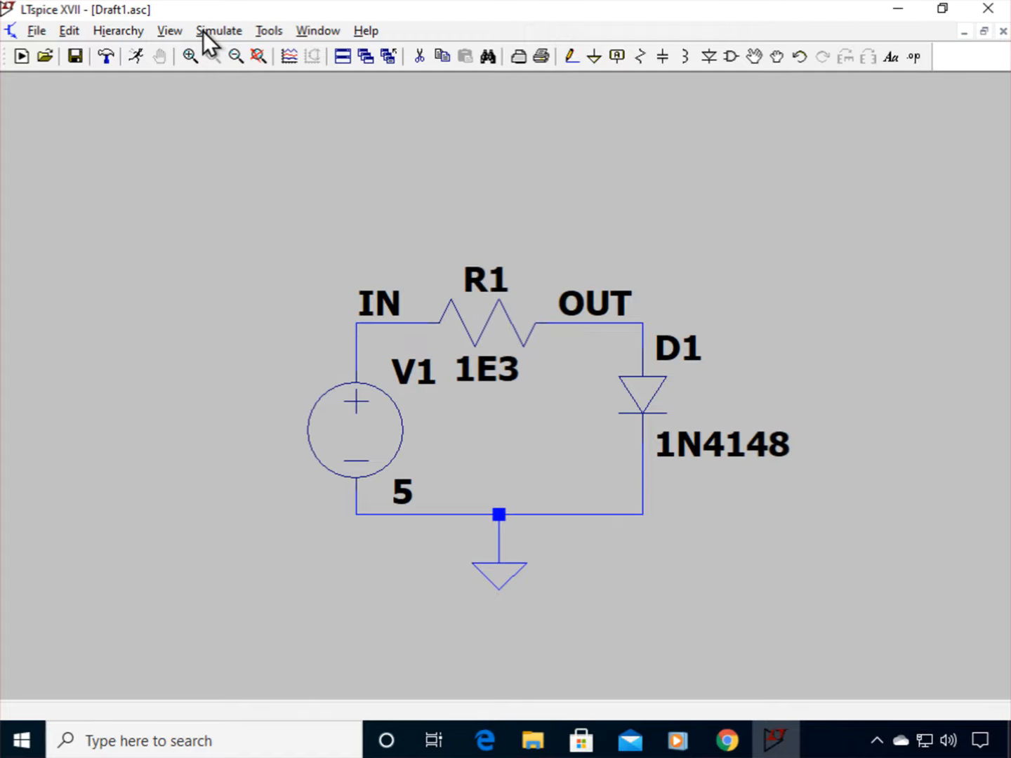
Step: Add a .op DC operating point directive from Edit Simulation Cmd
left_click(220, 31)
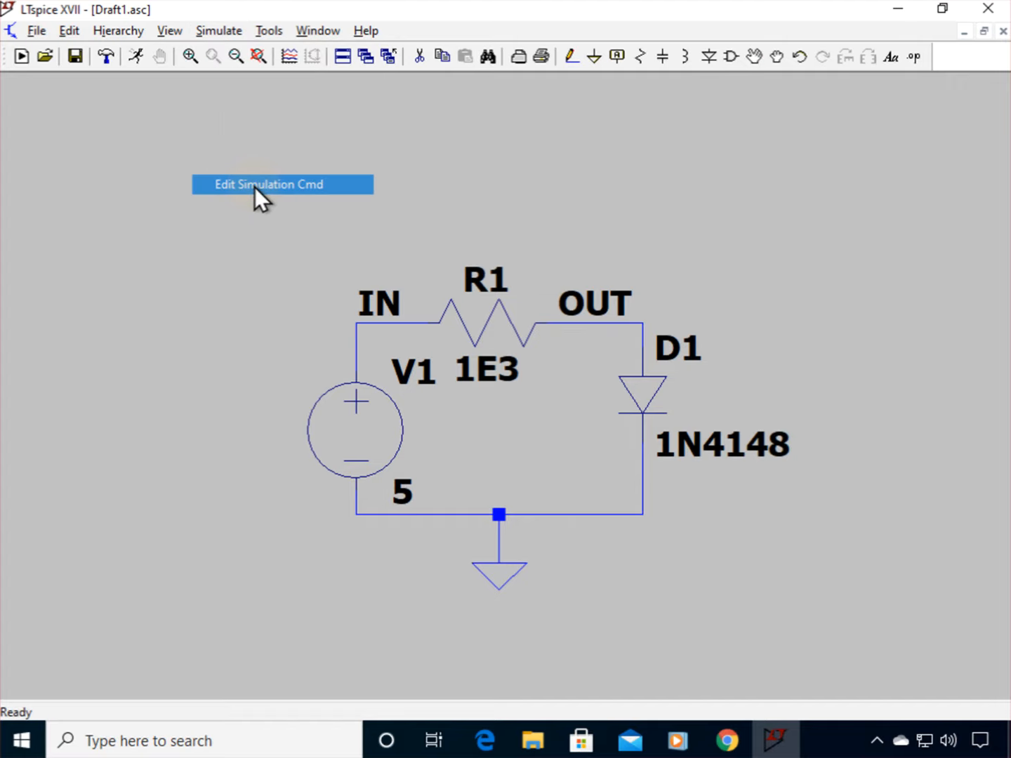
left_click(282, 184)
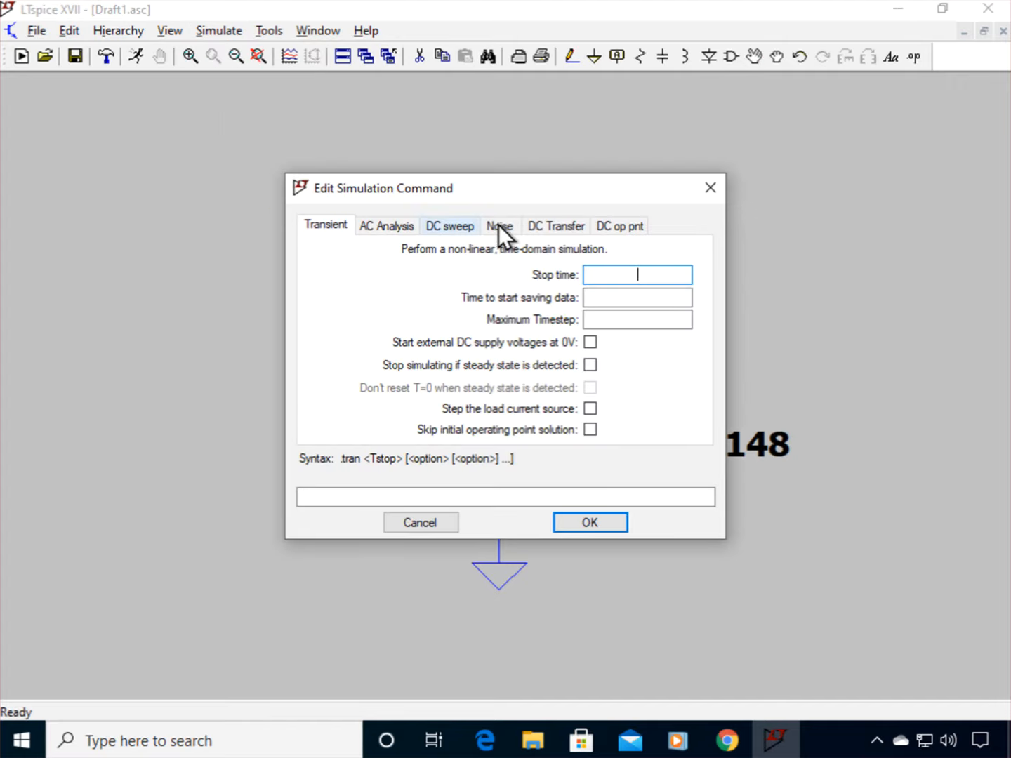
mouse_move(358, 250)
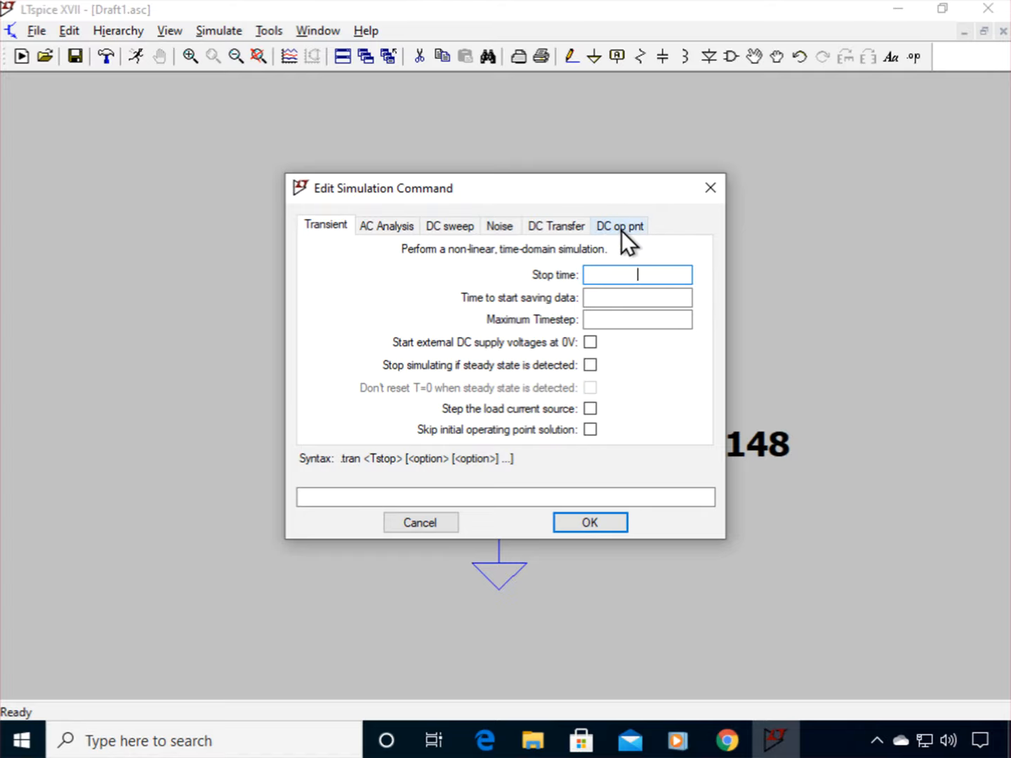
left_click(619, 225)
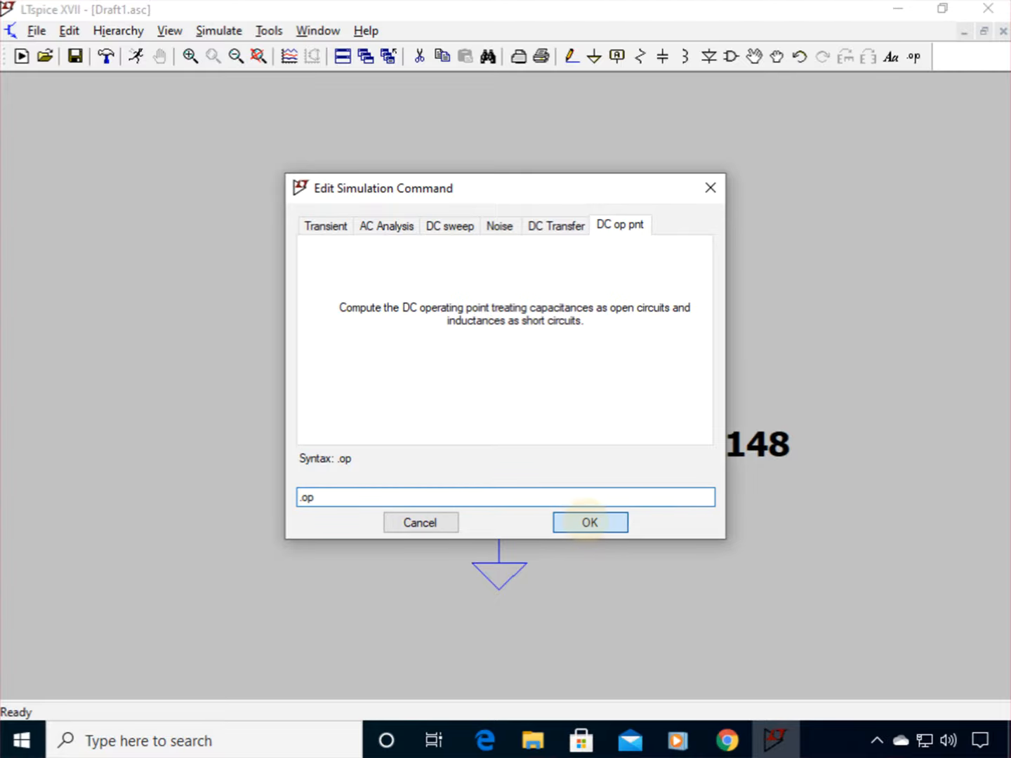
left_click(590, 523)
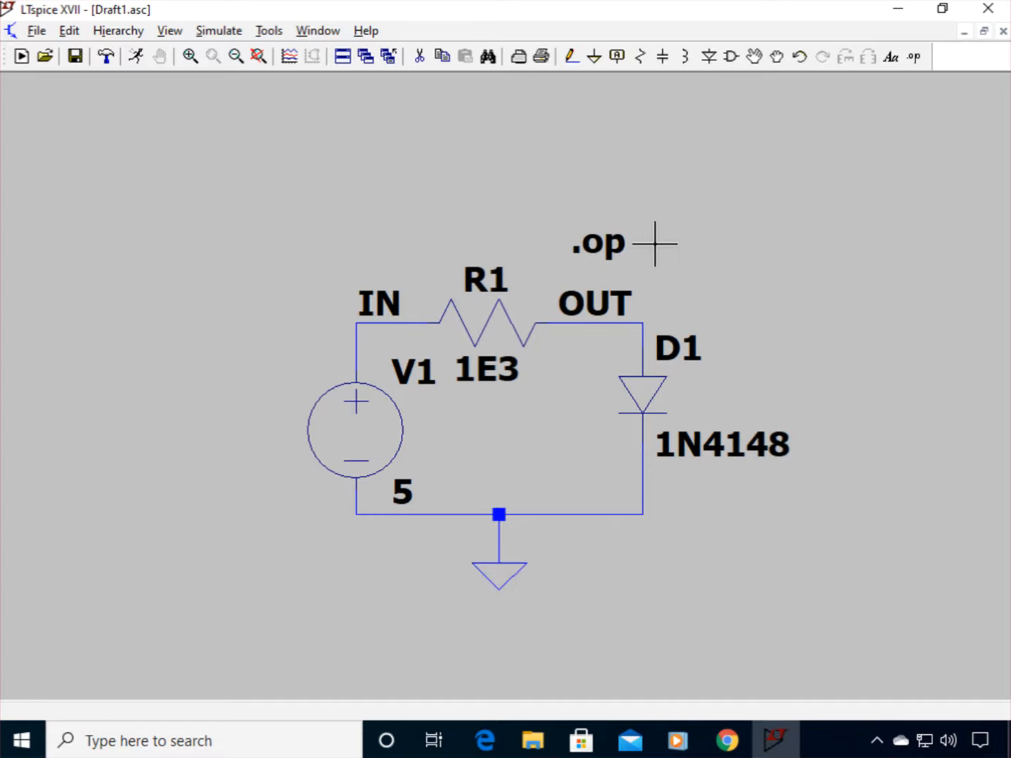
mouse_move(236, 95)
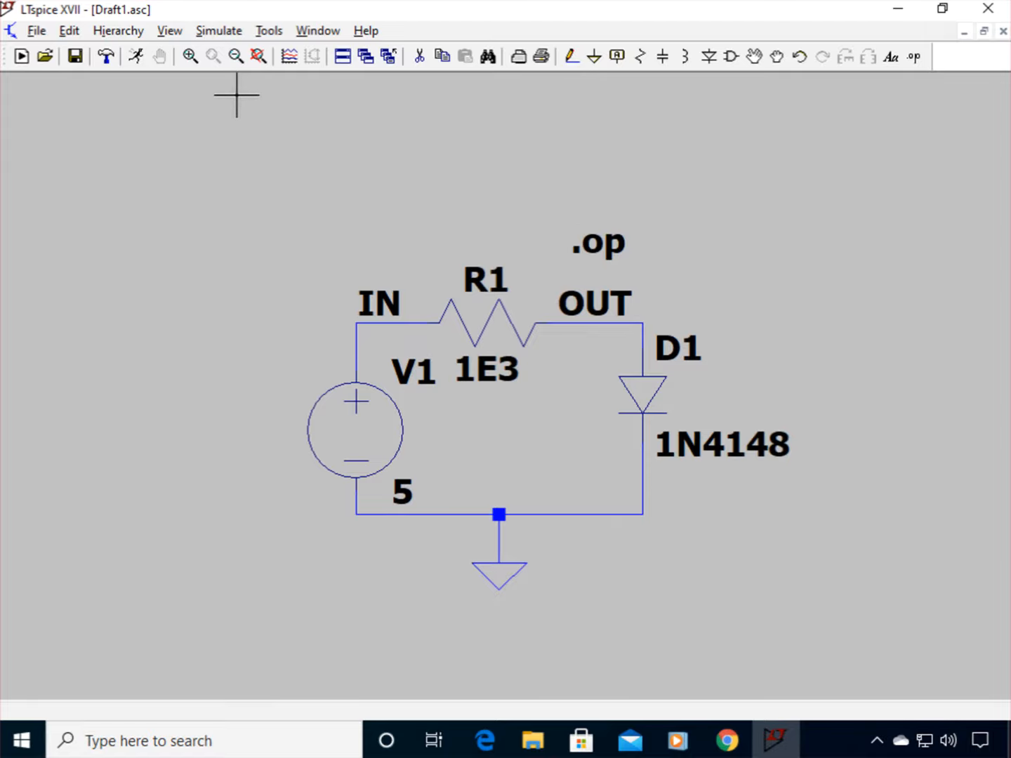
mouse_move(137, 56)
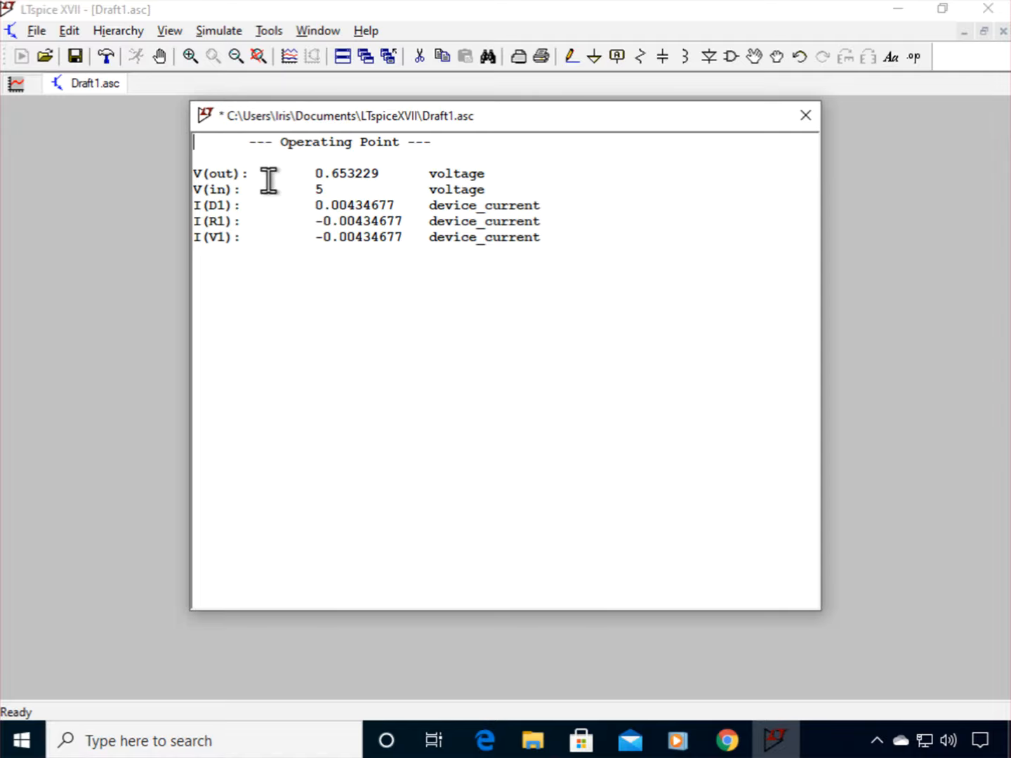
mouse_move(583, 127)
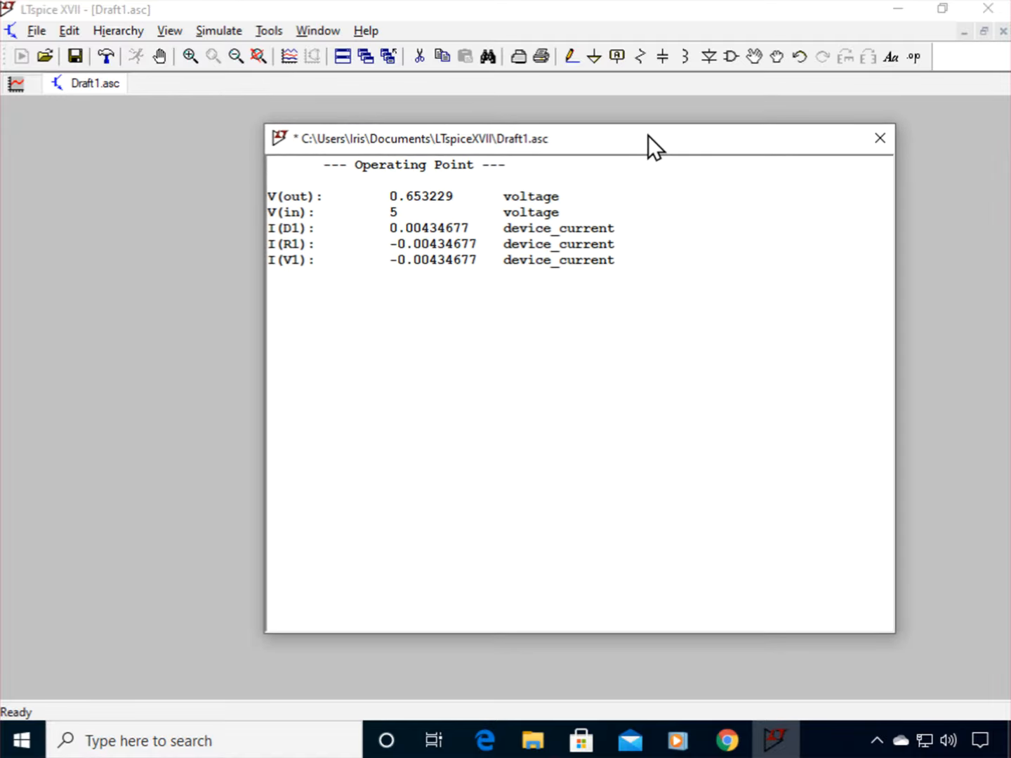
Step: Reposition the operating point results window showing V(out) 0.653229 V and V(in) 5 V
left_click_drag(650, 137, 733, 163)
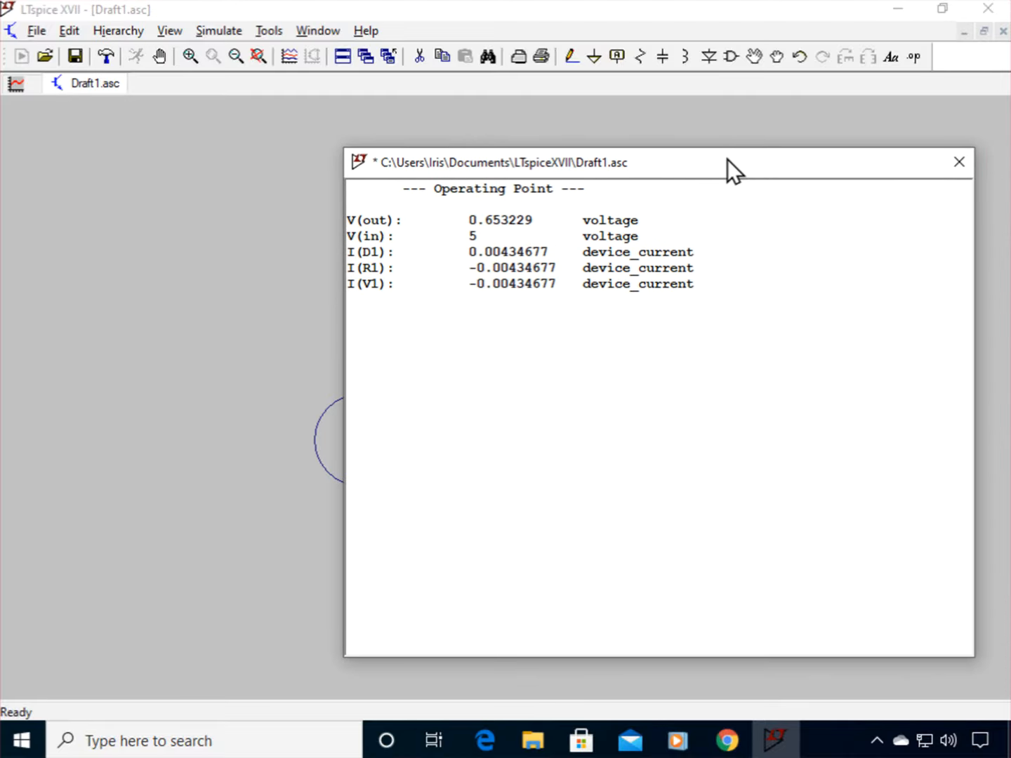
left_click_drag(730, 162, 713, 153)
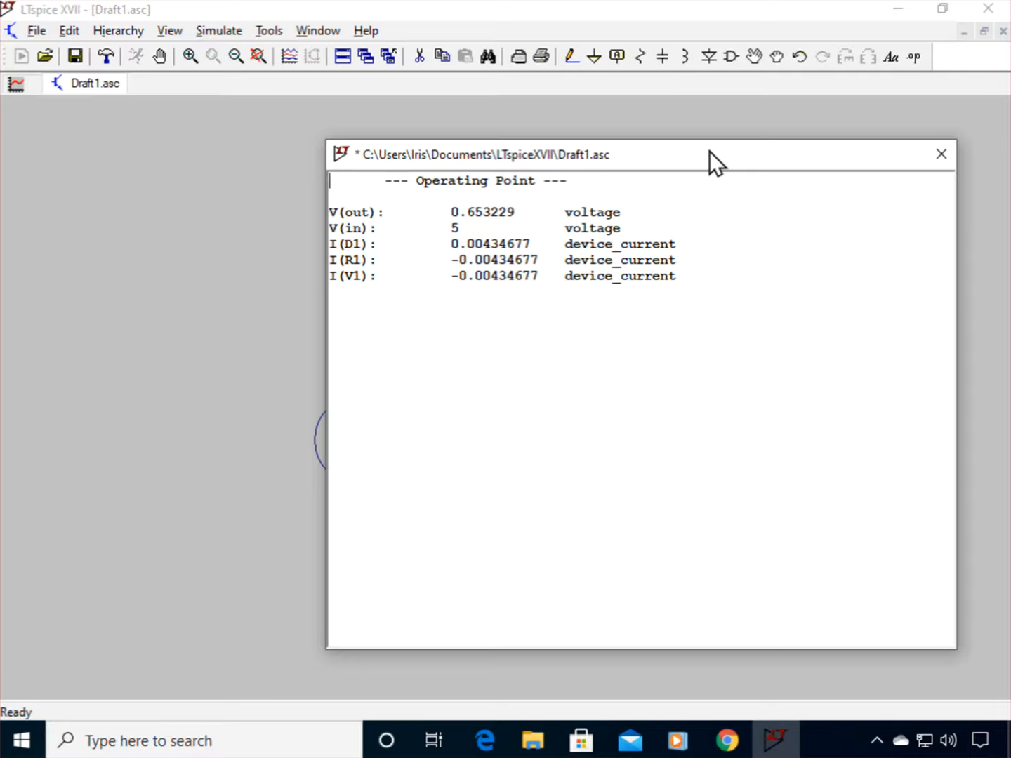
mouse_move(641, 237)
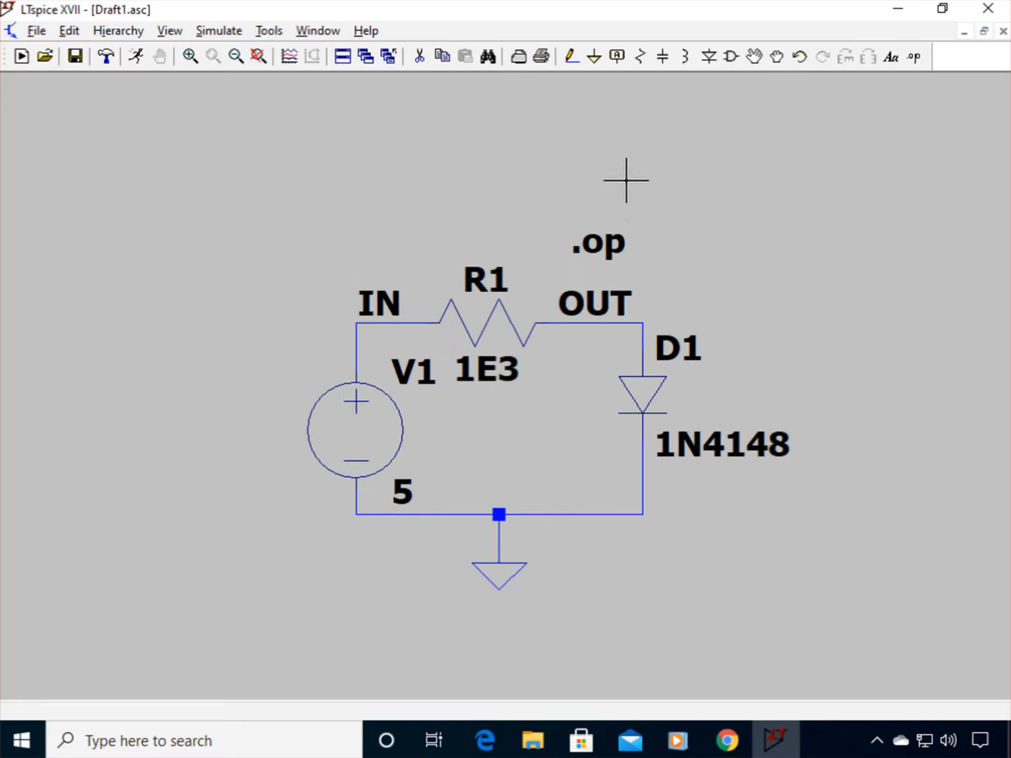
mouse_move(653, 316)
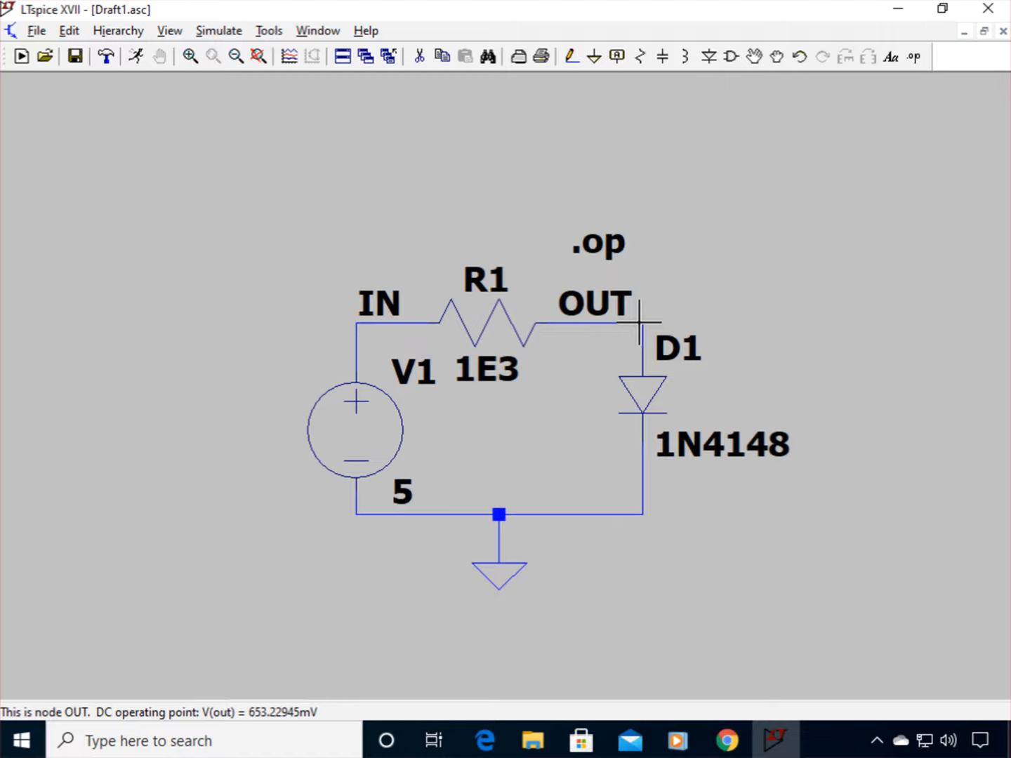
Step: Place an operating-point voltage annotation of about 653.2 mV on the OUT node
left_click(635, 320)
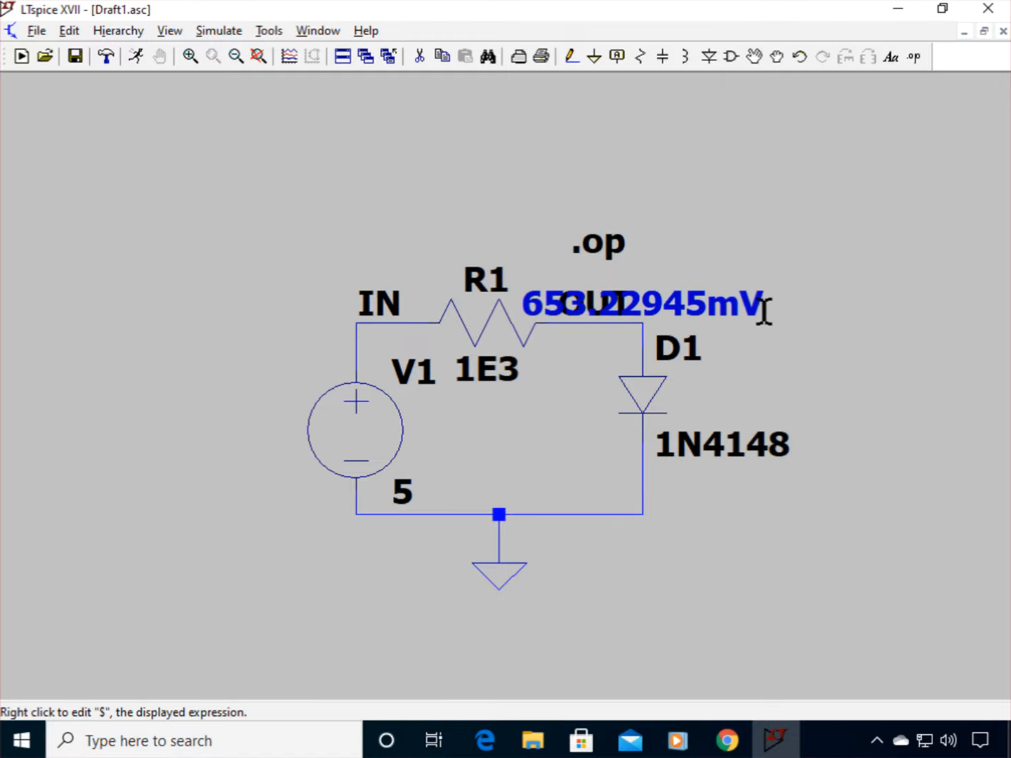
mouse_move(362, 358)
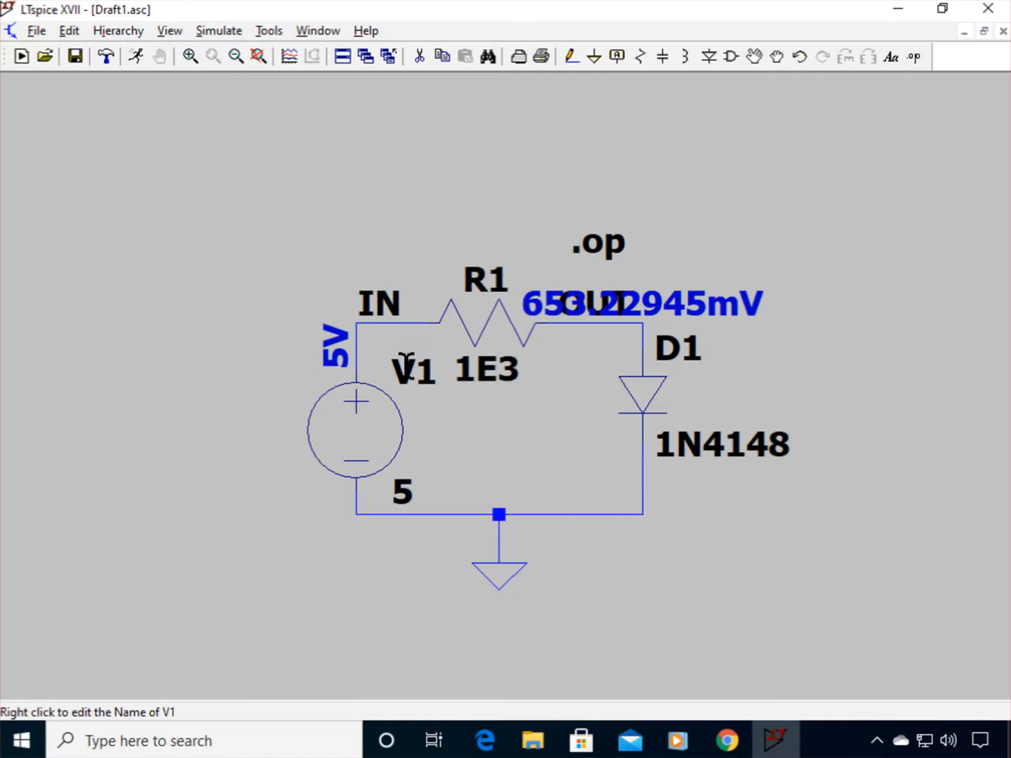
mouse_move(582, 498)
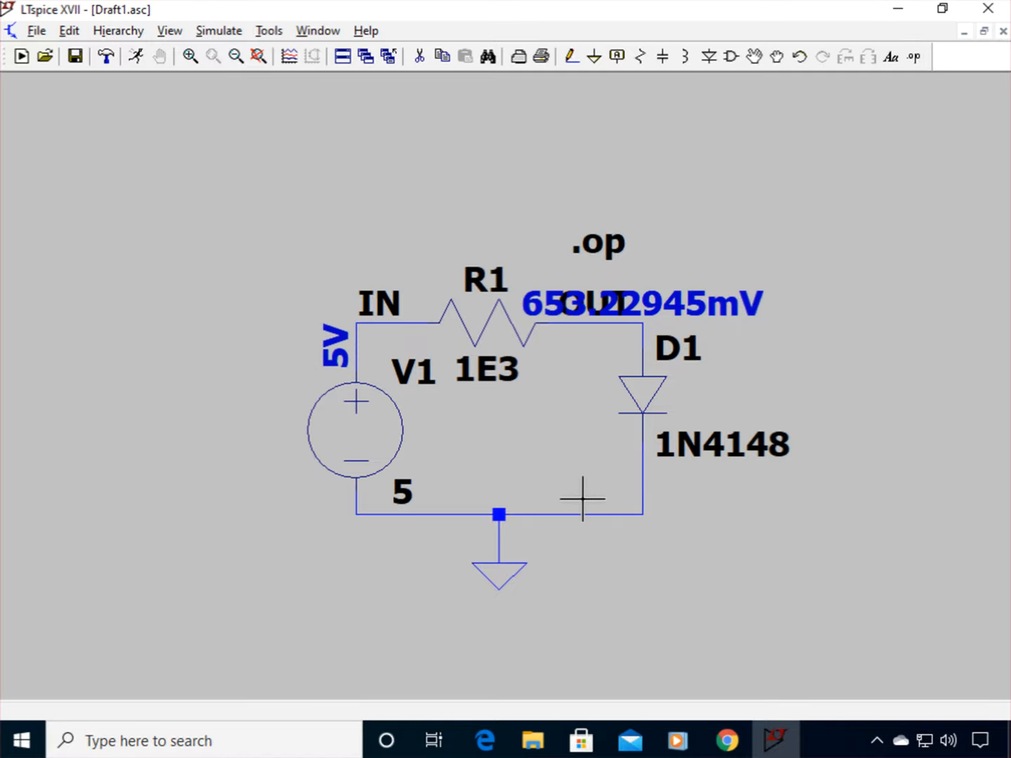
mouse_move(581, 499)
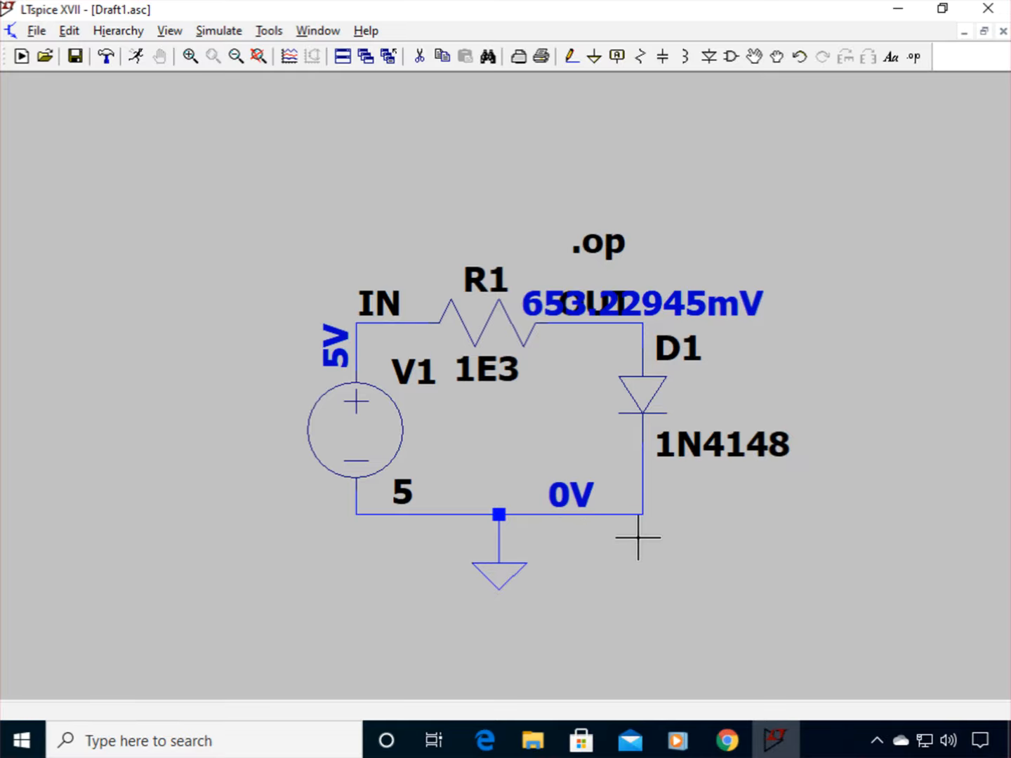
mouse_move(427, 430)
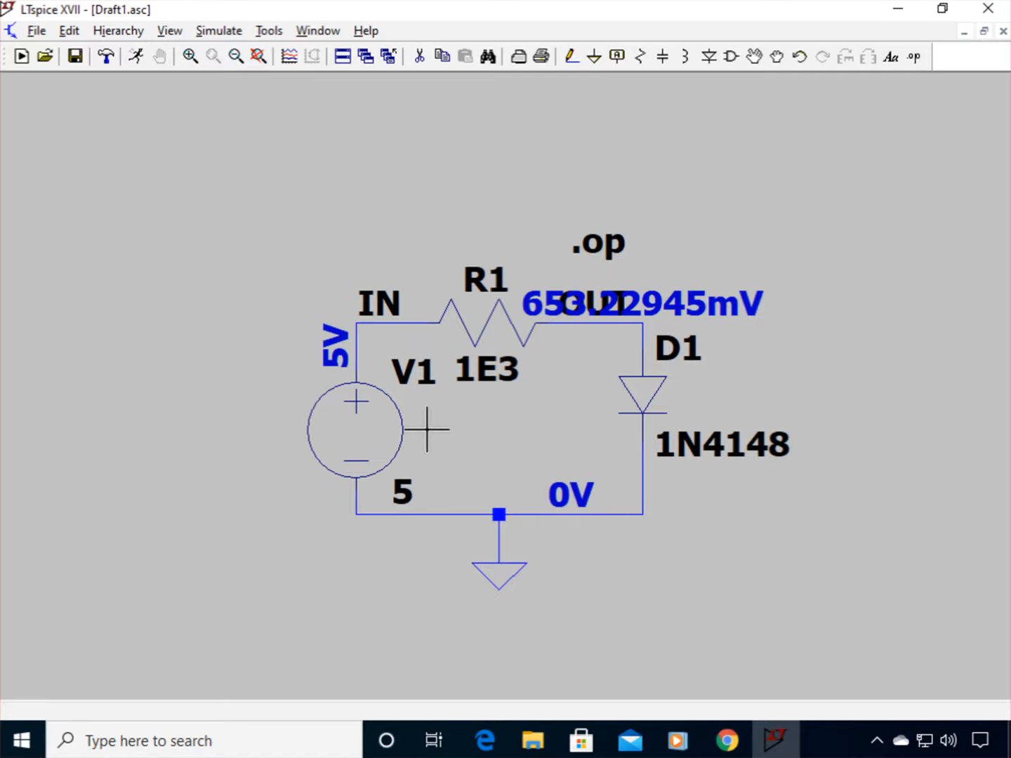
mouse_move(758, 410)
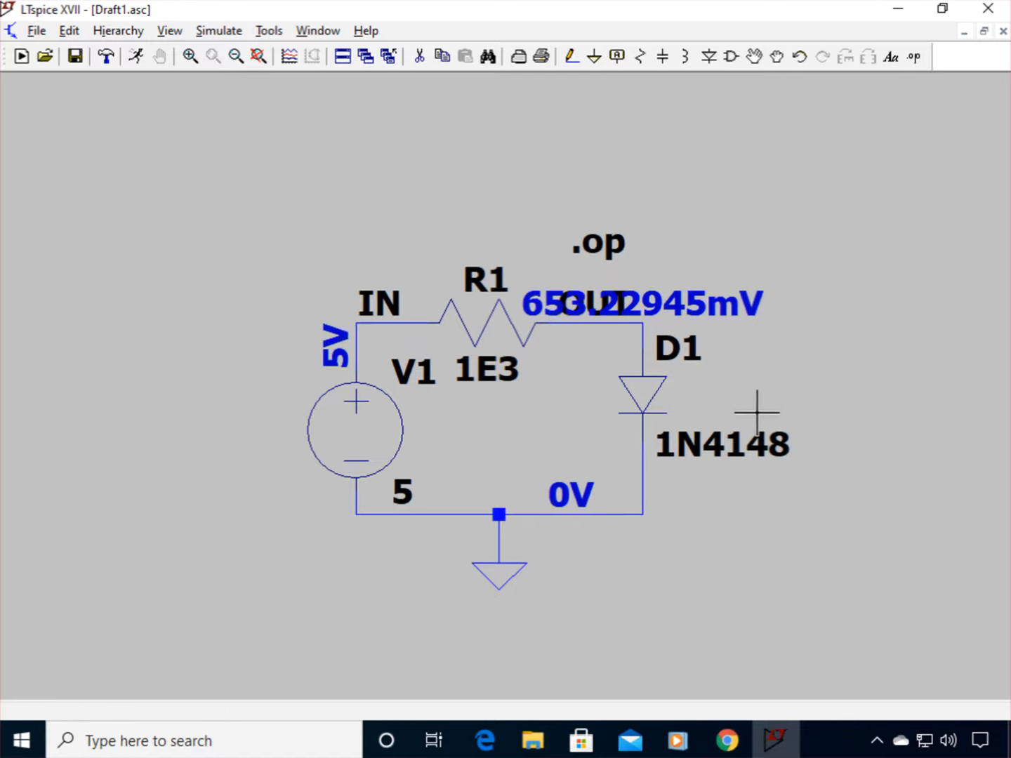
mouse_move(772, 418)
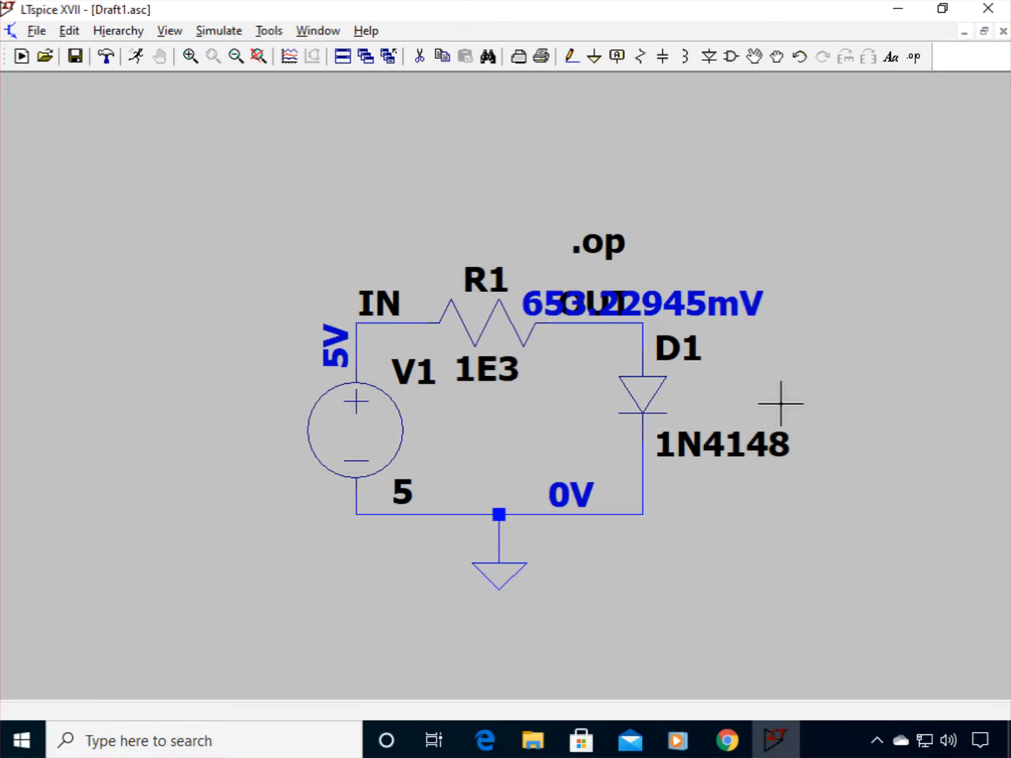
mouse_move(482, 101)
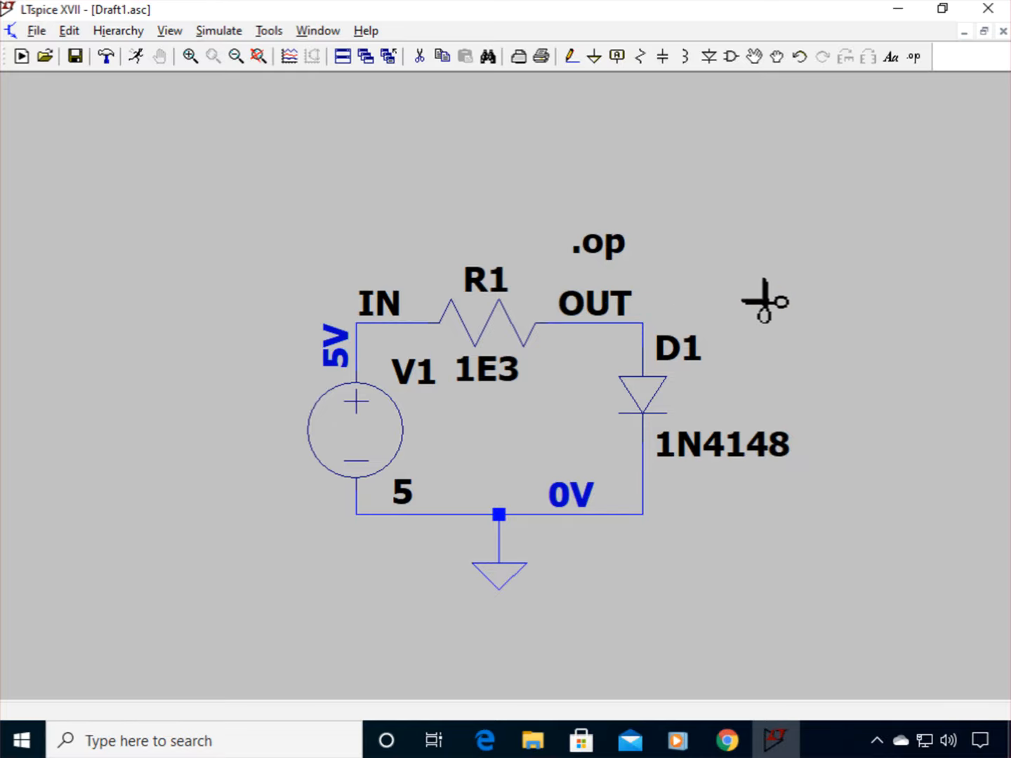
mouse_move(477, 429)
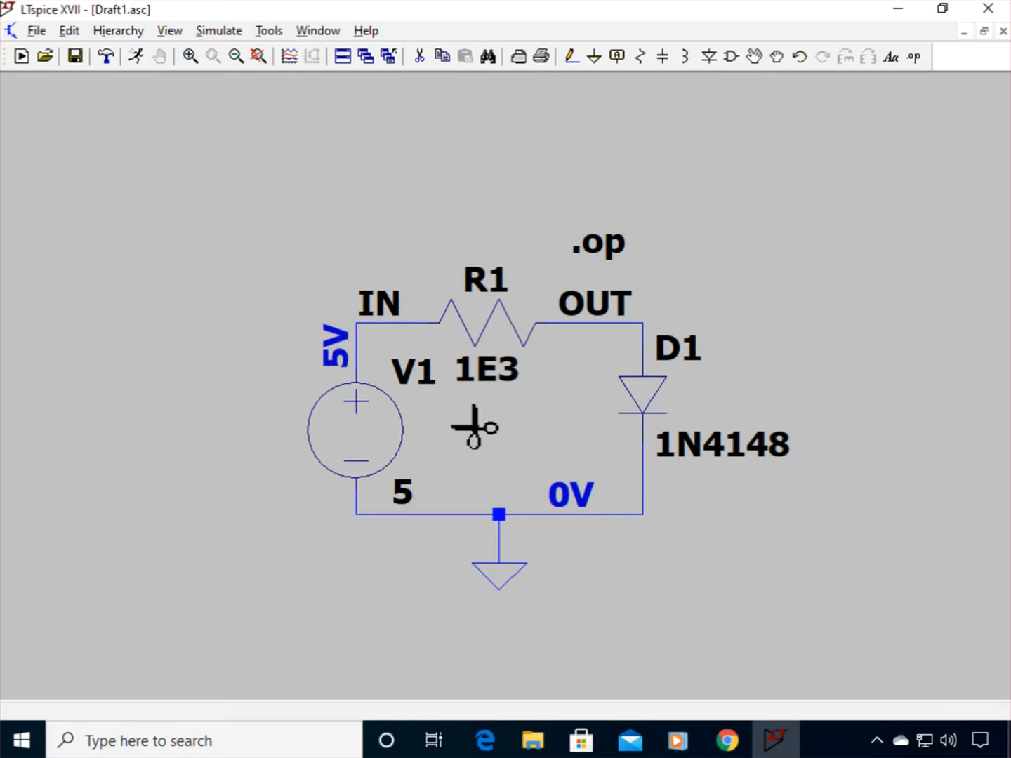
mouse_move(344, 365)
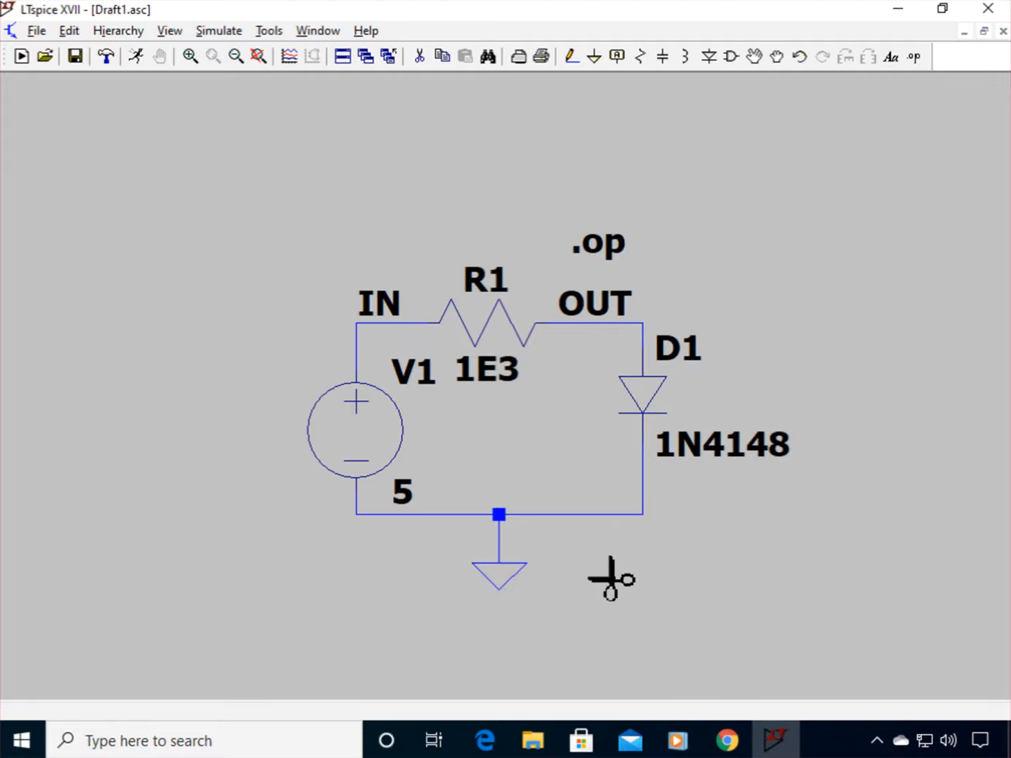
mouse_move(309, 489)
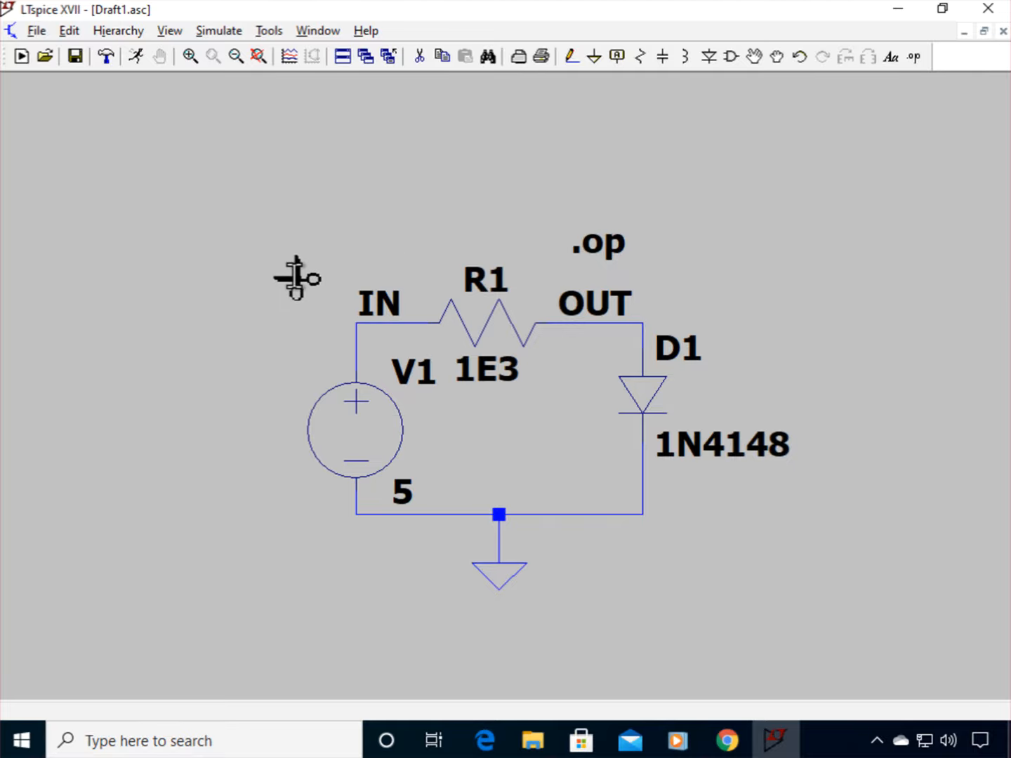
mouse_move(330, 480)
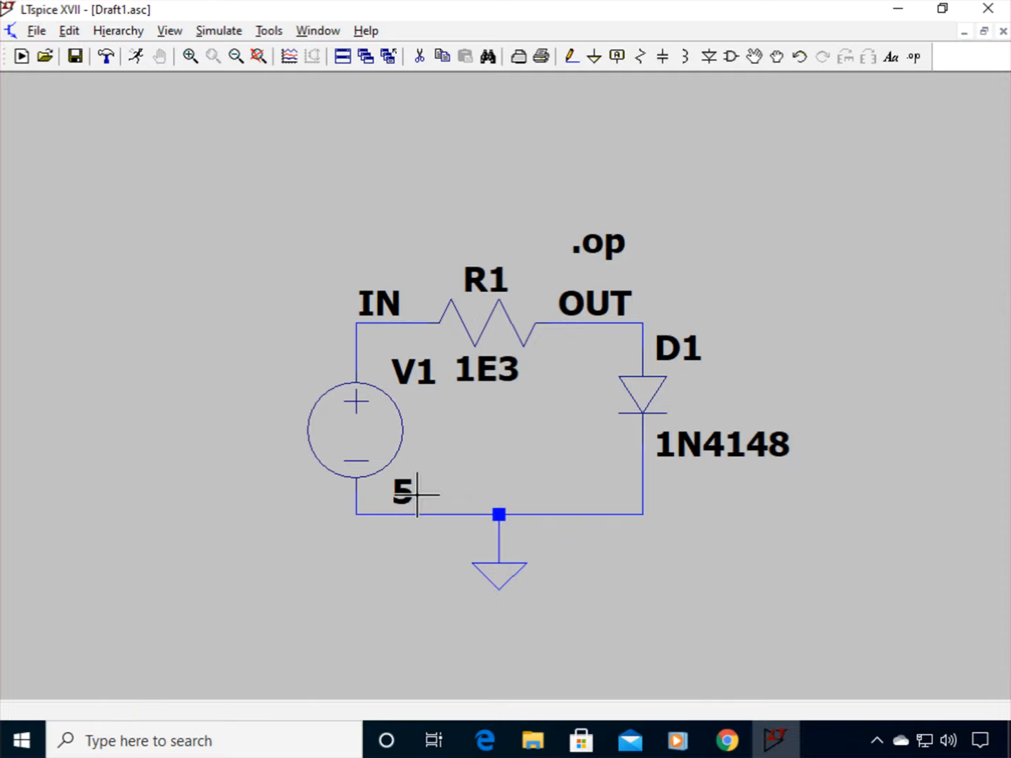
mouse_move(404, 495)
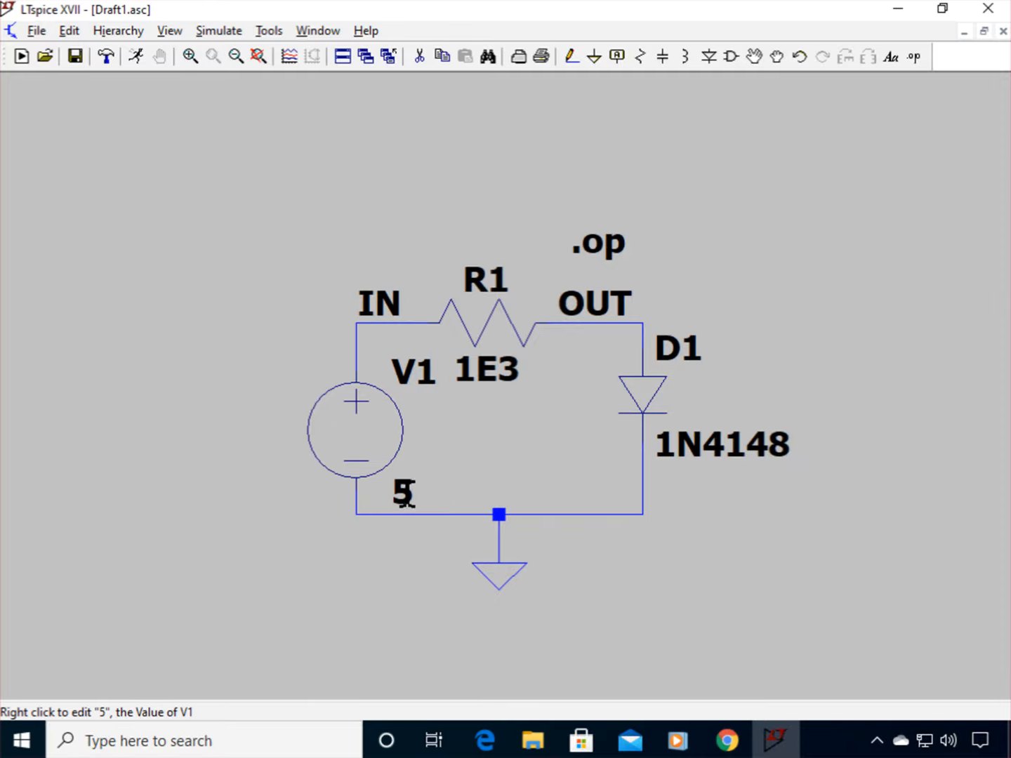
mouse_move(632, 325)
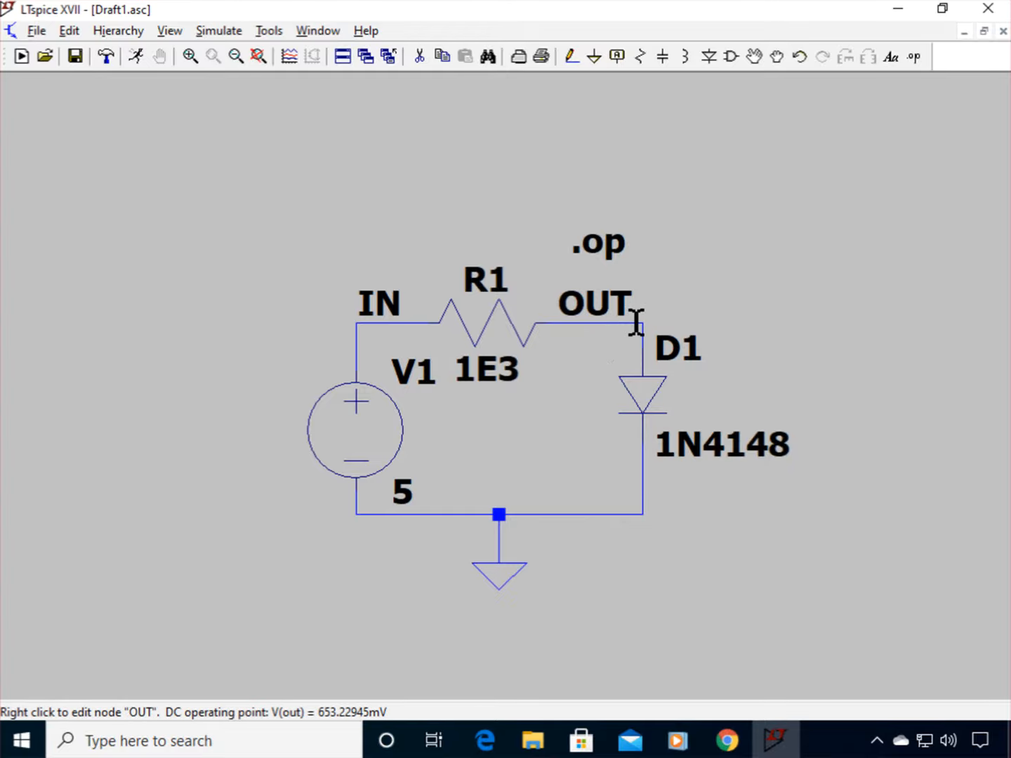
mouse_move(311, 119)
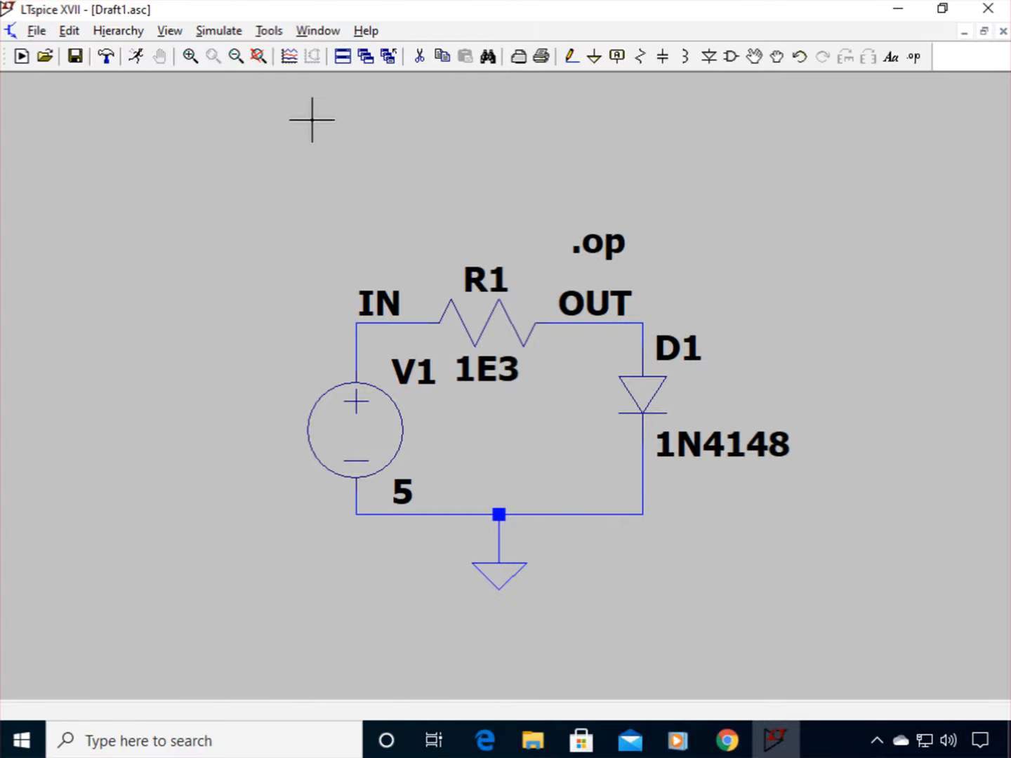
Step: In Edit Simulation Command's DC sweep page, set 1st source V1 with a linear sweep
left_click(220, 31)
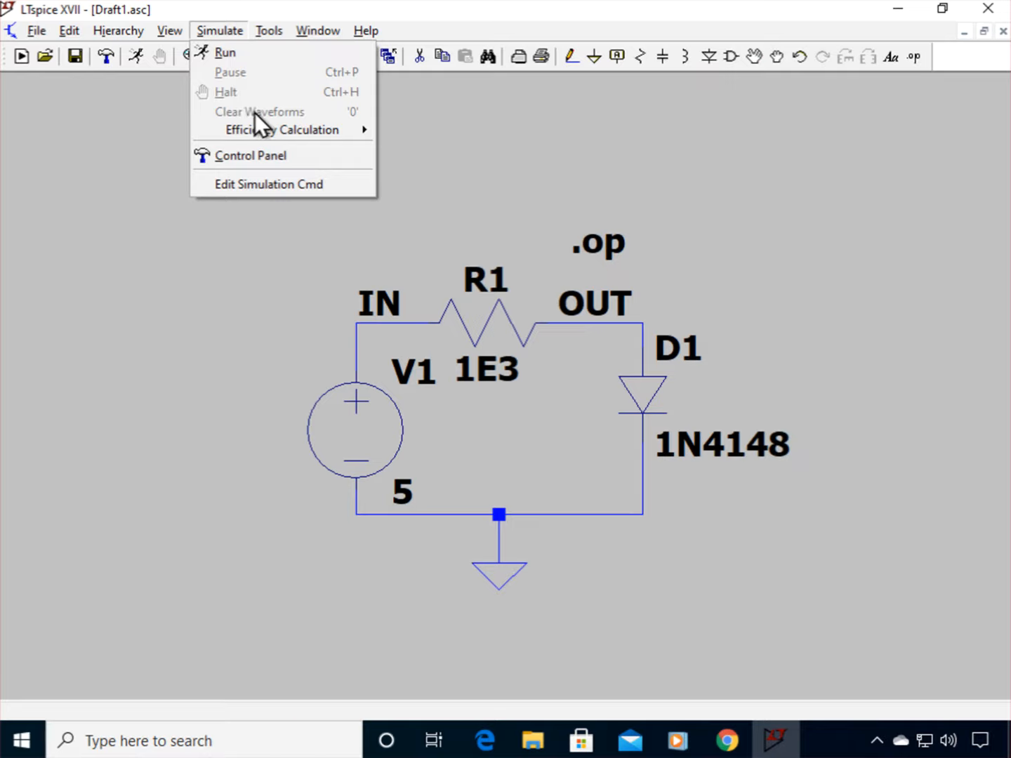
left_click(268, 184)
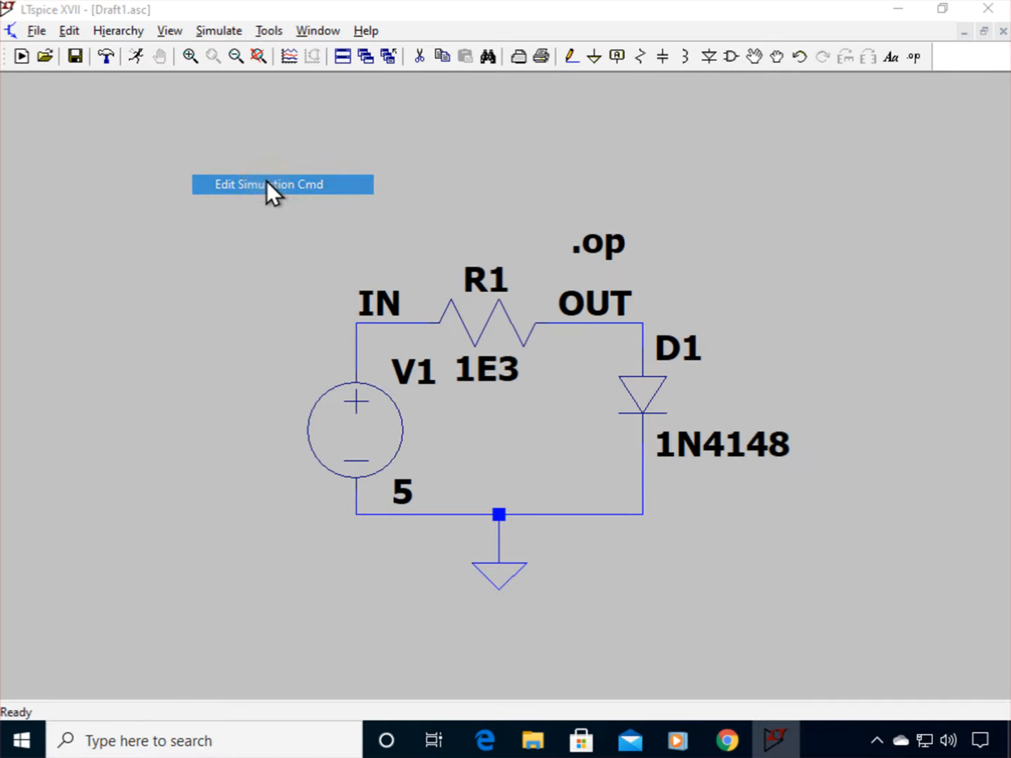
left_click(282, 184)
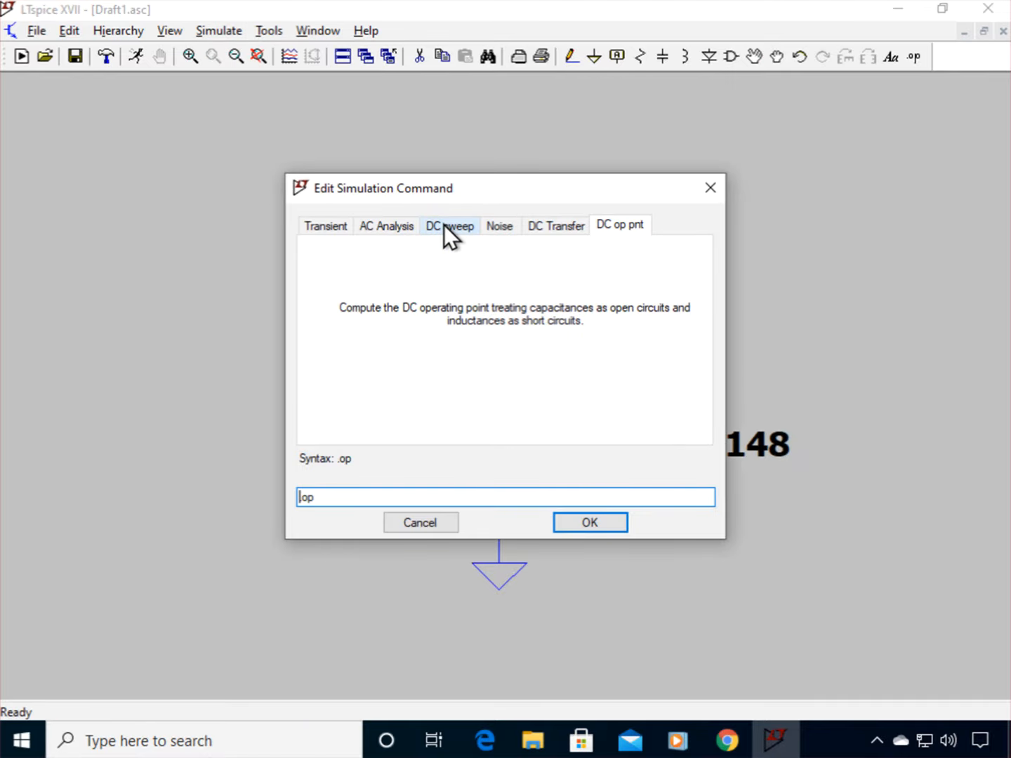
left_click(449, 225)
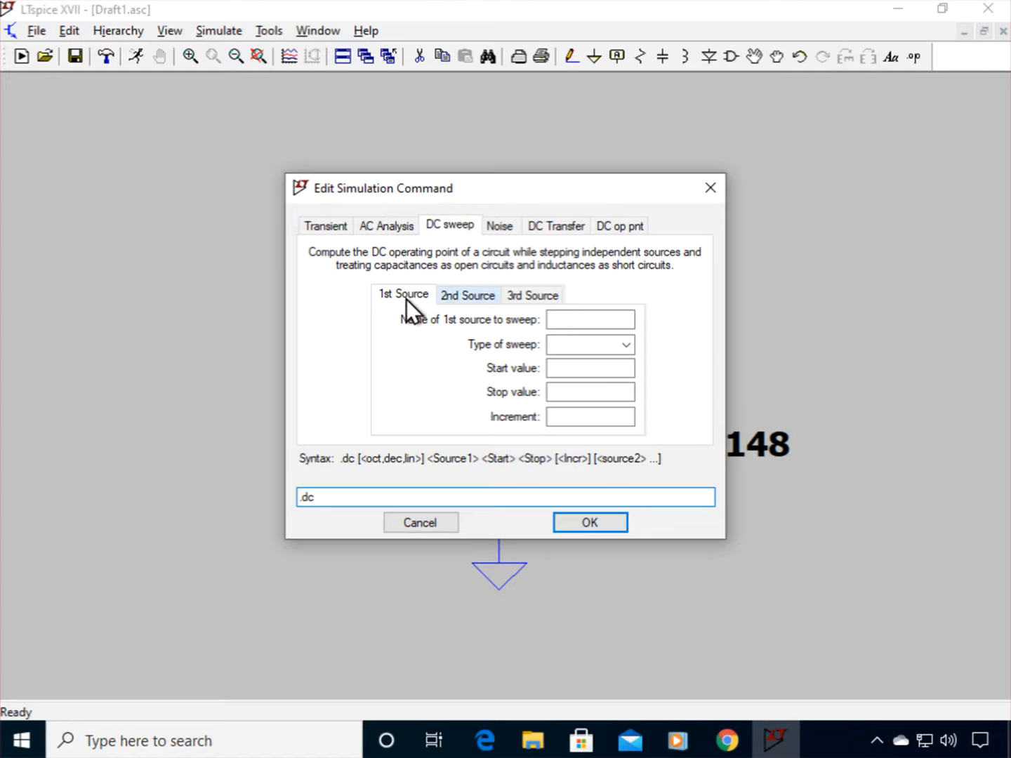
left_click(590, 321)
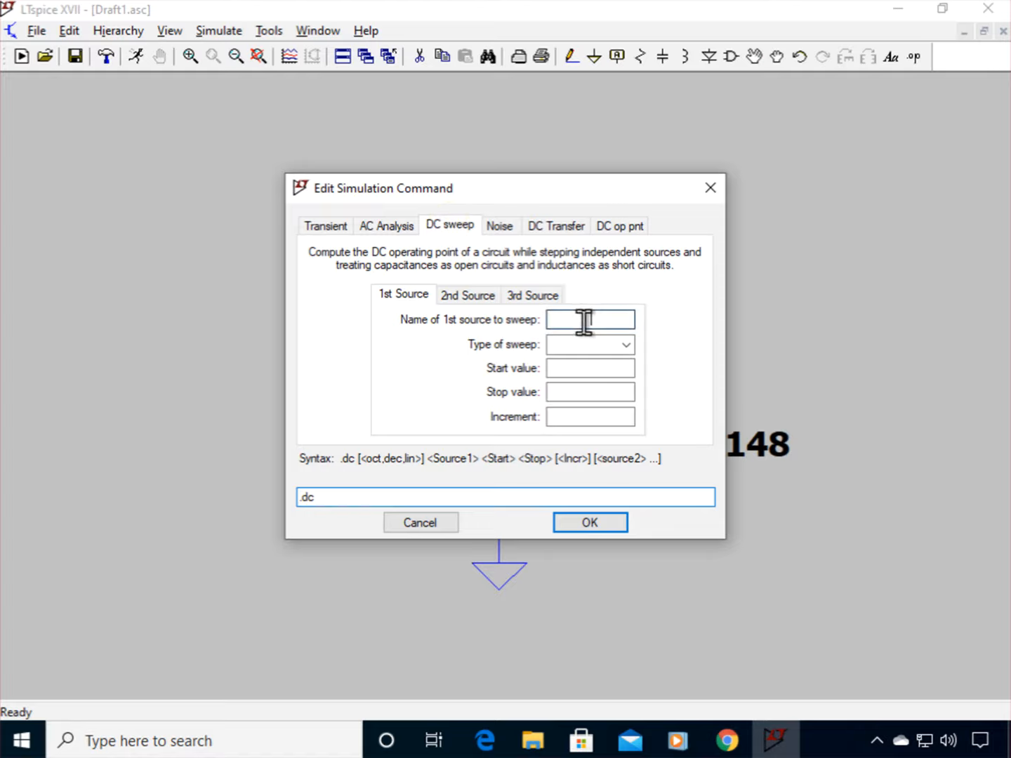
type("V!")
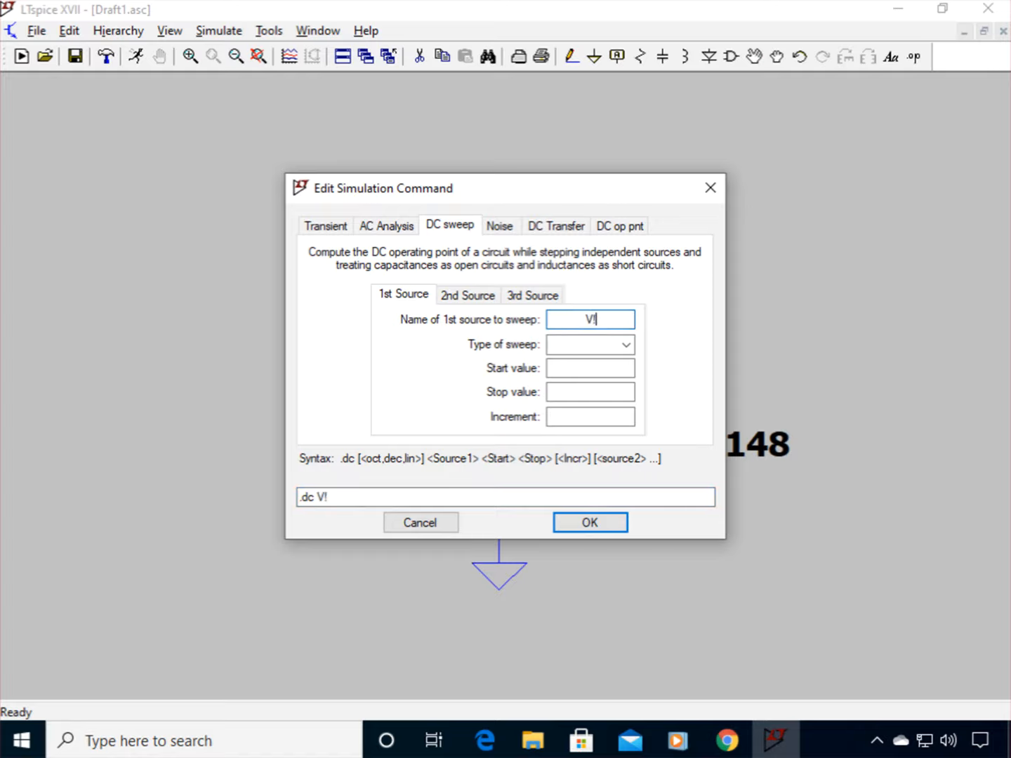
key("Backspace")
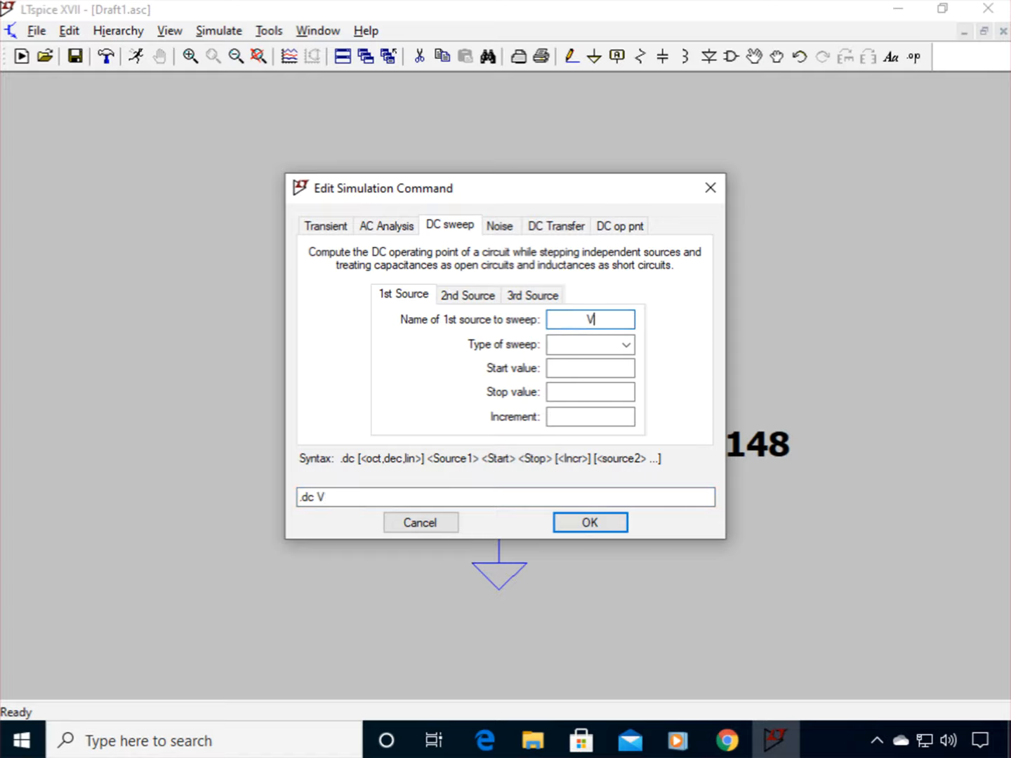
type("1")
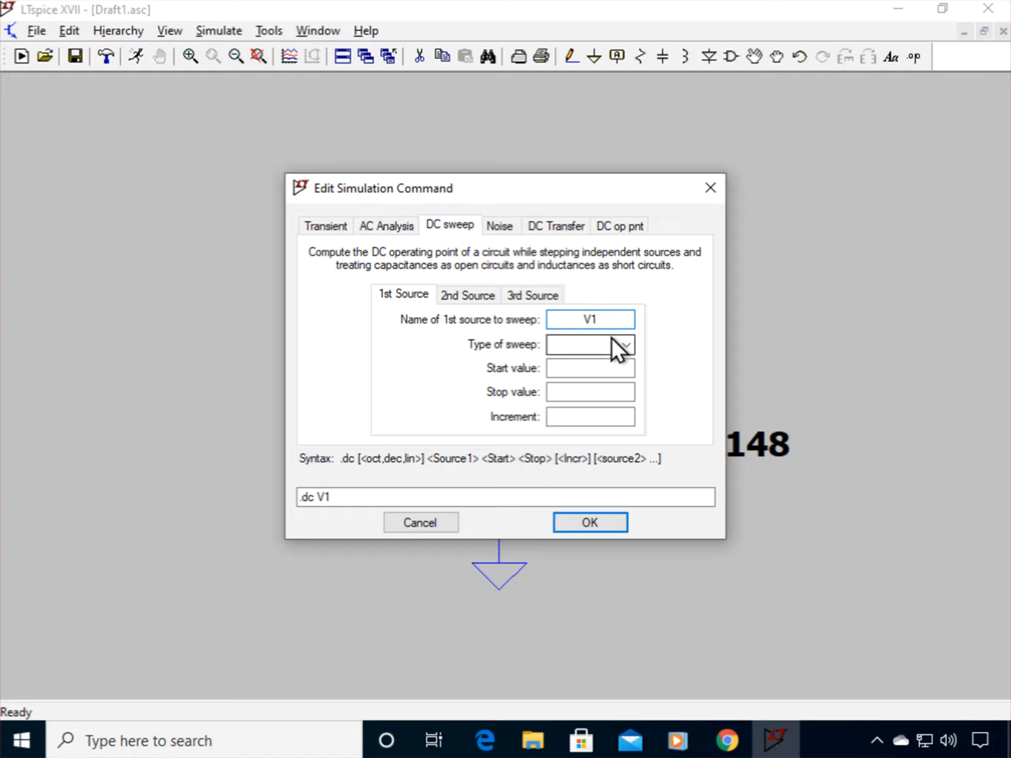
left_click(624, 344)
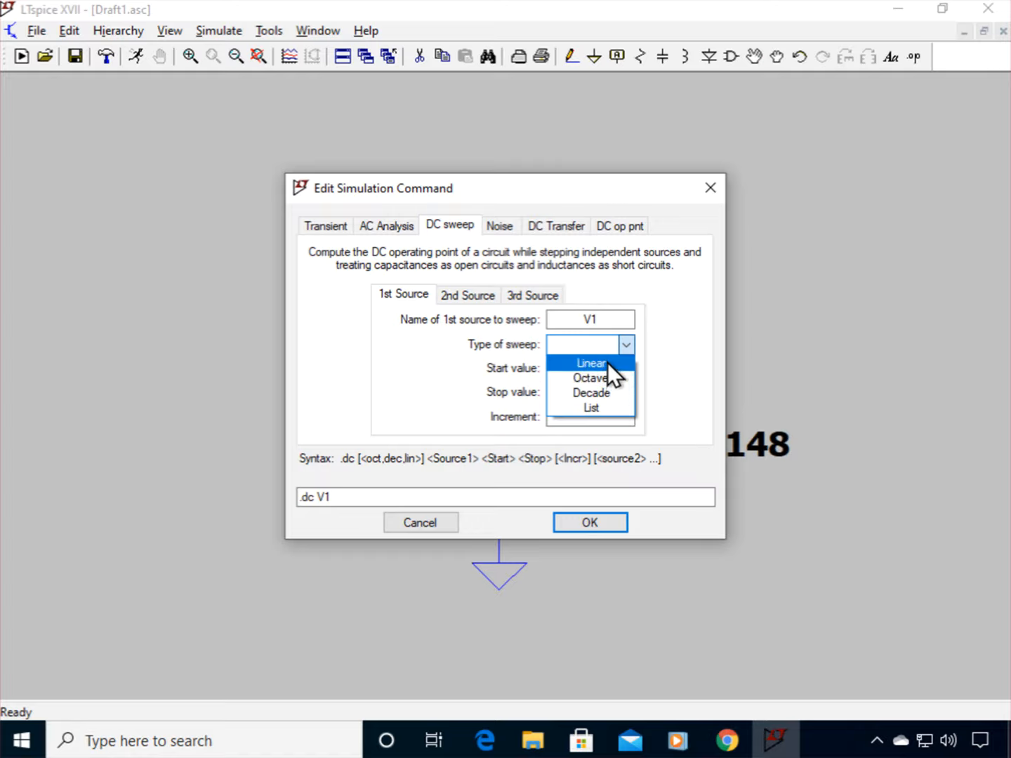
left_click(590, 362)
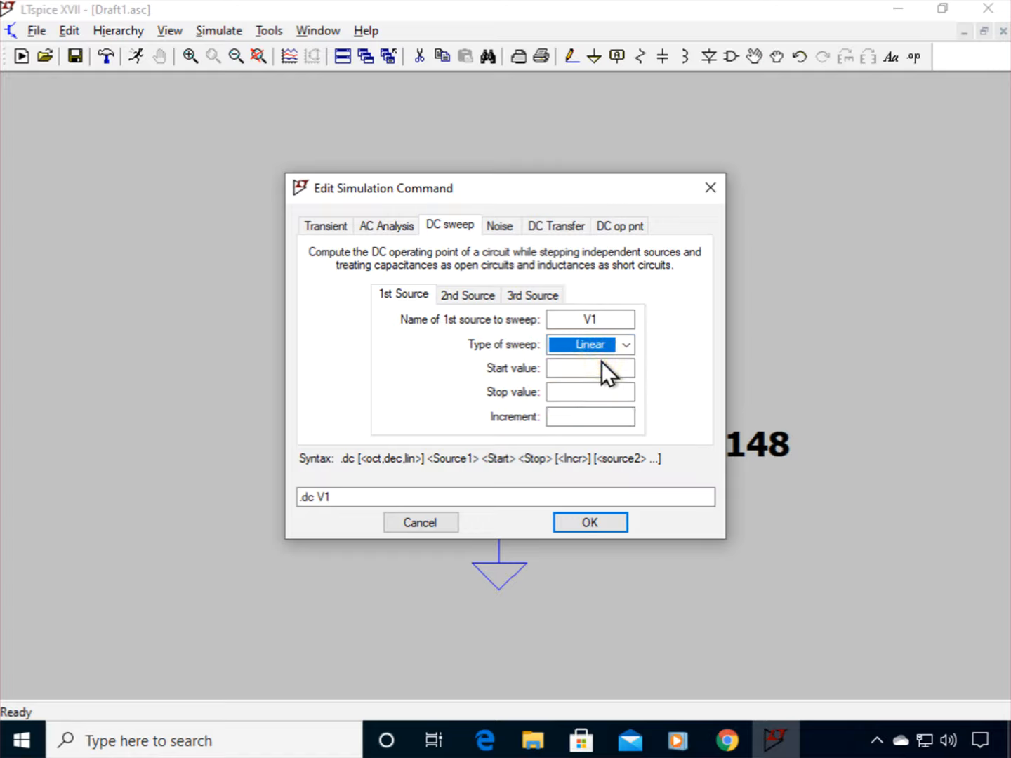
Step: Enter start 0.5, stop 5, increment 0.1 and apply the .dc V1 0.5 5 0.1 directive
left_click(590, 368)
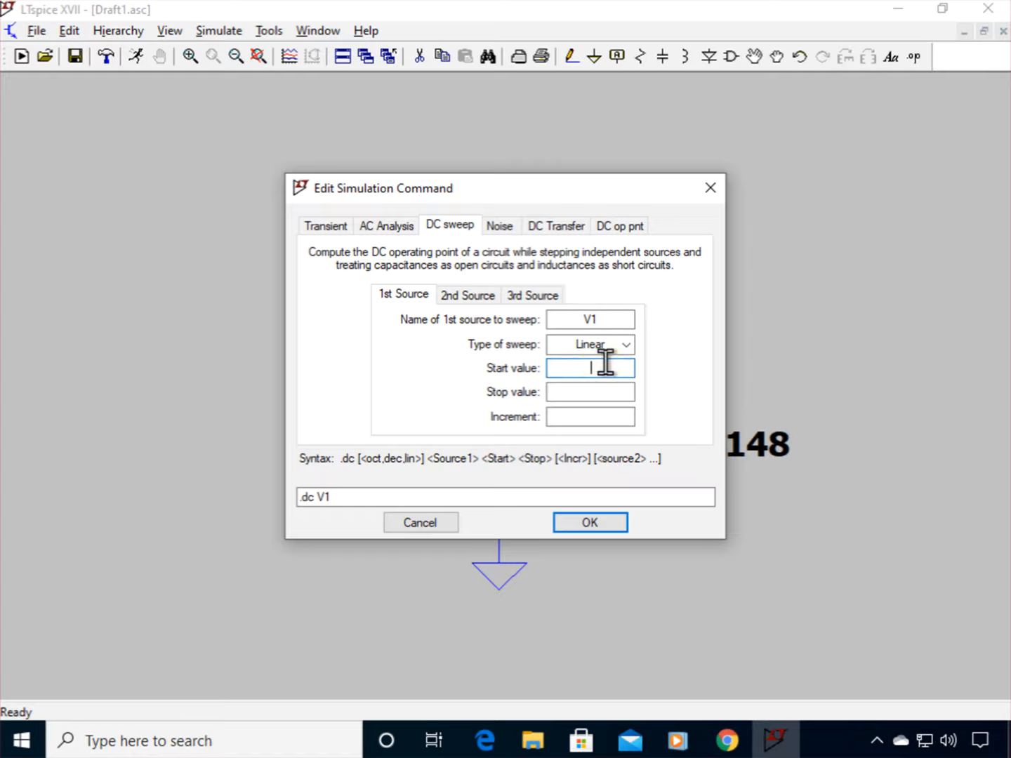
type("0.5")
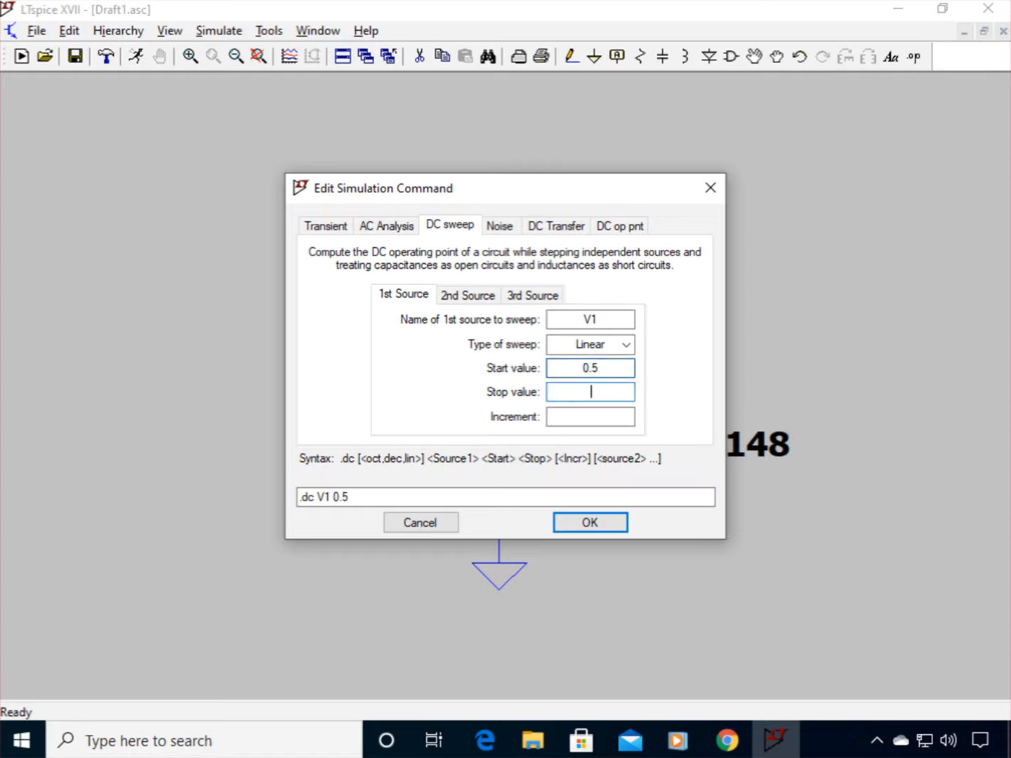
type("5")
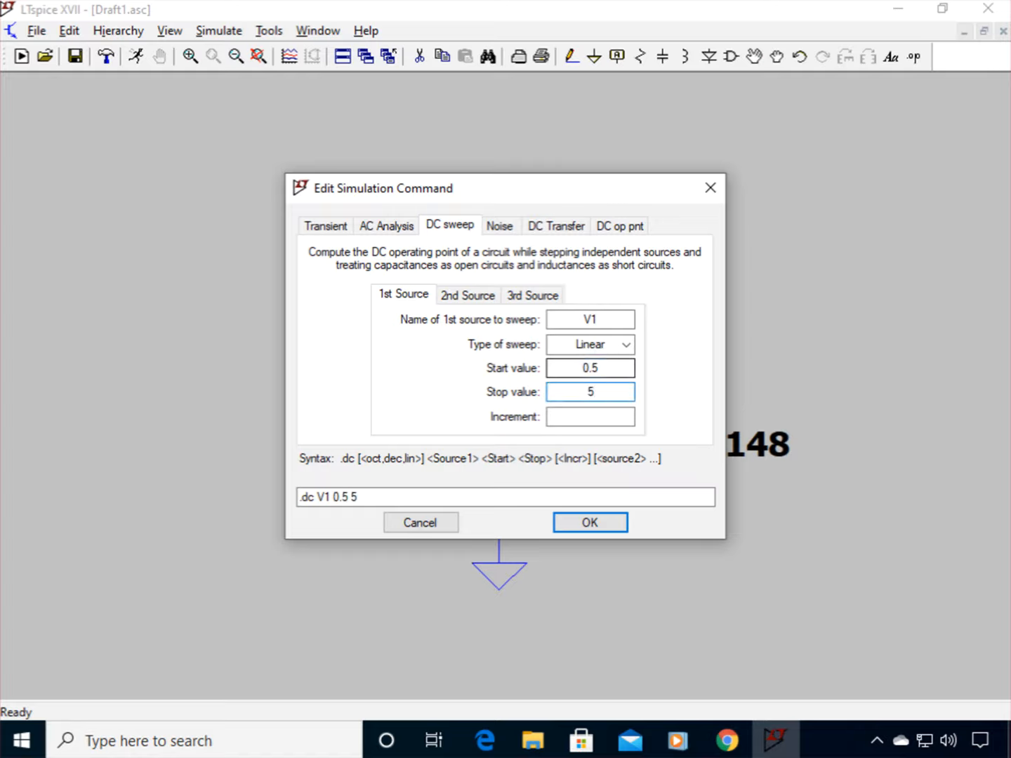
left_click(590, 416)
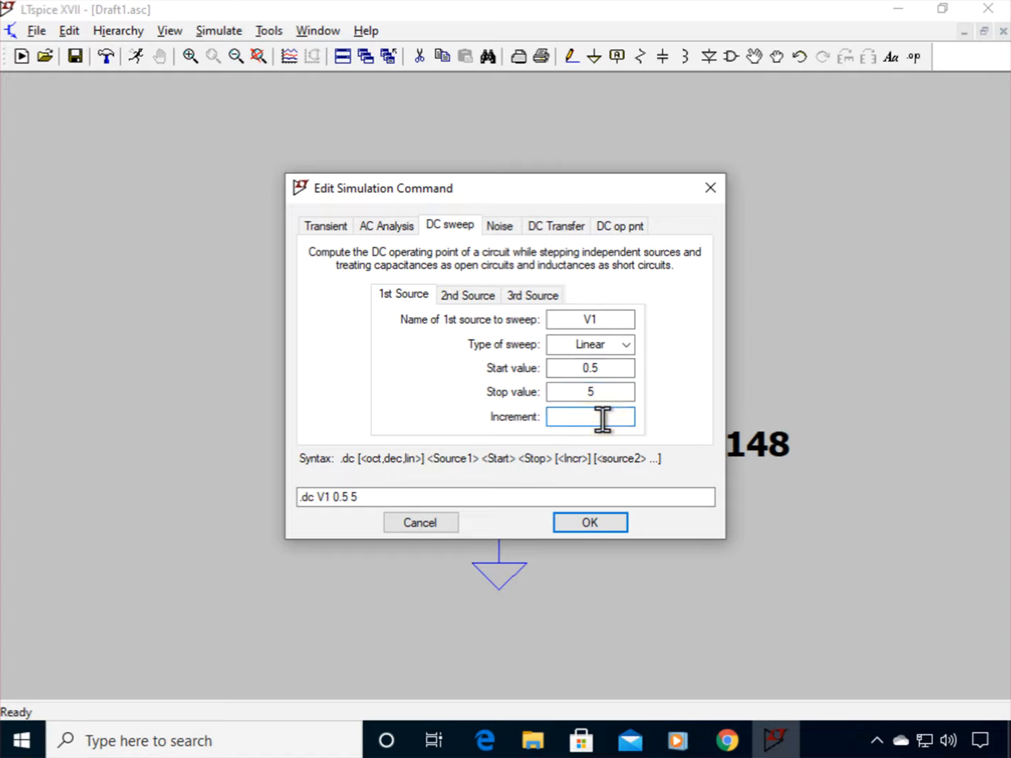
type("0.1")
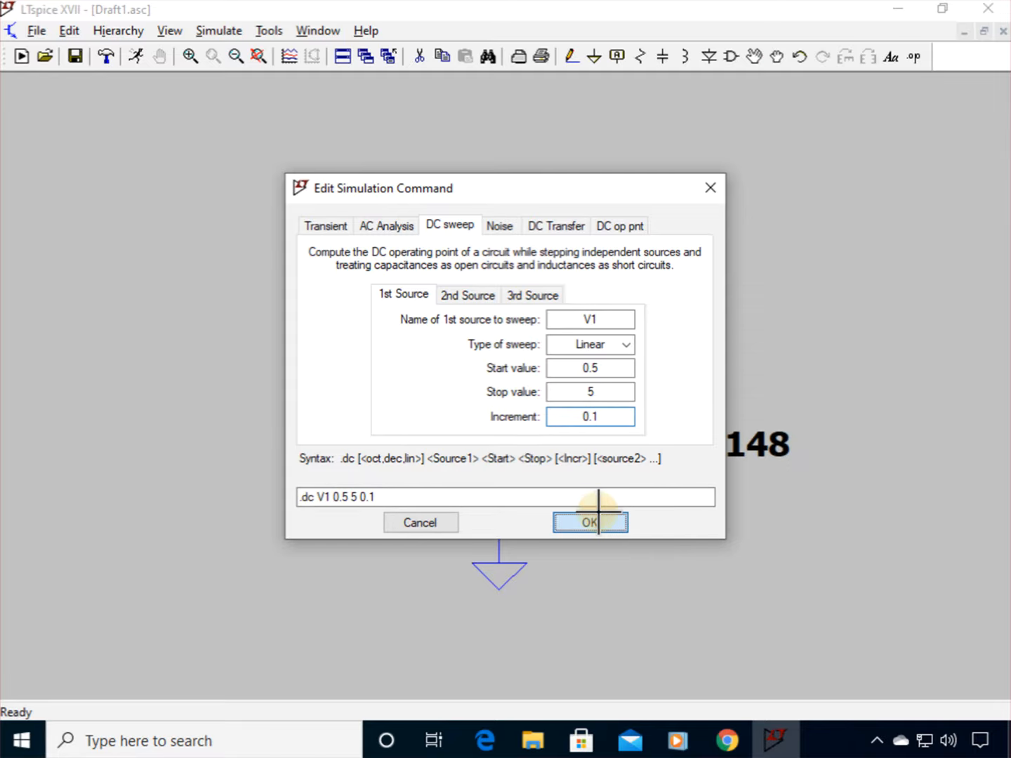
left_click(590, 523)
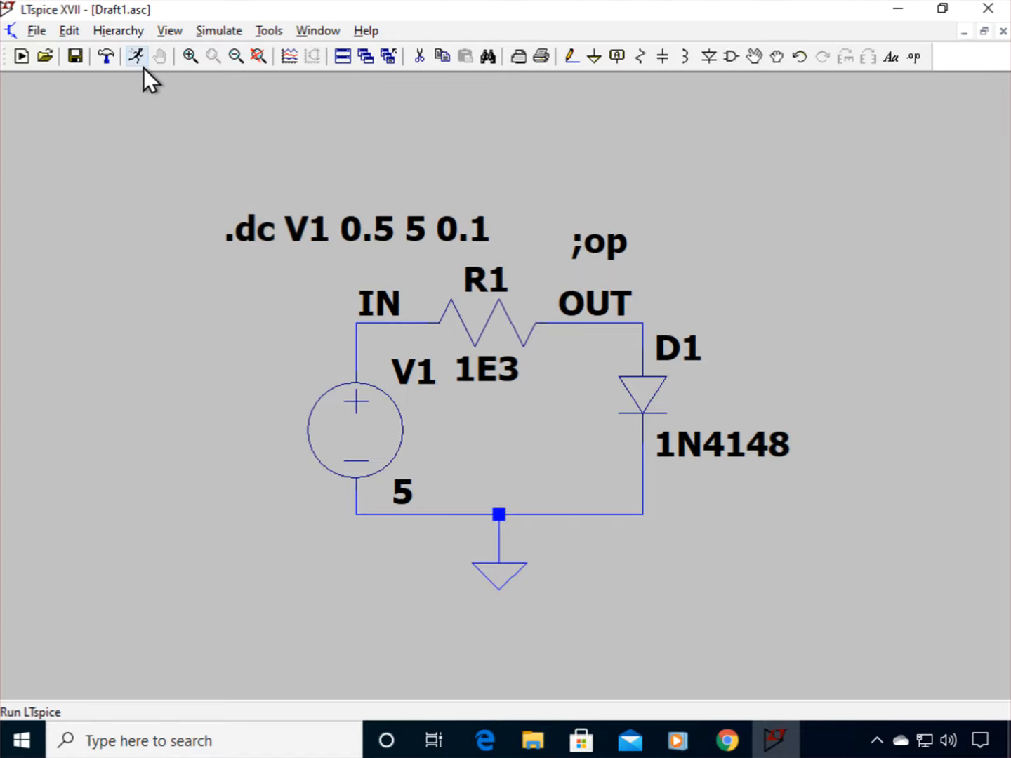
Step: Run the DC sweep, opening an empty plot pane spanning 0.5 V to 5 V
left_click(135, 56)
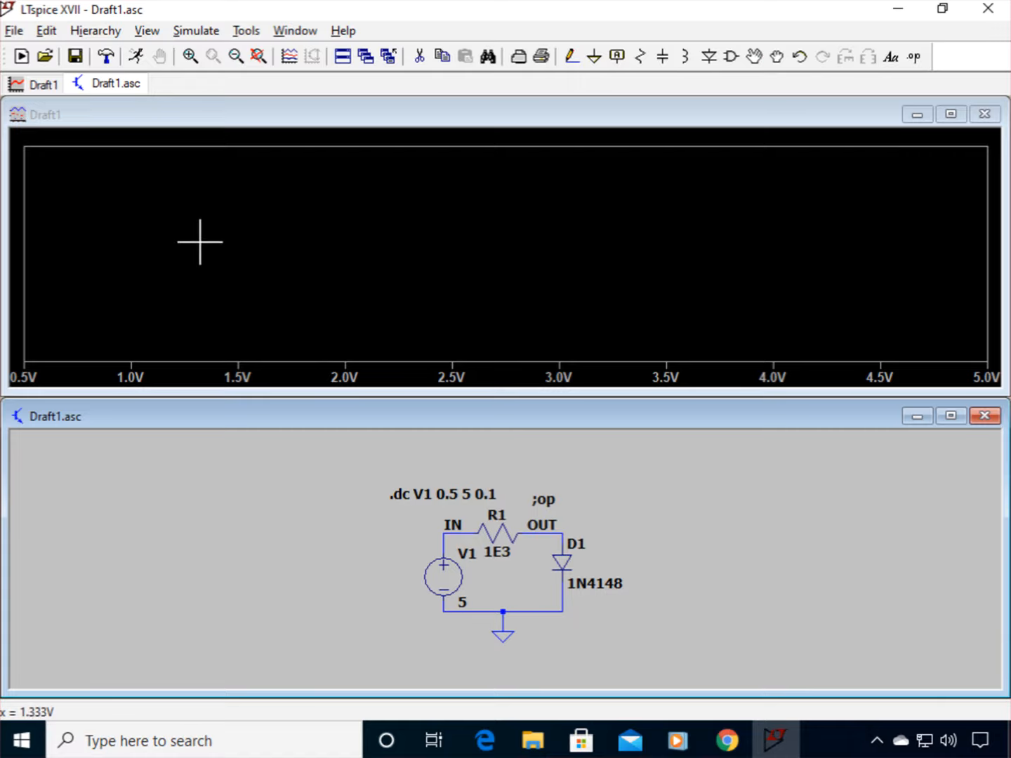
mouse_move(713, 402)
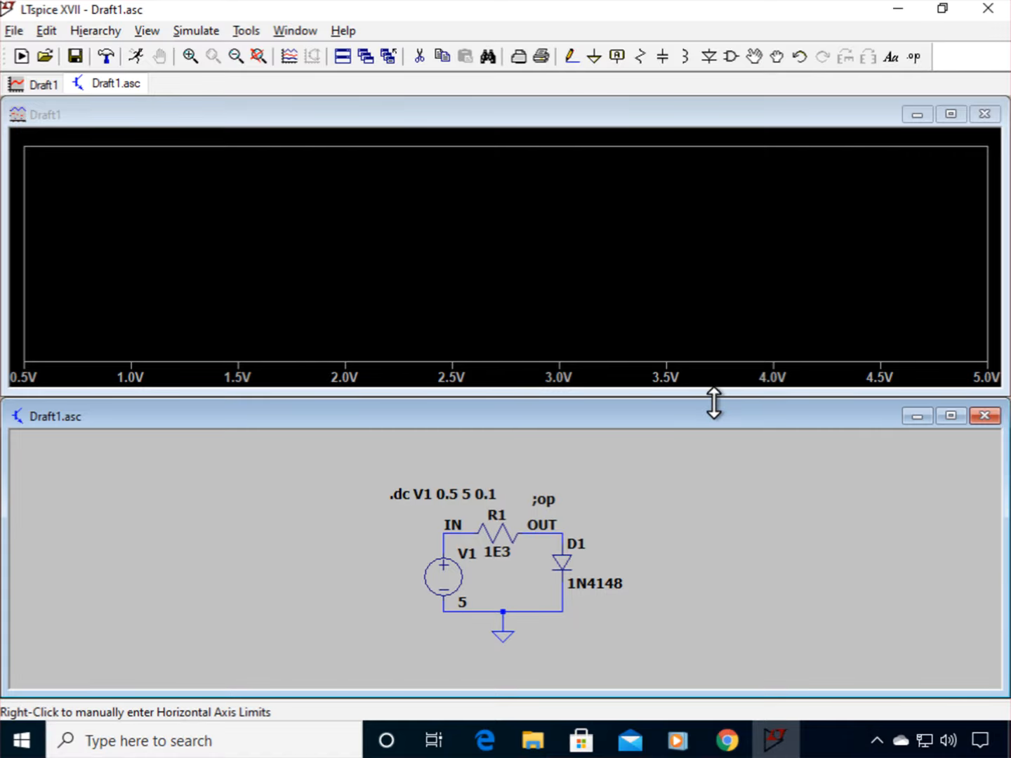
mouse_move(715, 424)
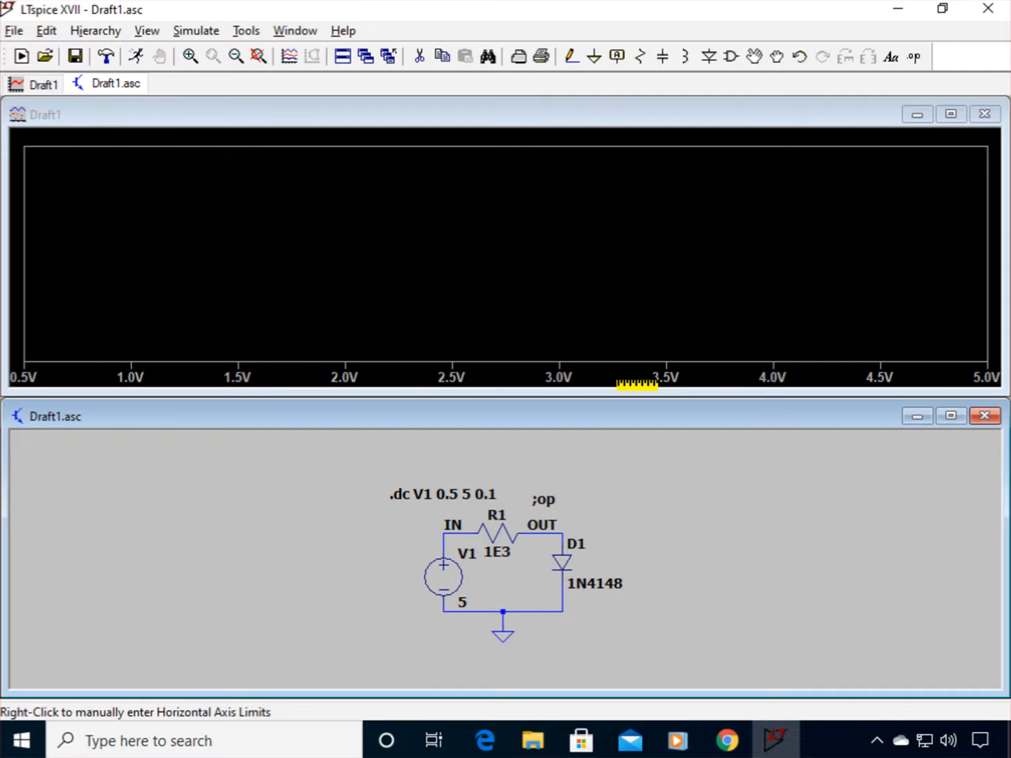
mouse_move(605, 506)
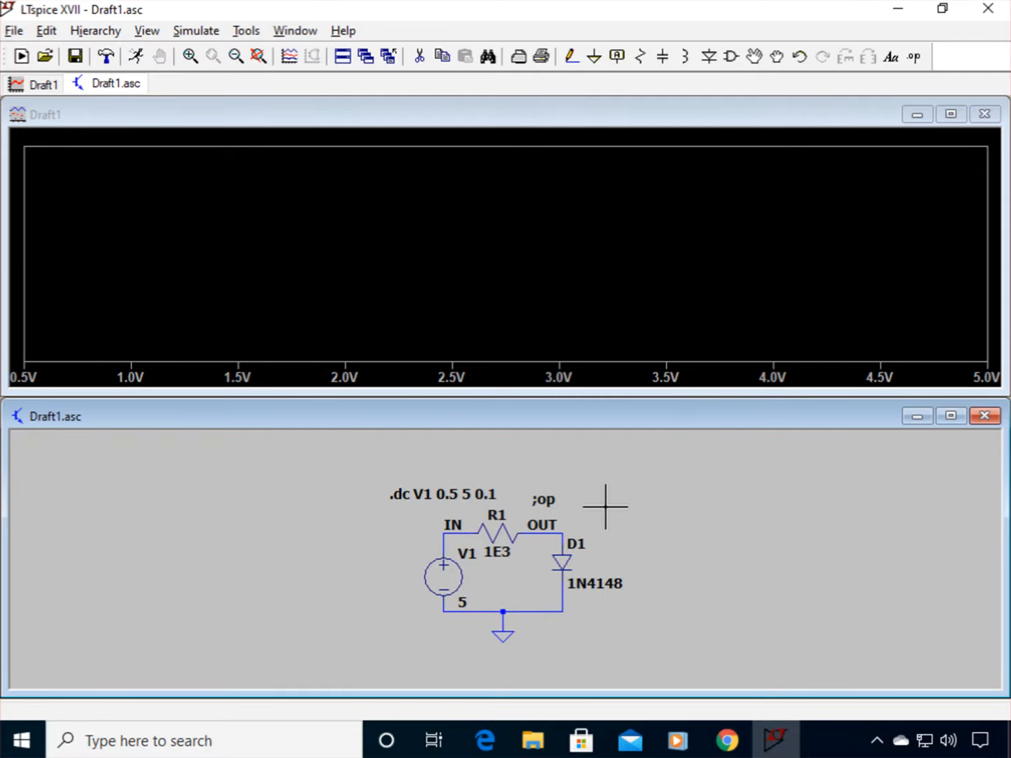
mouse_move(576, 525)
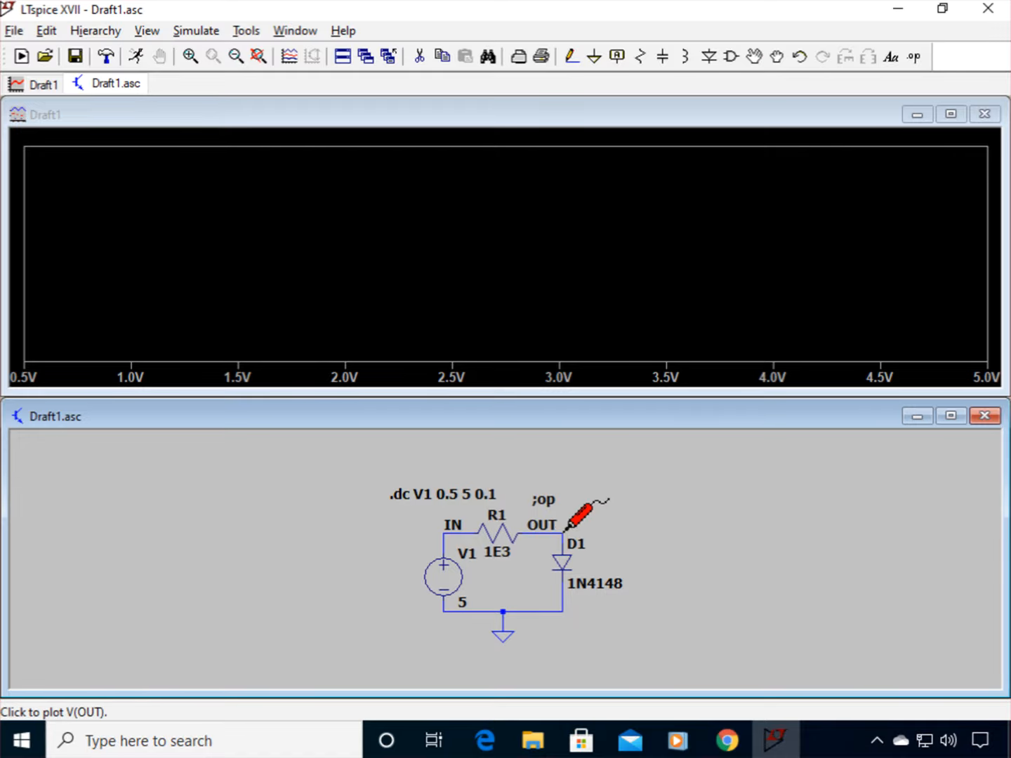
left_click(545, 525)
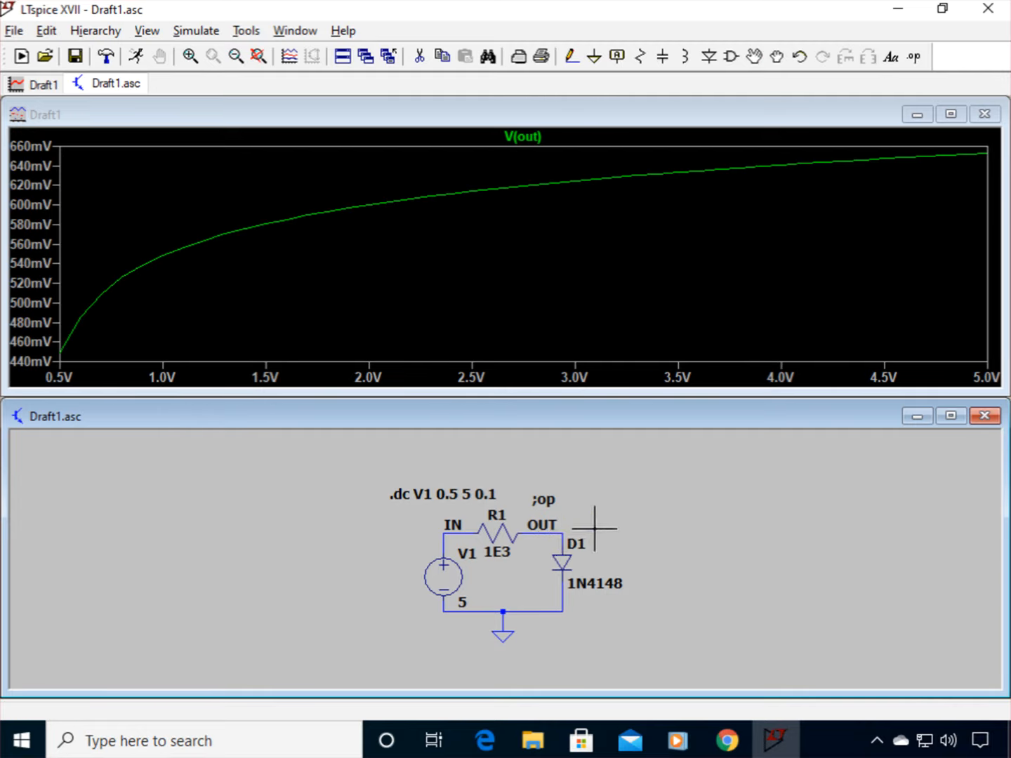
mouse_move(379, 460)
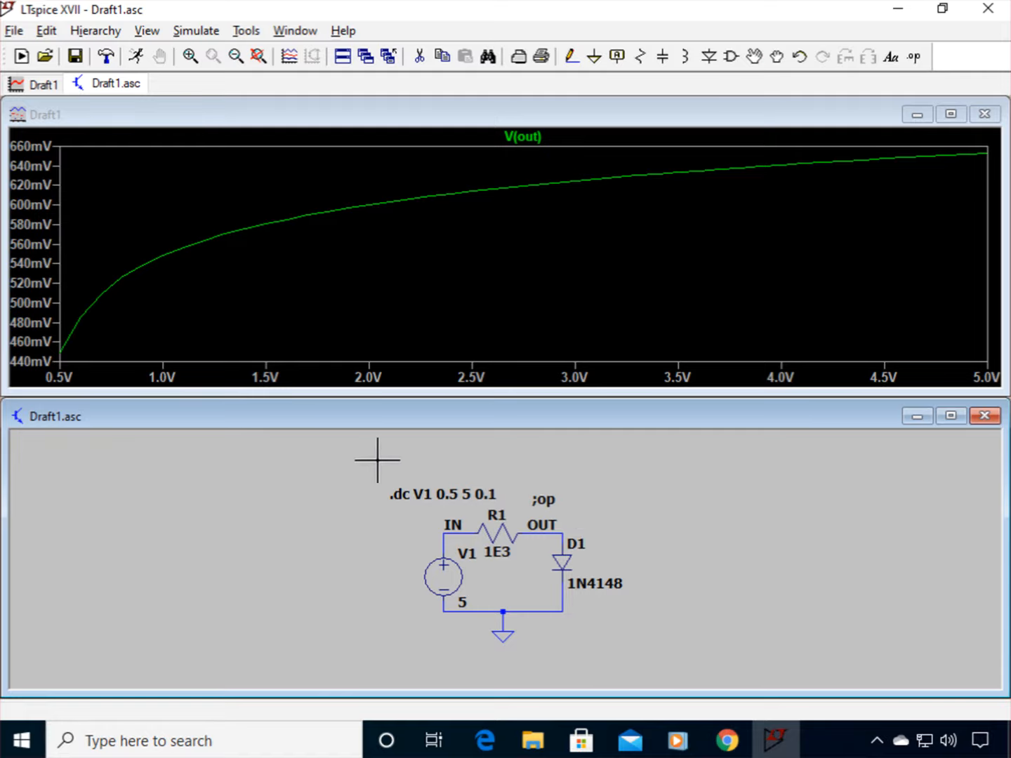
mouse_move(62, 386)
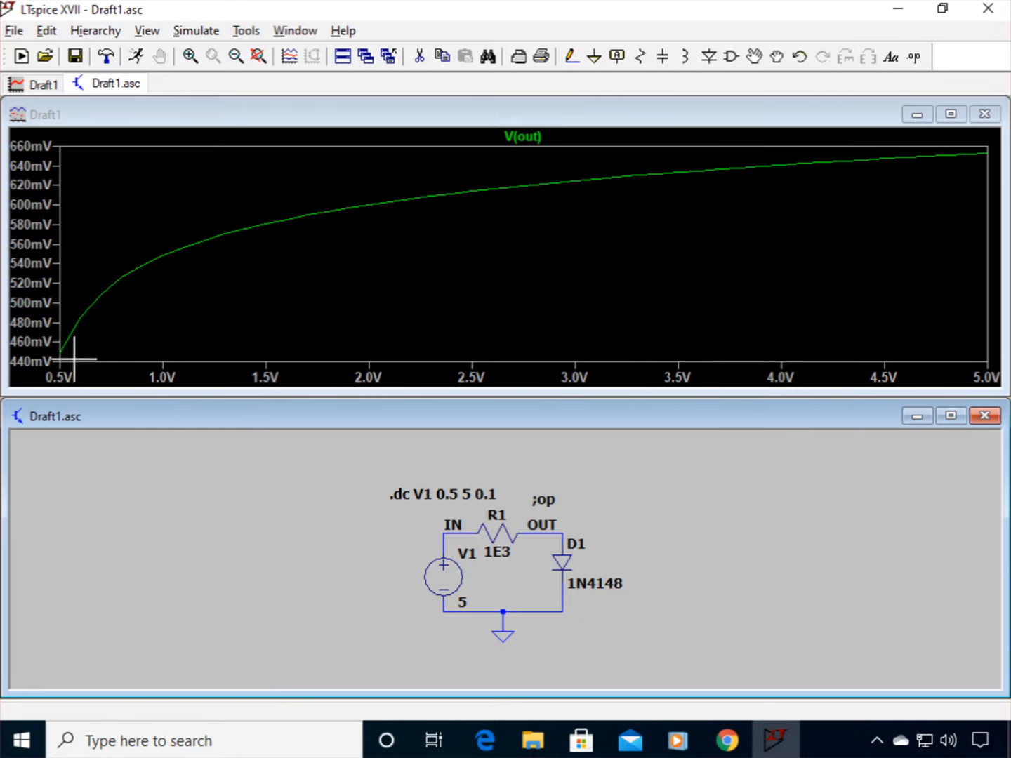
mouse_move(59, 362)
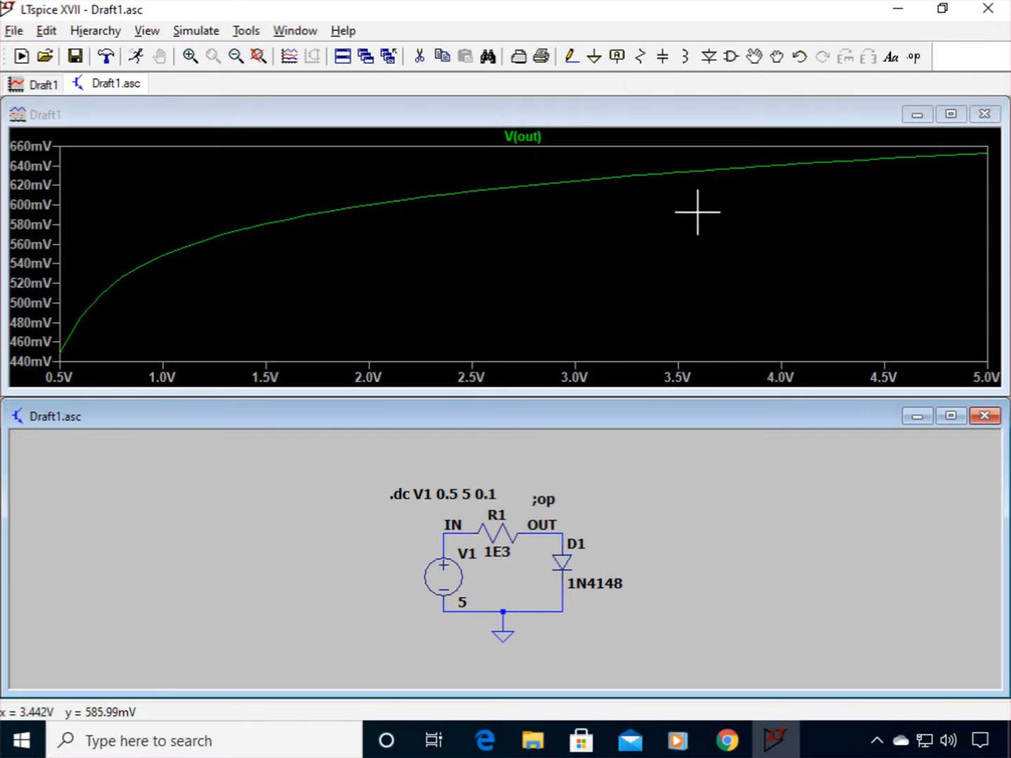
mouse_move(969, 185)
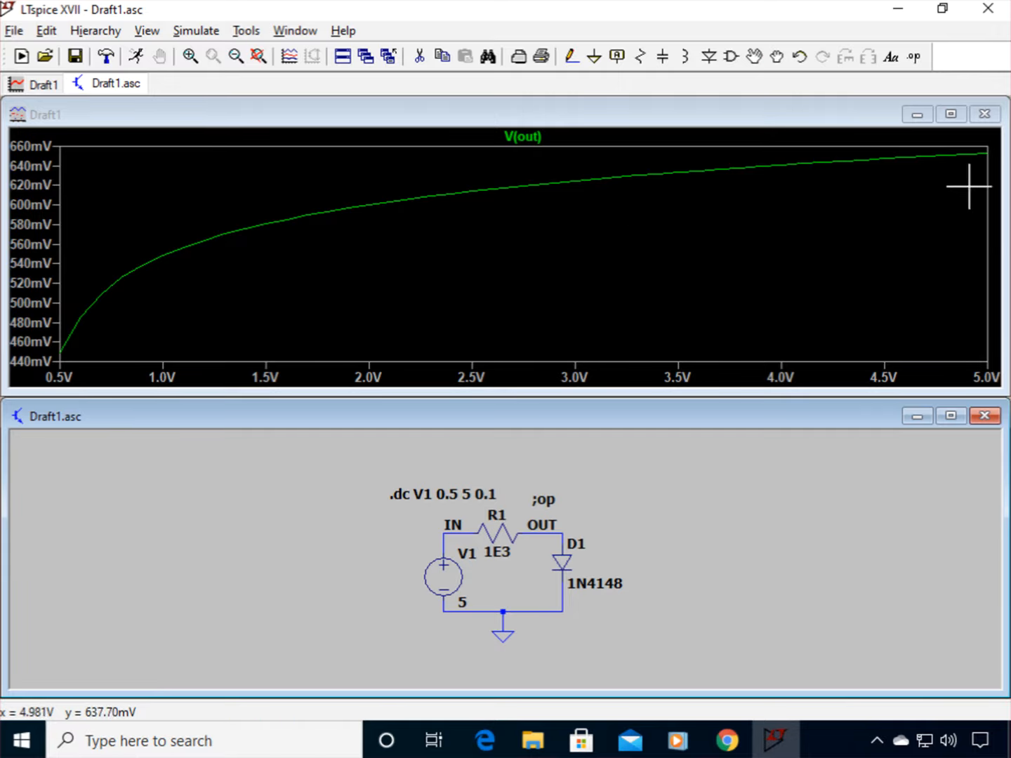
mouse_move(148, 292)
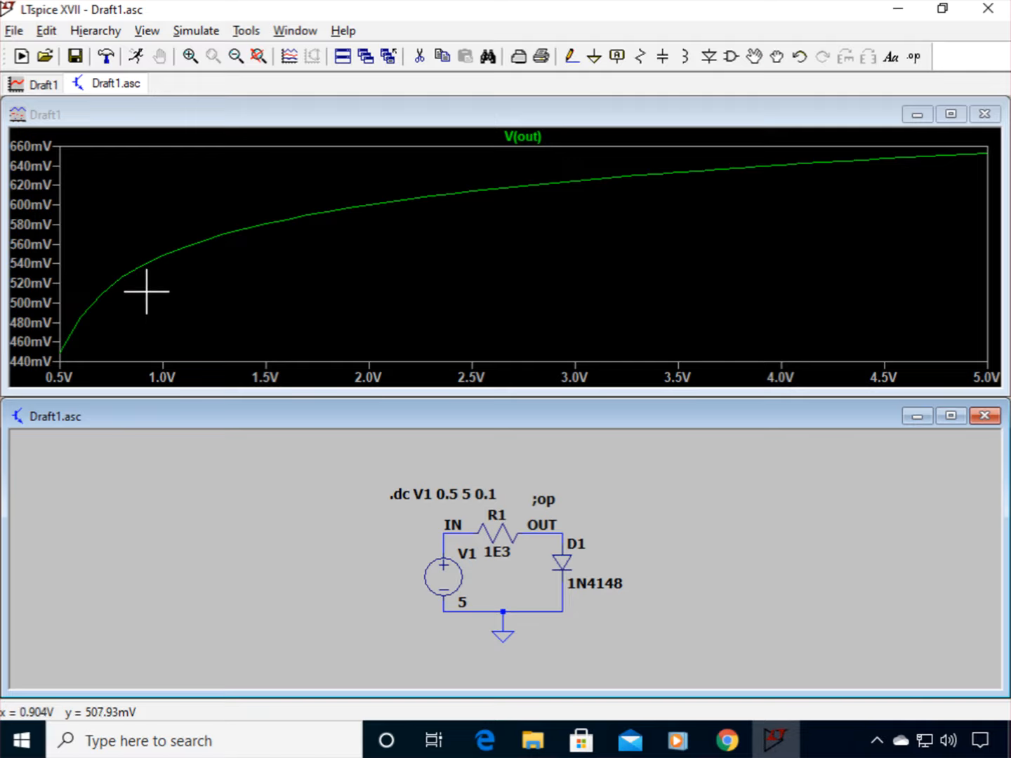
mouse_move(129, 299)
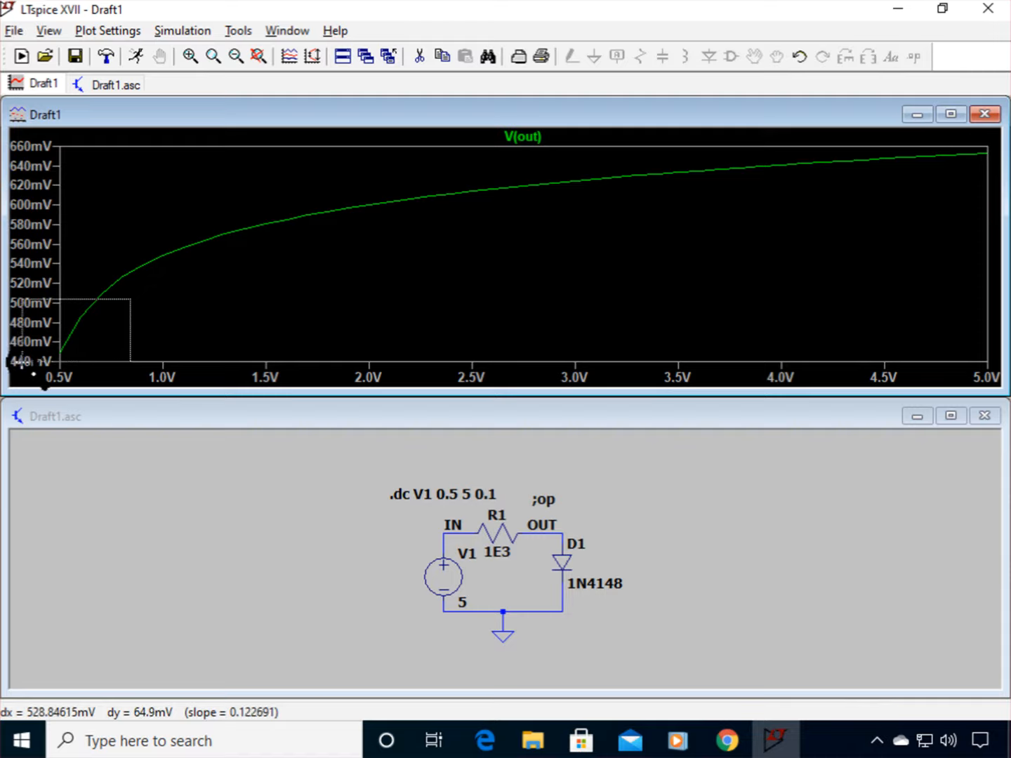
left_click_drag(59, 300, 129, 359)
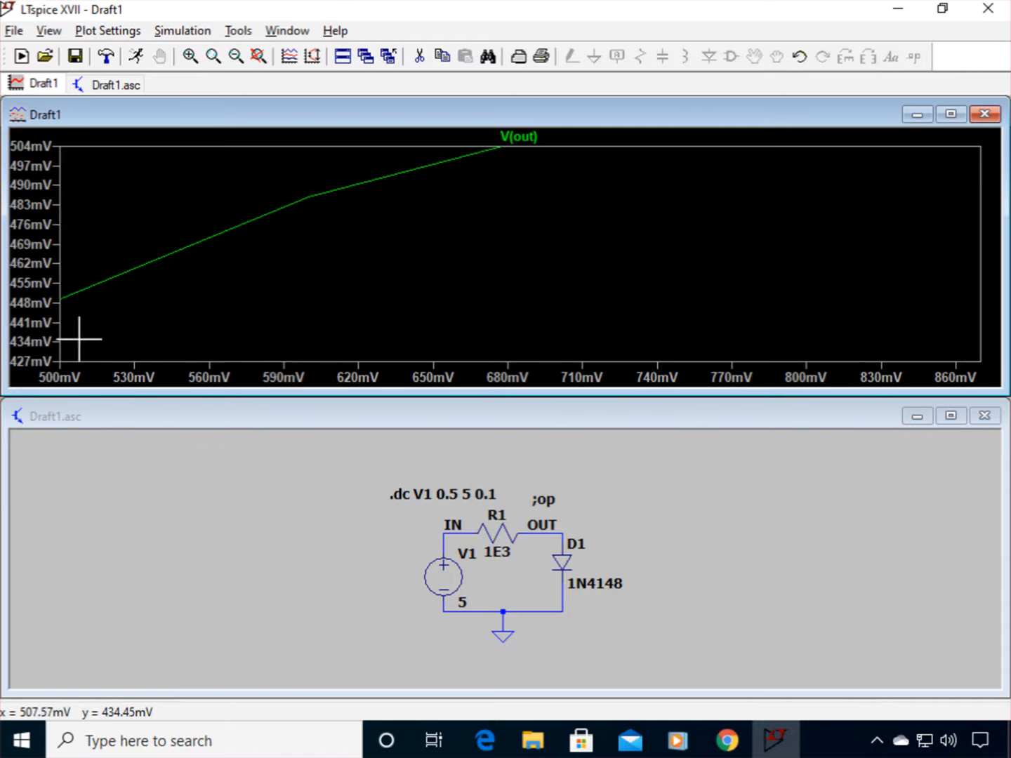
mouse_move(33, 323)
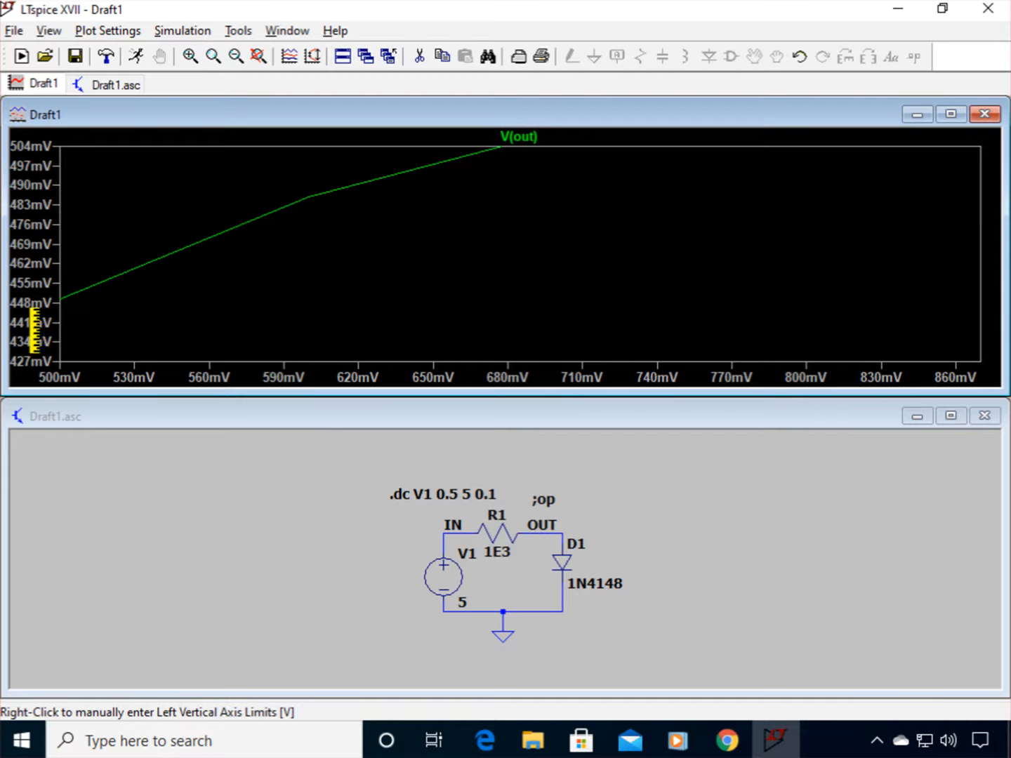
left_click_drag(73, 279, 140, 324)
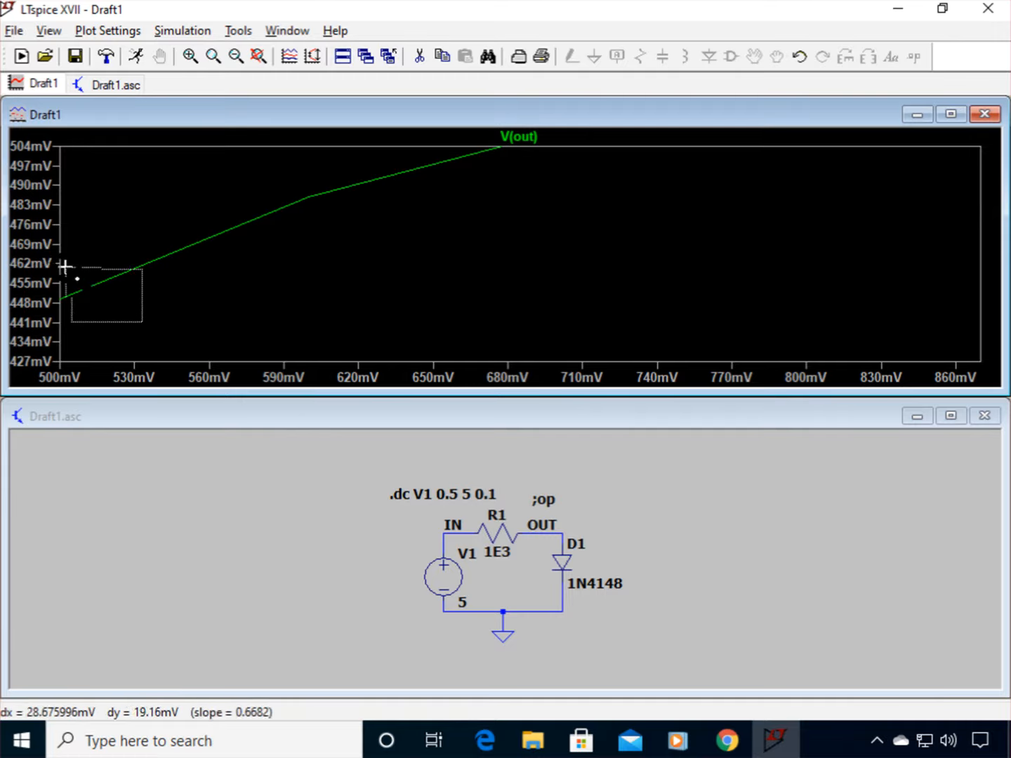
left_click_drag(70, 265, 141, 323)
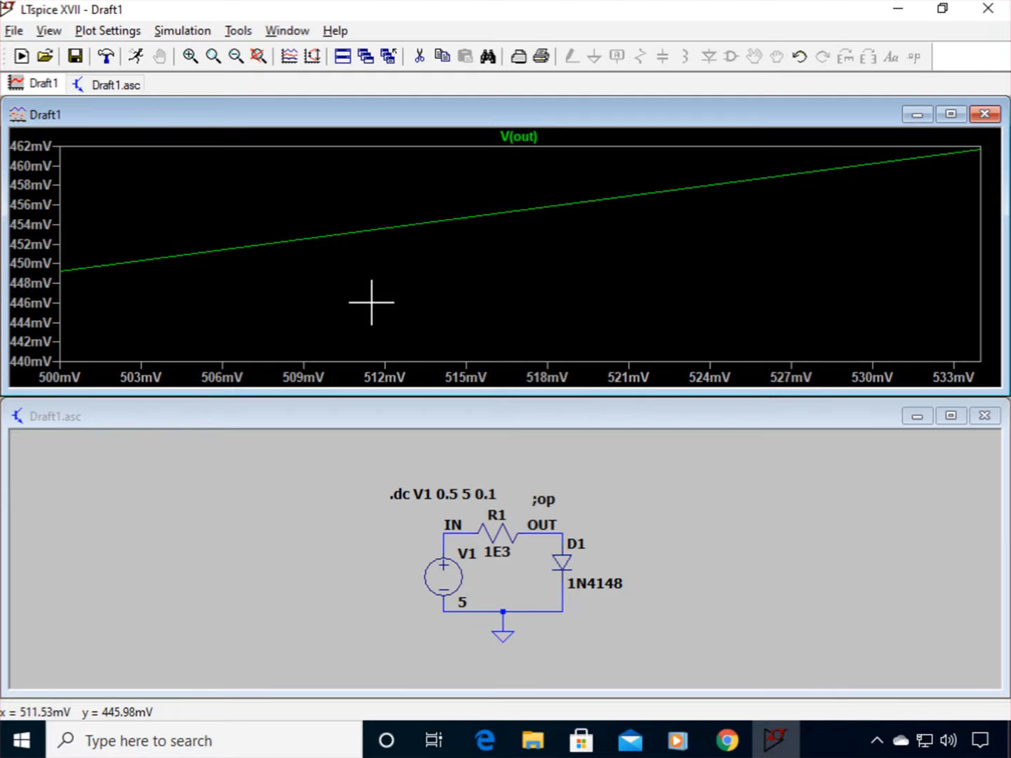
mouse_move(259, 56)
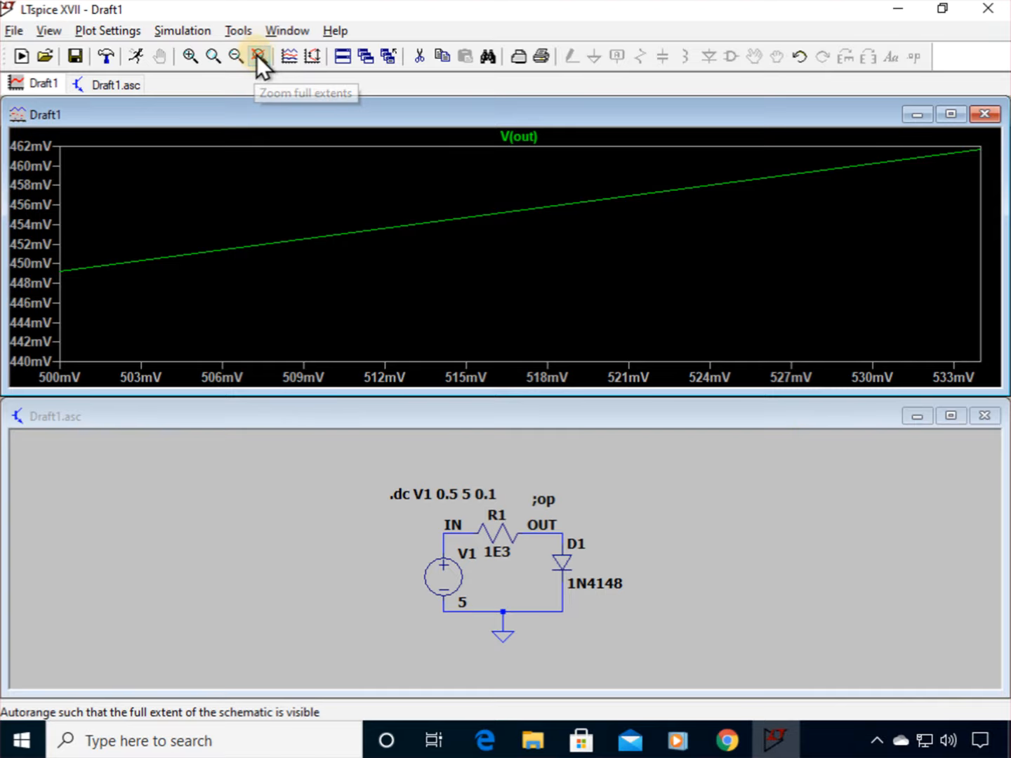
left_click(258, 56)
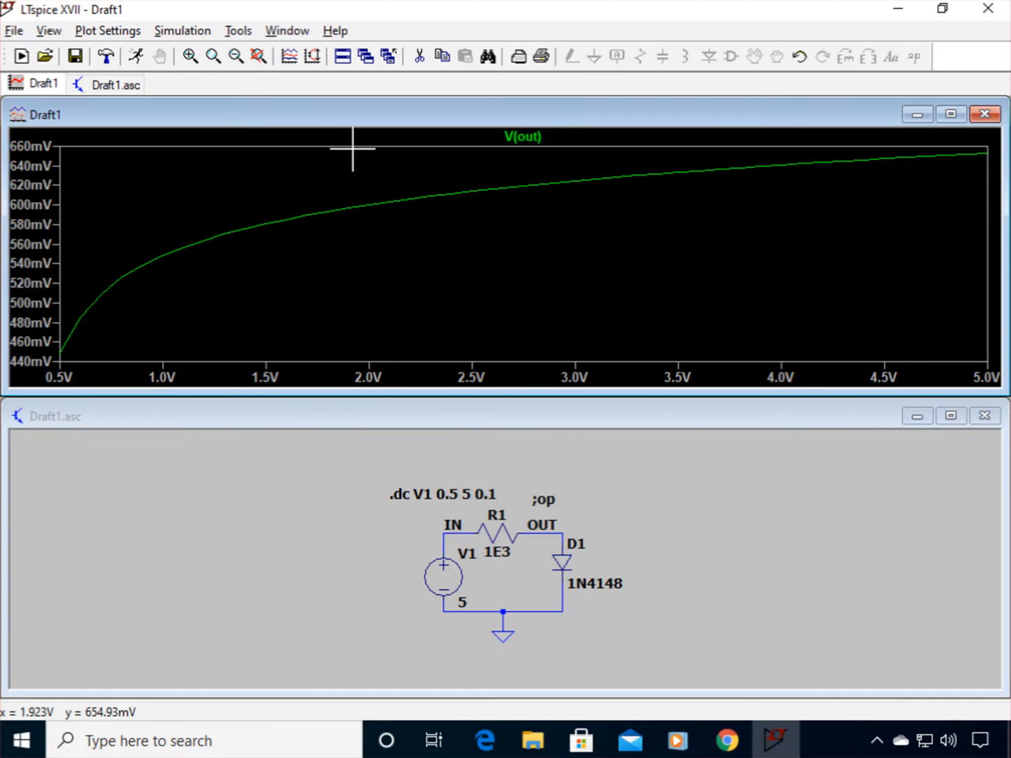
mouse_move(397, 188)
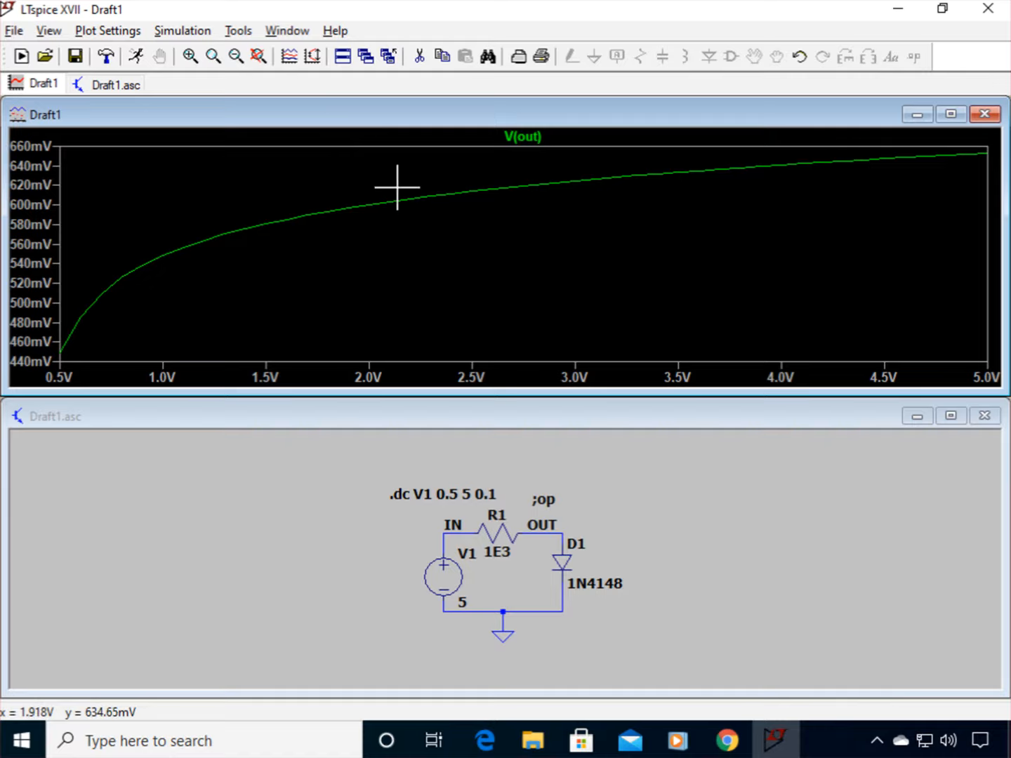
mouse_move(514, 153)
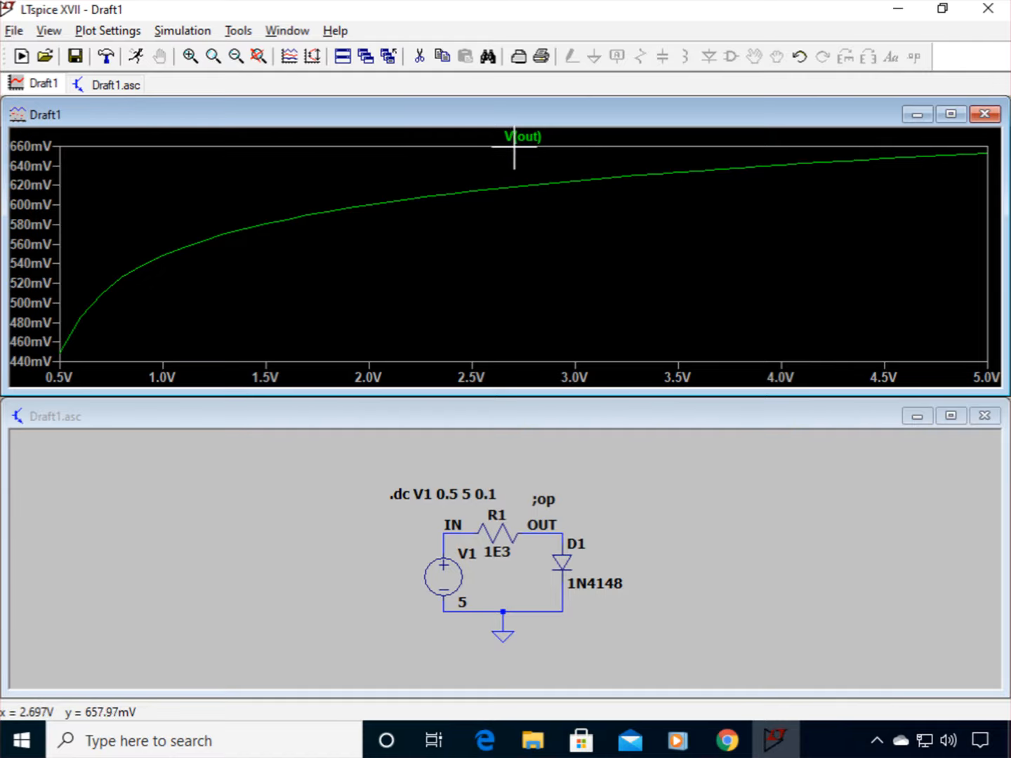
left_click(520, 136)
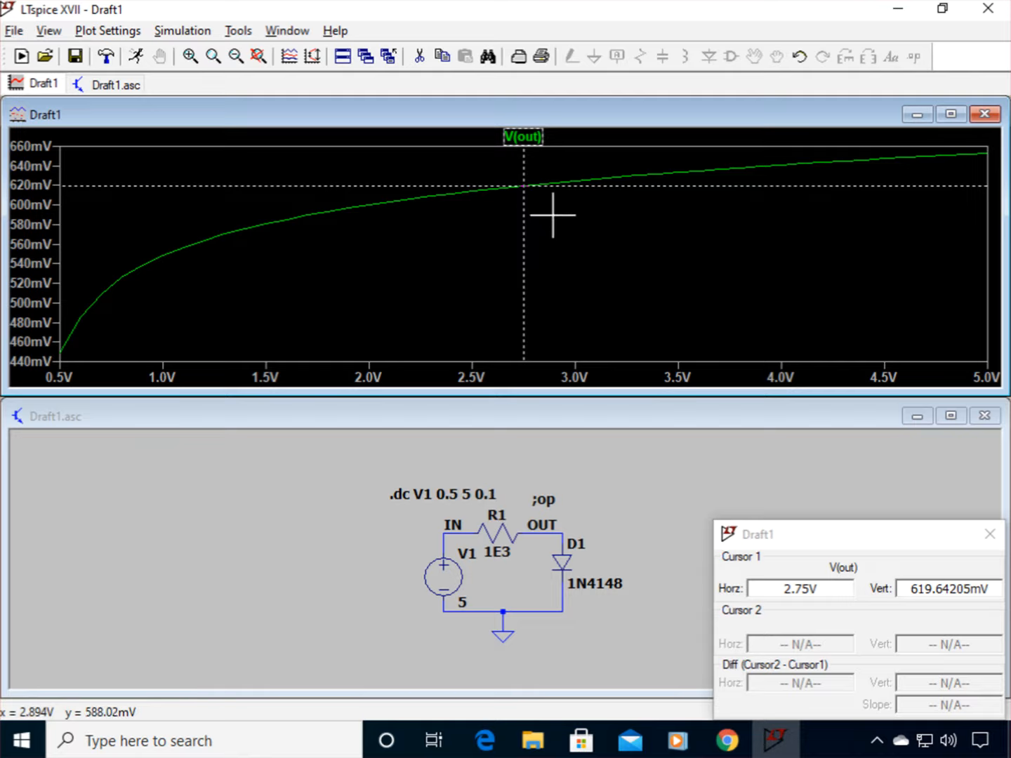
left_click_drag(524, 185, 326, 208)
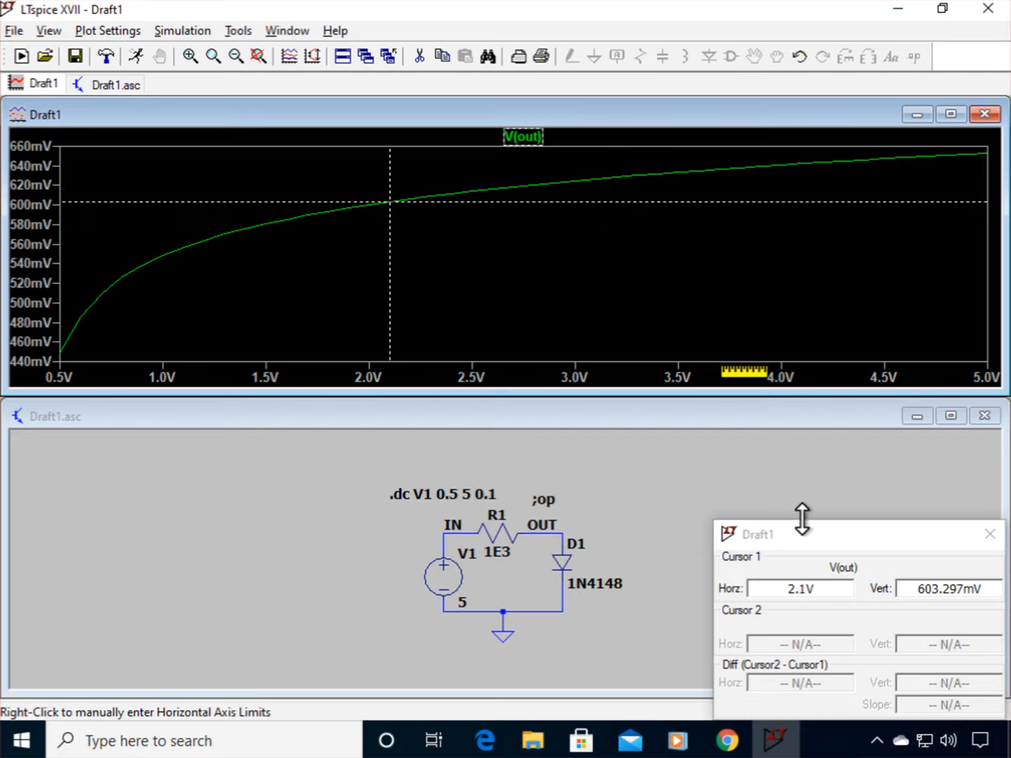
mouse_move(919, 513)
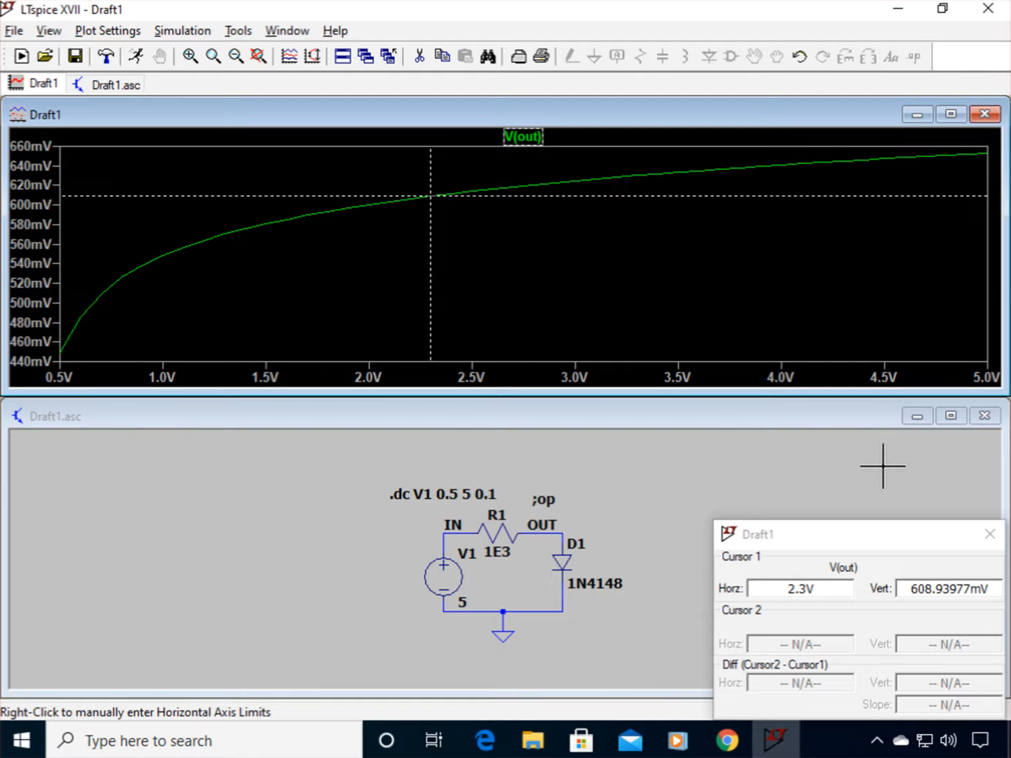
left_click_drag(429, 196, 514, 186)
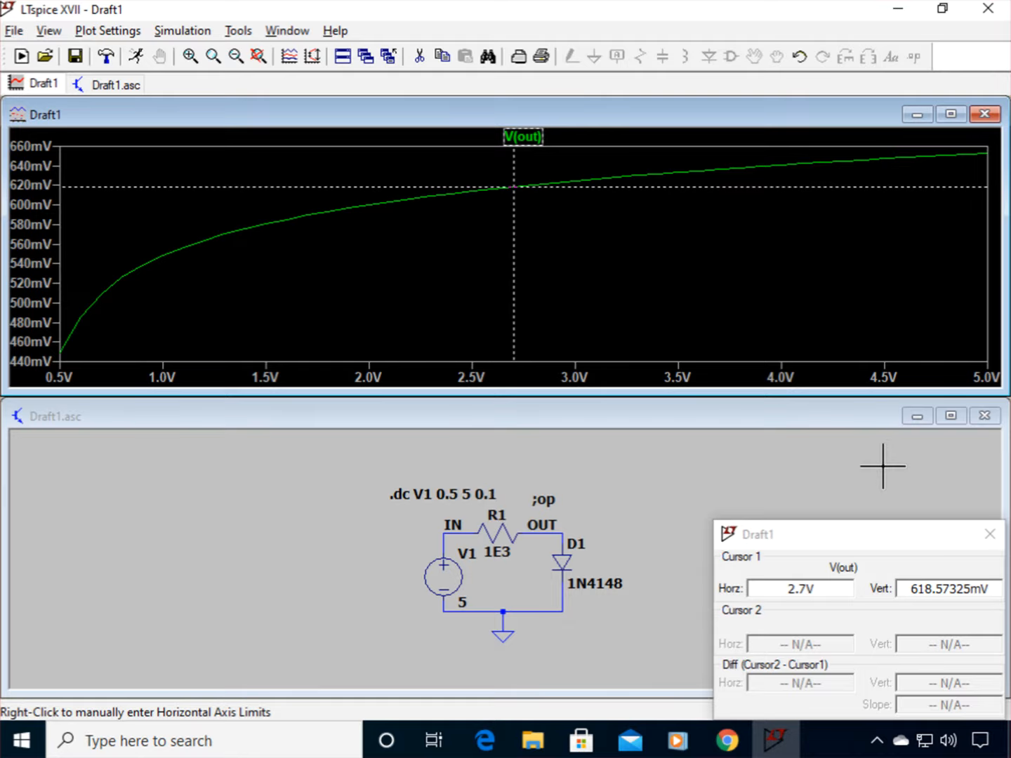
left_click_drag(514, 186, 349, 208)
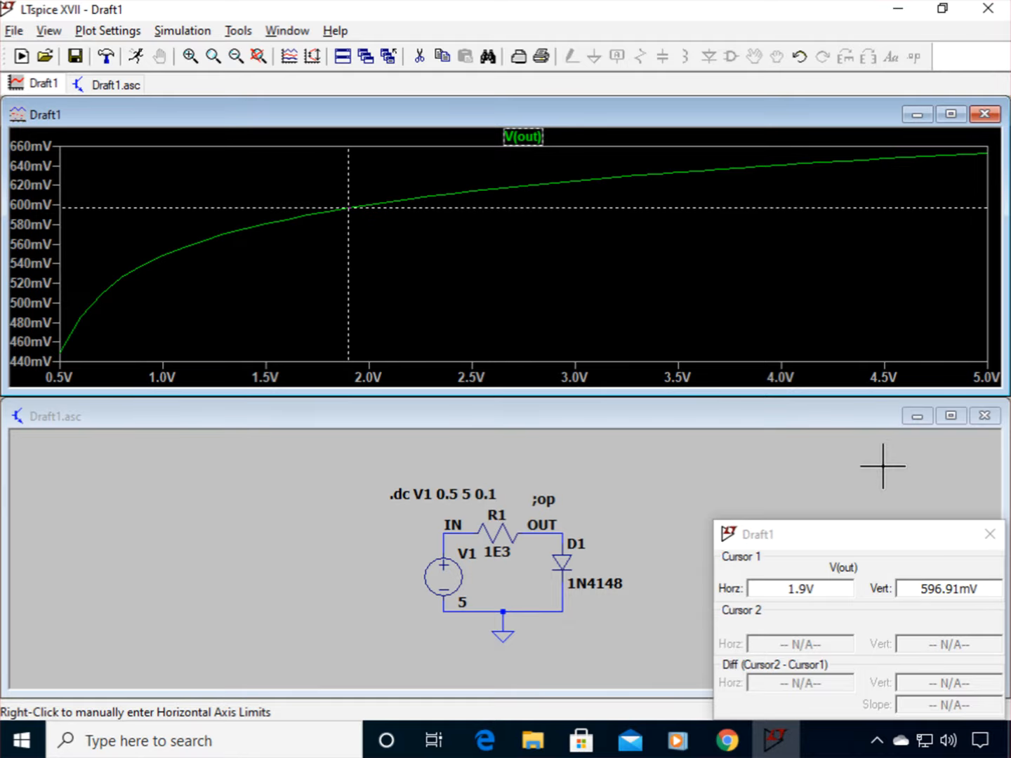
left_click_drag(348, 205, 306, 214)
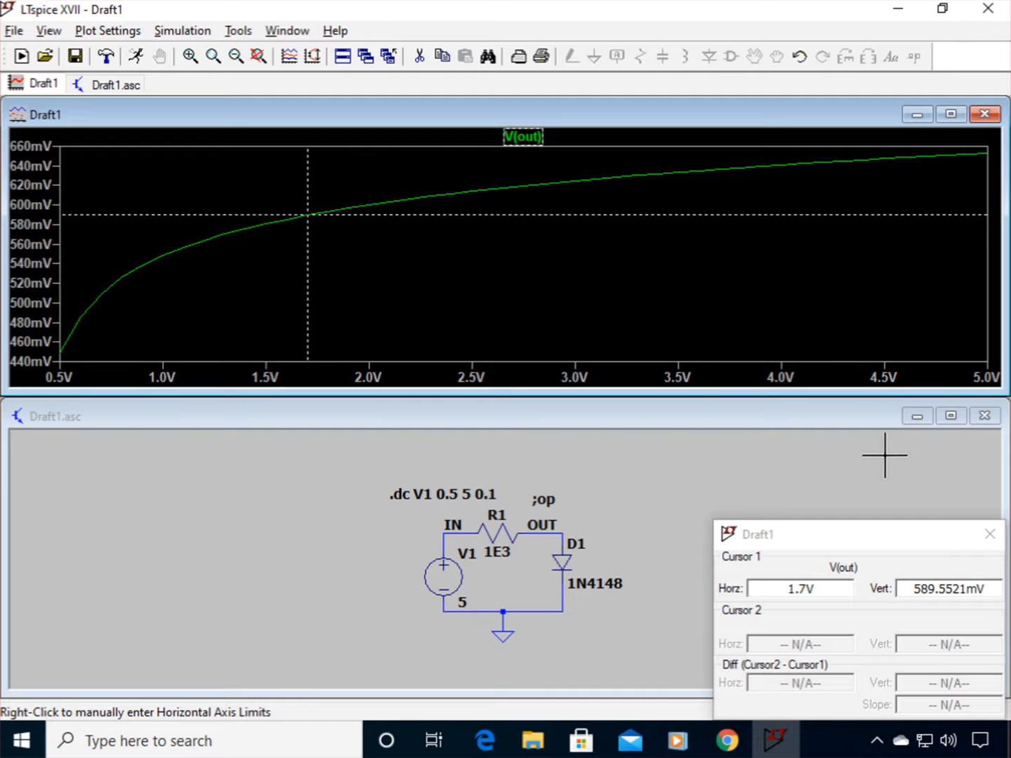
mouse_move(969, 548)
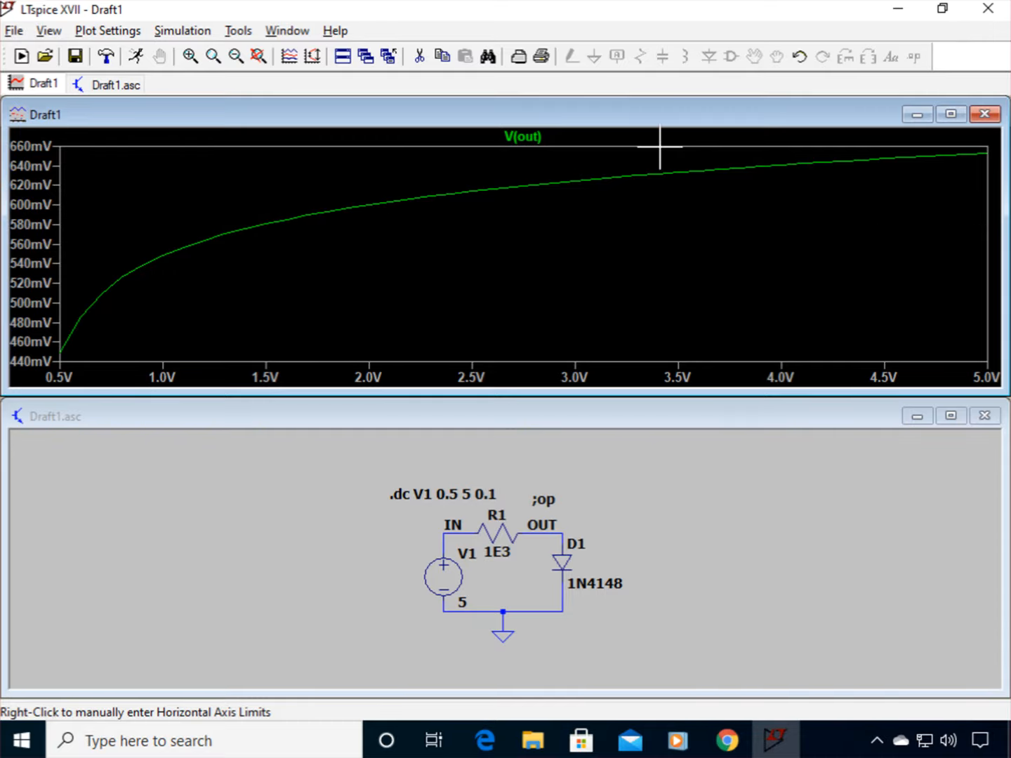
mouse_move(659, 138)
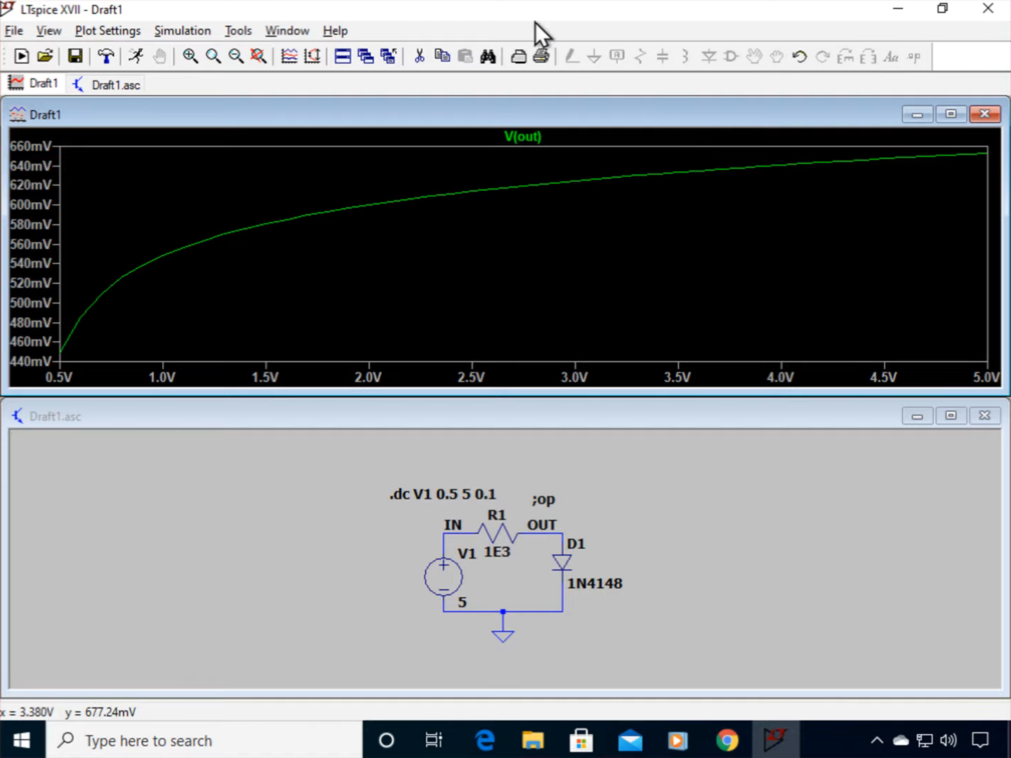
mouse_move(379, 153)
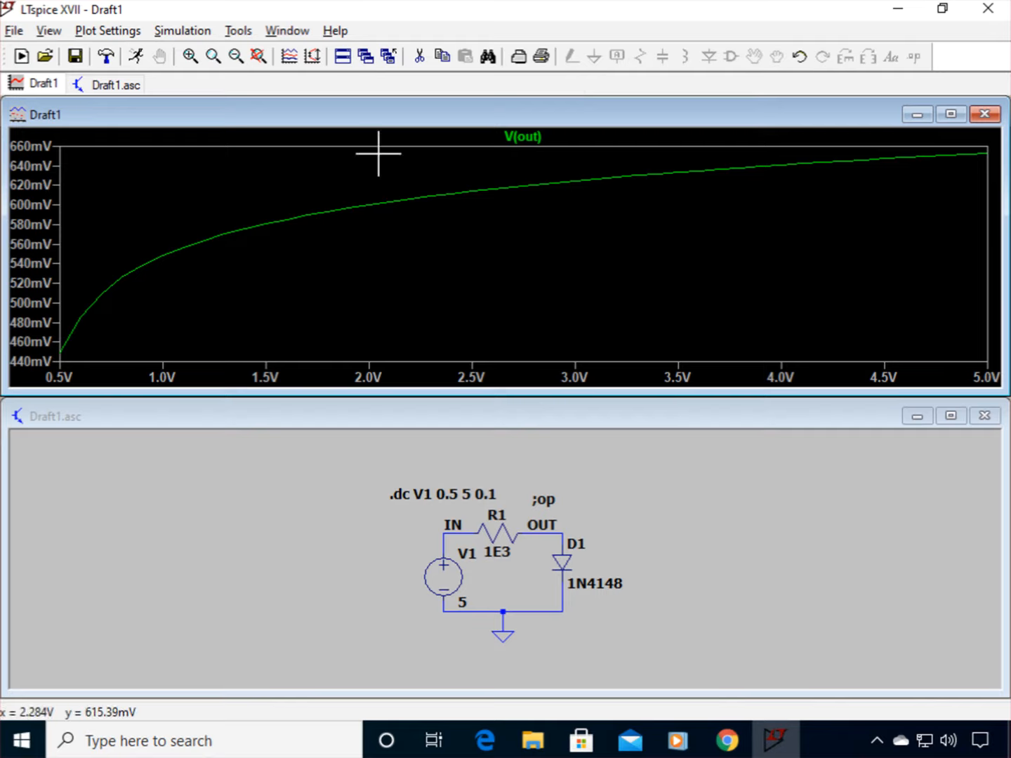
Step: In Control Panel's Waveforms settings, set data trace width to 2 and adjust cursor width
left_click(239, 31)
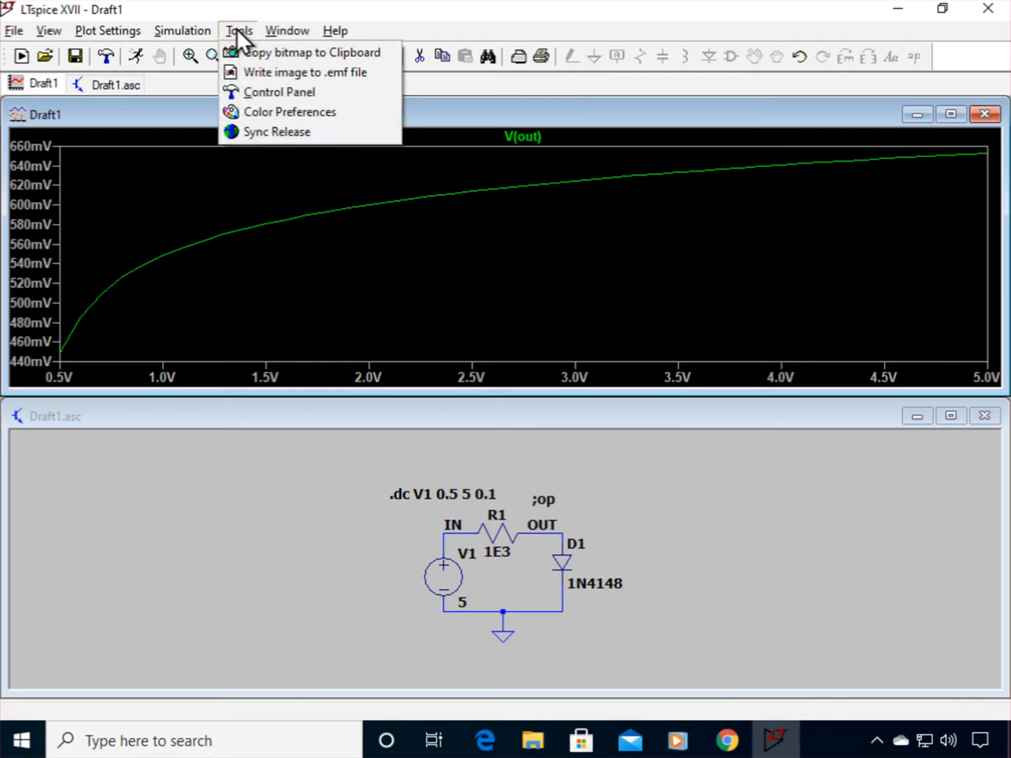
mouse_move(278, 92)
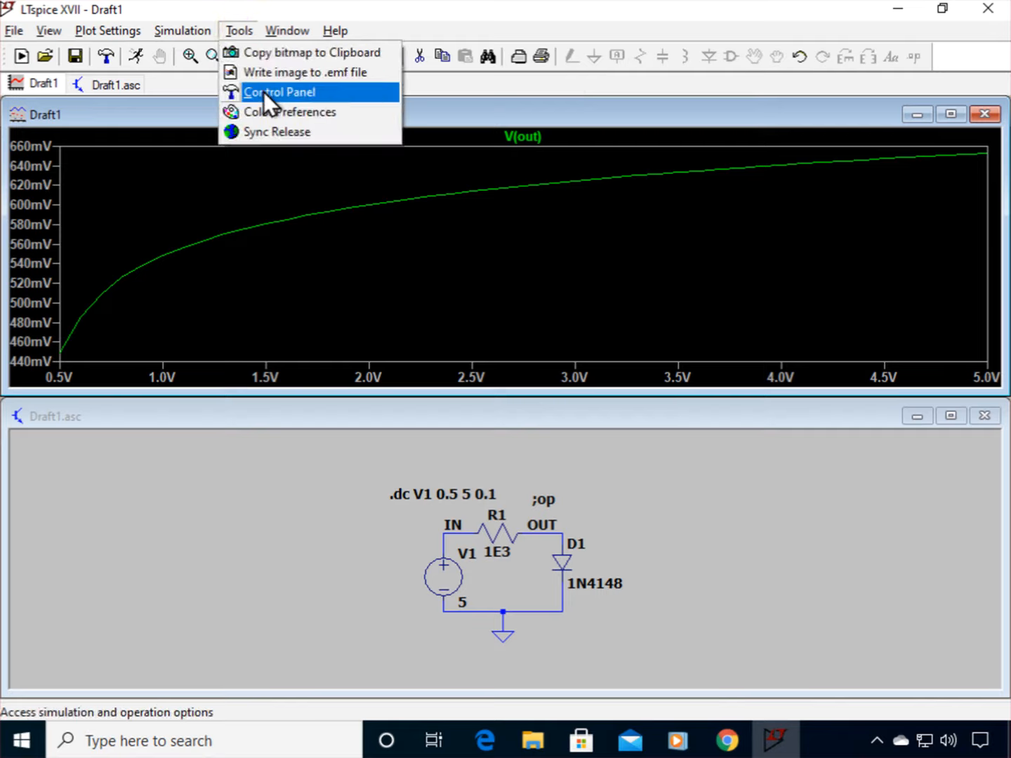
mouse_move(289, 112)
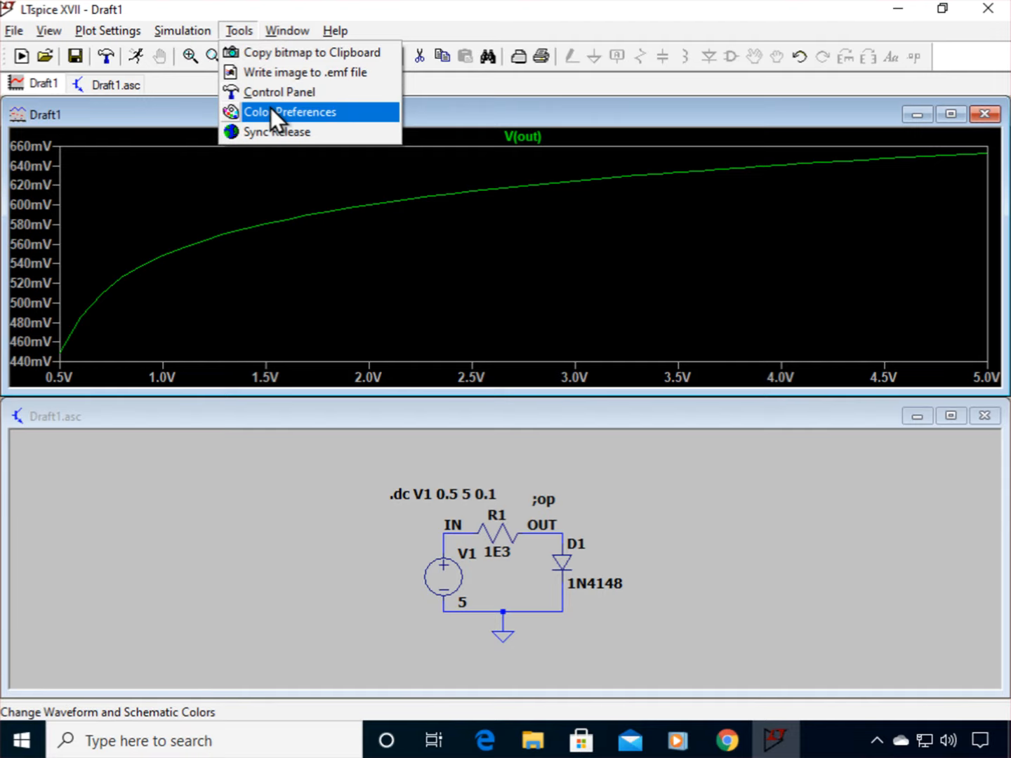
left_click(278, 93)
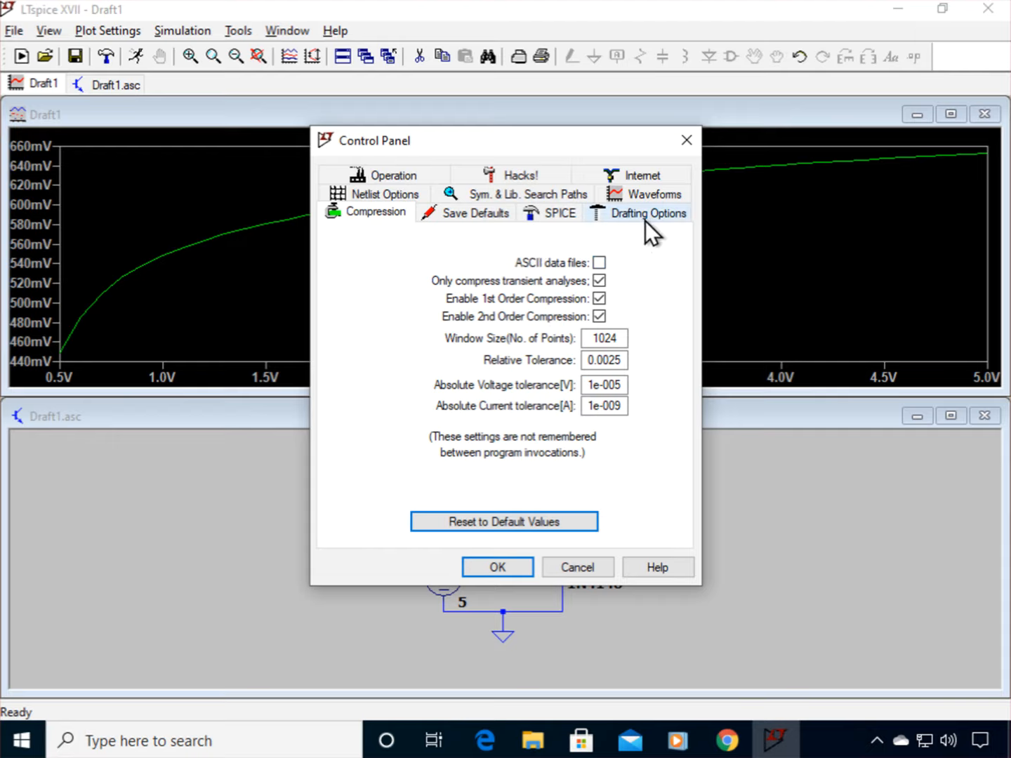
left_click(653, 194)
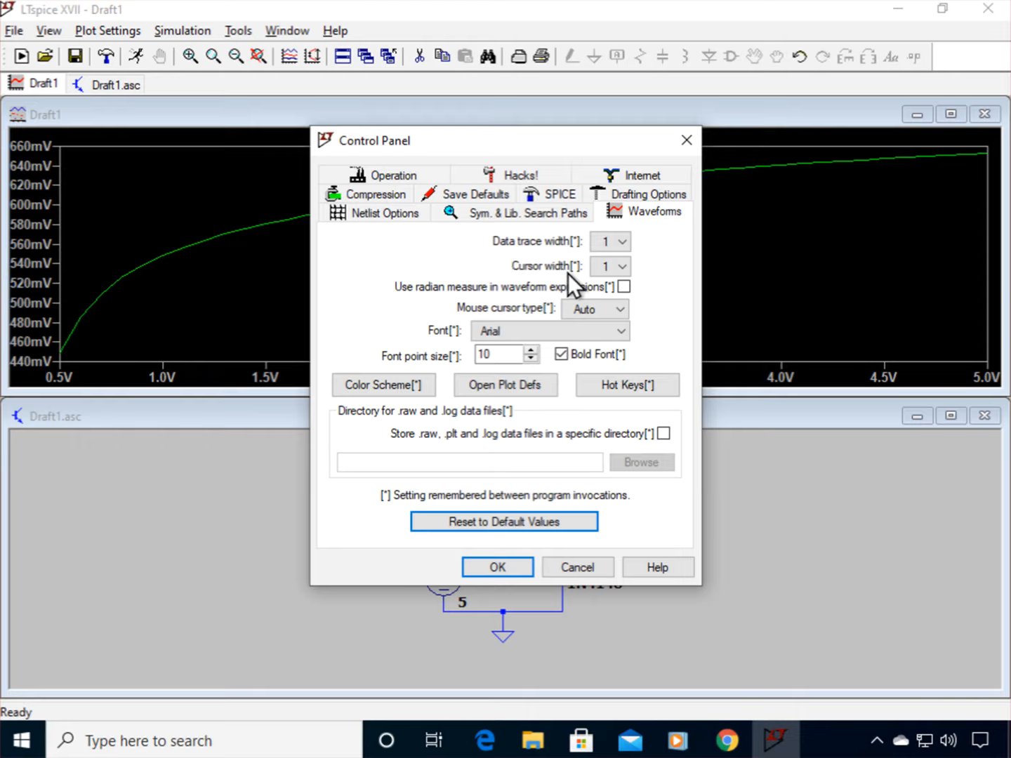
left_click(625, 241)
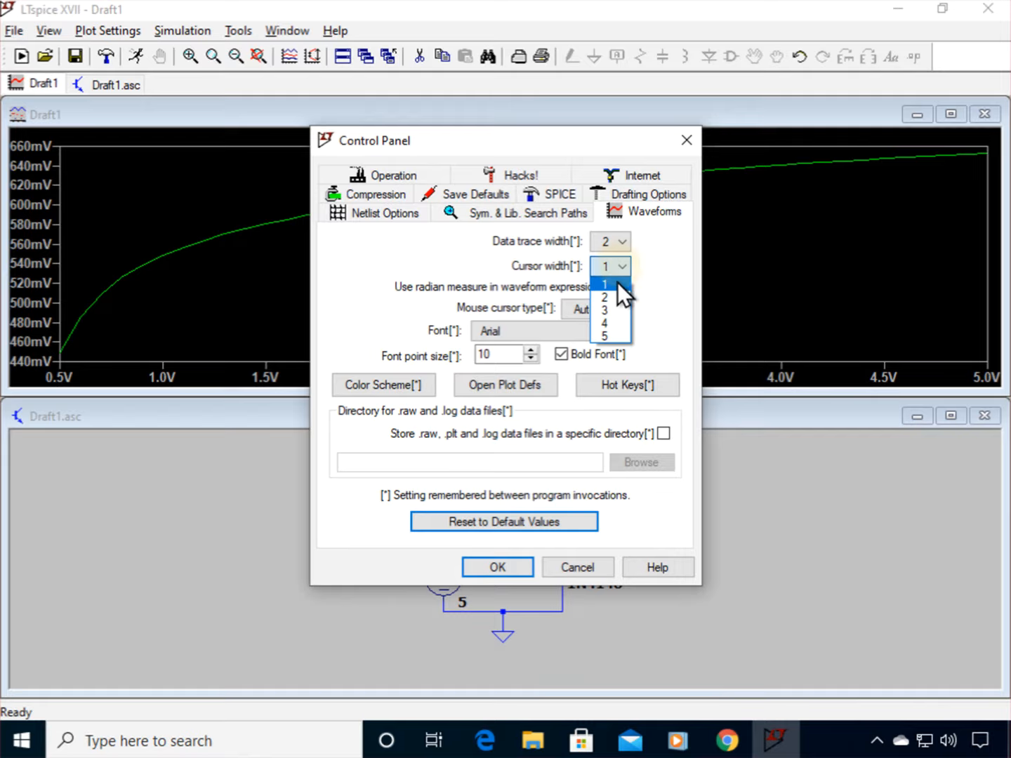
left_click(604, 298)
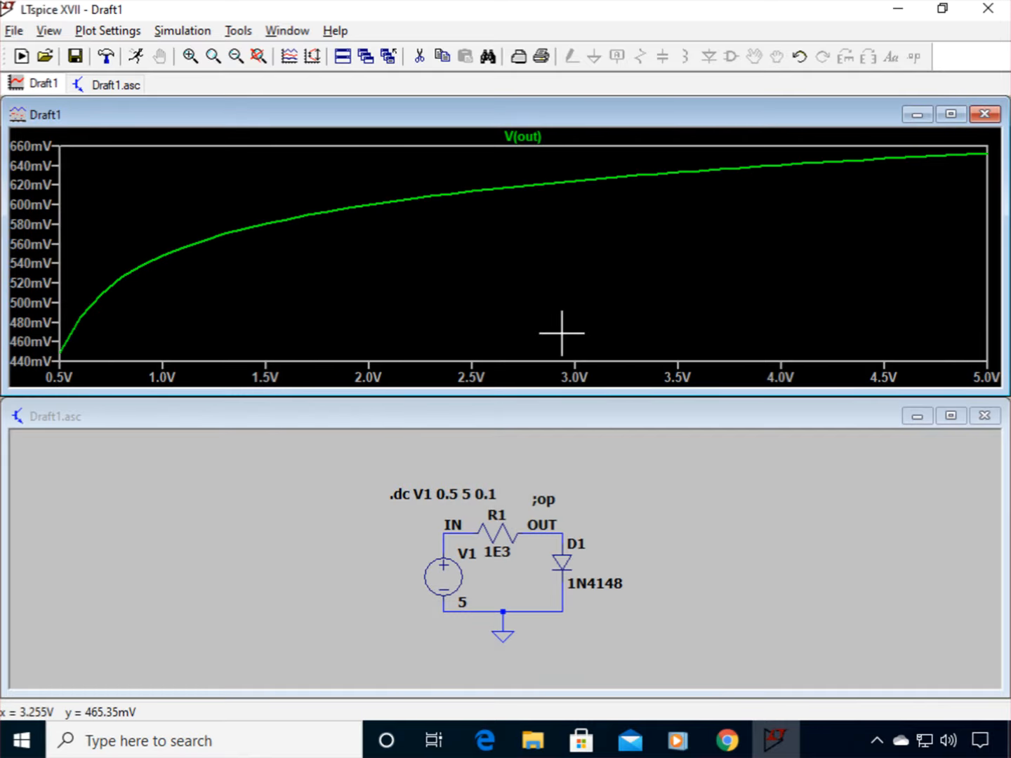
mouse_move(568, 272)
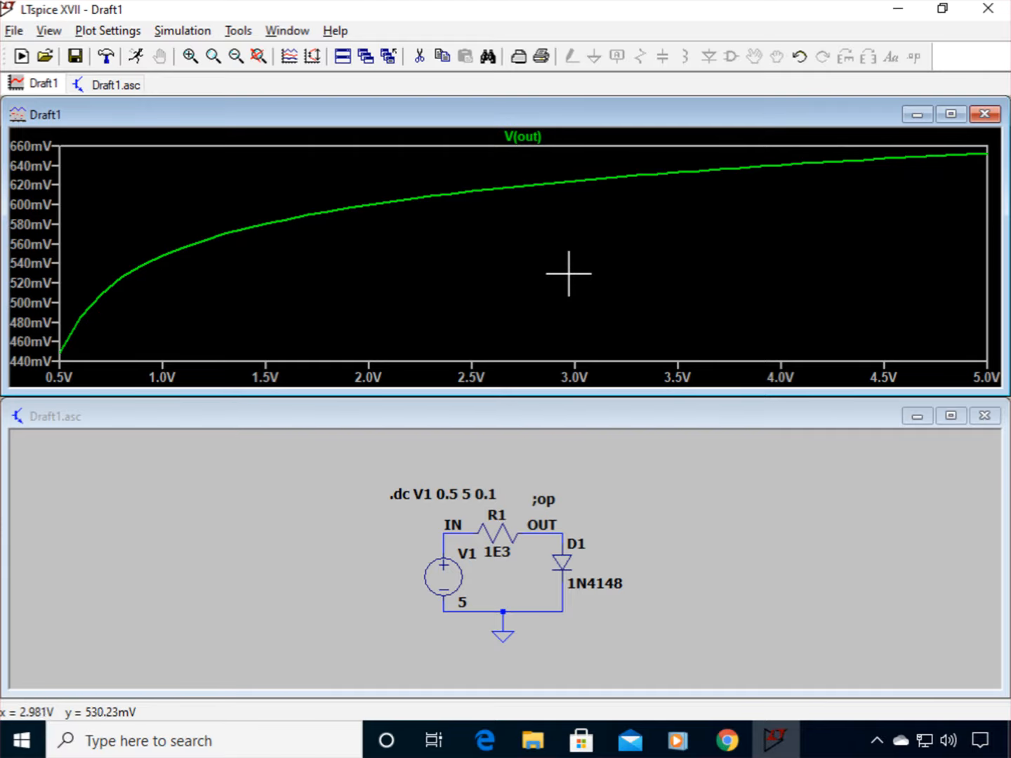
mouse_move(741, 204)
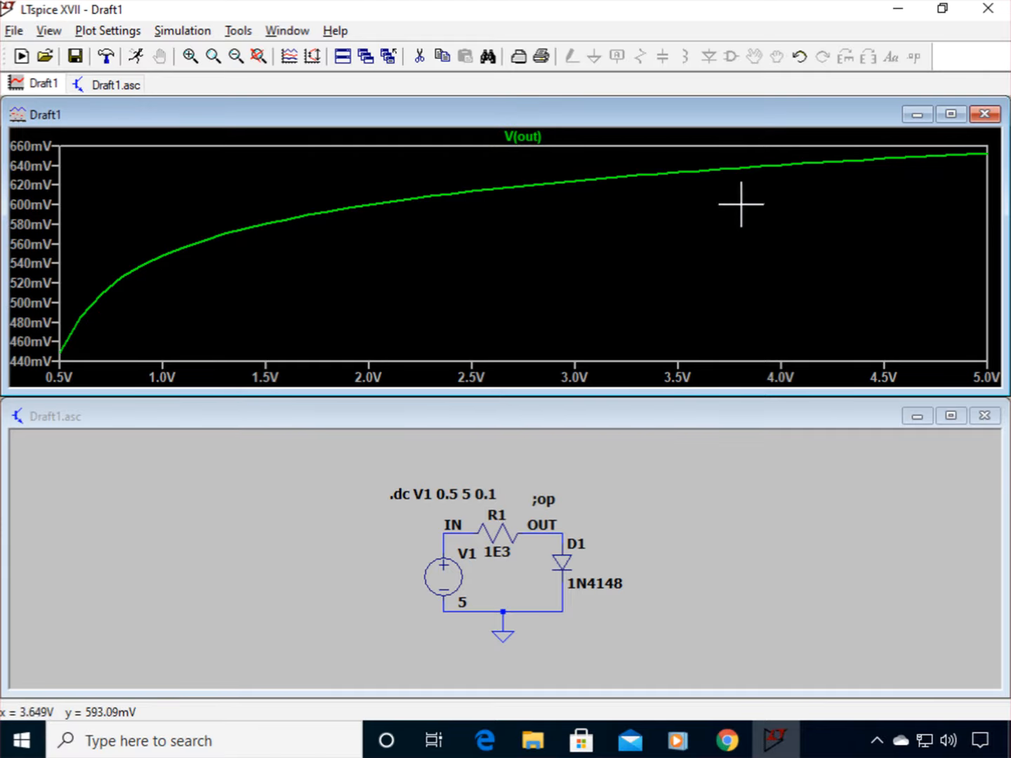
mouse_move(424, 191)
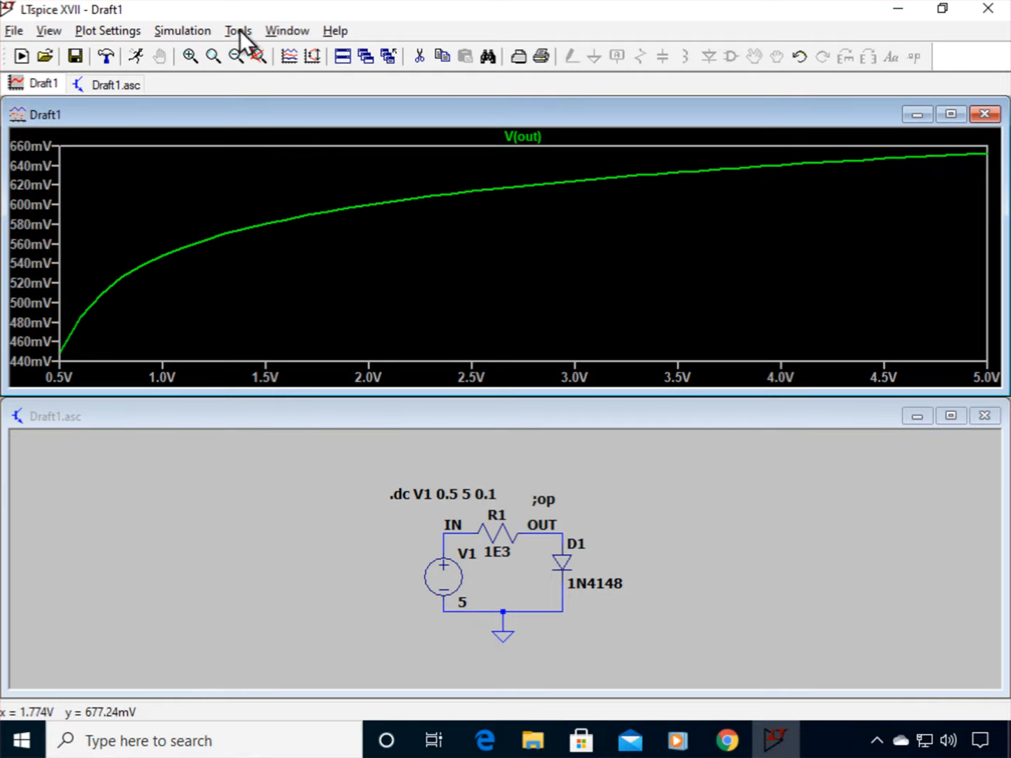
Step: In Color Preferences, set the waveform background to red/green/blue 255 (white) and accept the notice
left_click(238, 31)
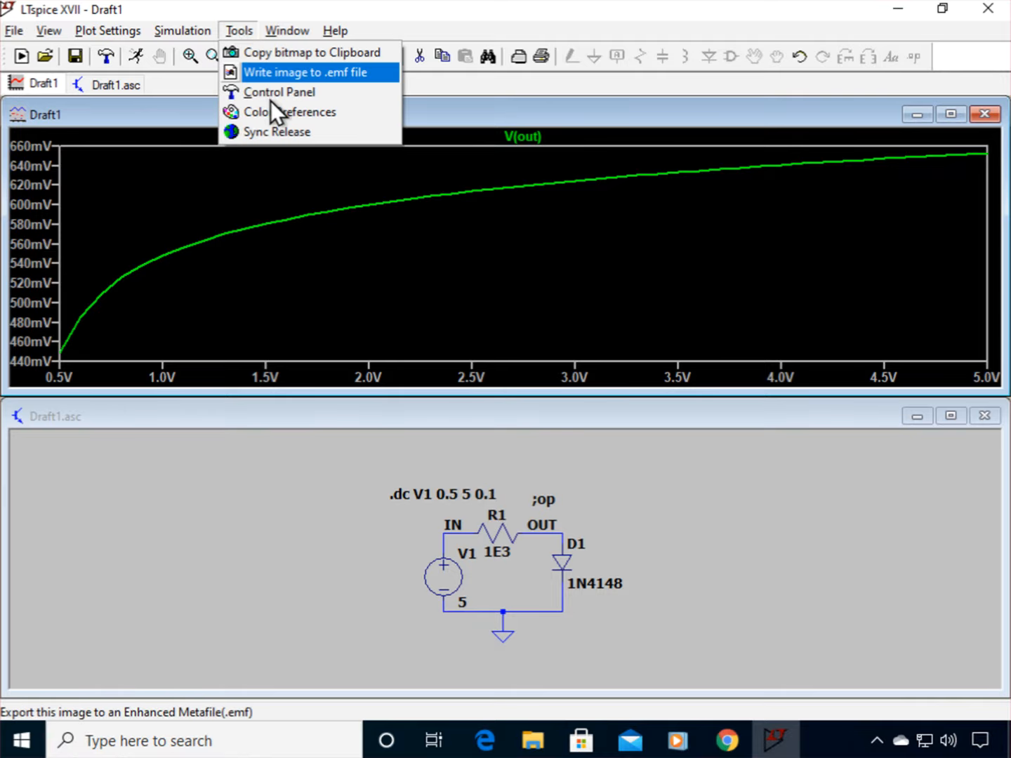
left_click(289, 113)
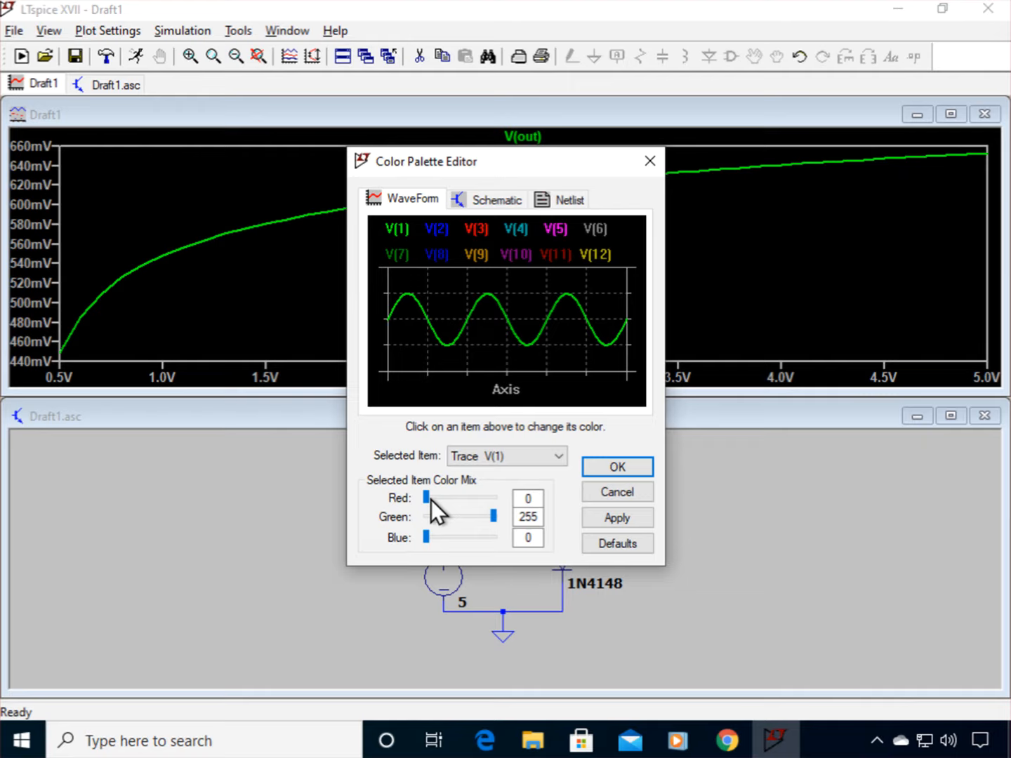
left_click(558, 455)
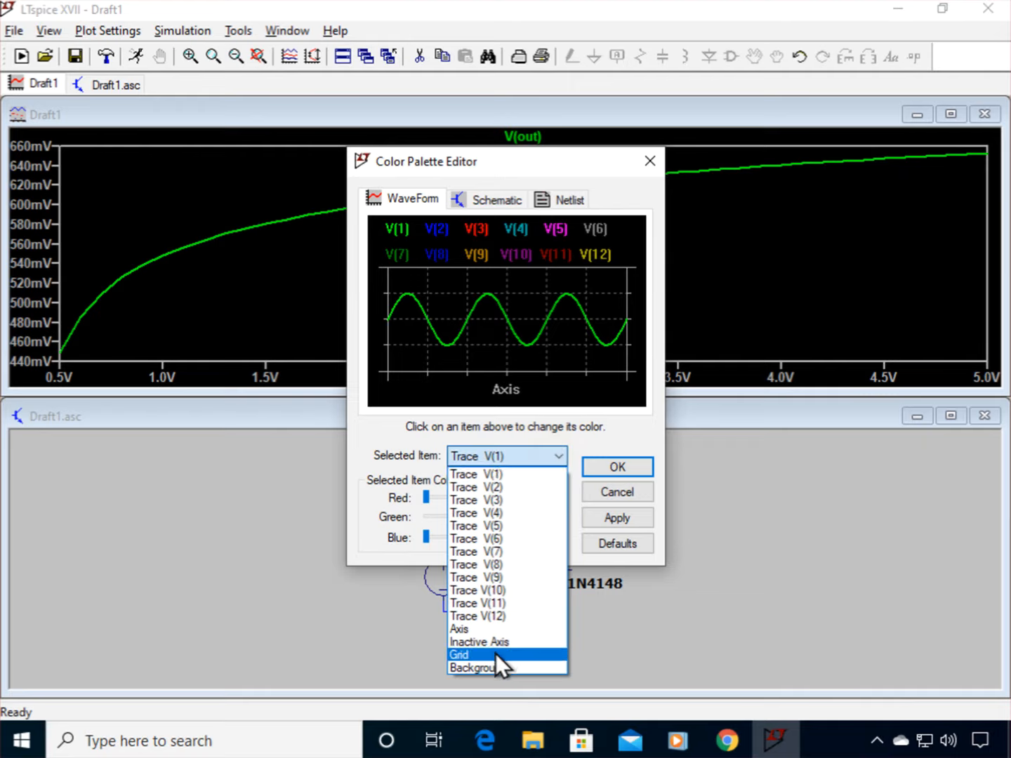
left_click(476, 667)
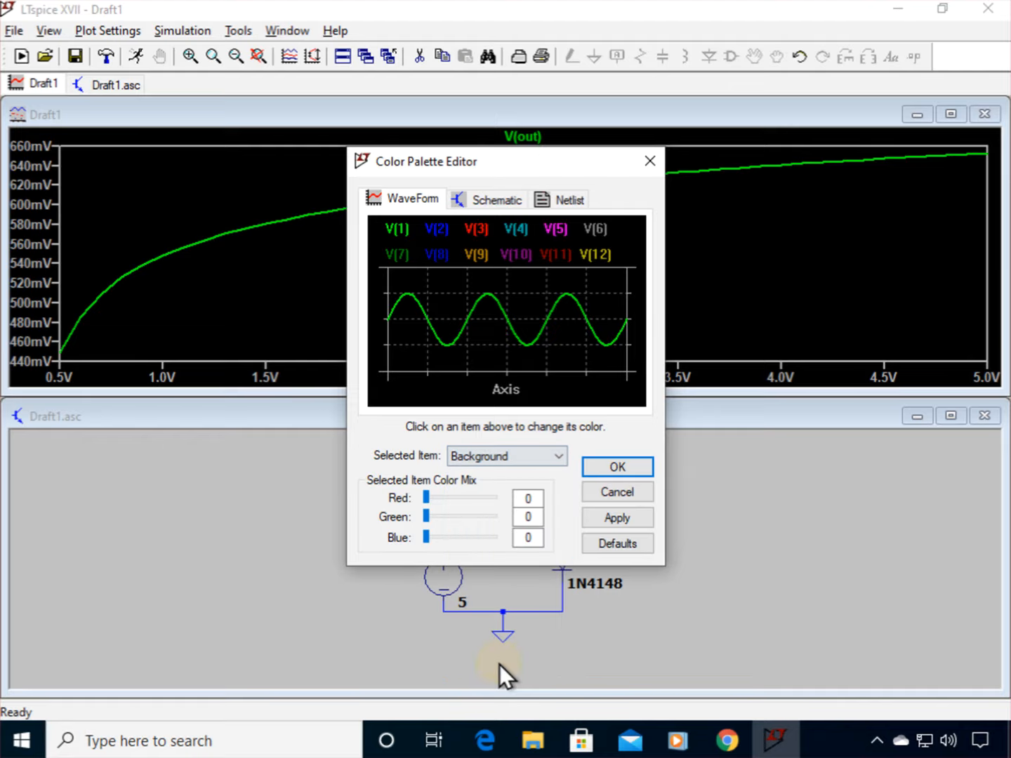
left_click_drag(433, 497, 489, 498)
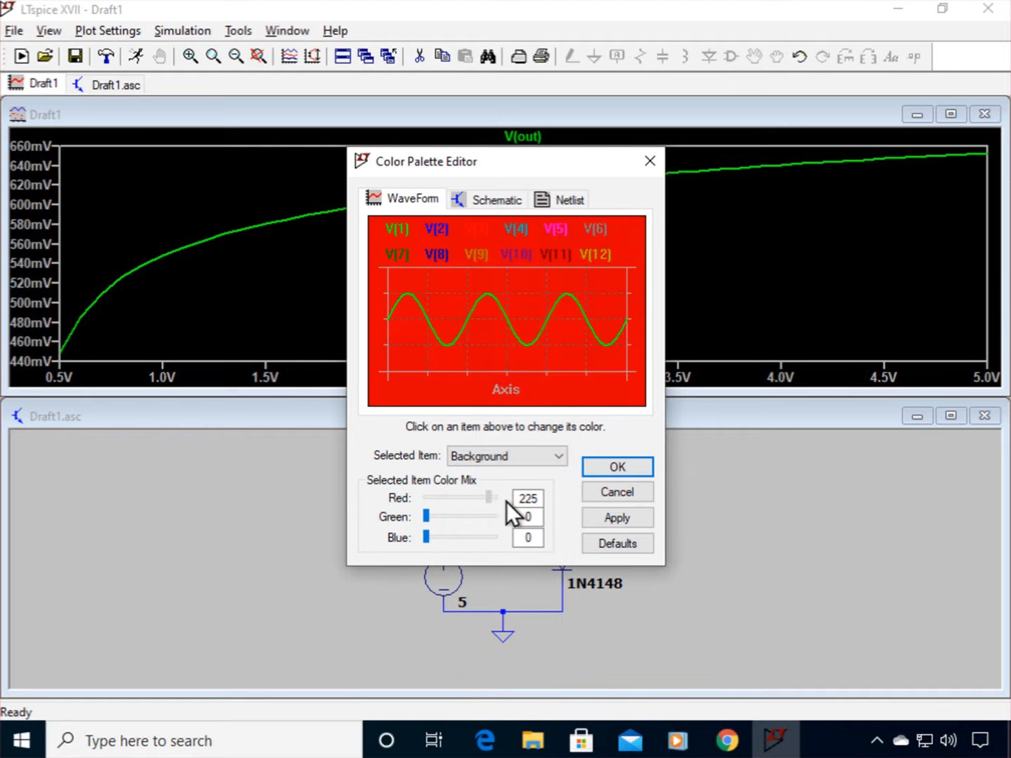
left_click_drag(481, 497, 492, 497)
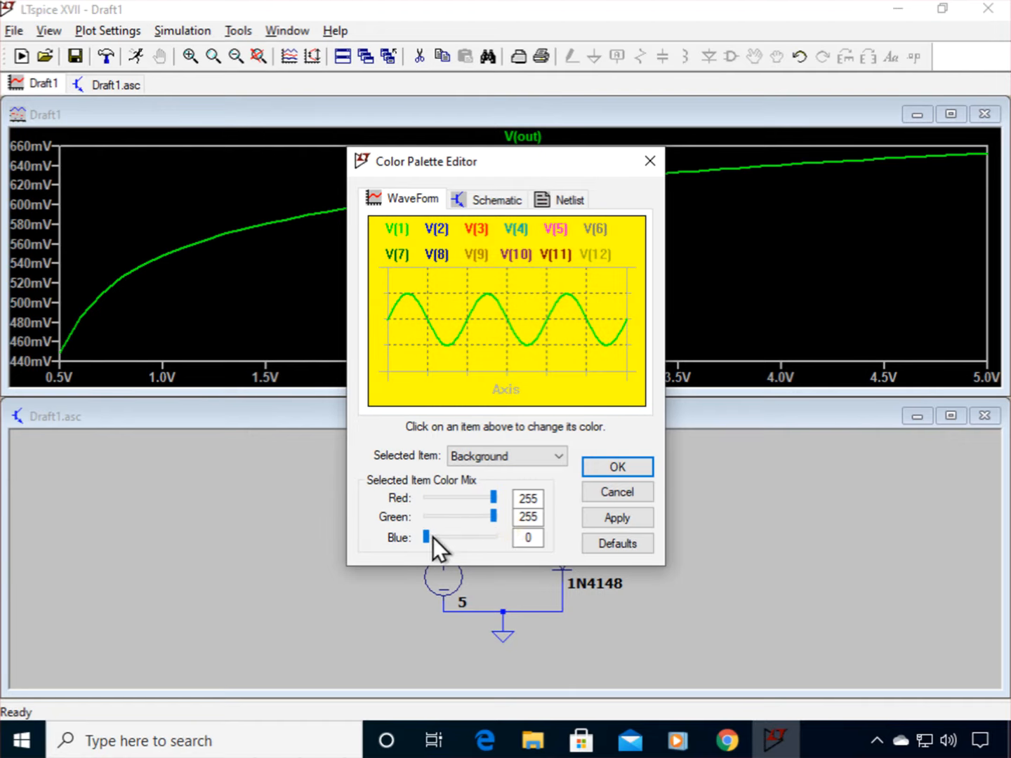
left_click_drag(424, 536, 491, 537)
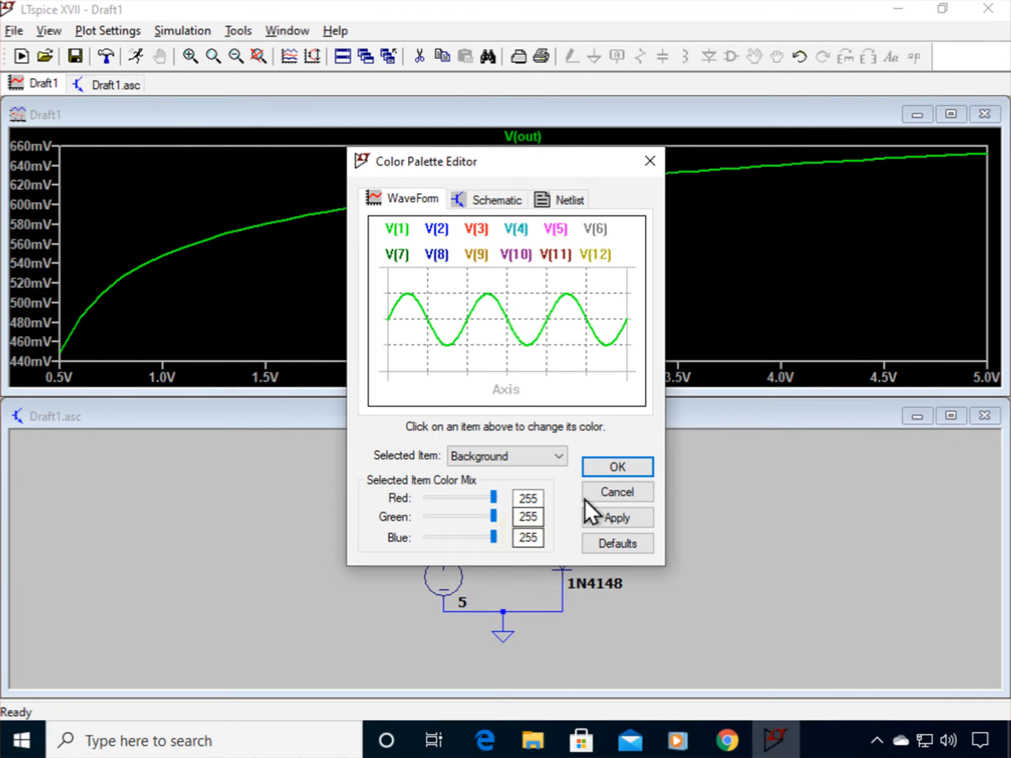
left_click(616, 466)
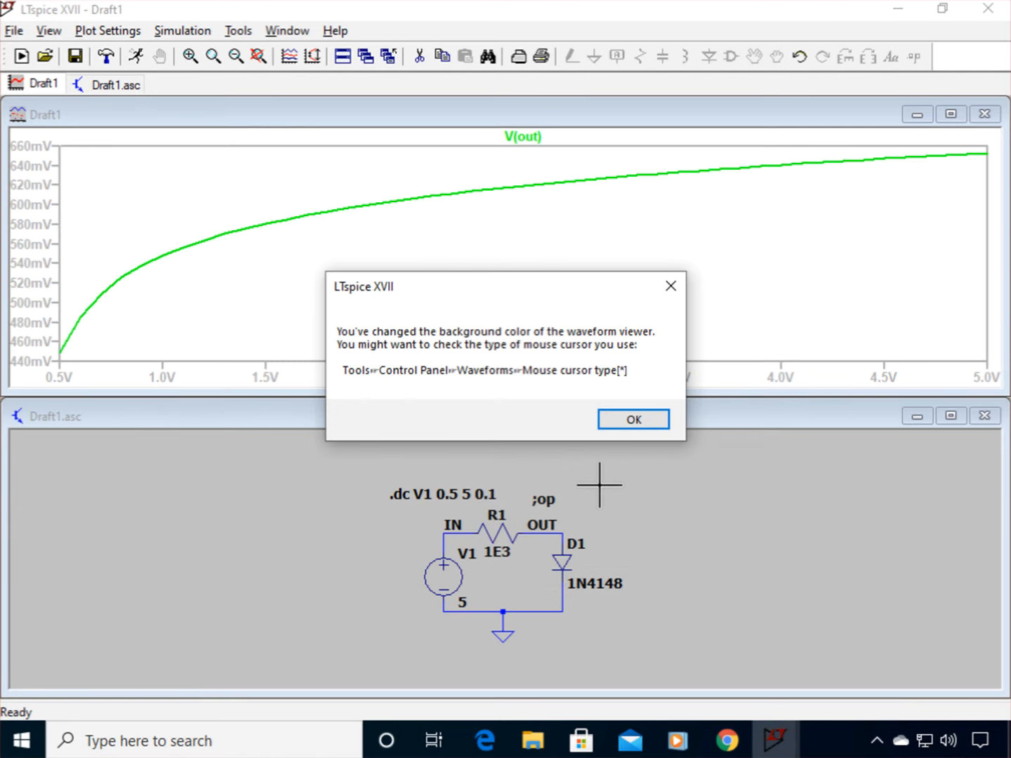
mouse_move(517, 478)
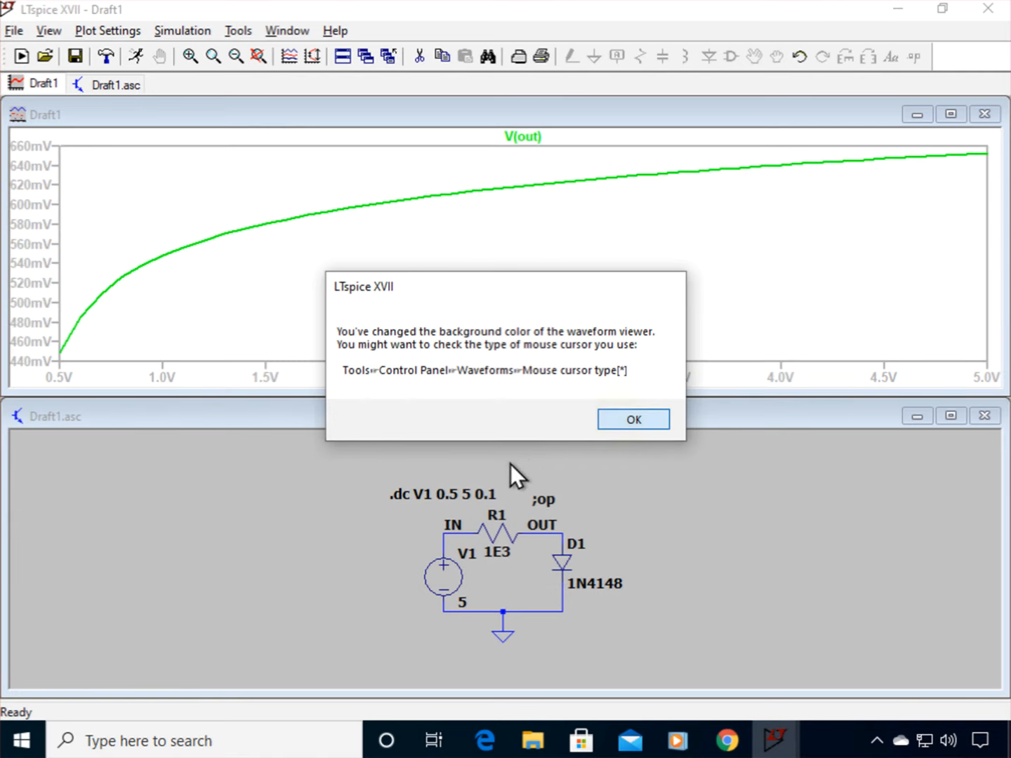
left_click(632, 418)
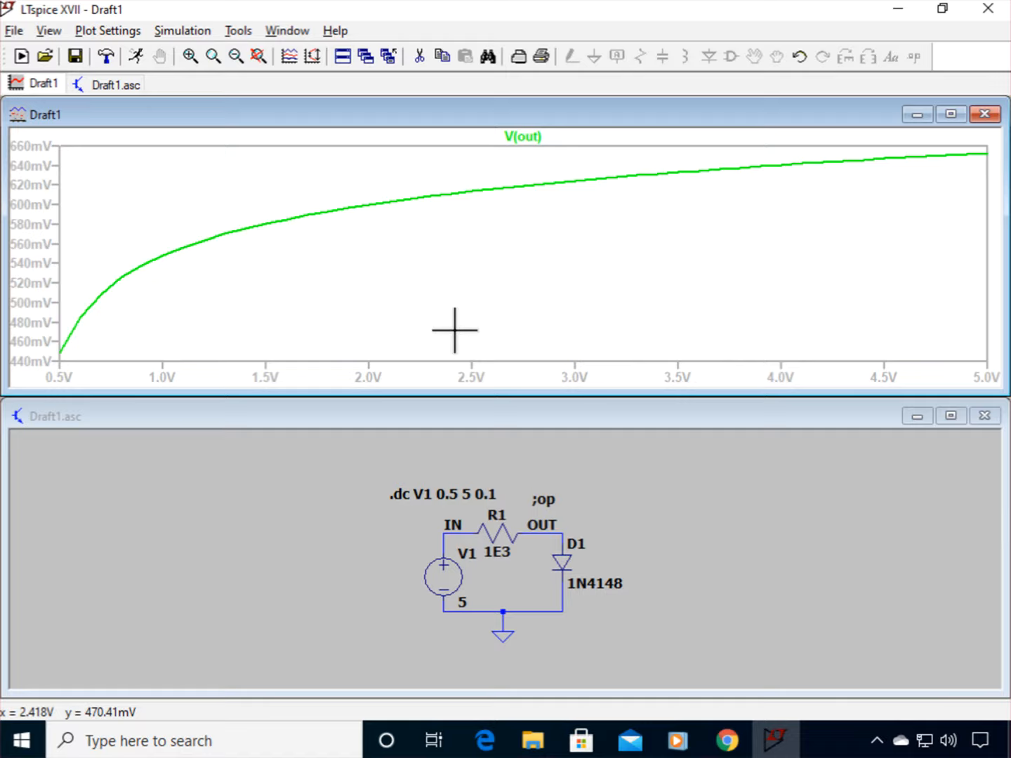
mouse_move(455, 340)
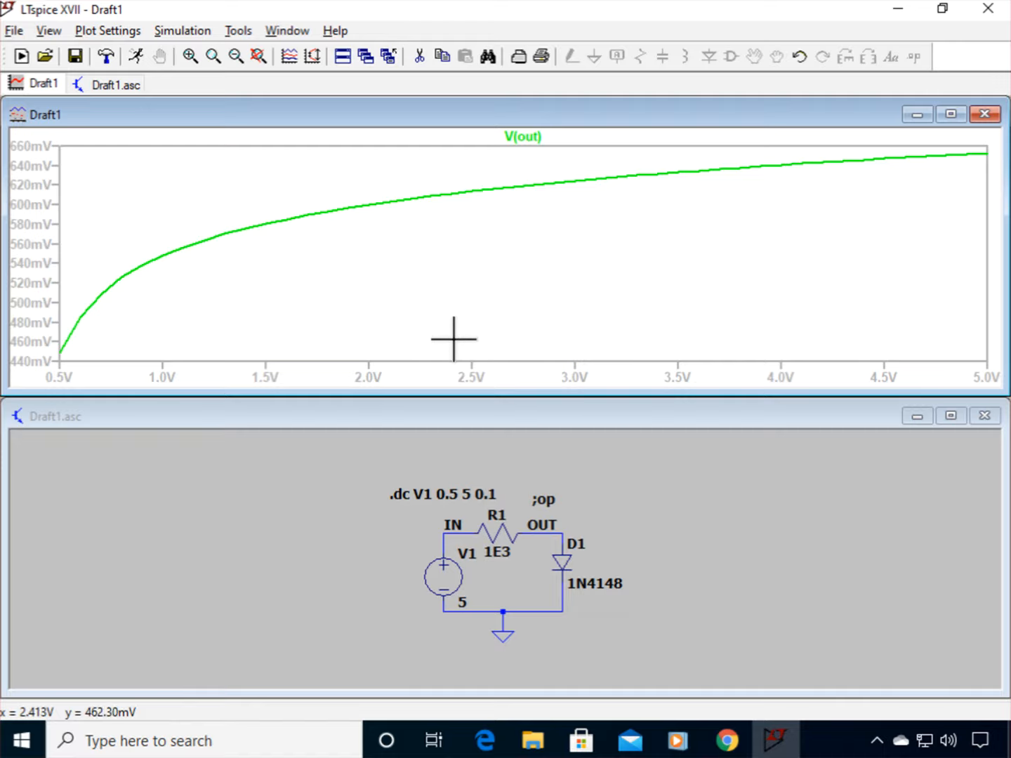
mouse_move(253, 104)
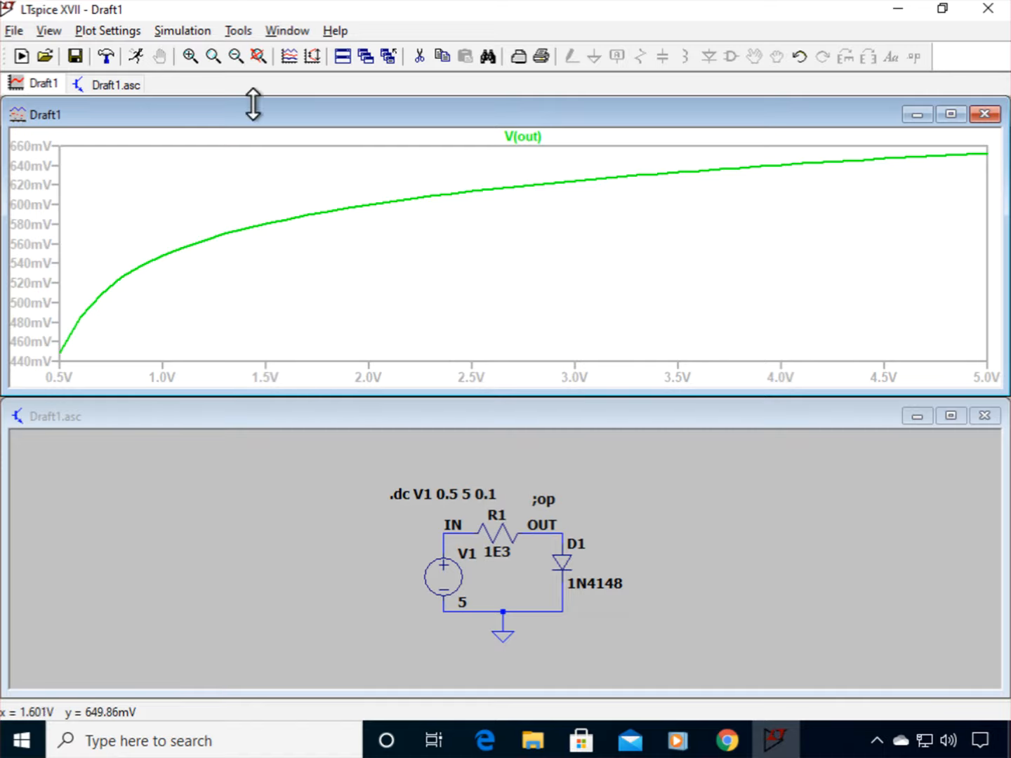
Step: Reopen Color Preferences to review the waveform colour settings
left_click(239, 31)
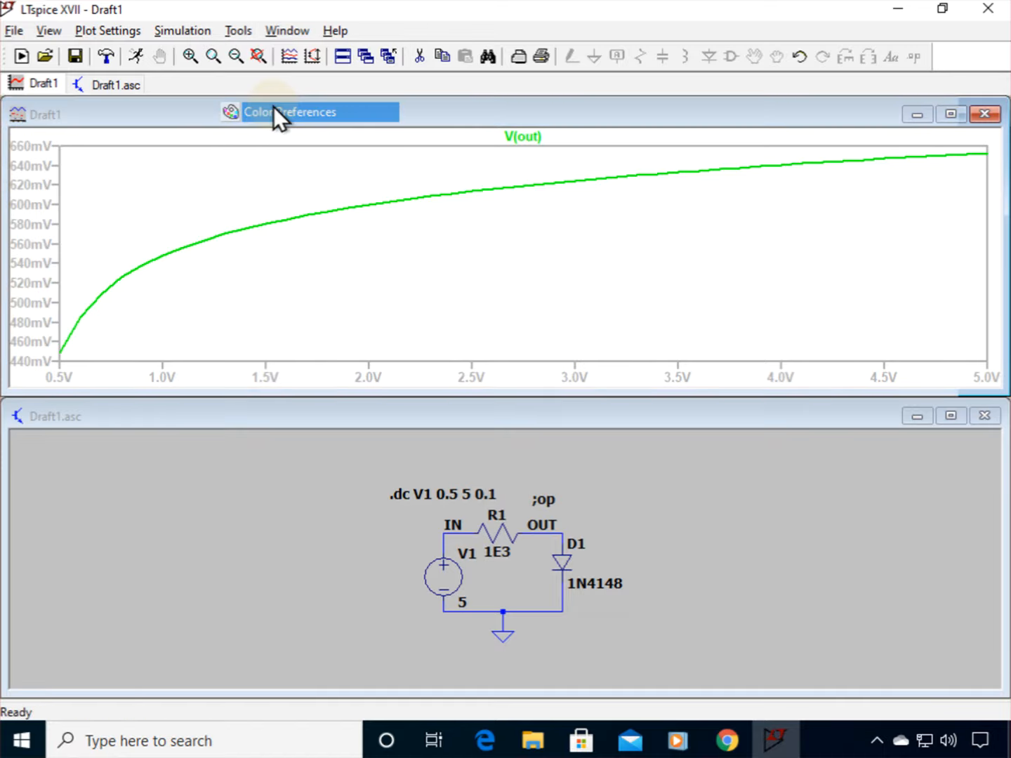
left_click(289, 113)
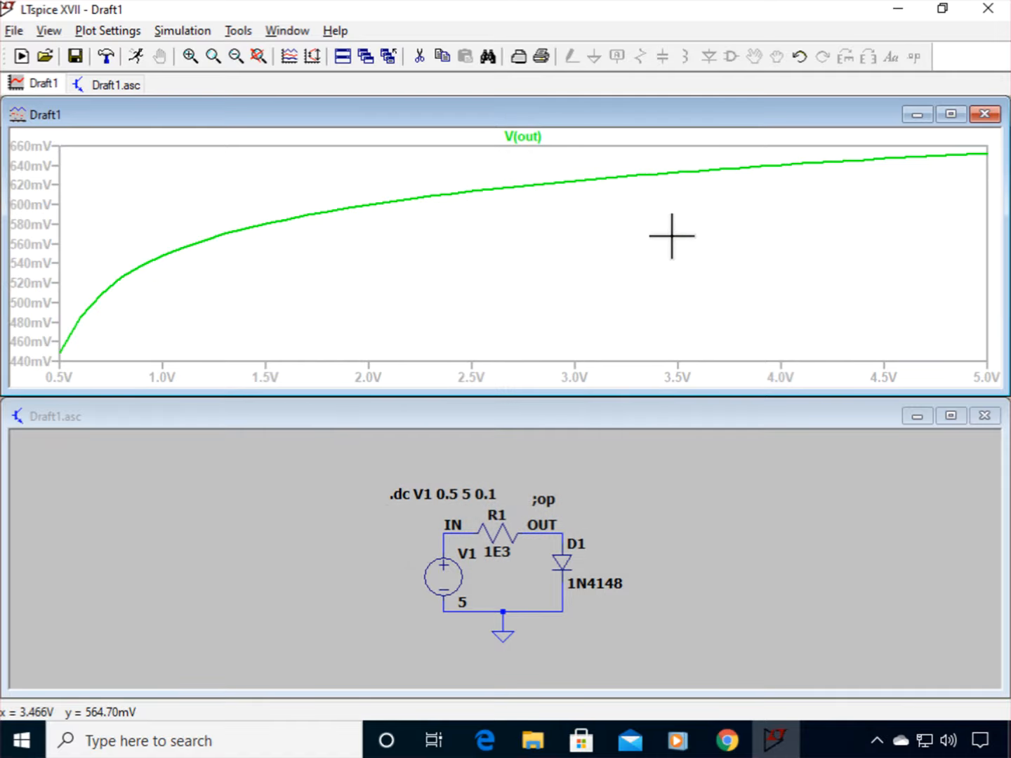
mouse_move(621, 266)
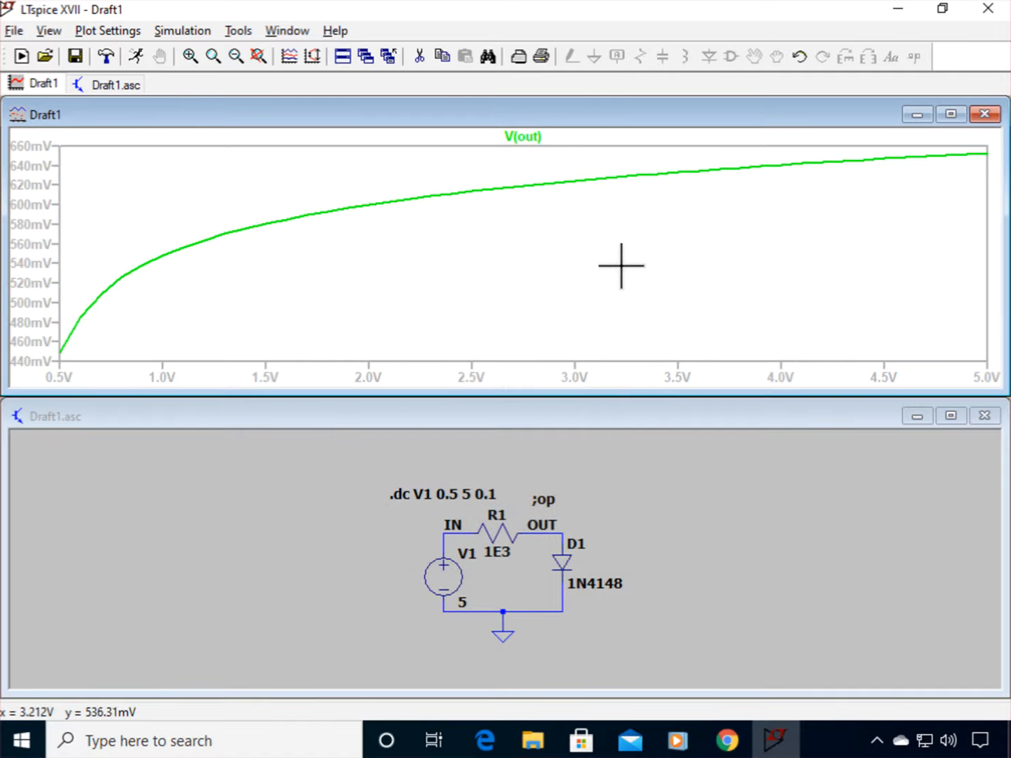
mouse_move(92, 330)
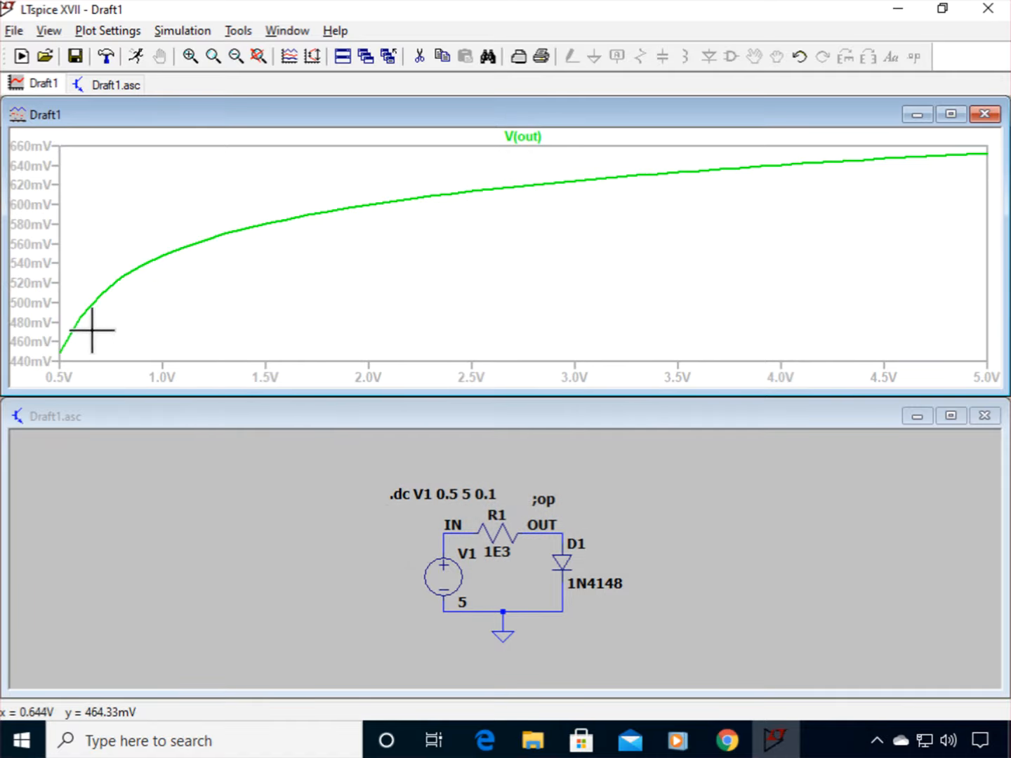
mouse_move(466, 485)
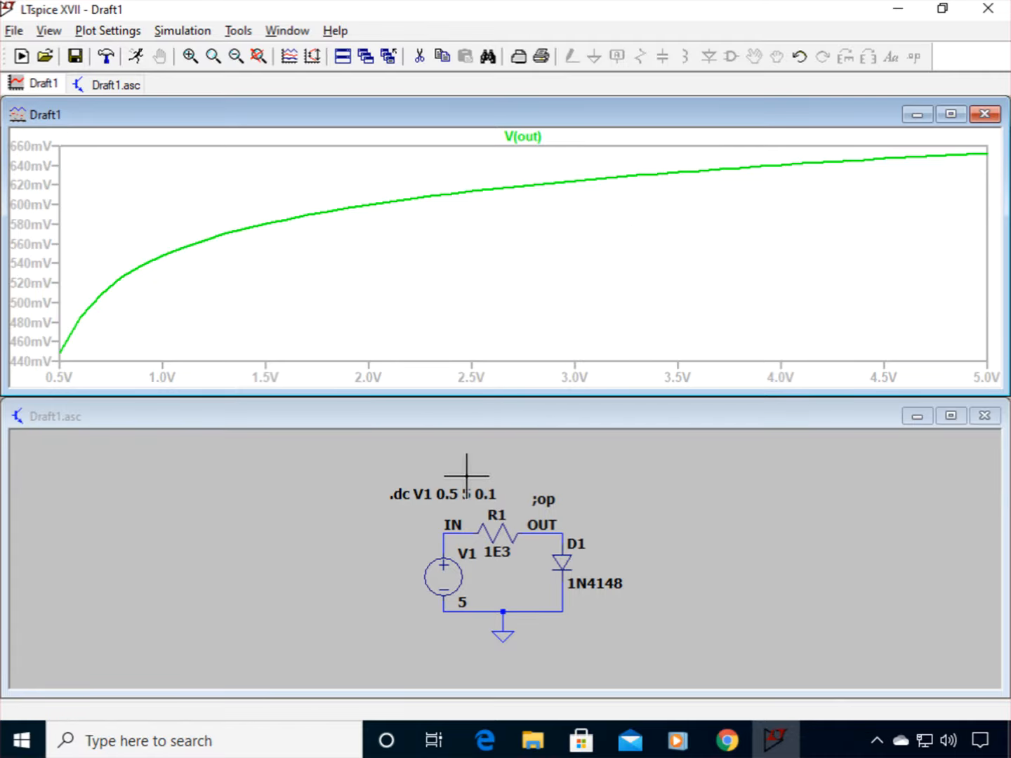
mouse_move(624, 562)
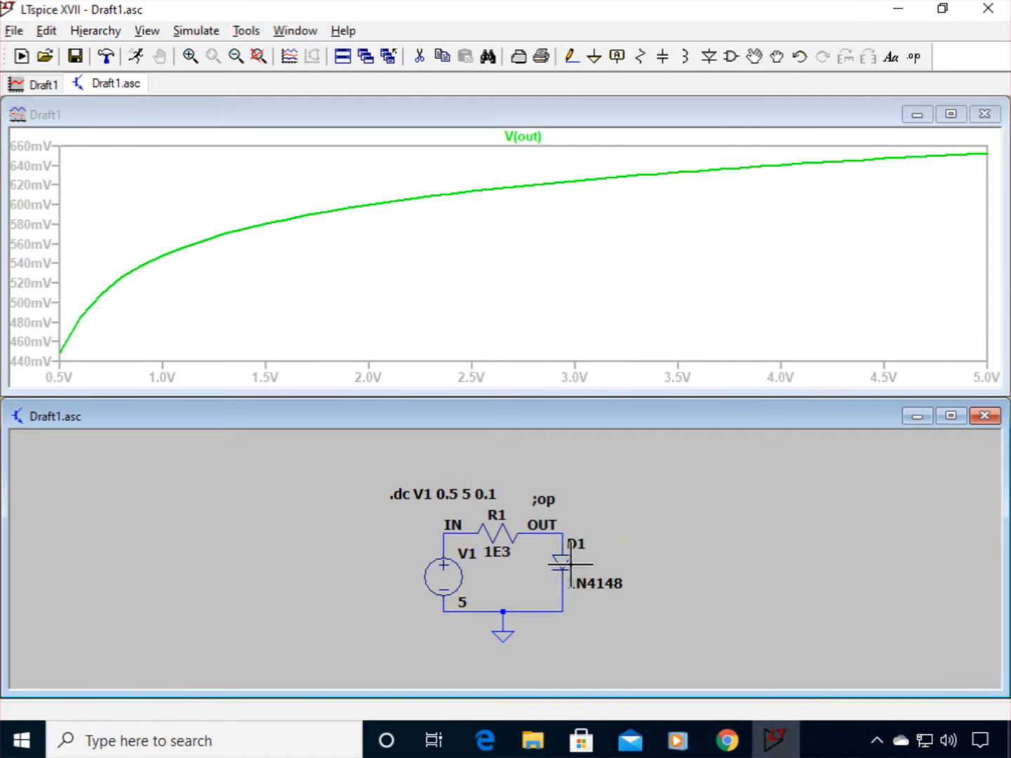
mouse_move(573, 522)
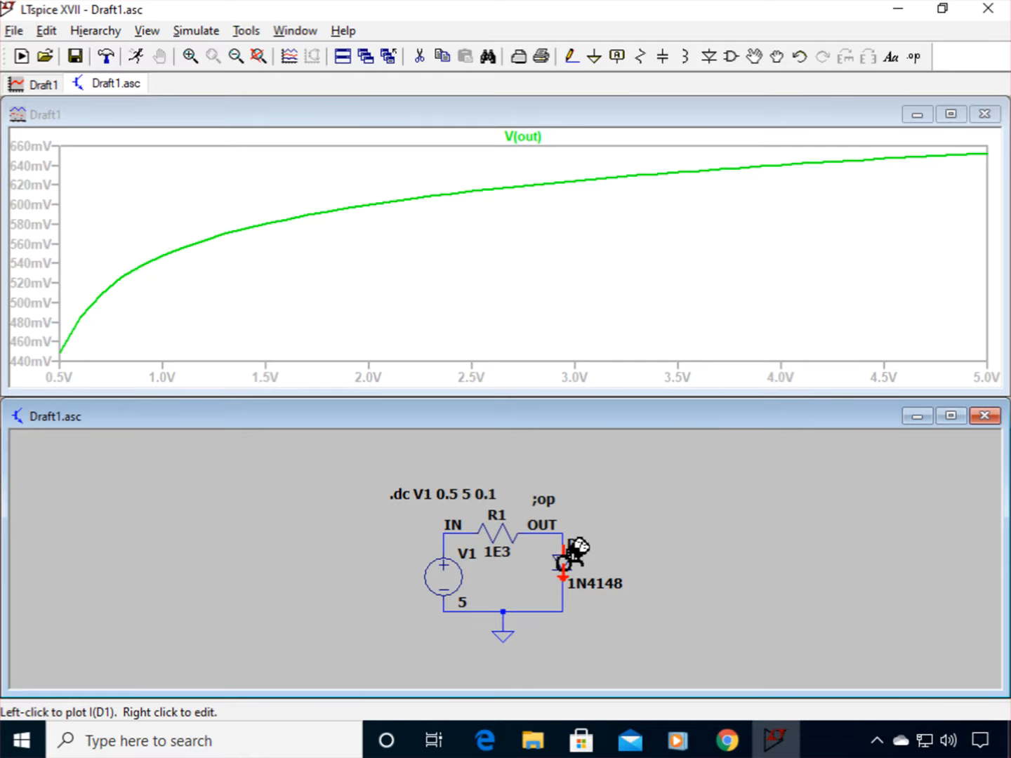
Step: Plot the diode current I(D1), then remove that trace from the plot again
left_click(561, 559)
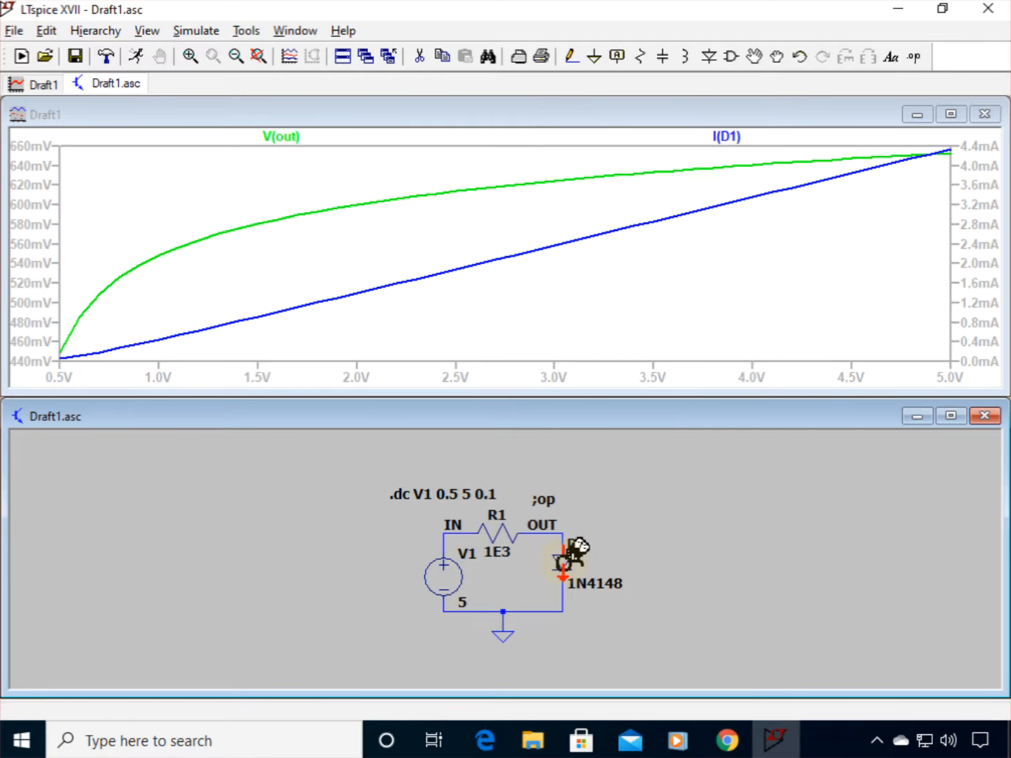
mouse_move(562, 561)
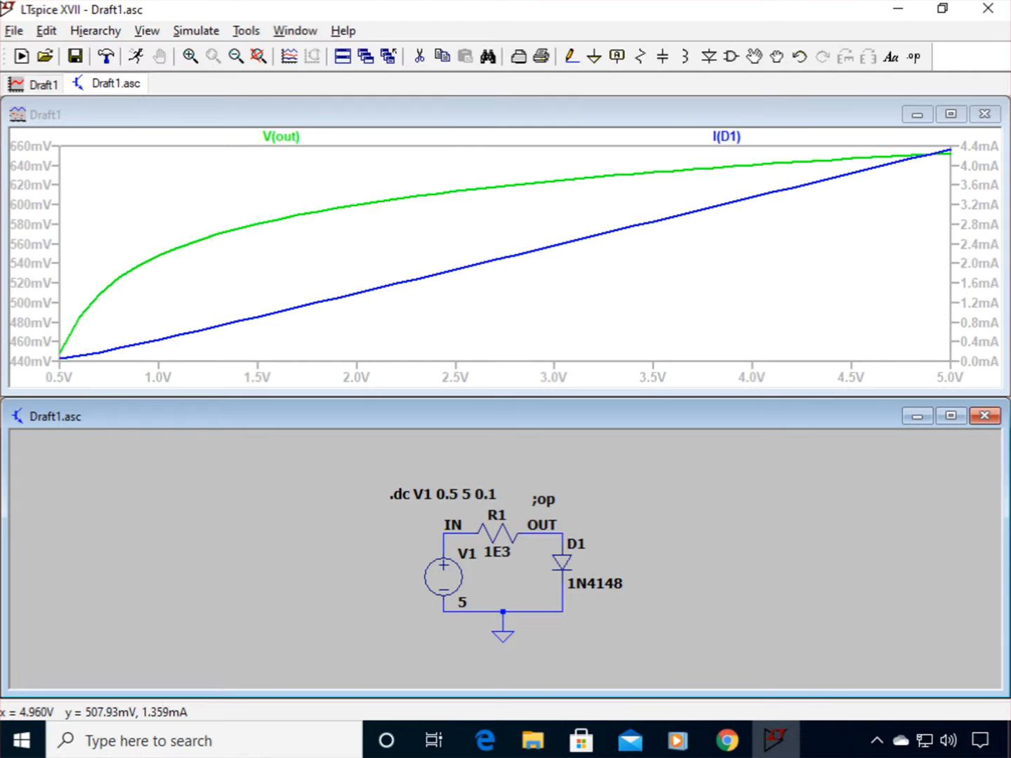
mouse_move(976, 316)
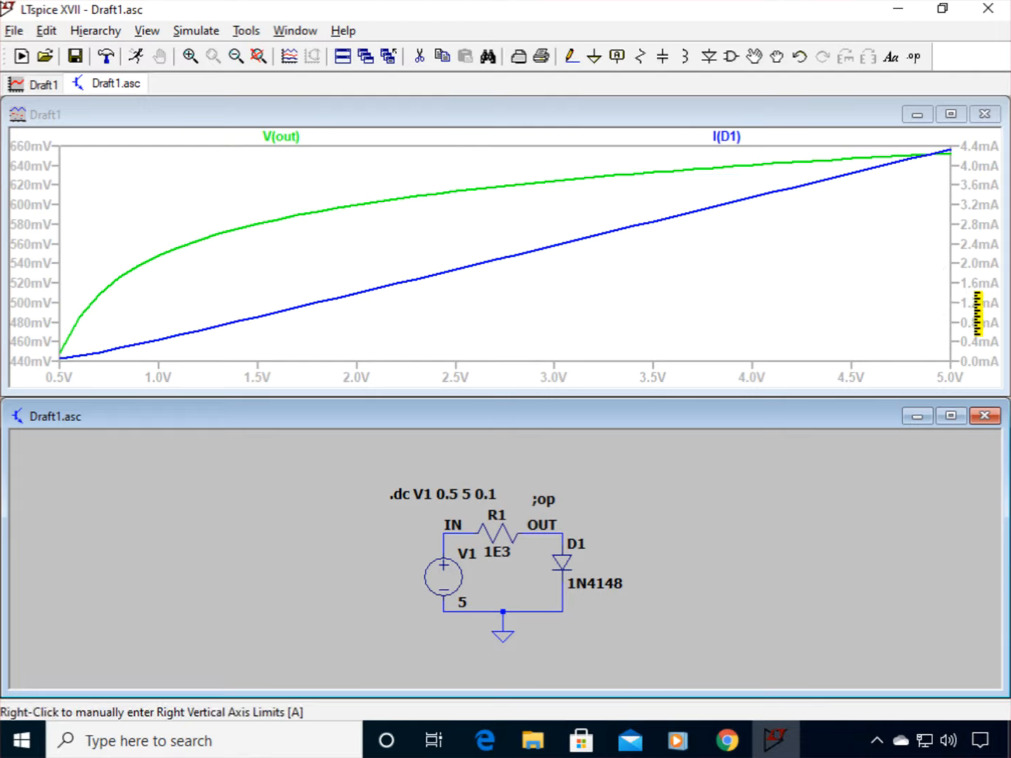
mouse_move(744, 180)
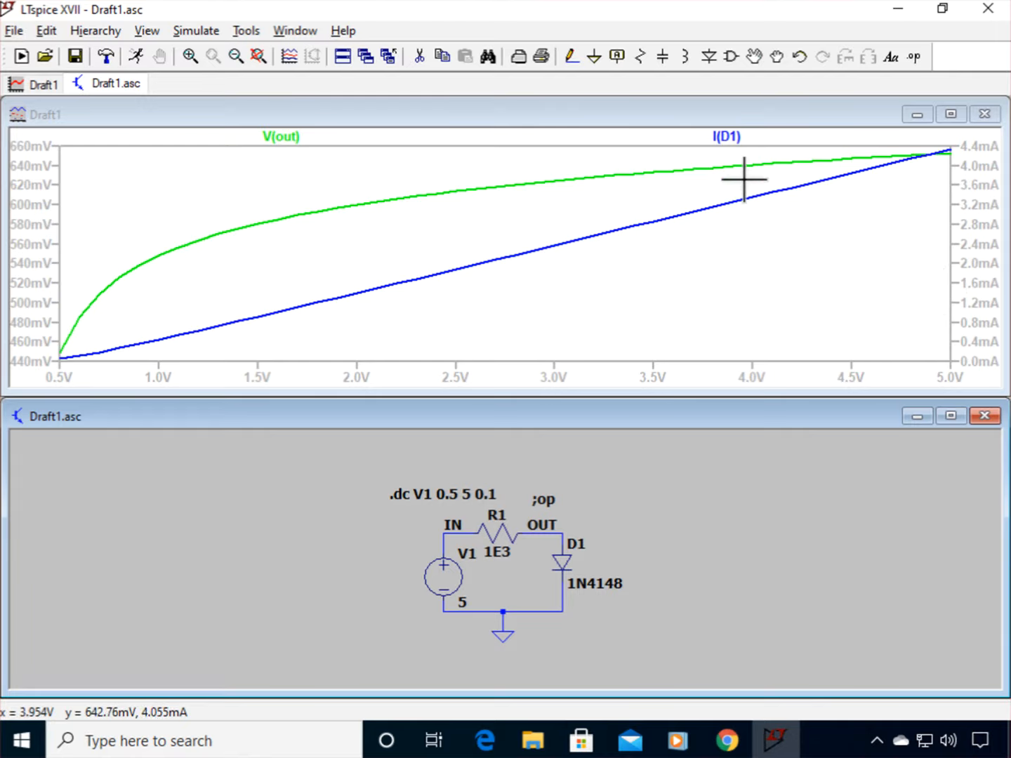
mouse_move(587, 287)
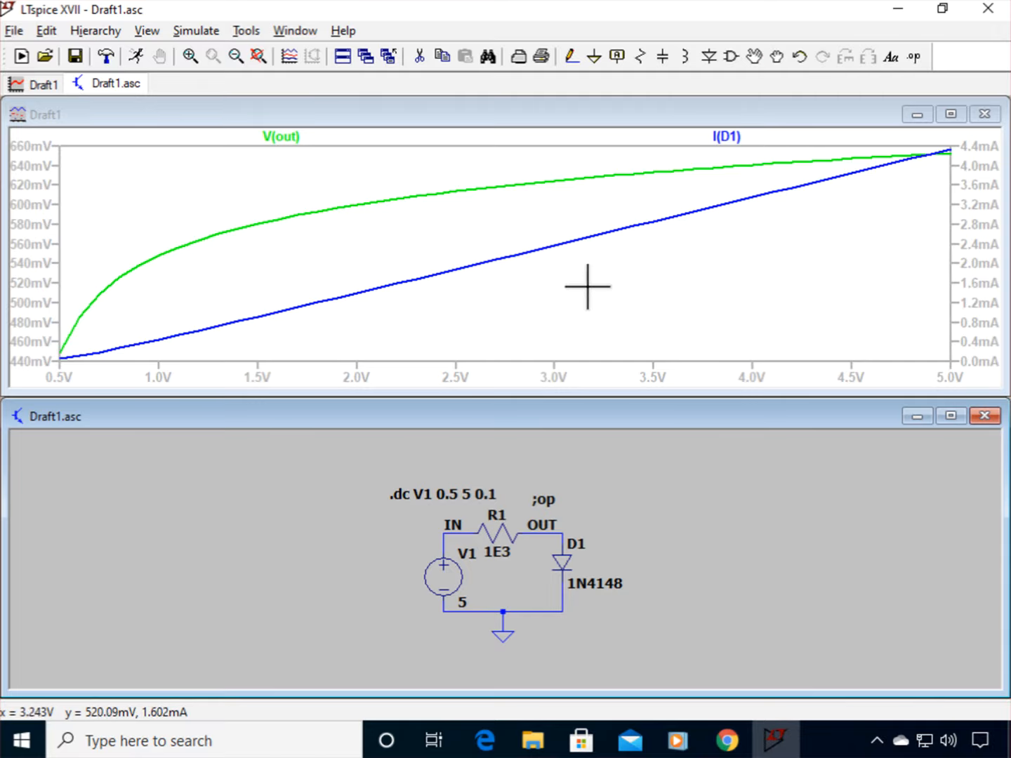
mouse_move(442, 293)
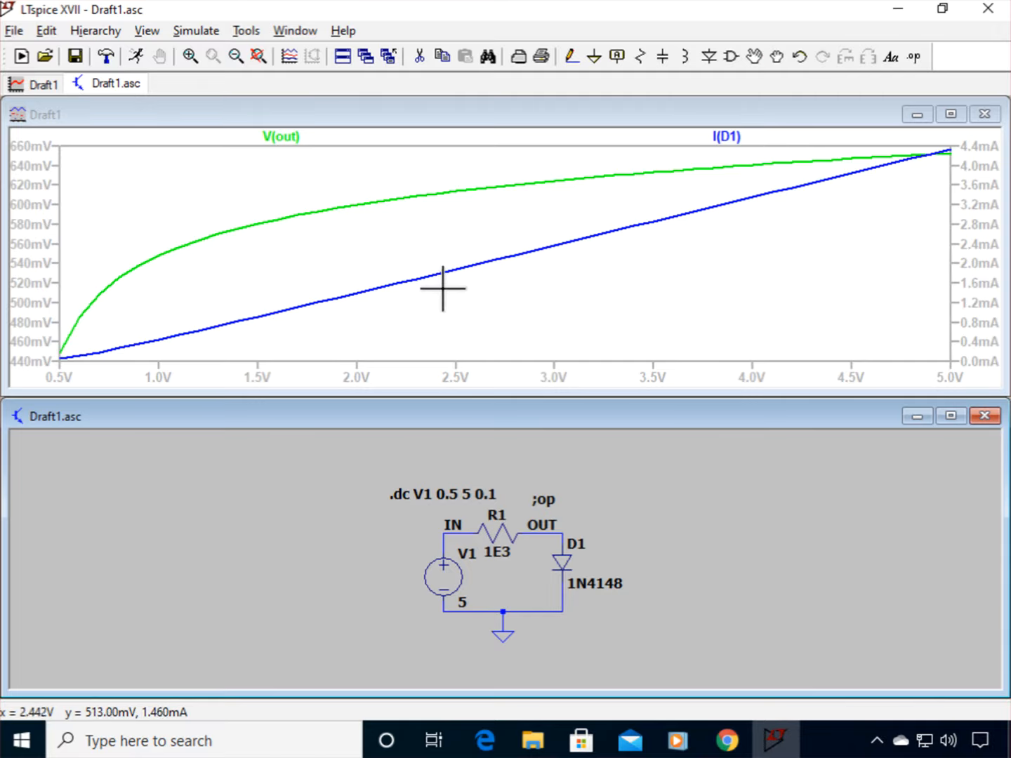
mouse_move(448, 289)
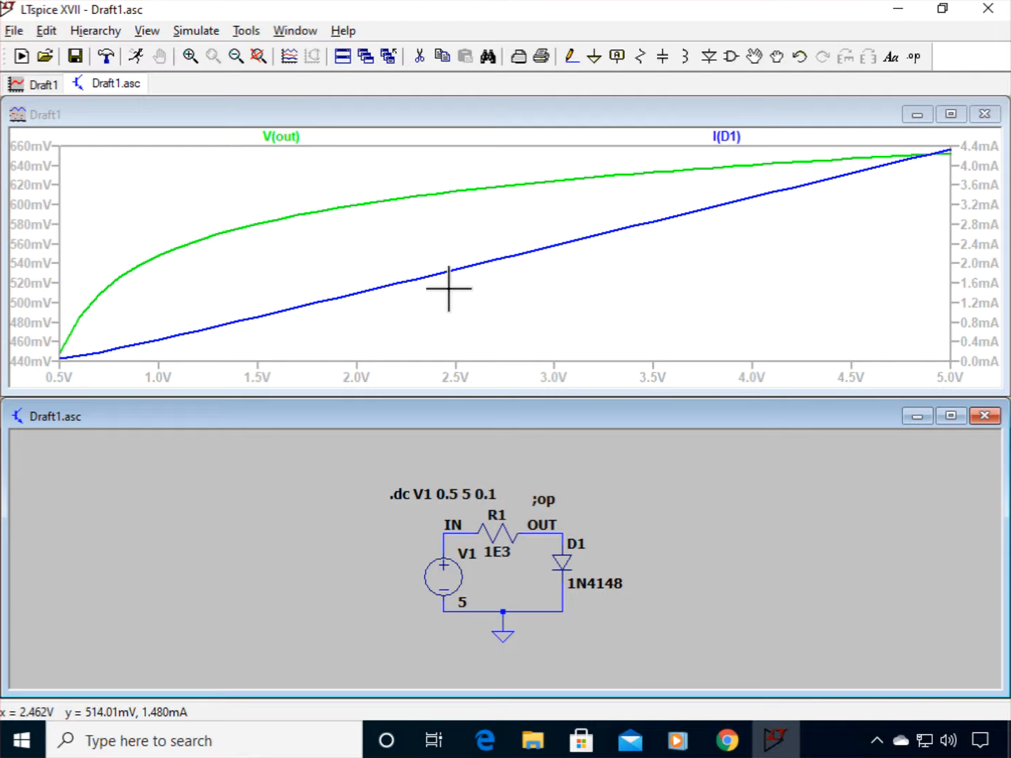
mouse_move(790, 313)
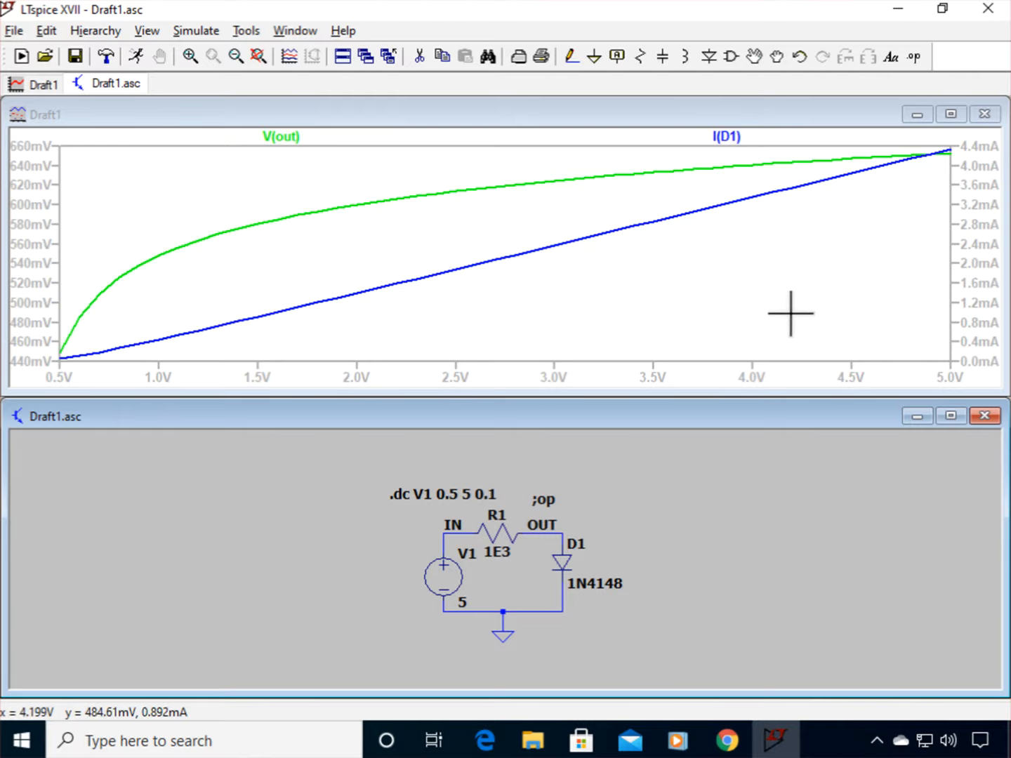
mouse_move(772, 303)
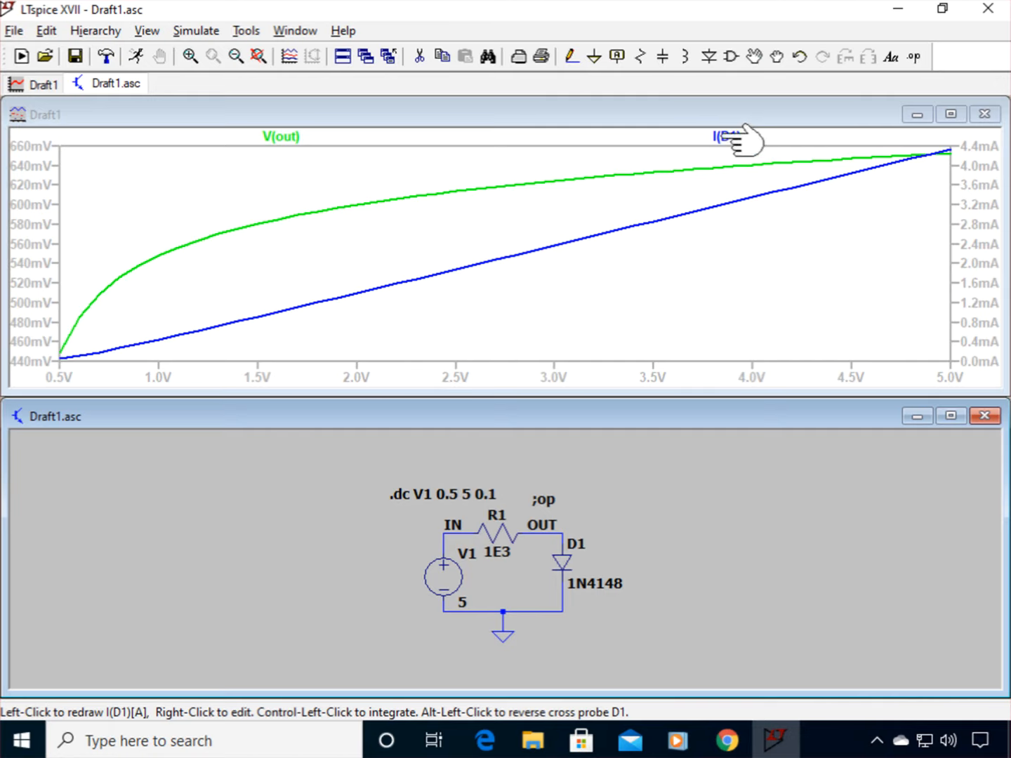
right_click(727, 137)
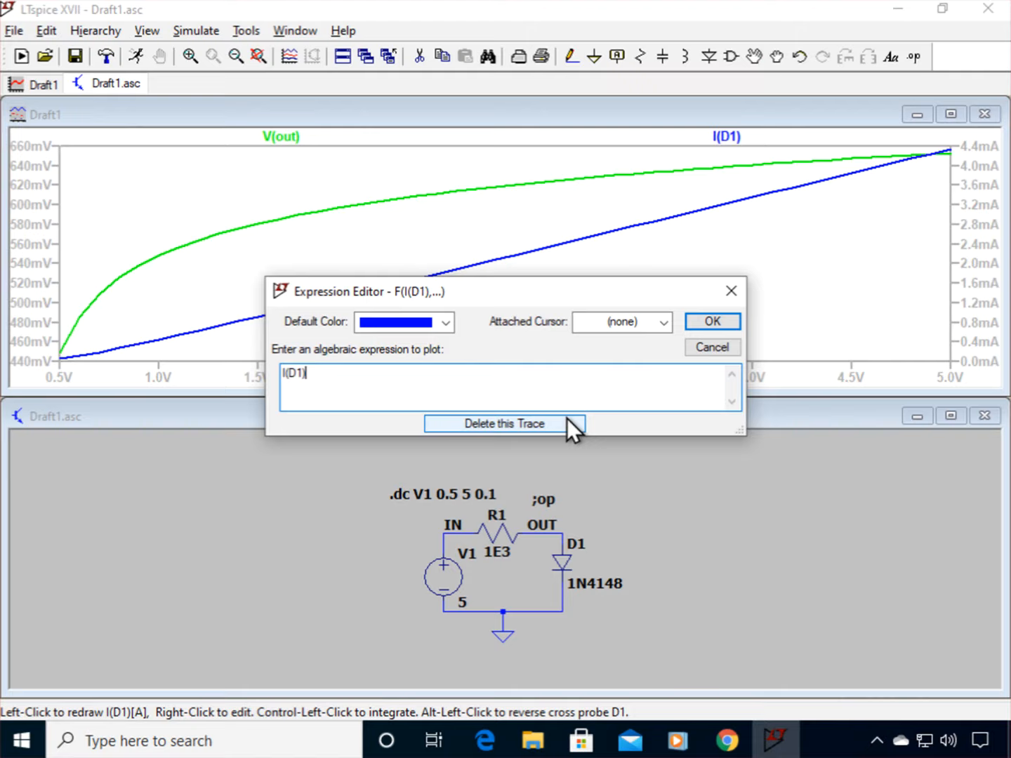
left_click(503, 425)
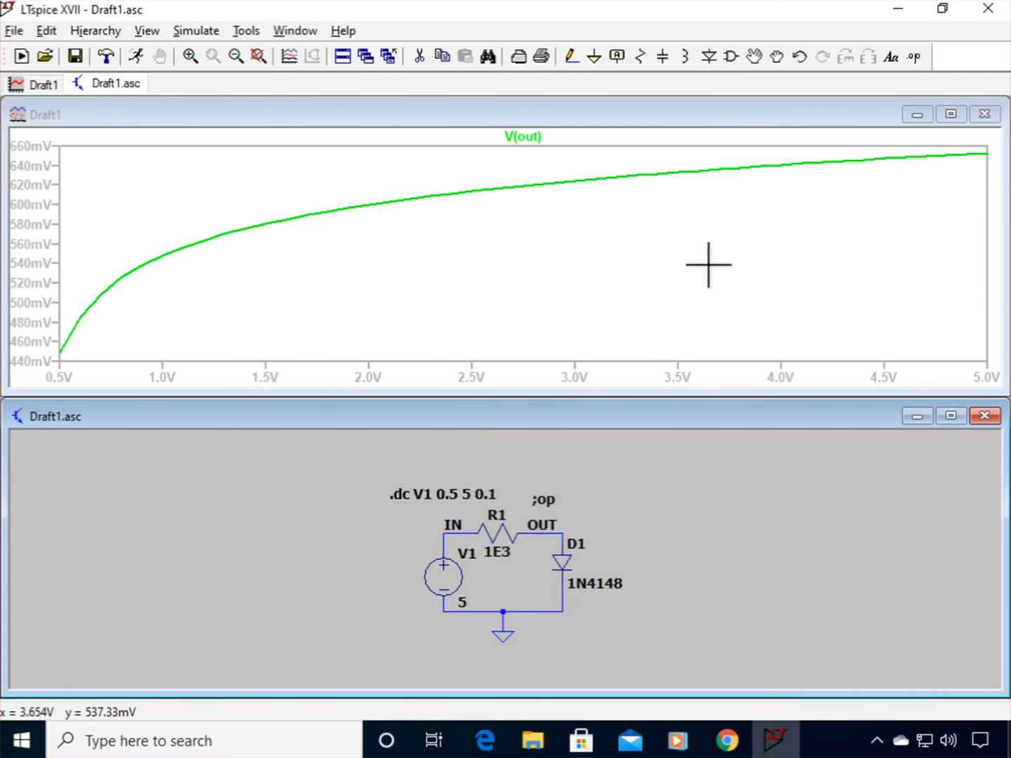
mouse_move(524, 136)
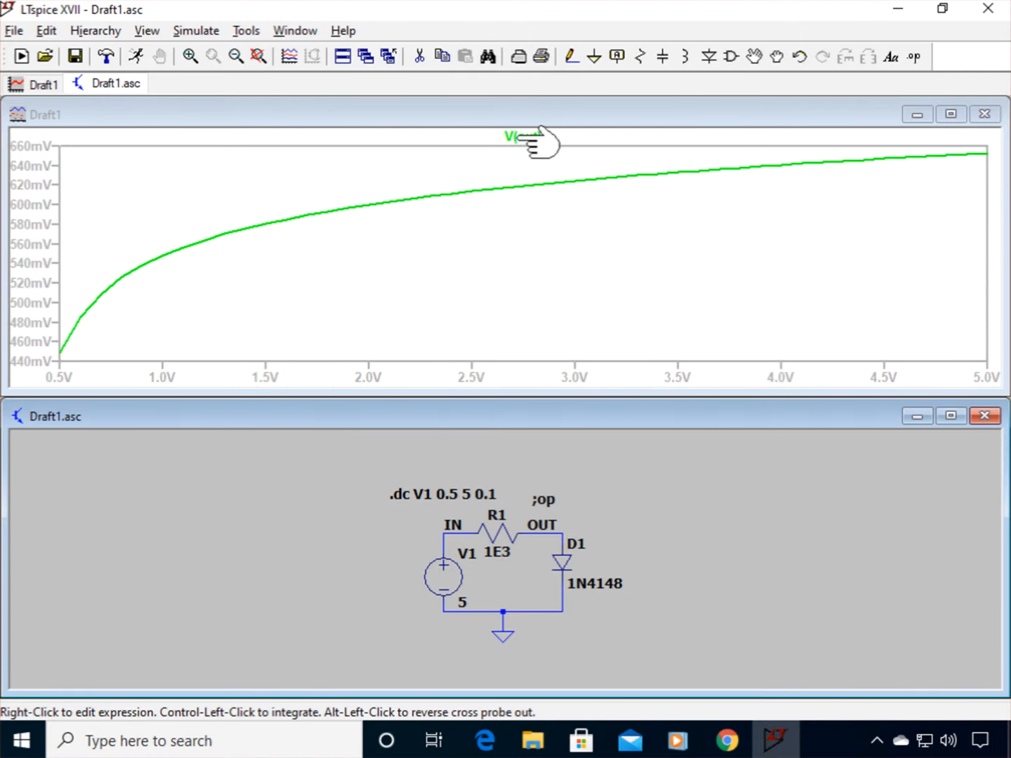
Step: Change the V(out) trace's default colour to blue in the Expression Editor
right_click(514, 136)
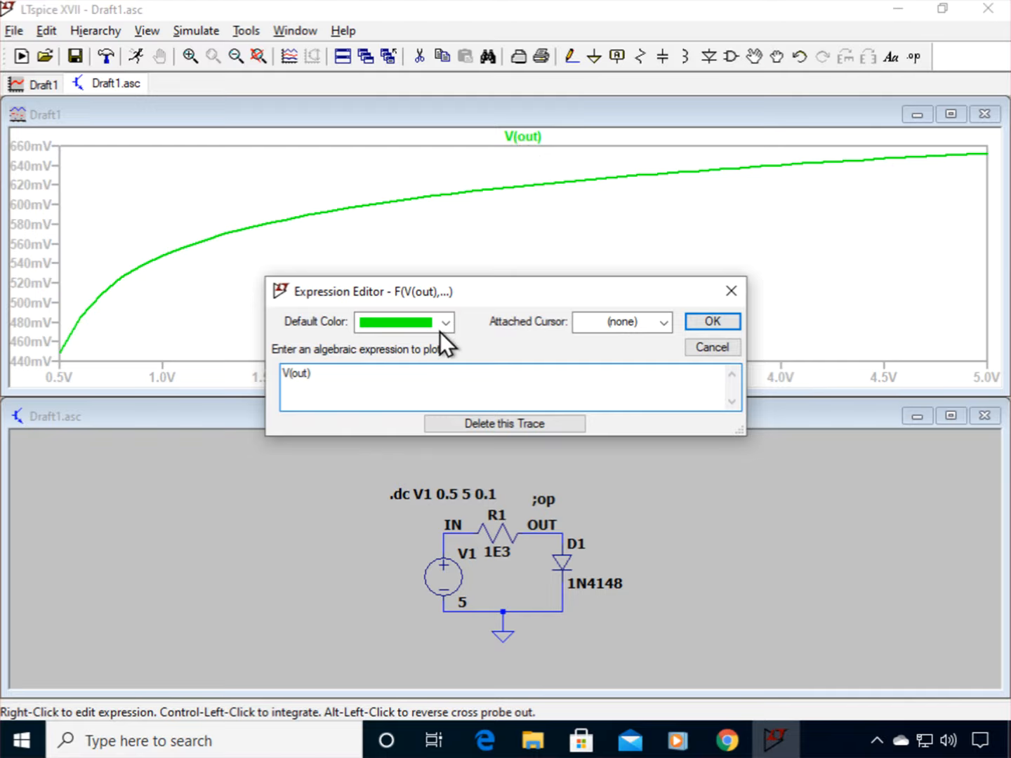
left_click(445, 321)
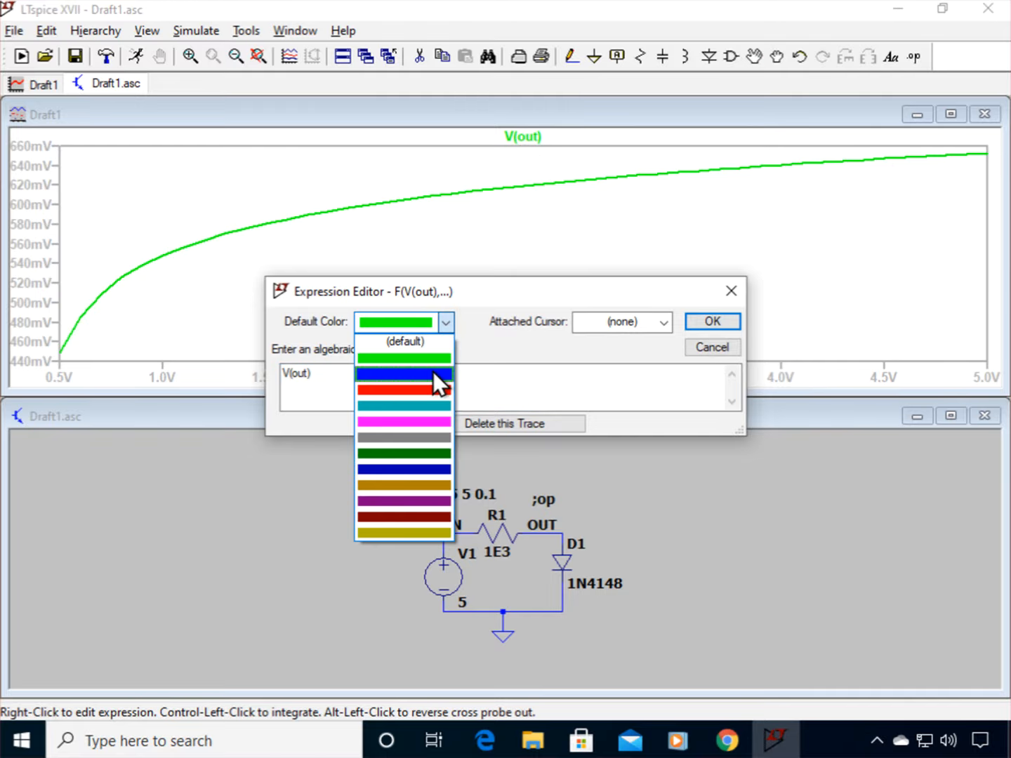
left_click(404, 382)
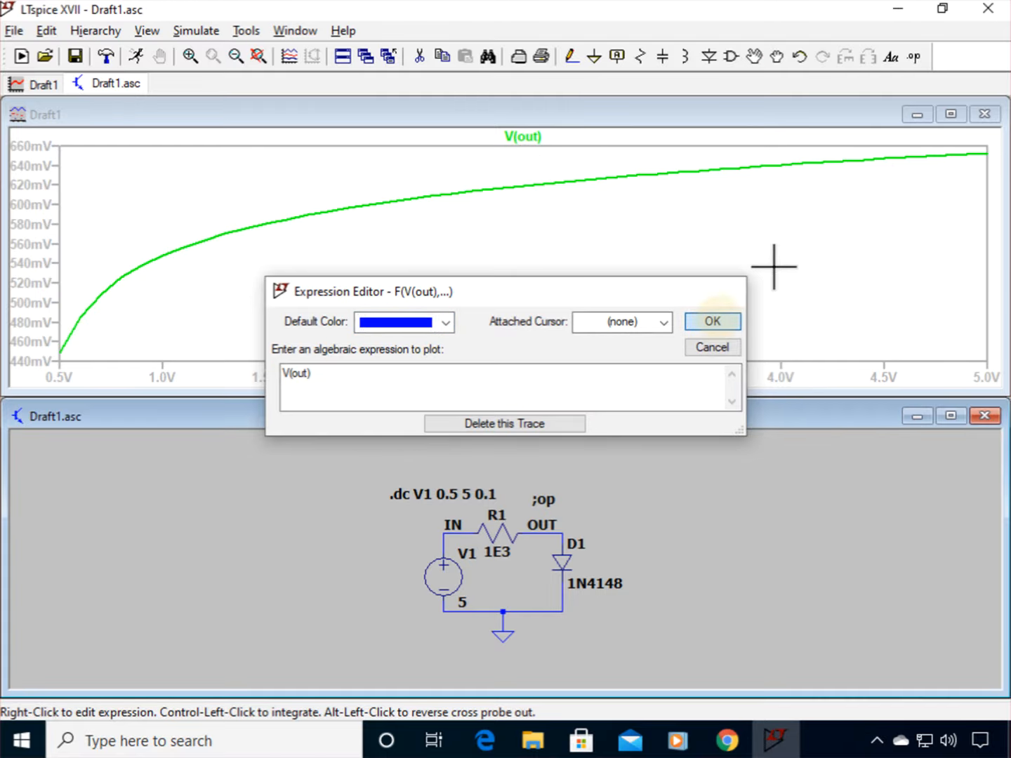
left_click(712, 322)
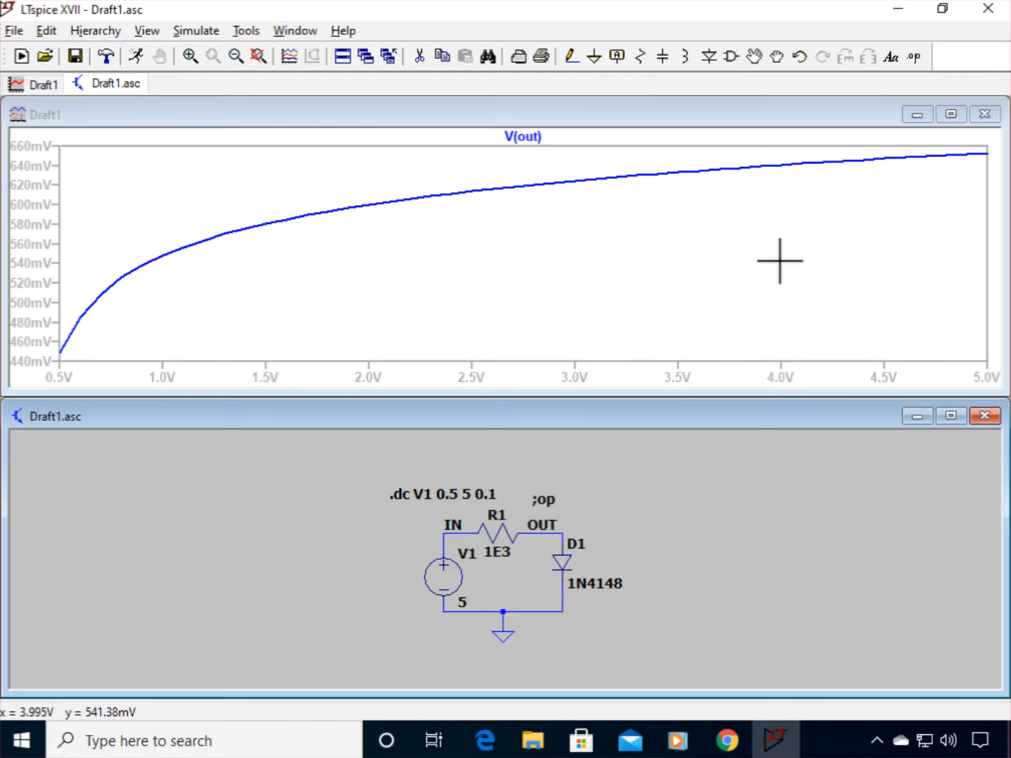
mouse_move(775, 253)
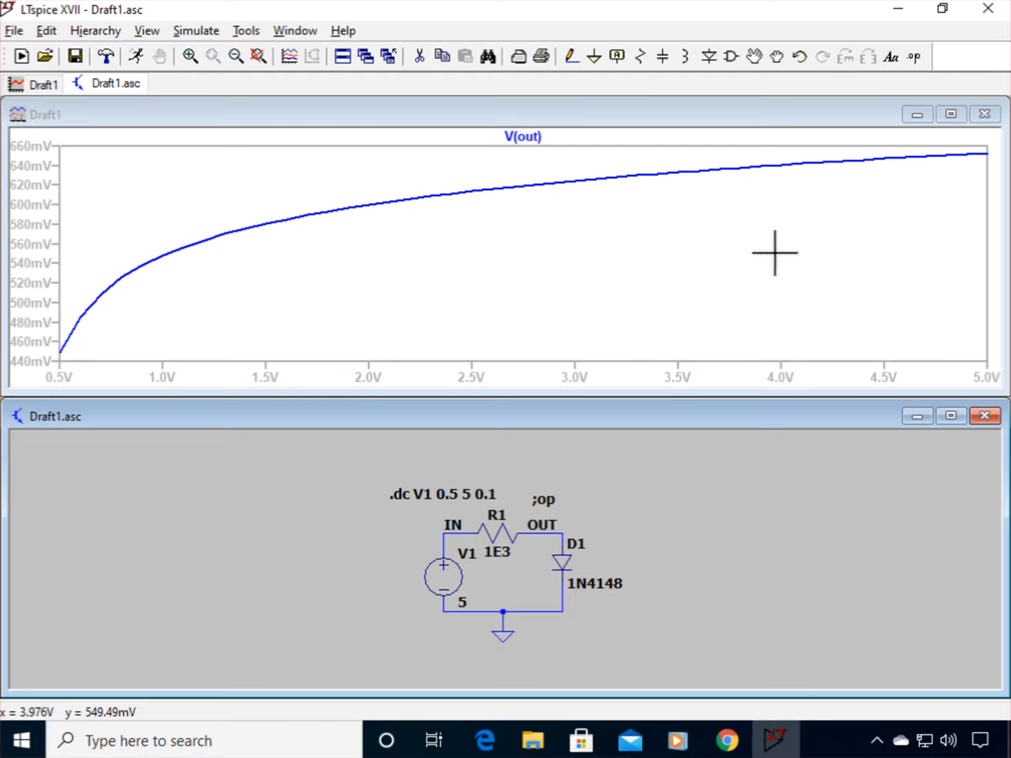
mouse_move(775, 256)
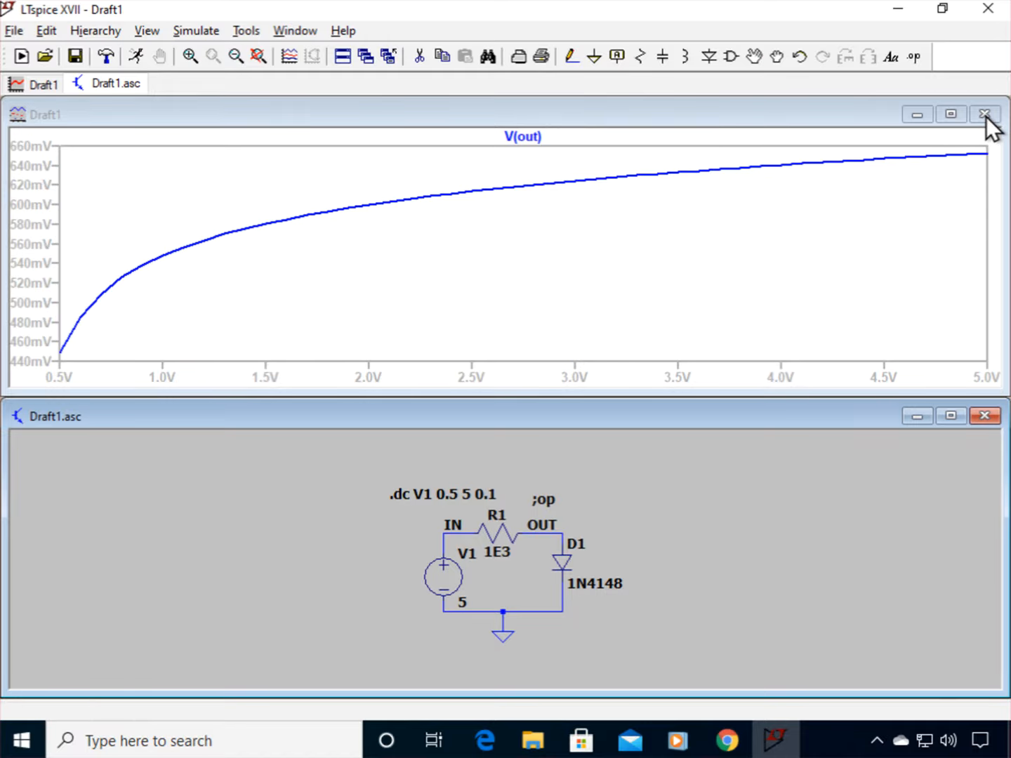
Step: Close the Draft1 plot window and maximize the Draft1.asc schematic
left_click(986, 113)
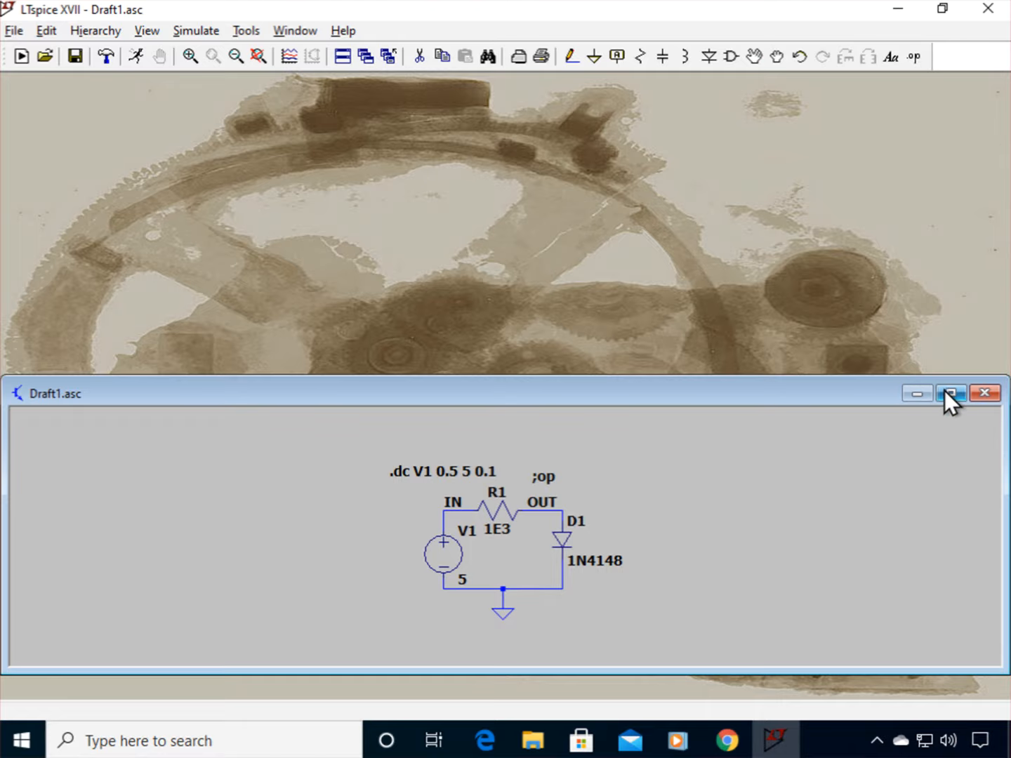
left_click(950, 393)
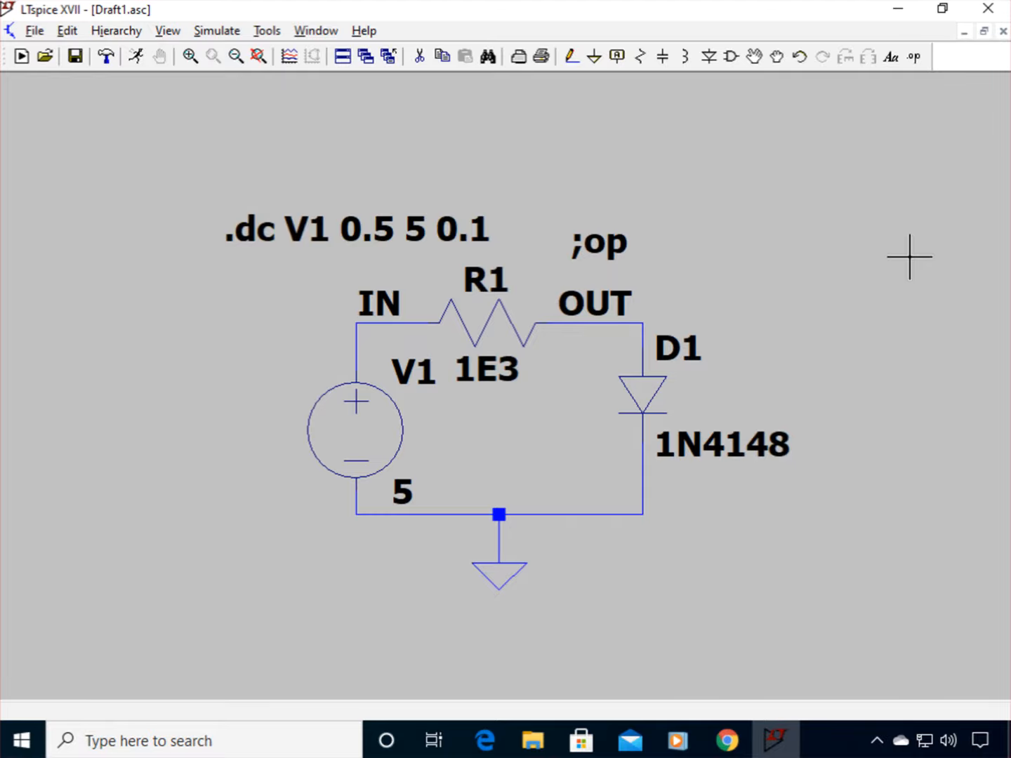
mouse_move(898, 230)
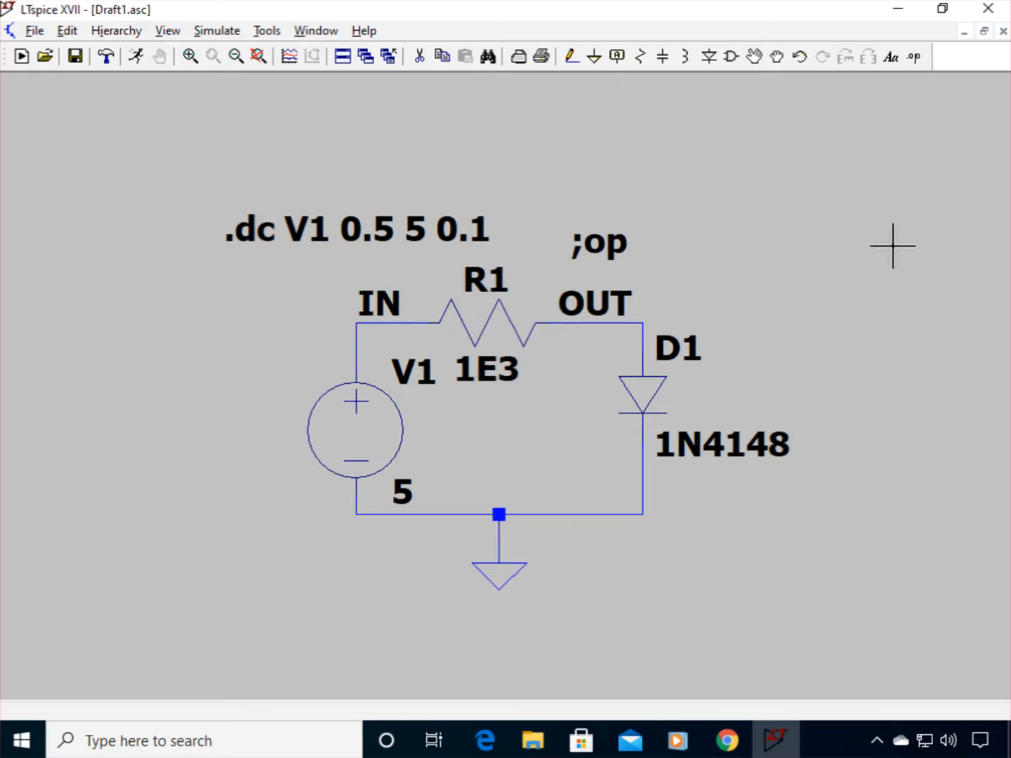
mouse_move(504, 420)
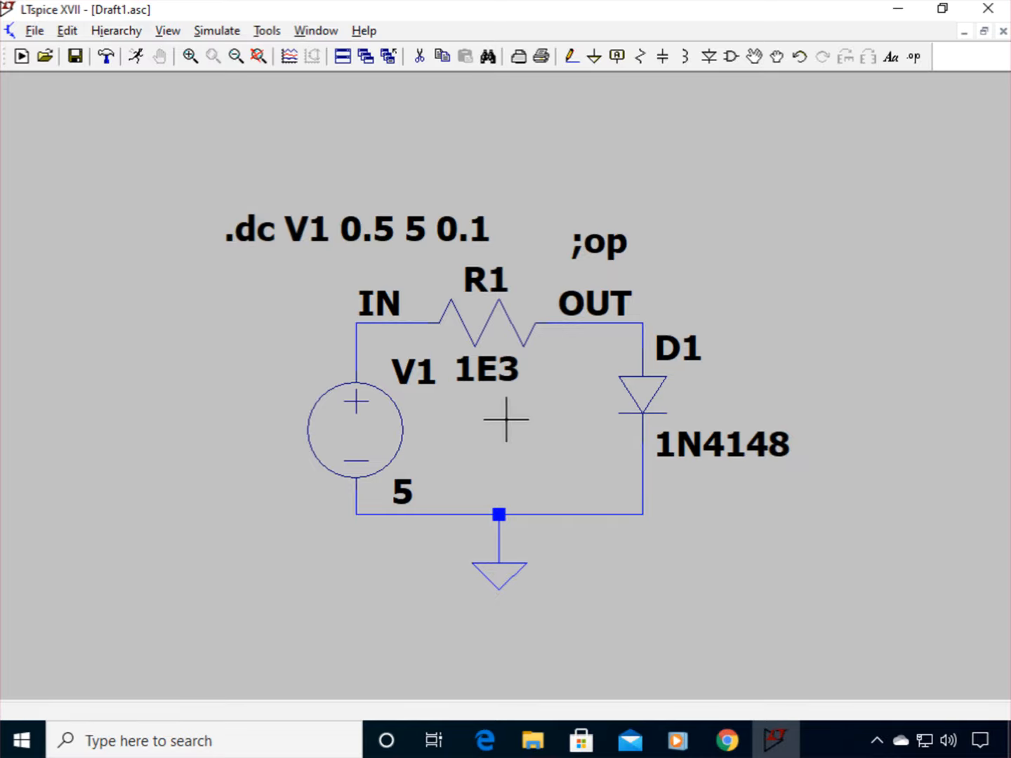
mouse_move(391, 422)
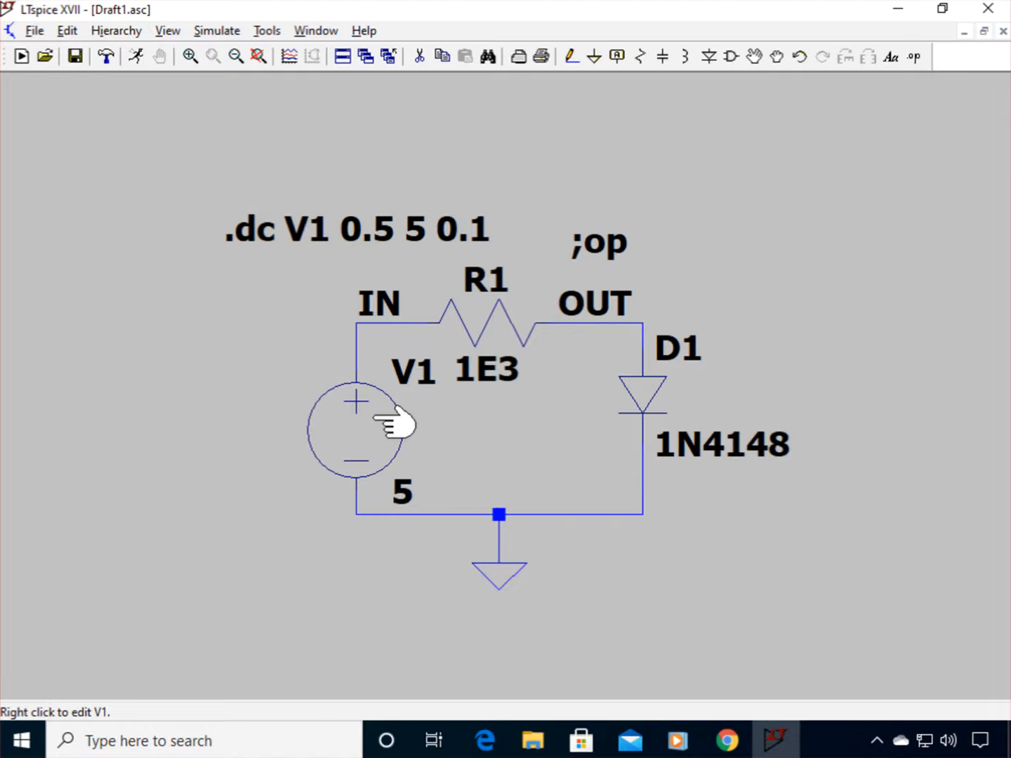
mouse_move(394, 428)
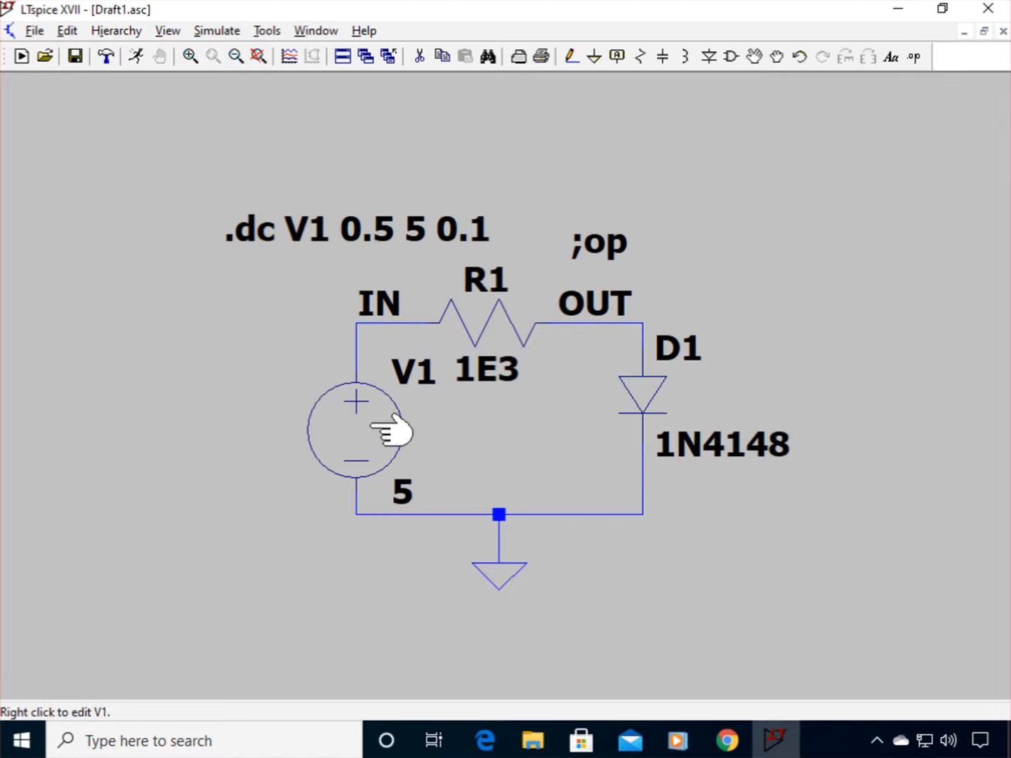
mouse_move(365, 442)
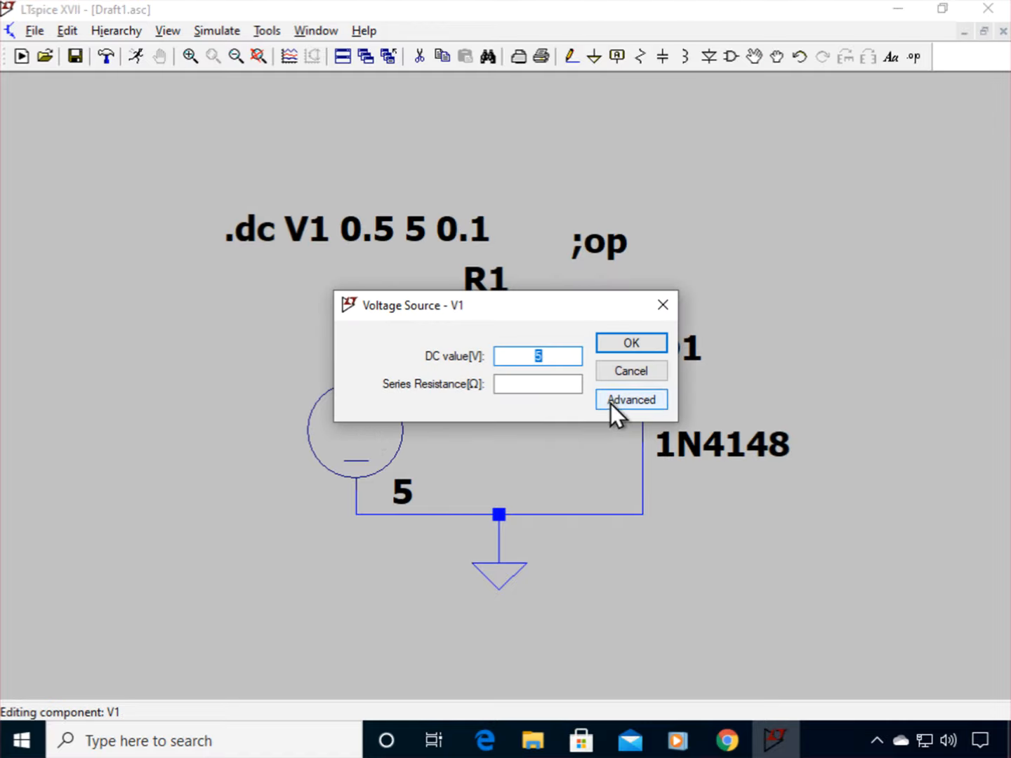
Step: In V1's advanced source settings, set AC amplitude to 1
left_click(629, 399)
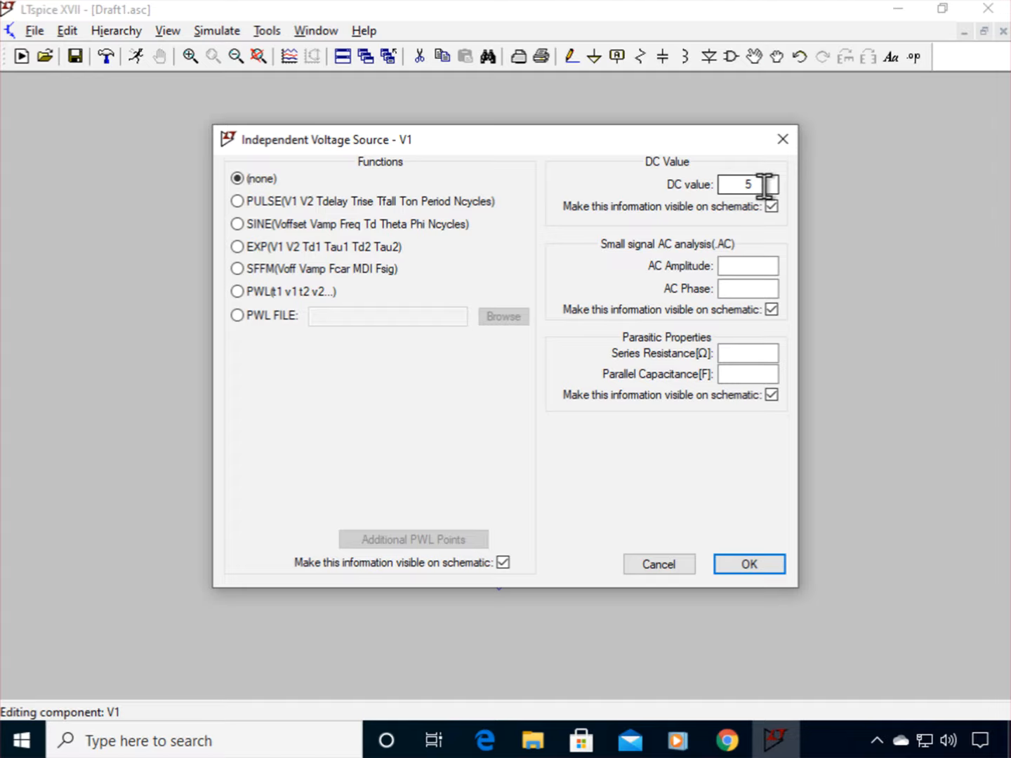
mouse_move(663, 266)
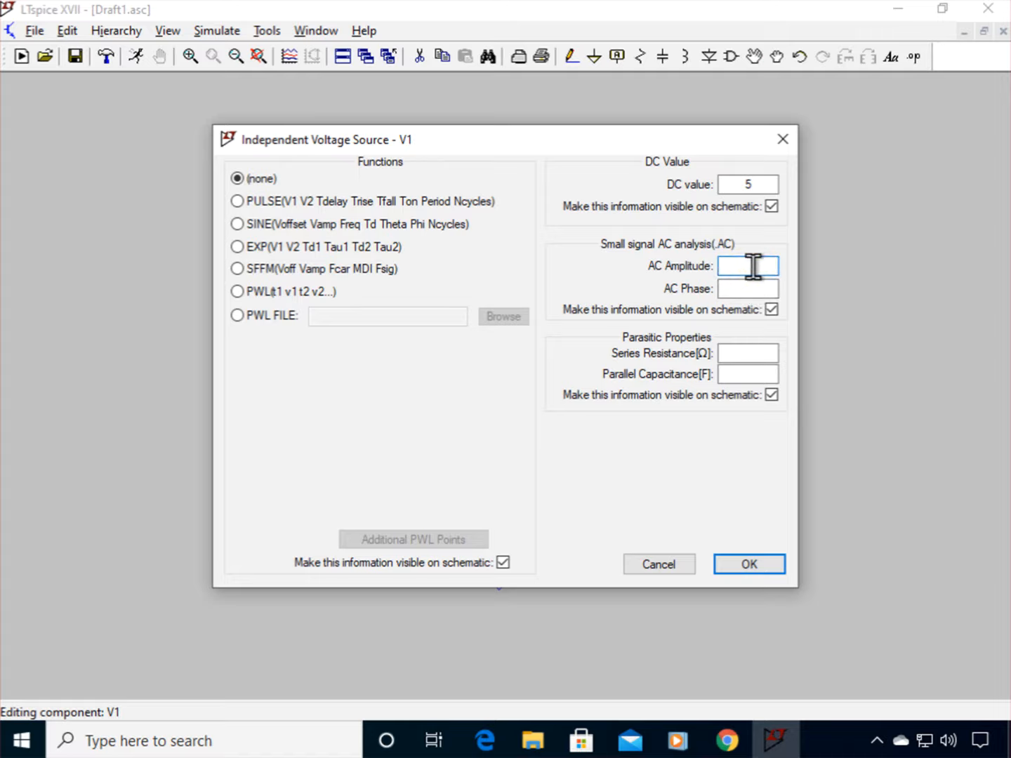
type("1")
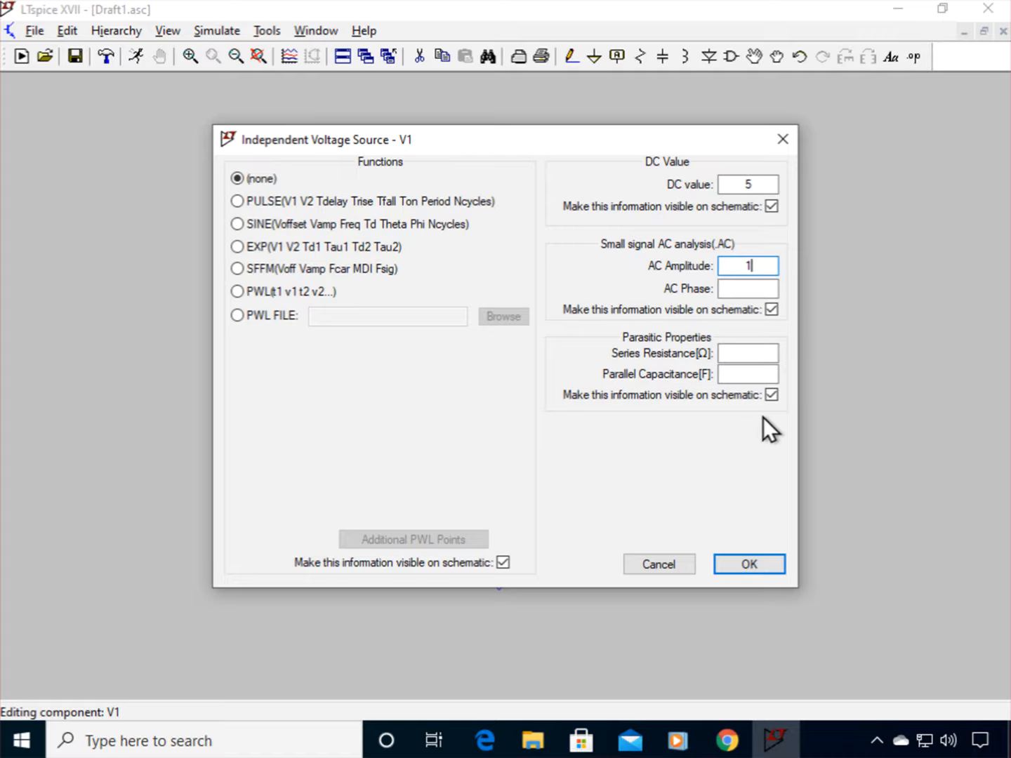
mouse_move(814, 464)
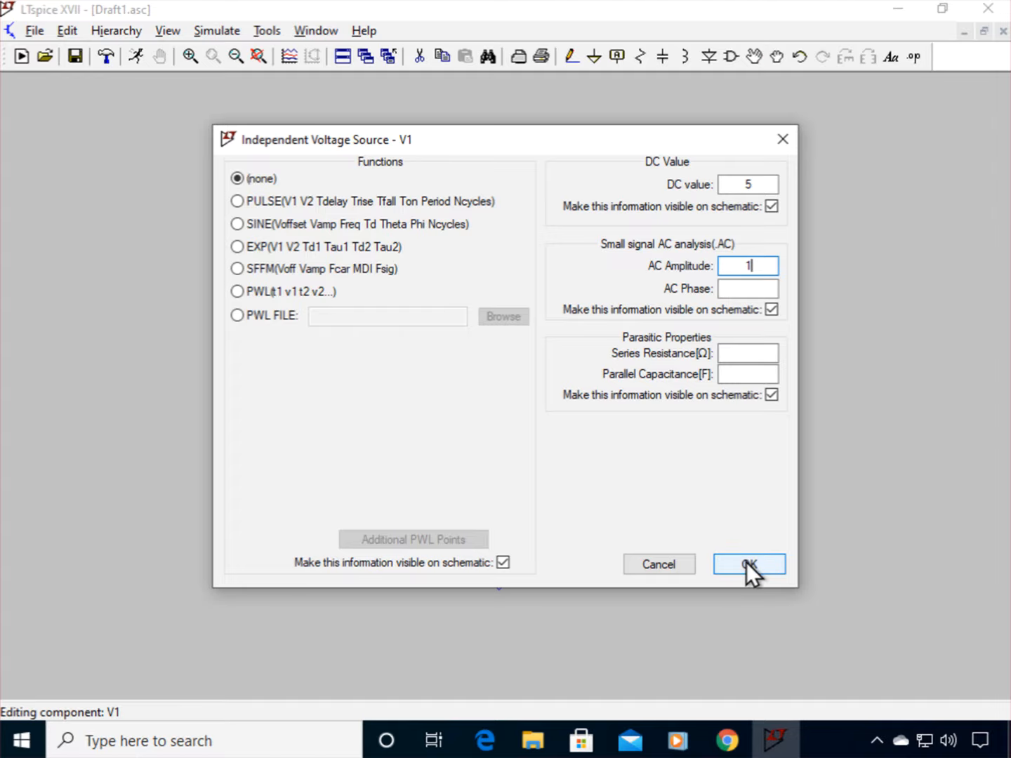
left_click(750, 565)
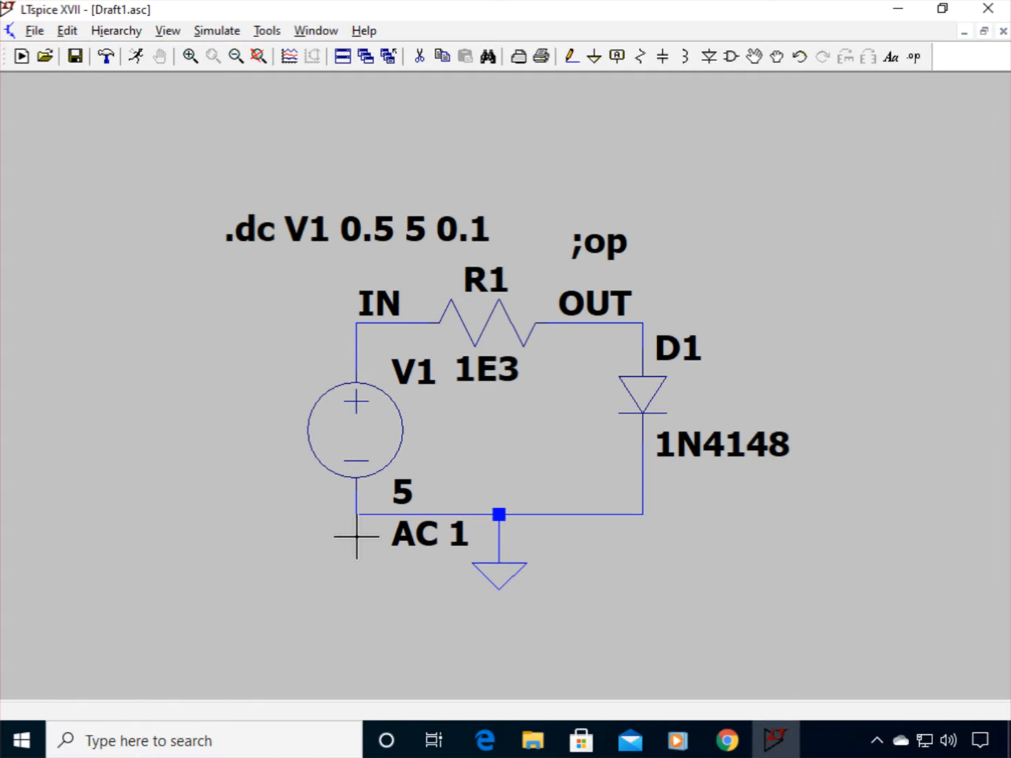
mouse_move(396, 548)
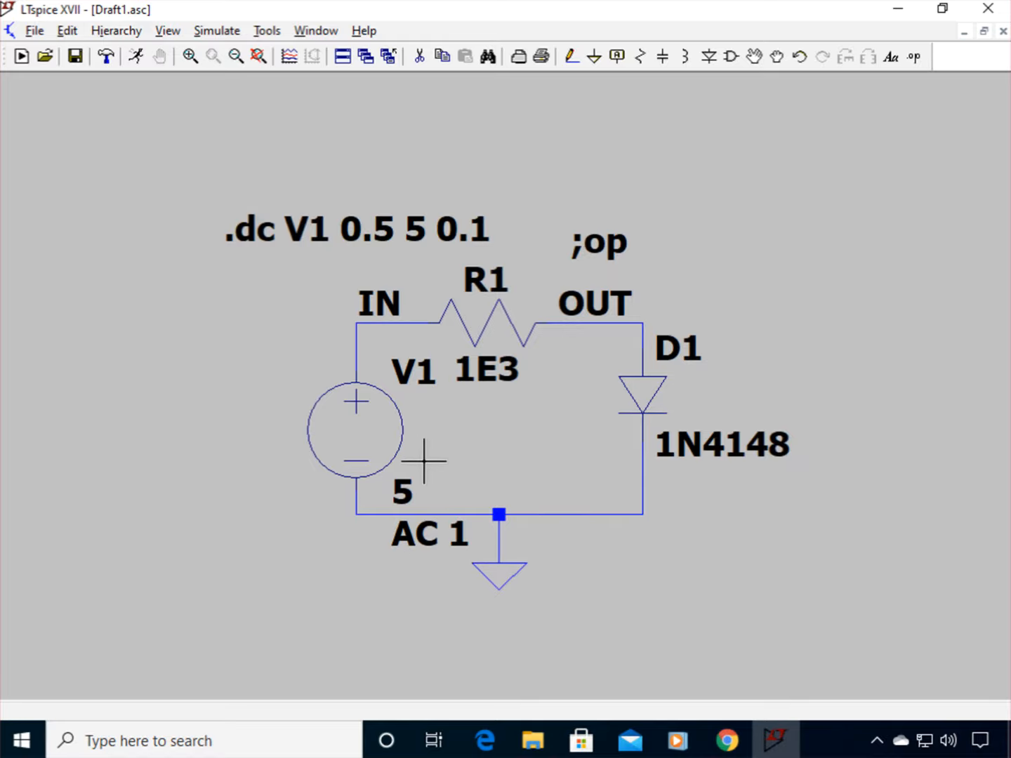
mouse_move(484, 105)
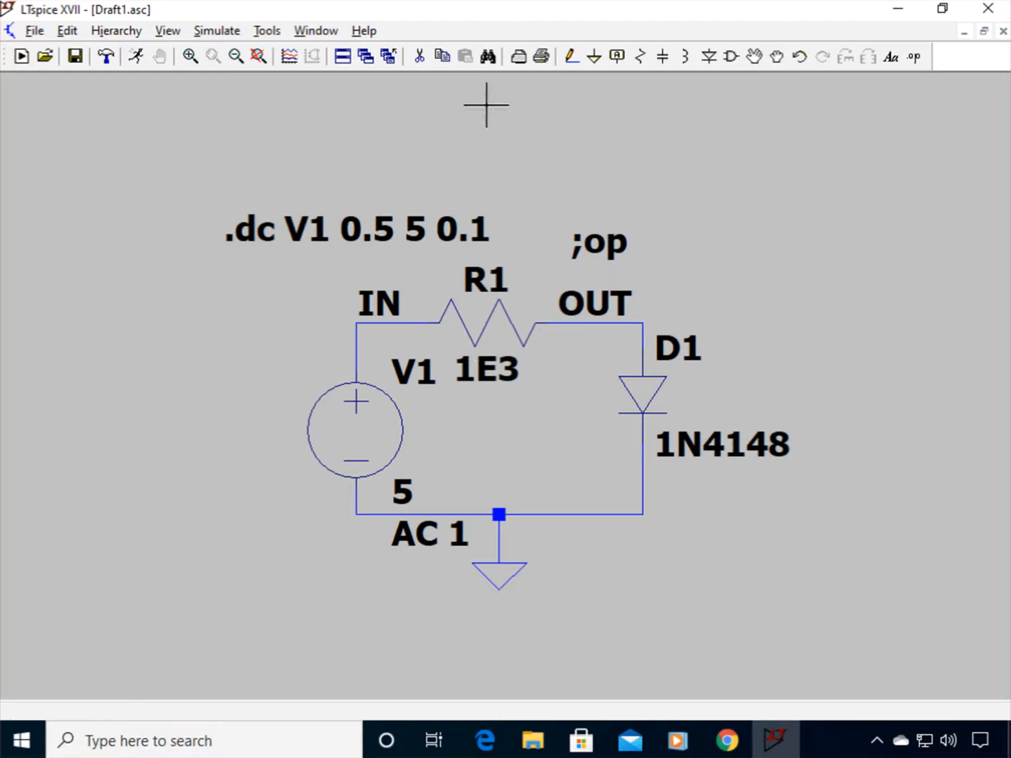
mouse_move(421, 114)
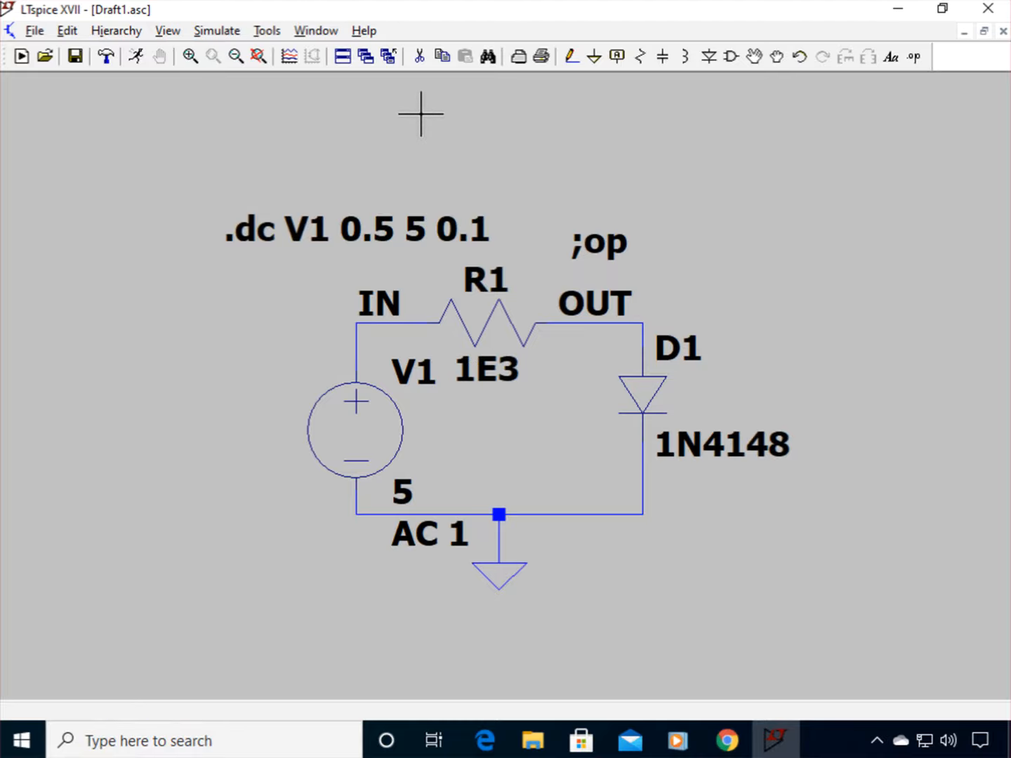
Step: In Edit Simulation Command's AC Analysis page, choose a decade sweep with 50 points per decade
left_click(217, 31)
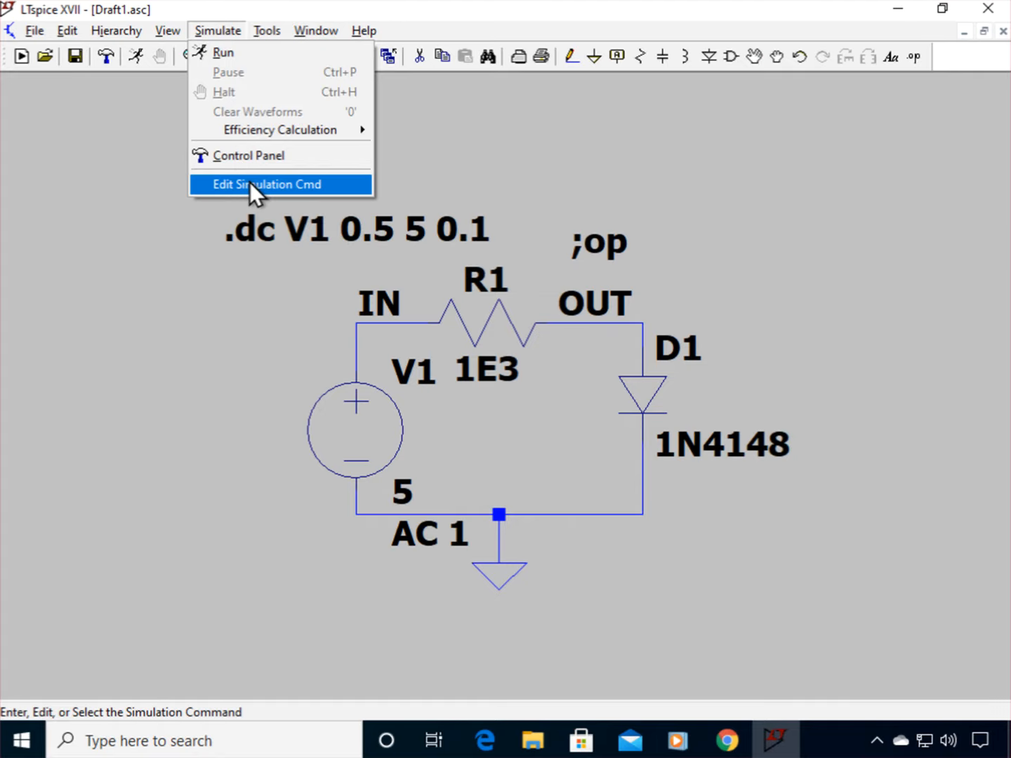
left_click(266, 183)
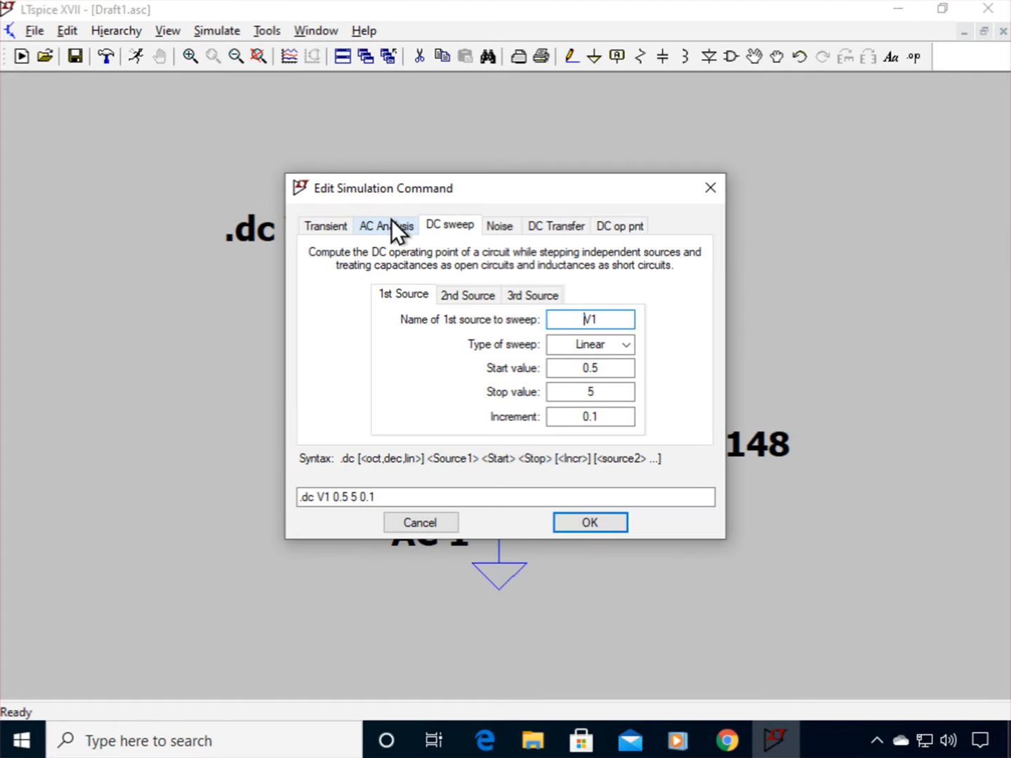
left_click(385, 224)
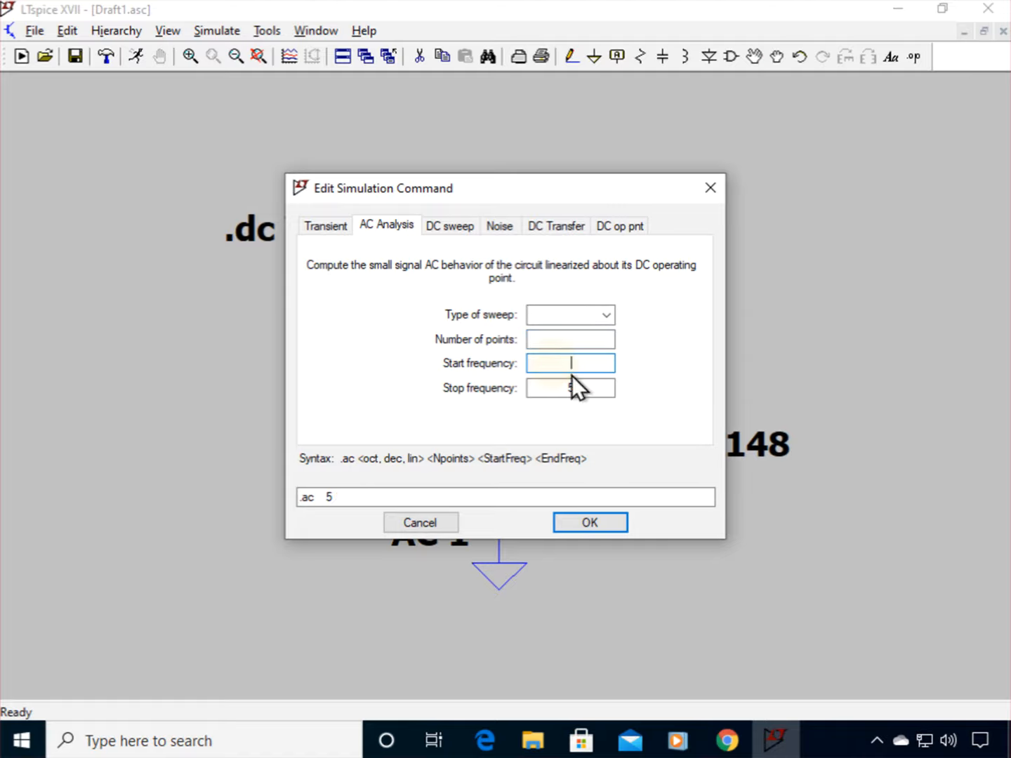
left_click(570, 388)
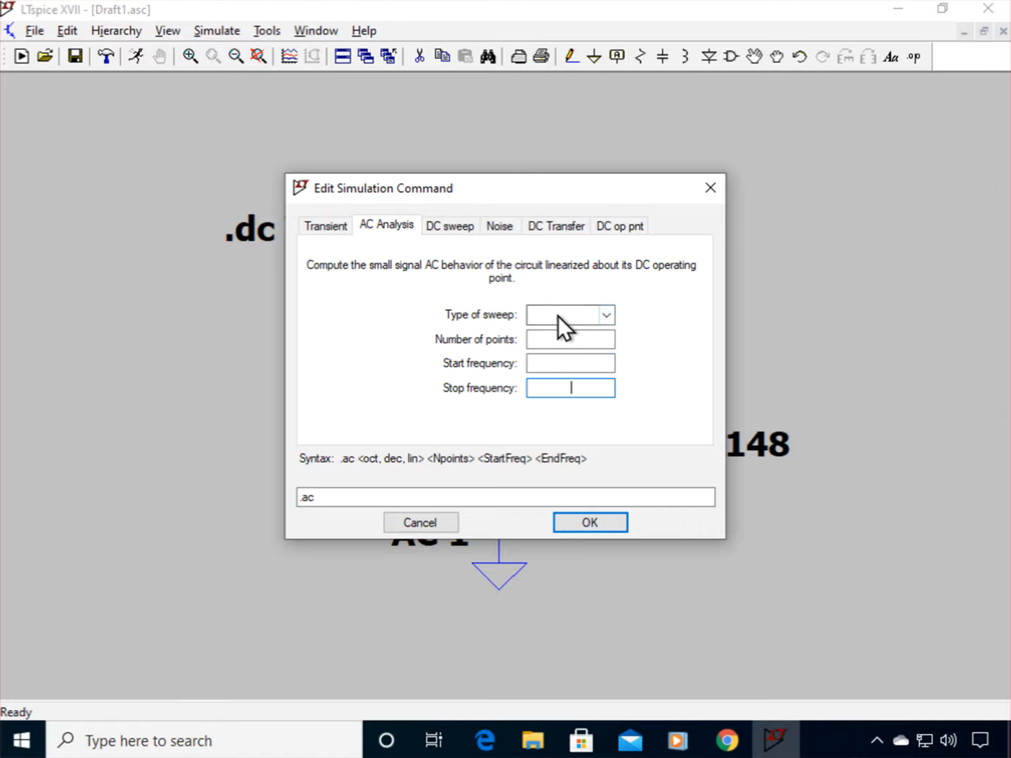
left_click(604, 314)
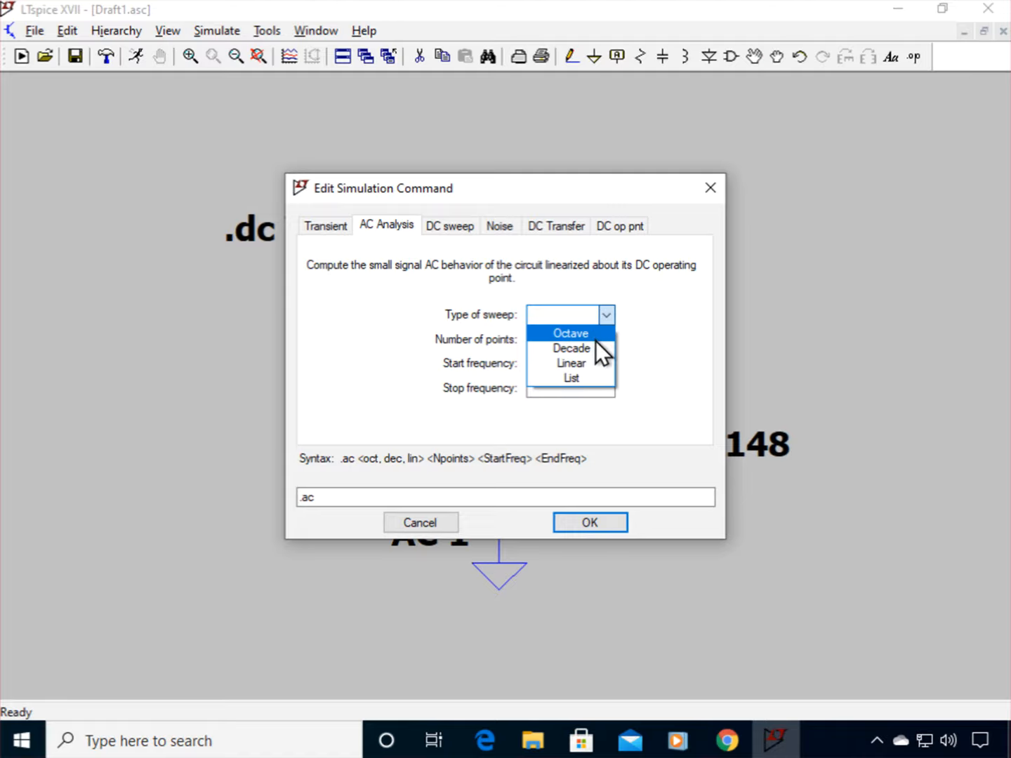
left_click(570, 348)
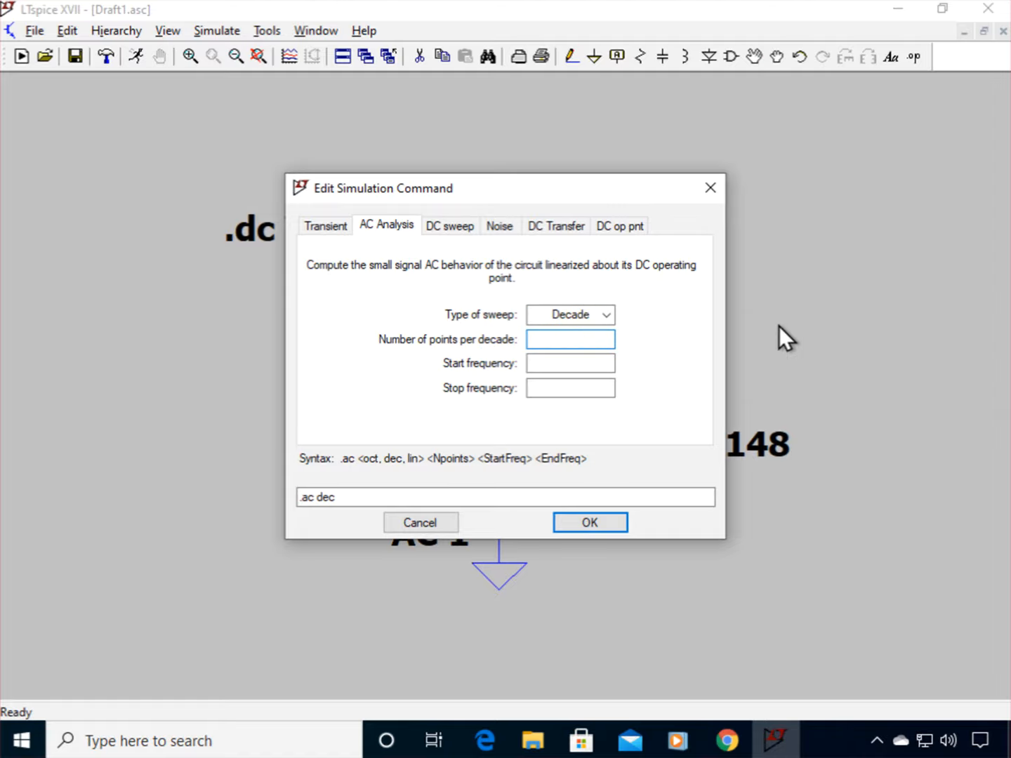
type("50")
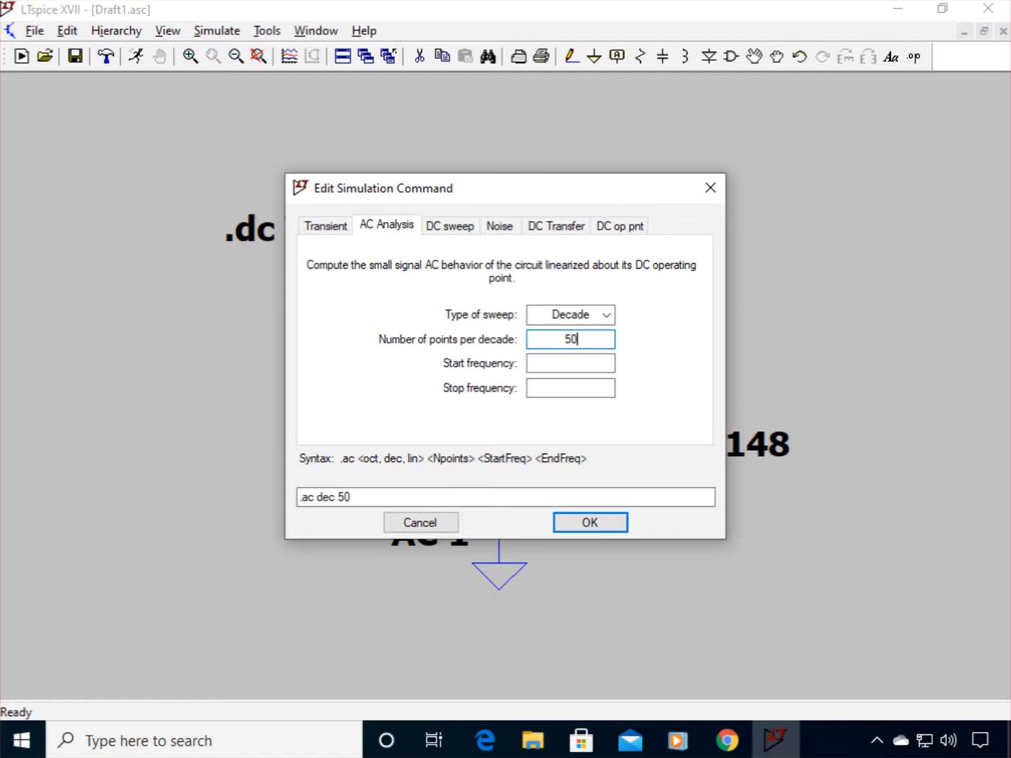
mouse_move(781, 328)
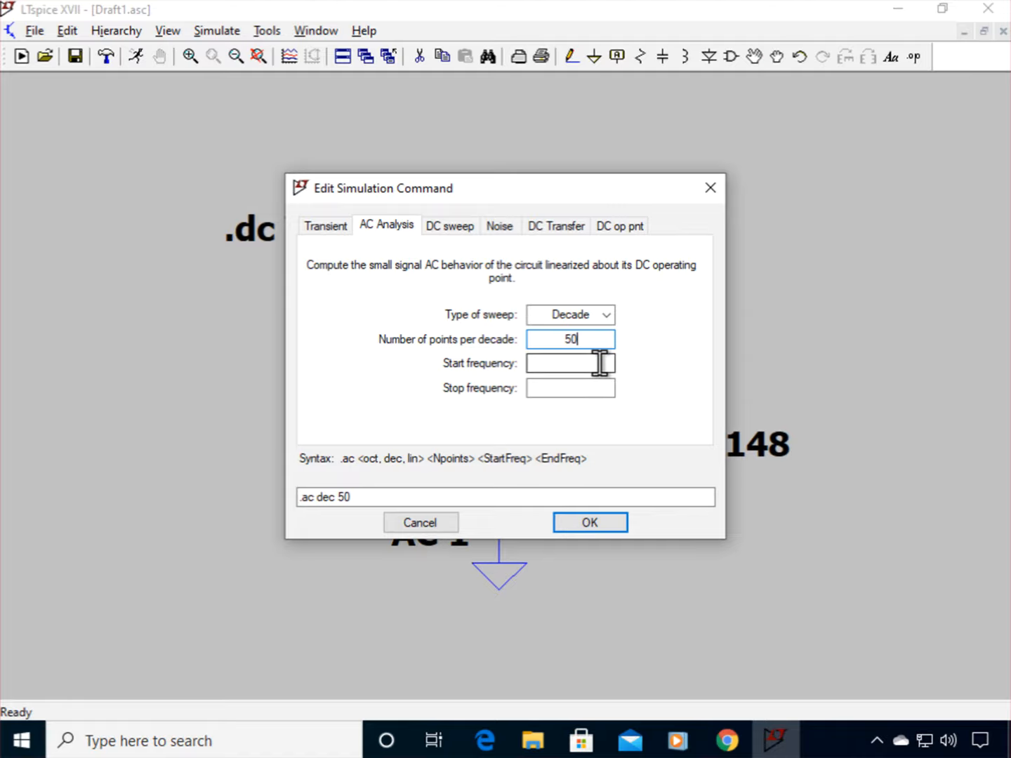
Step: Enter start frequency 0.1 and stop 100E6, applying the .ac dec 50 0.1 100E6 directive
left_click(570, 362)
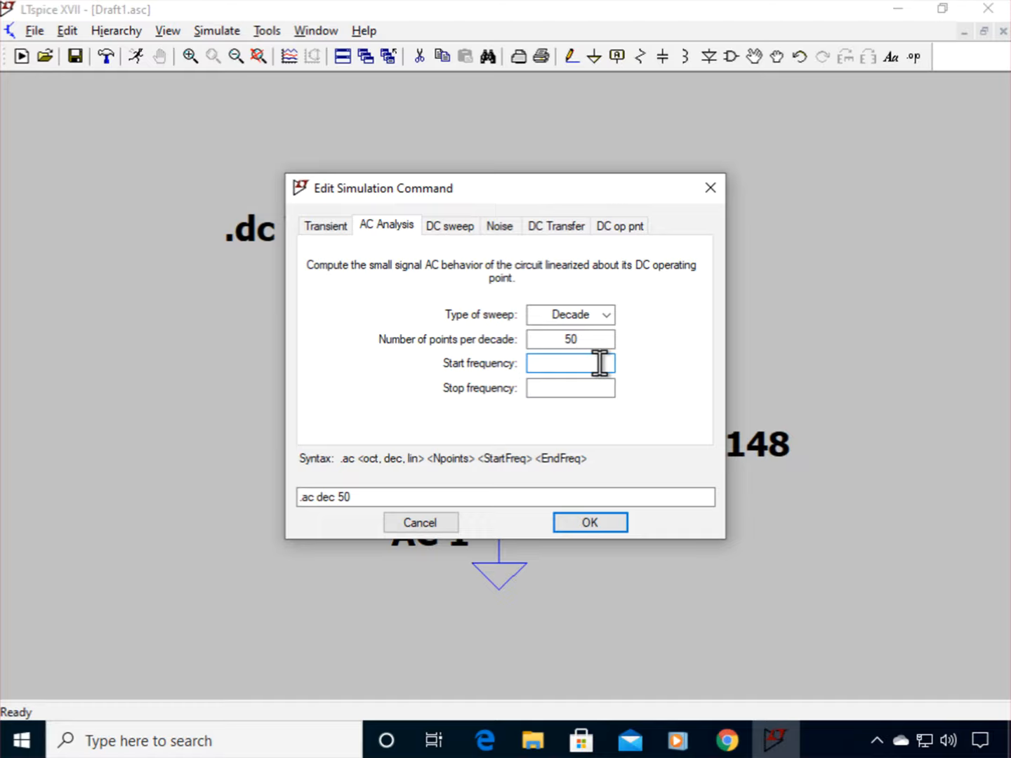
left_click(570, 363)
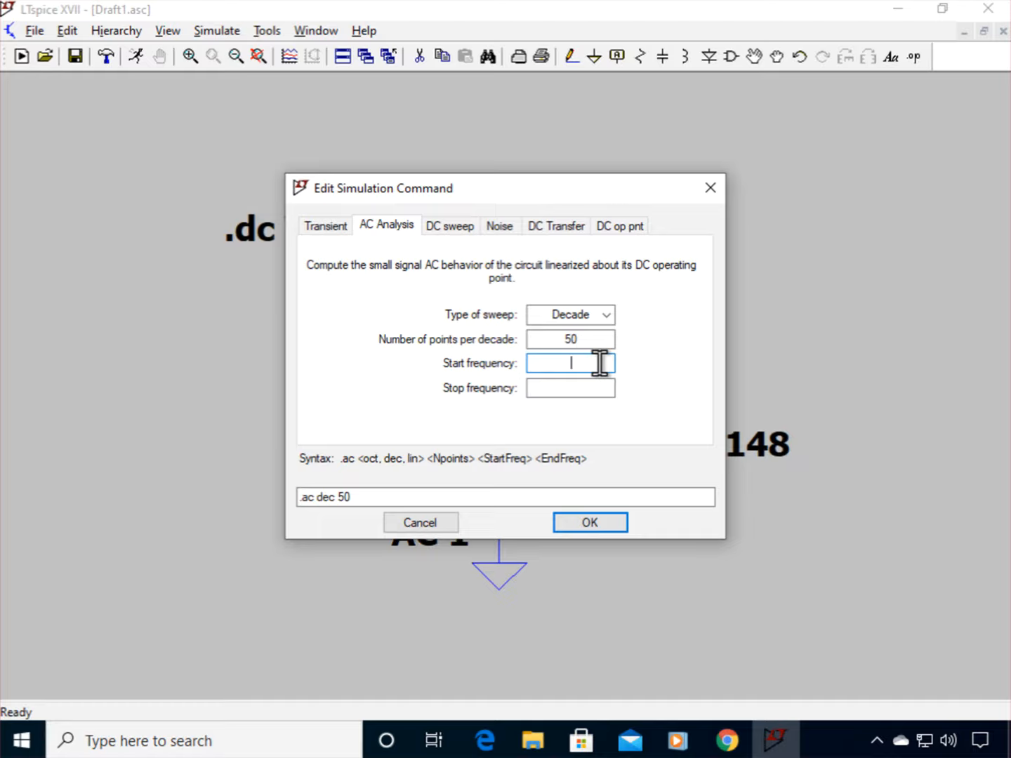
type("0.1")
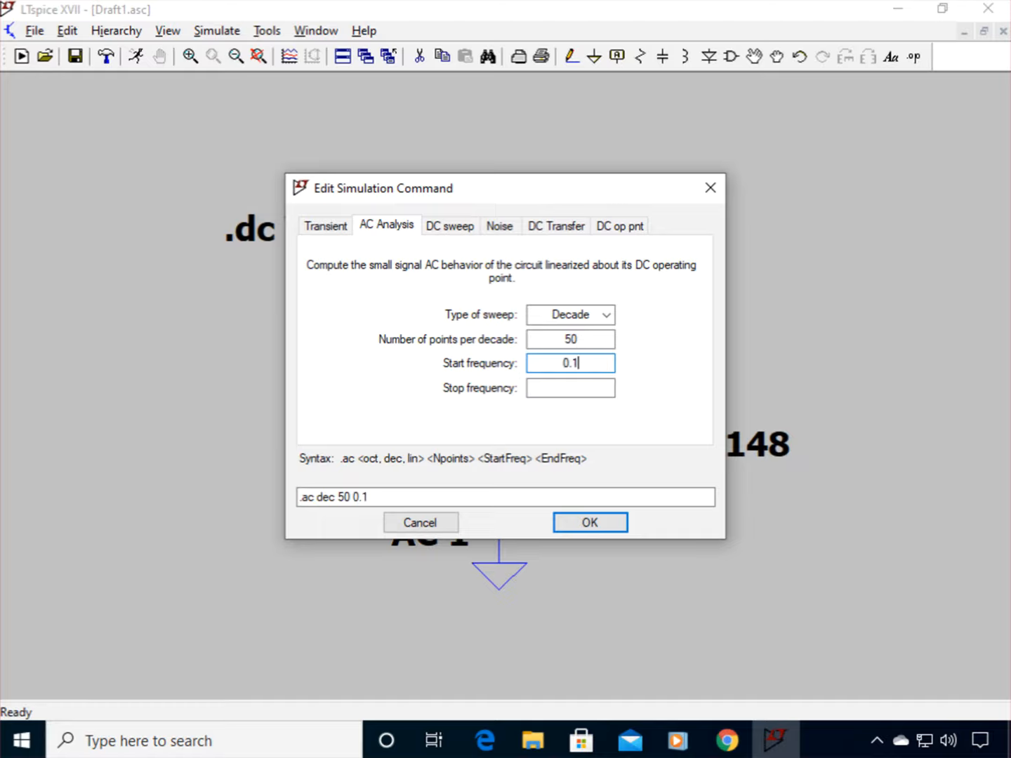
left_click(570, 388)
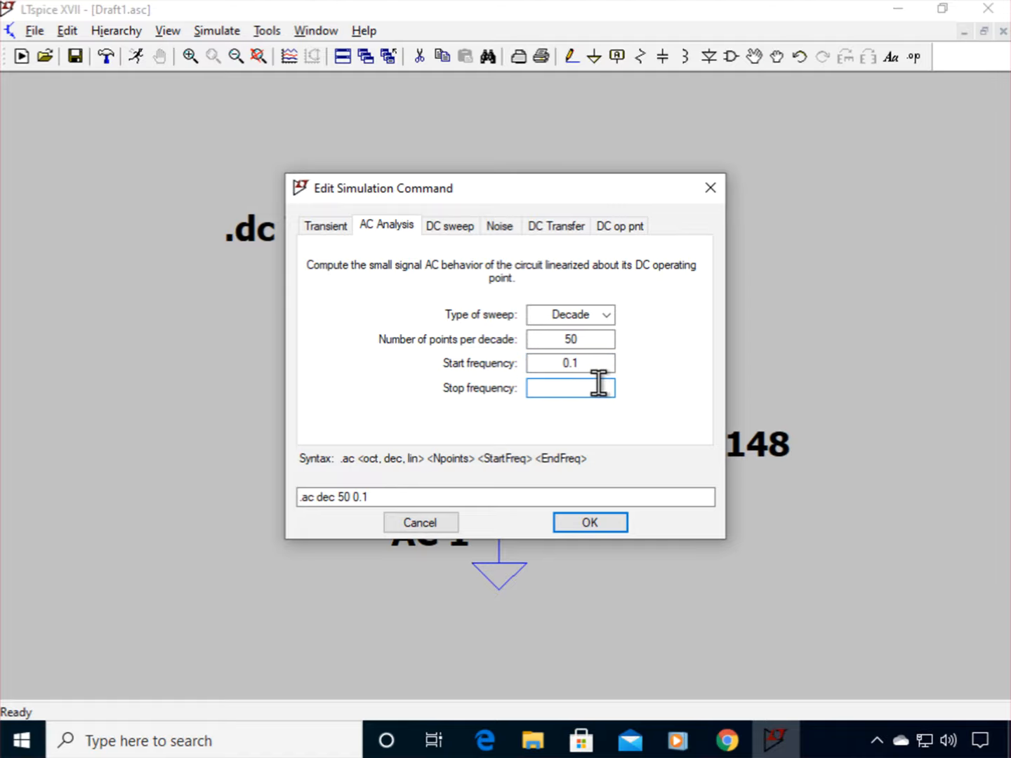
type("1")
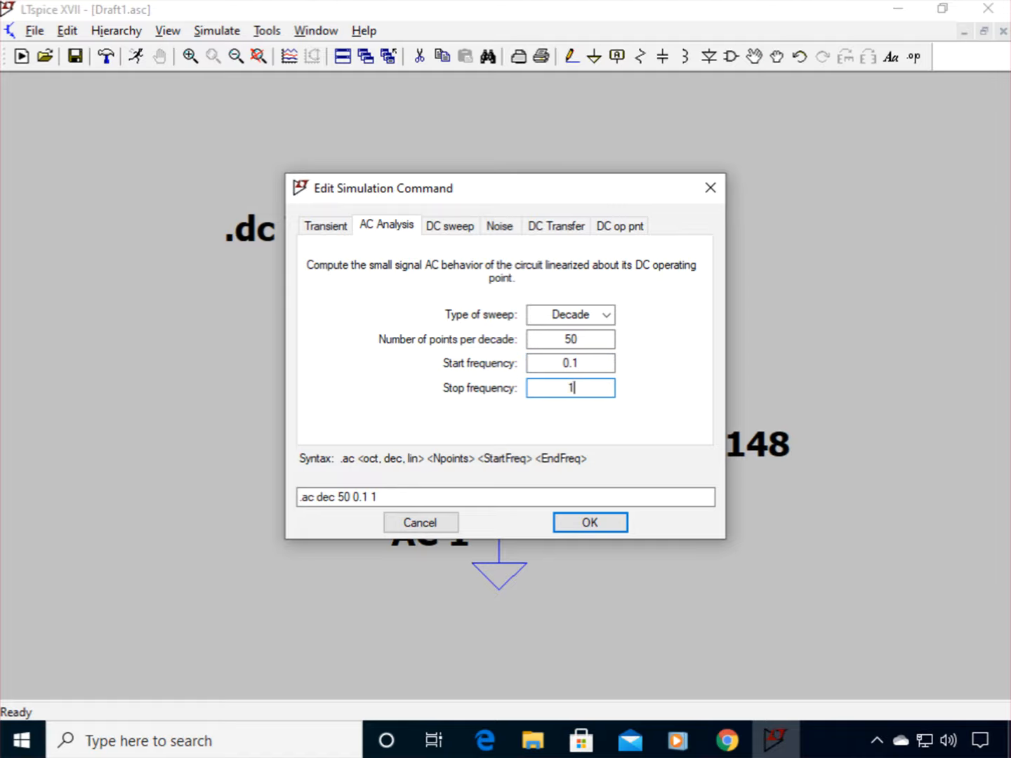
type("00E")
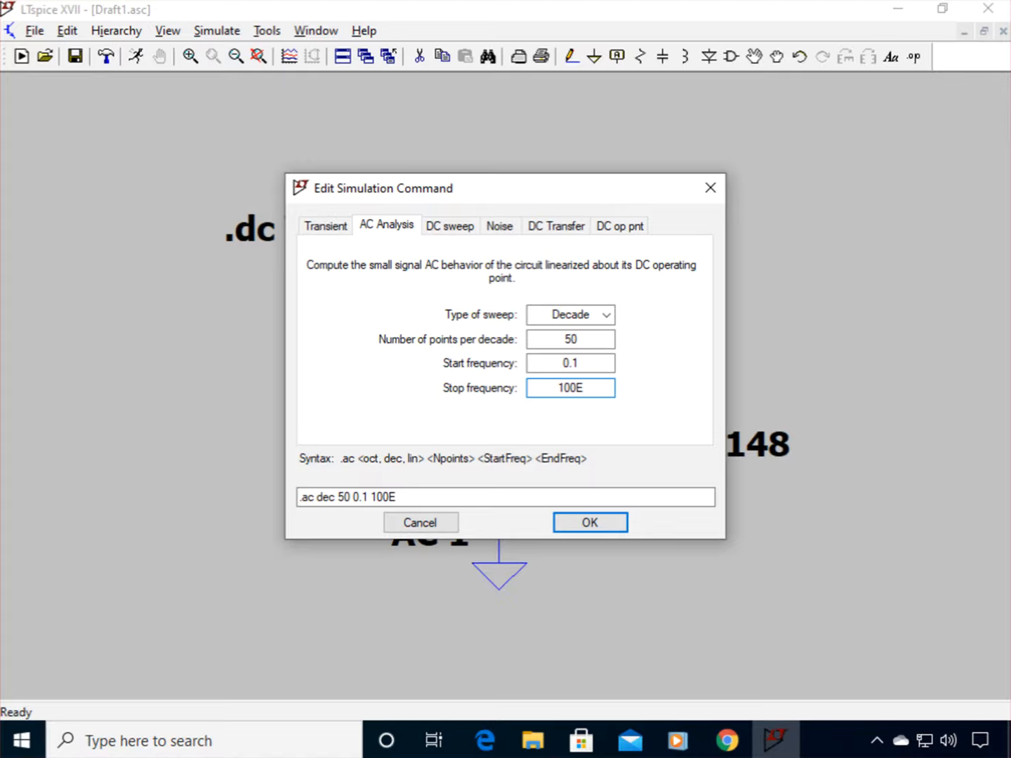
type("6")
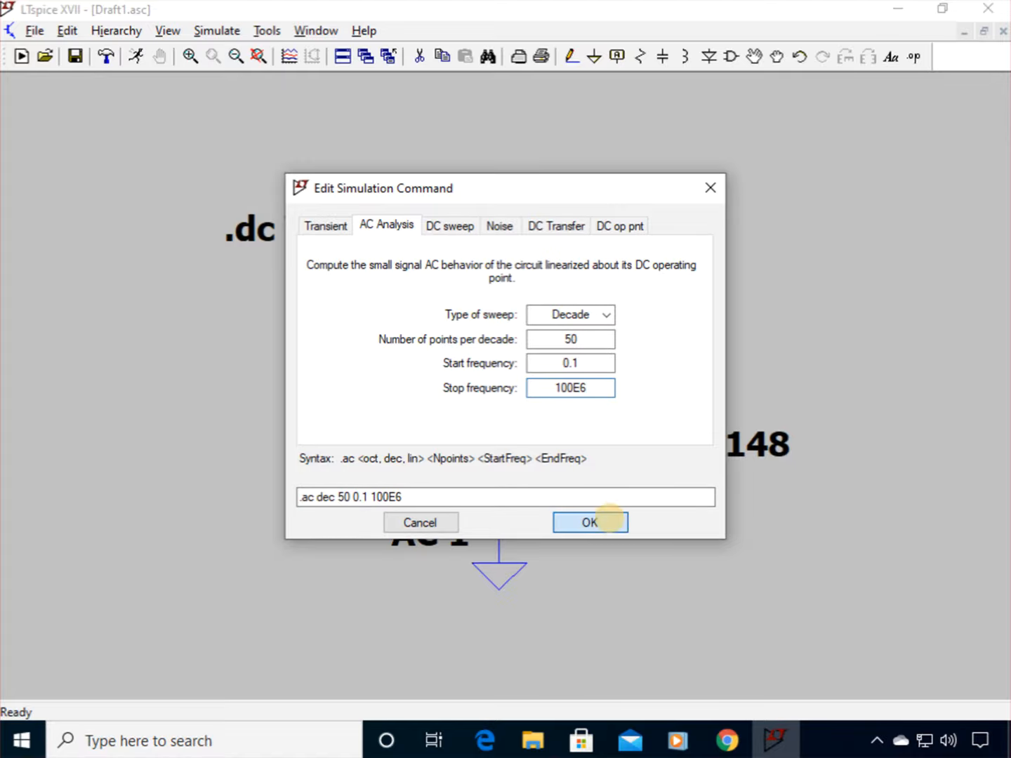
left_click(590, 523)
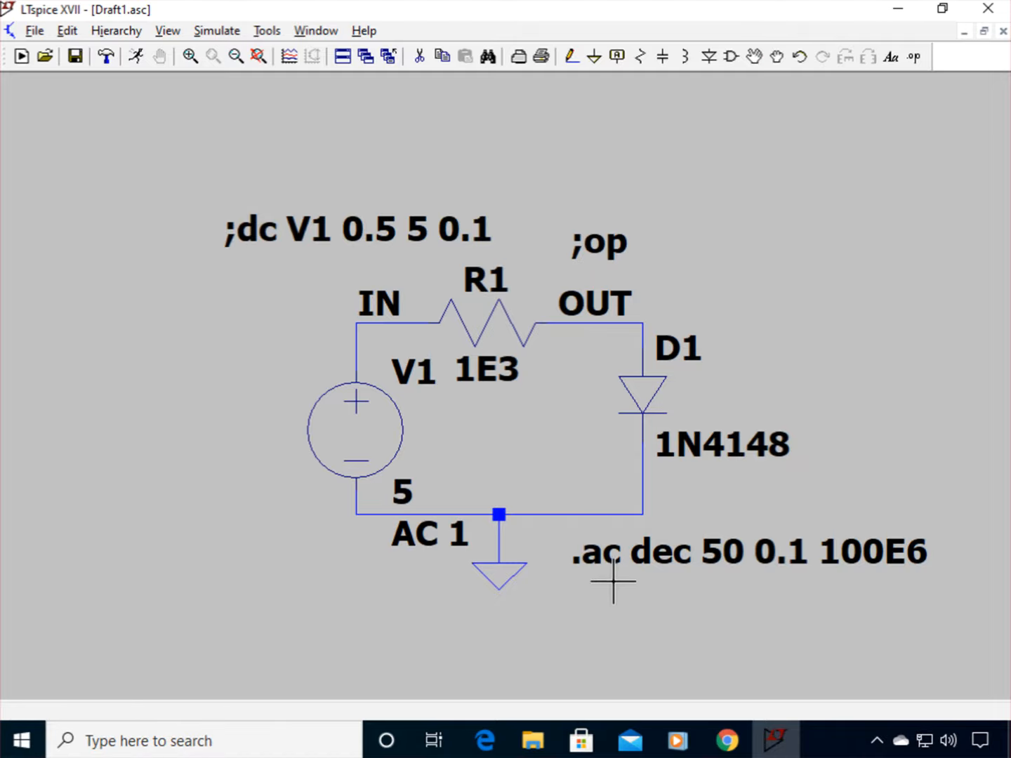
mouse_move(353, 295)
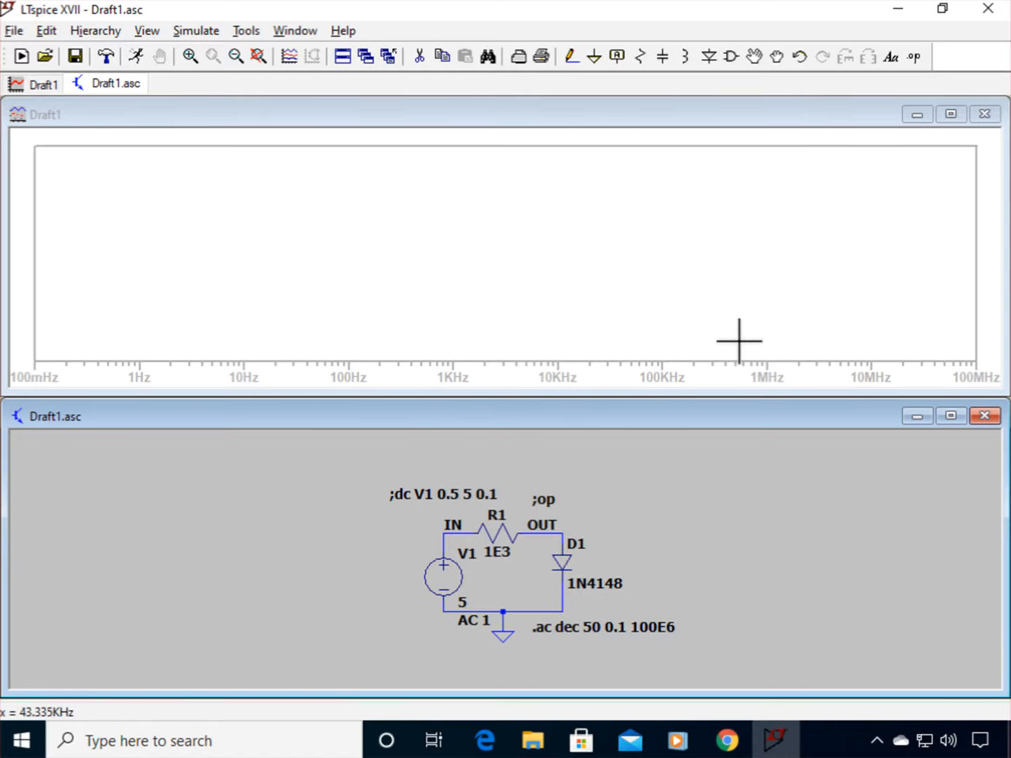
mouse_move(763, 503)
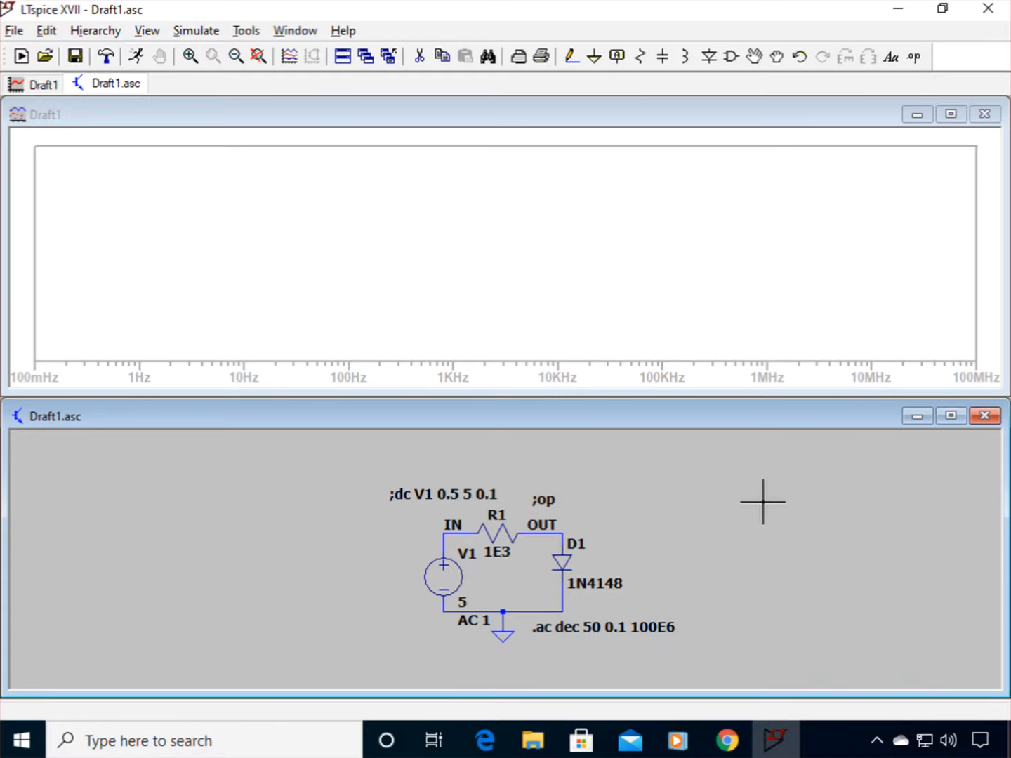
mouse_move(569, 534)
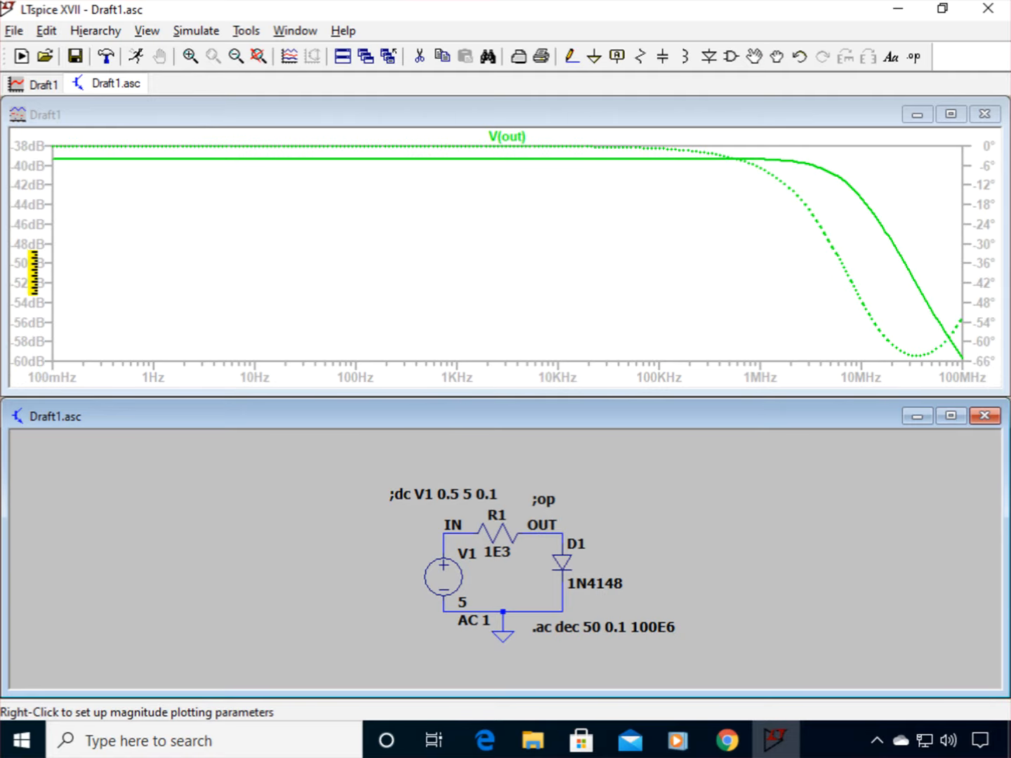
mouse_move(983, 218)
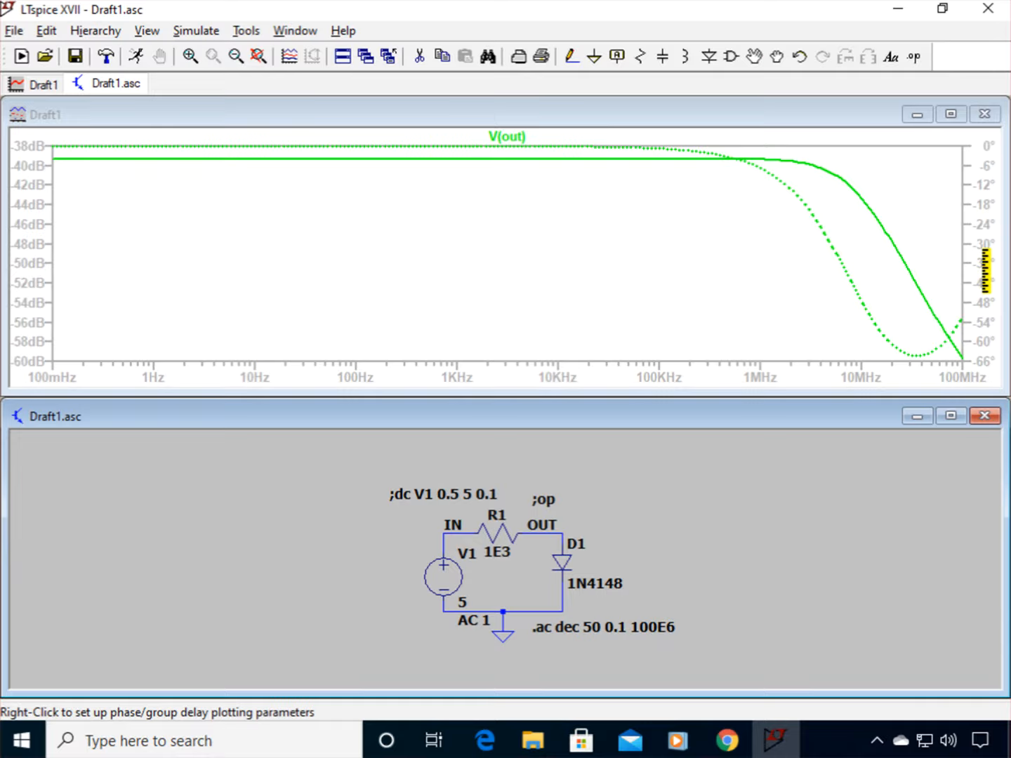
Step: Remove the phase trace and set the V(out) magnitude axis to logarithmic
right_click(983, 267)
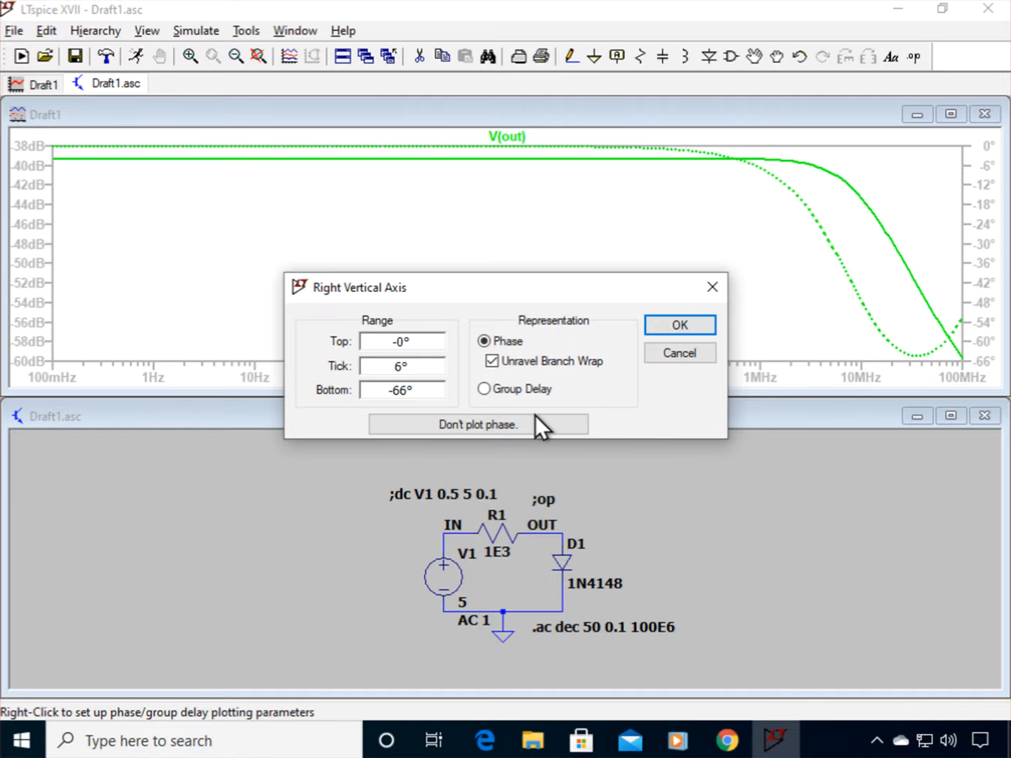
left_click(478, 424)
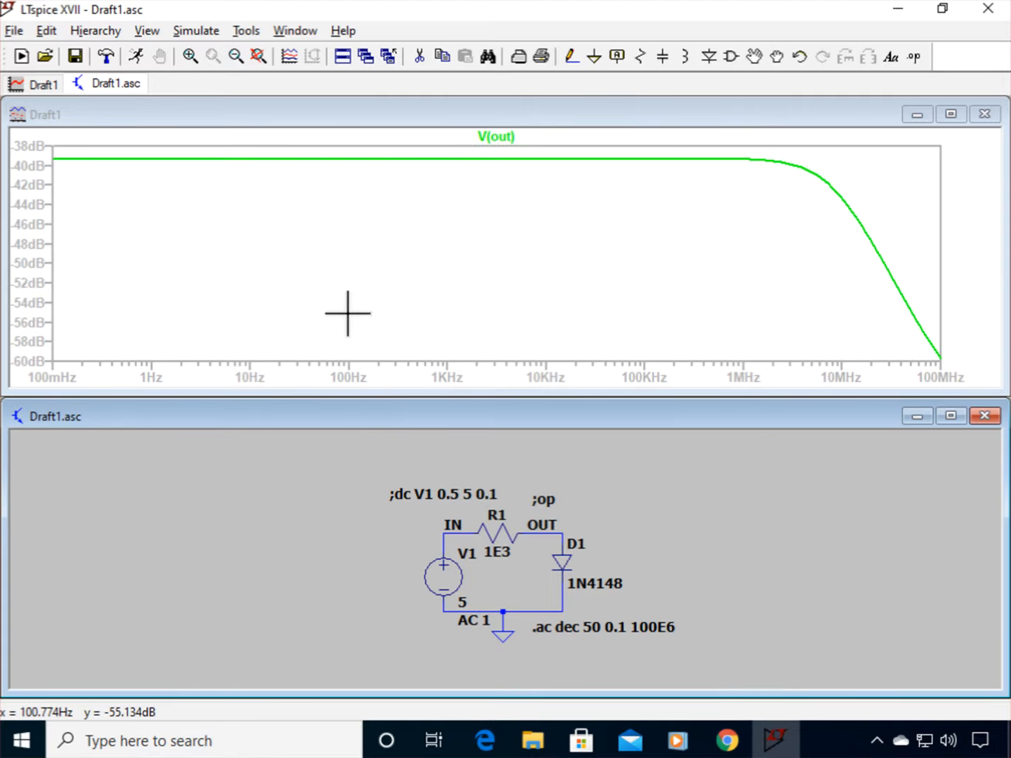
mouse_move(29, 152)
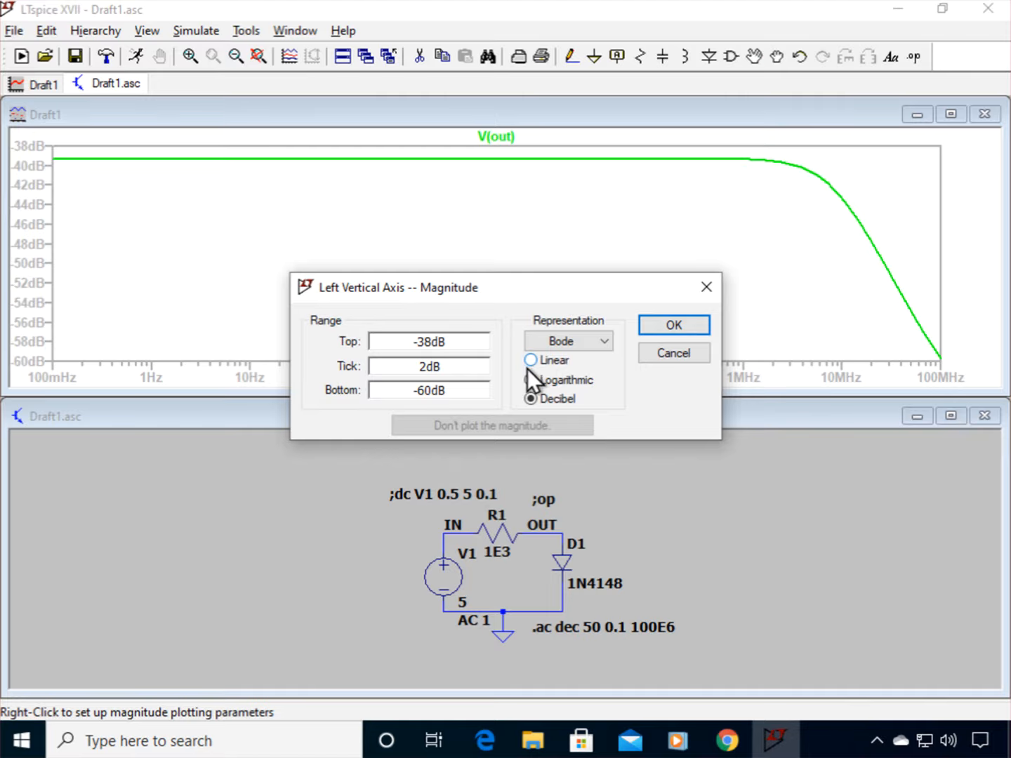
left_click(530, 379)
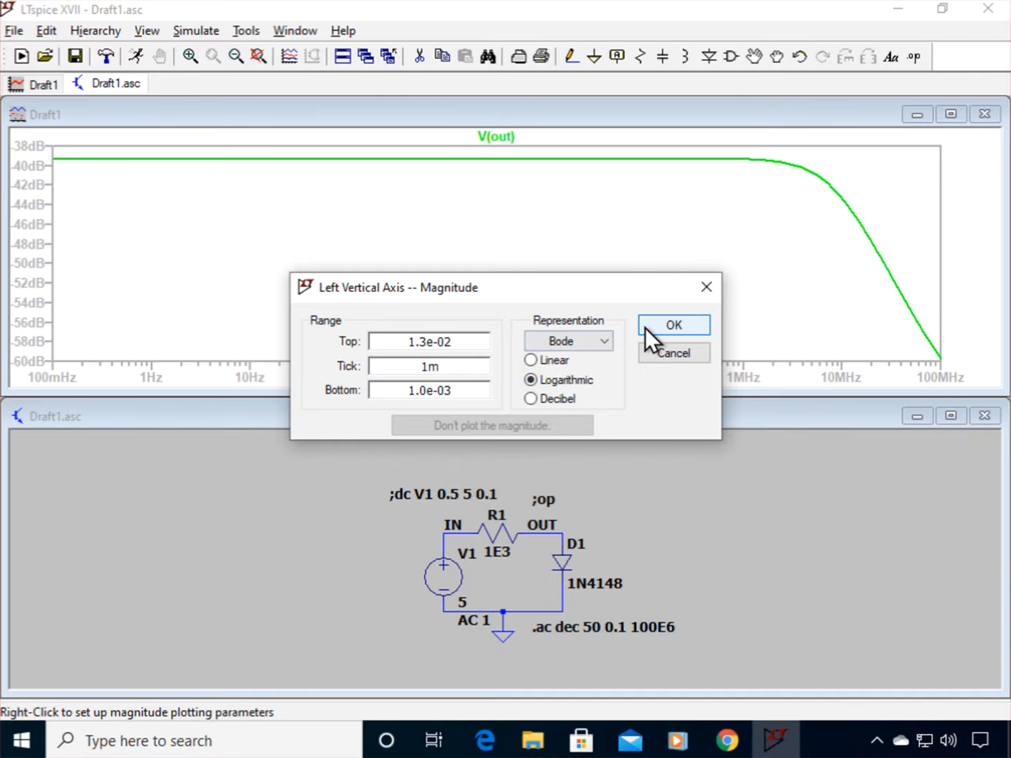
left_click(673, 325)
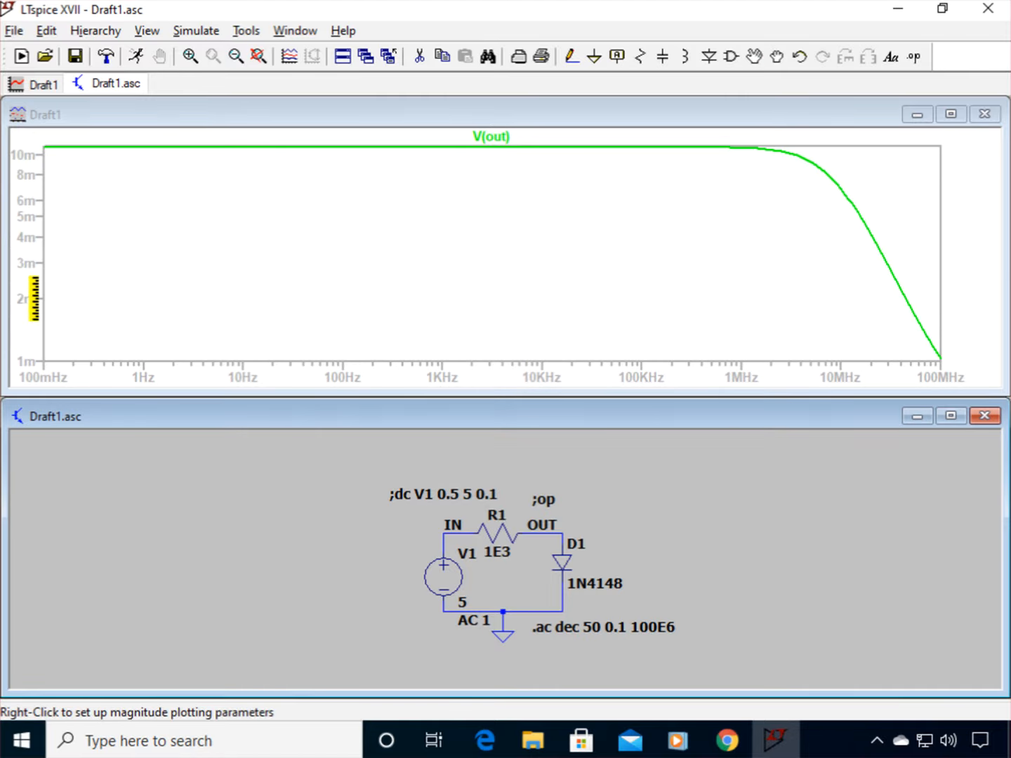
mouse_move(53, 261)
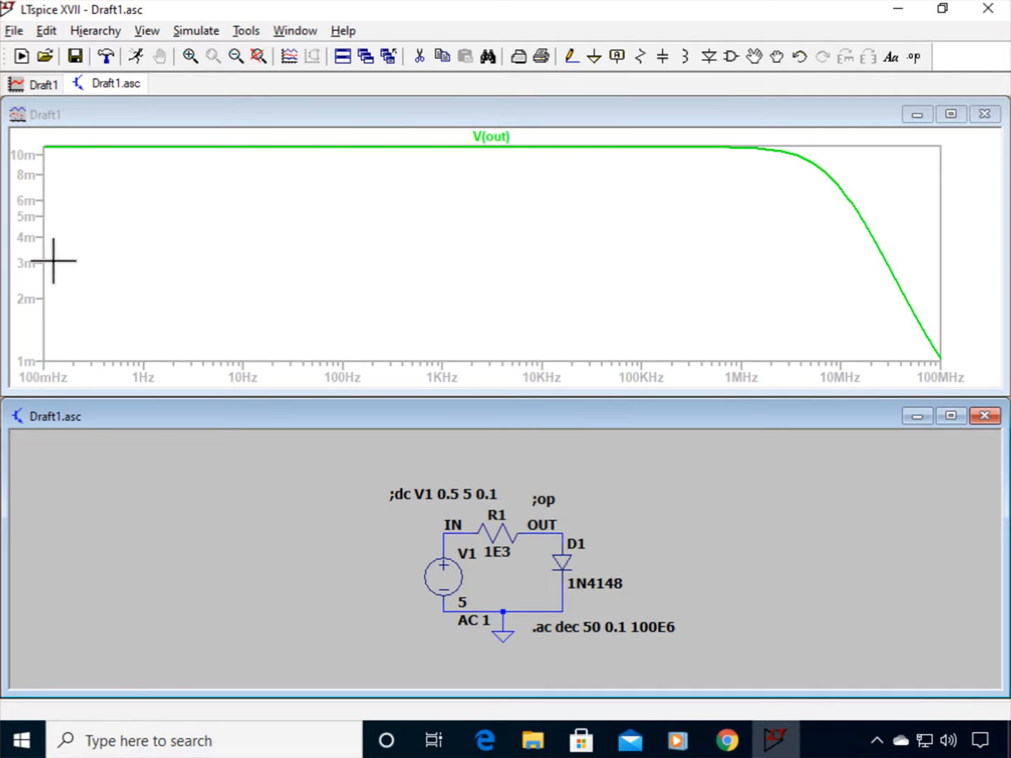
Step: Change the magnitude axis to a linear millivolt scale from 1mV to 11mV
right_click(28, 264)
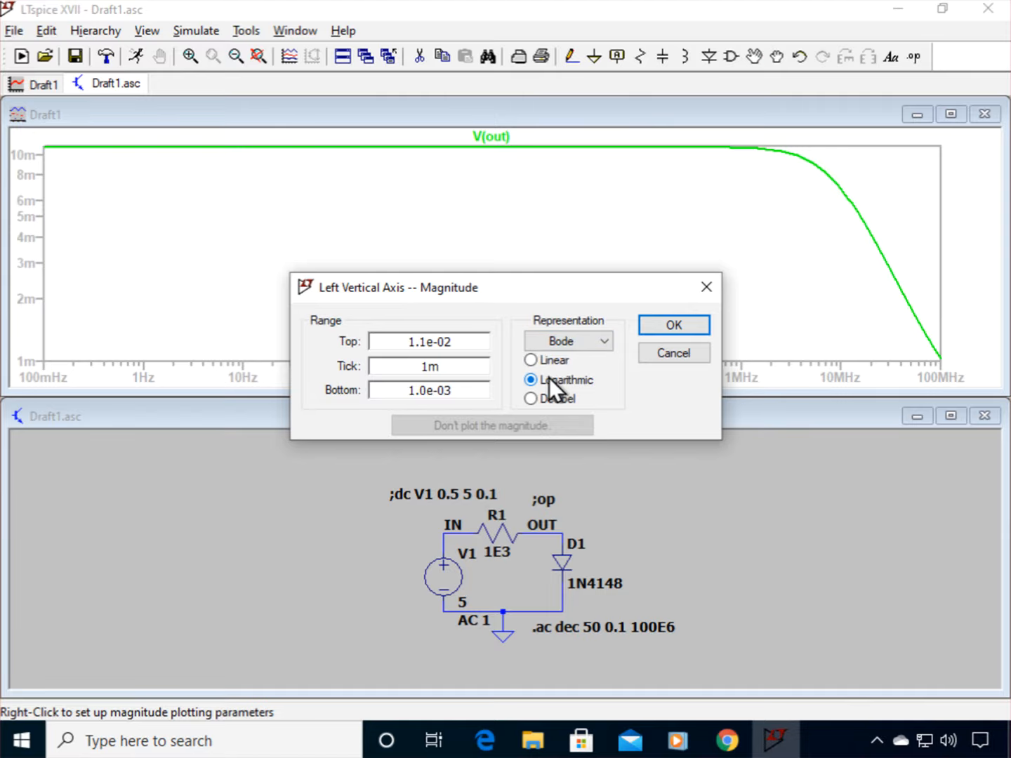
left_click(533, 360)
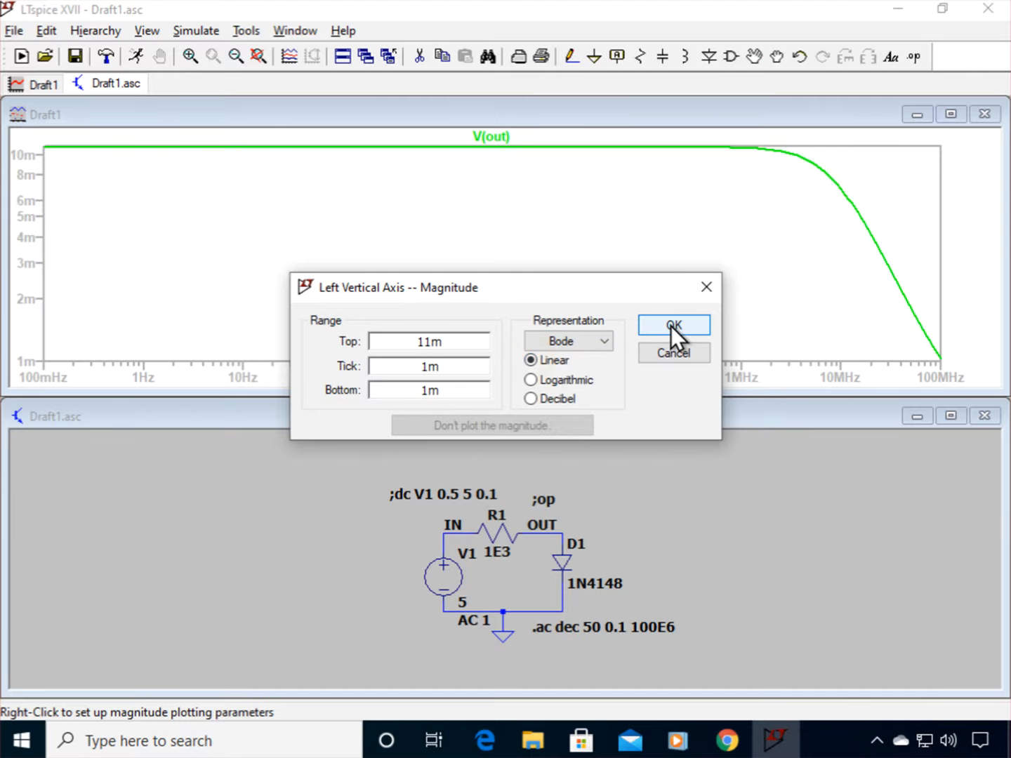
left_click(673, 325)
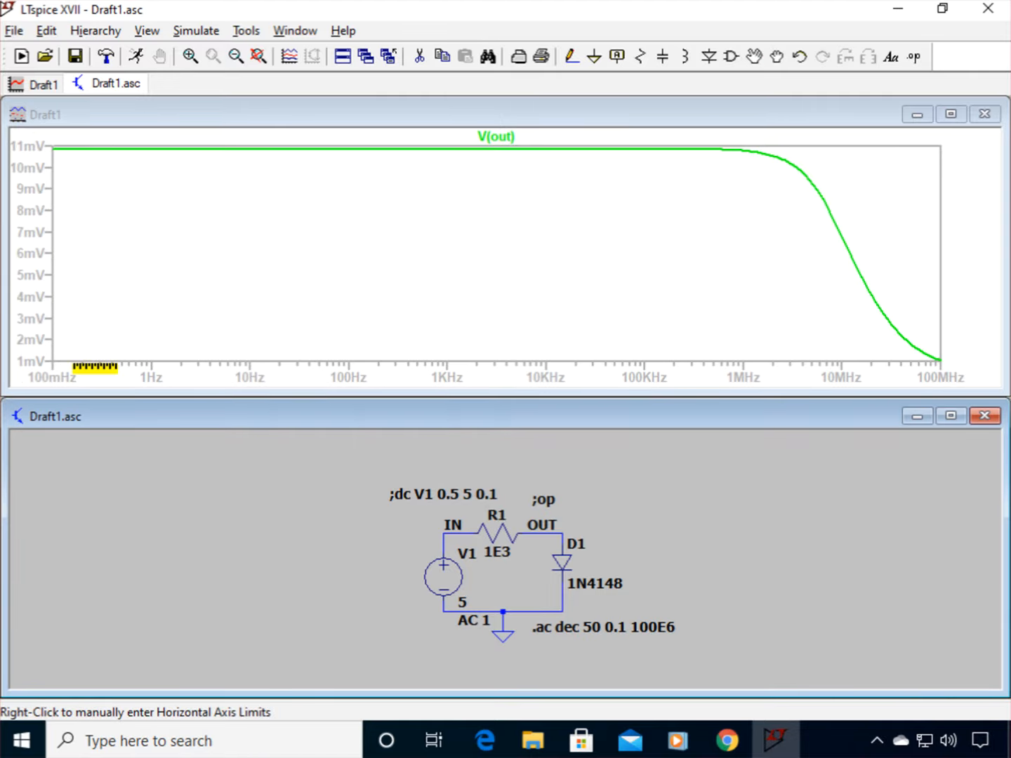
mouse_move(562, 167)
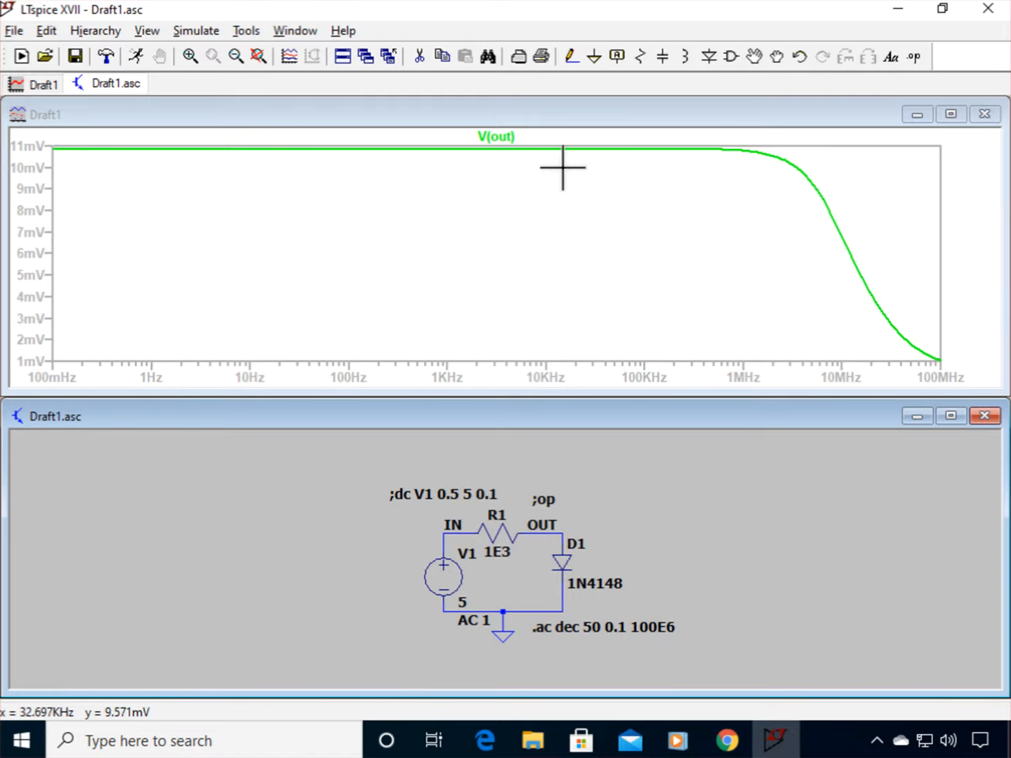
mouse_move(354, 227)
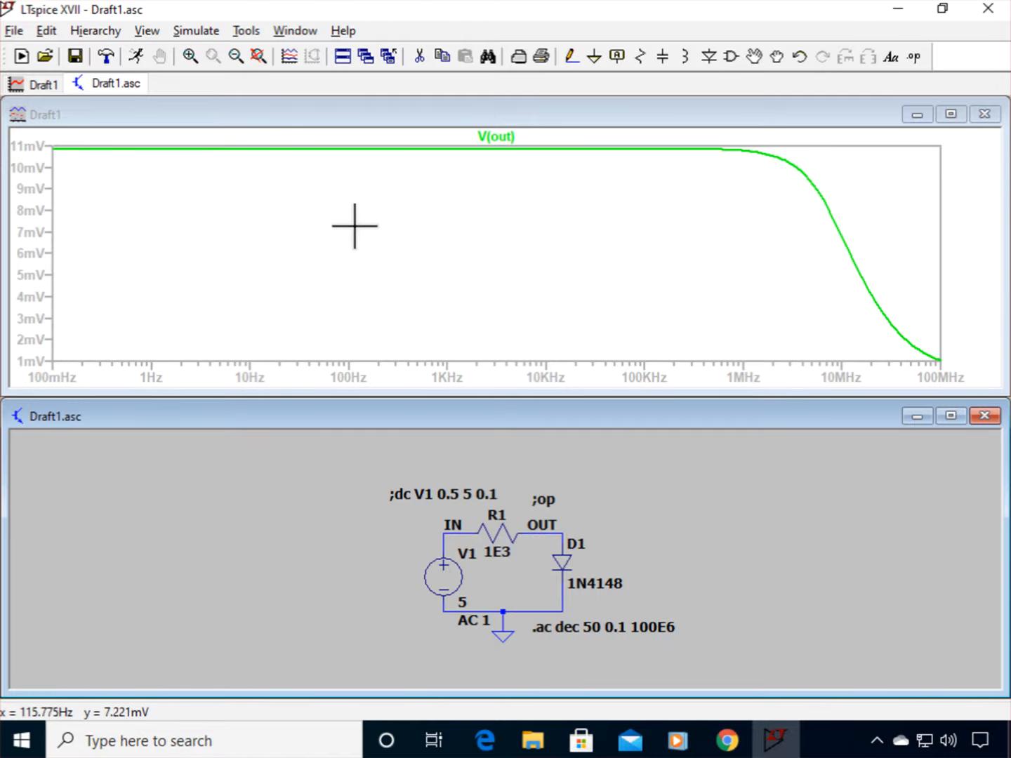
mouse_move(396, 208)
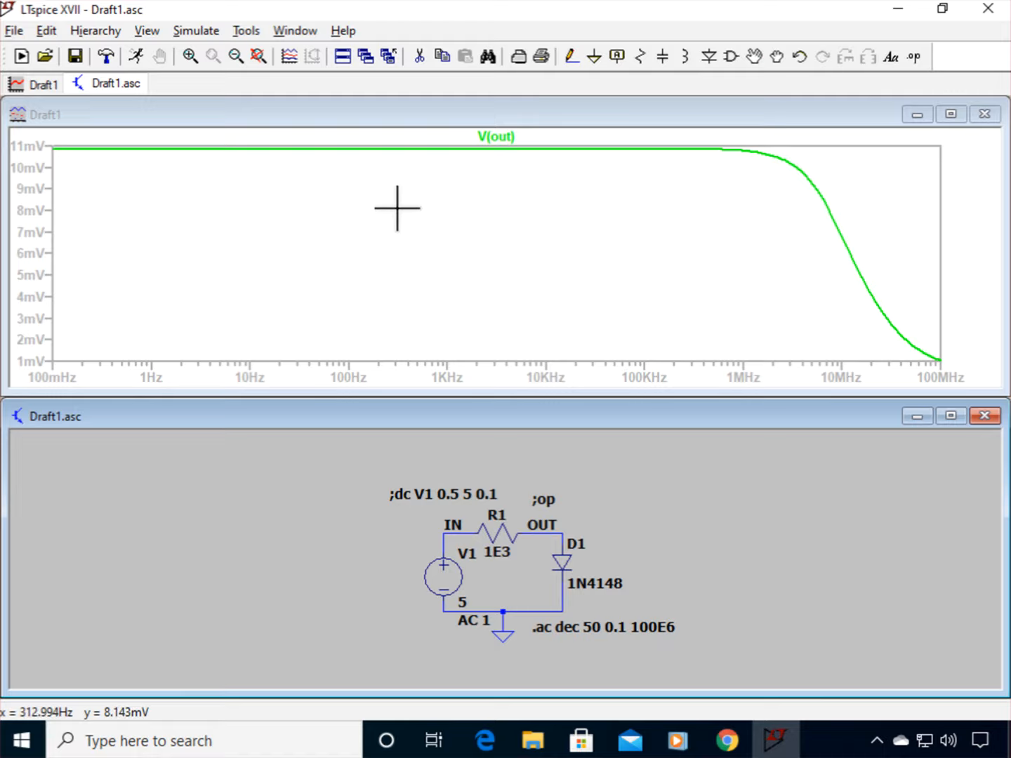
mouse_move(213, 170)
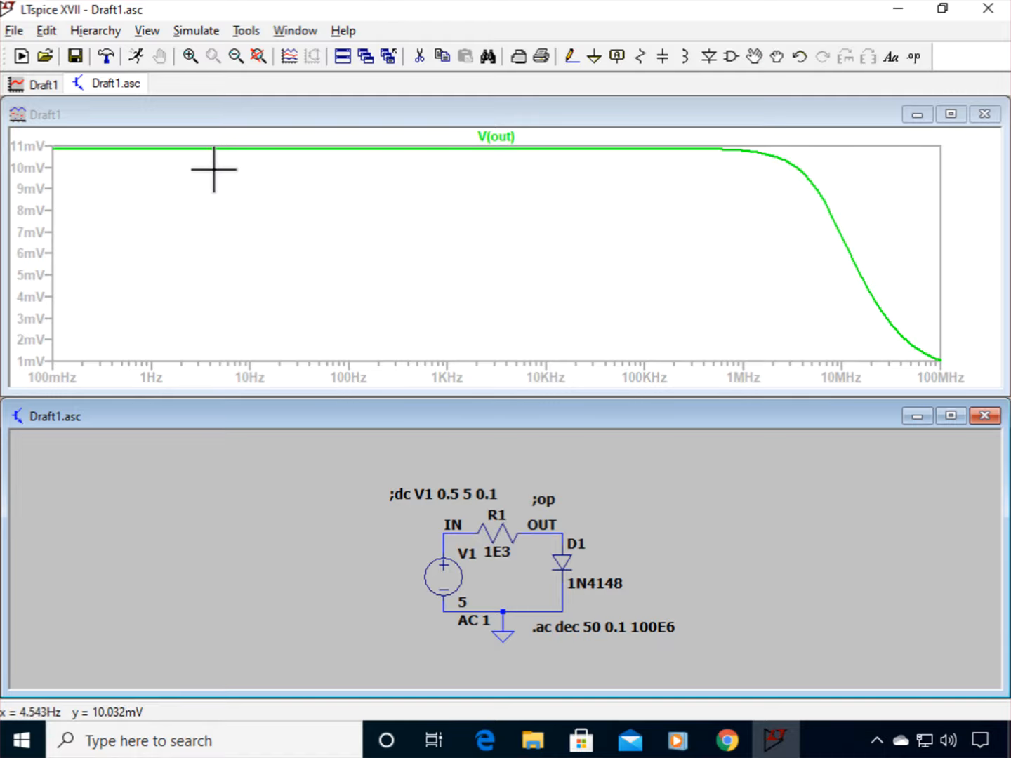
mouse_move(269, 171)
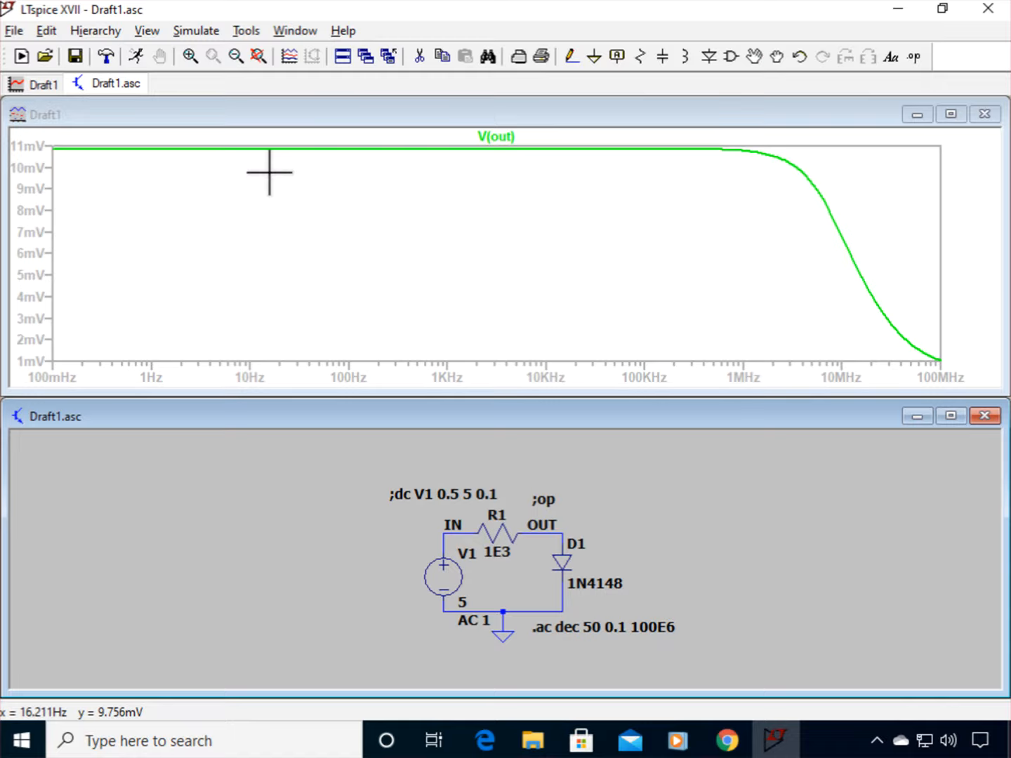
mouse_move(275, 181)
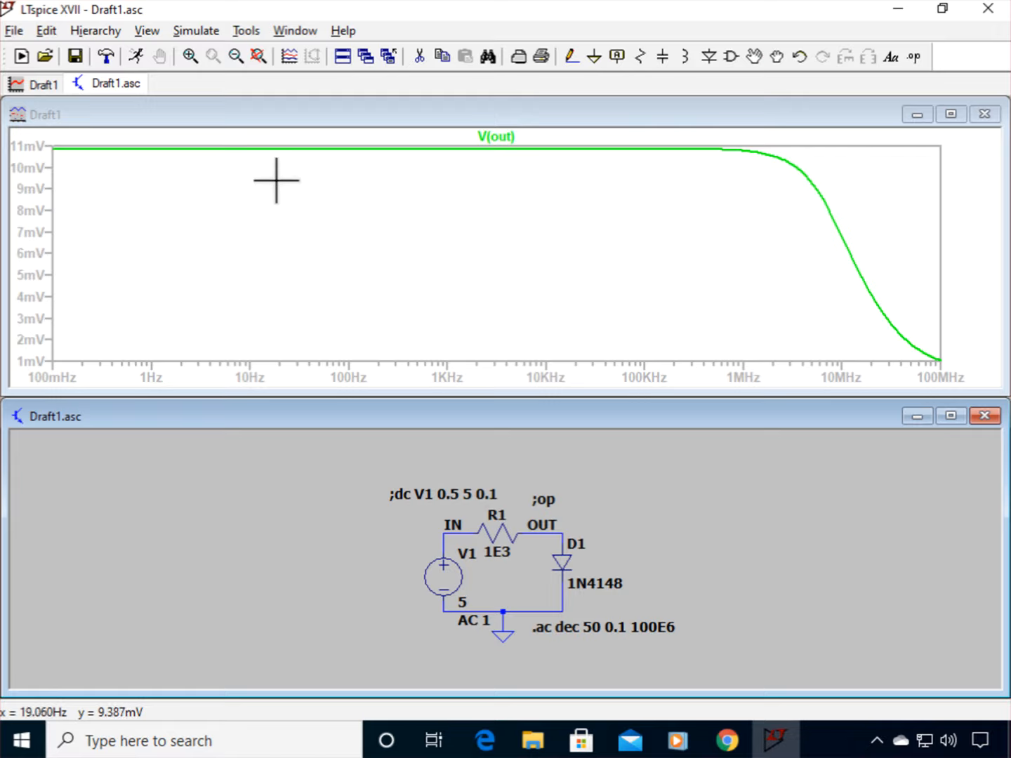
mouse_move(33, 232)
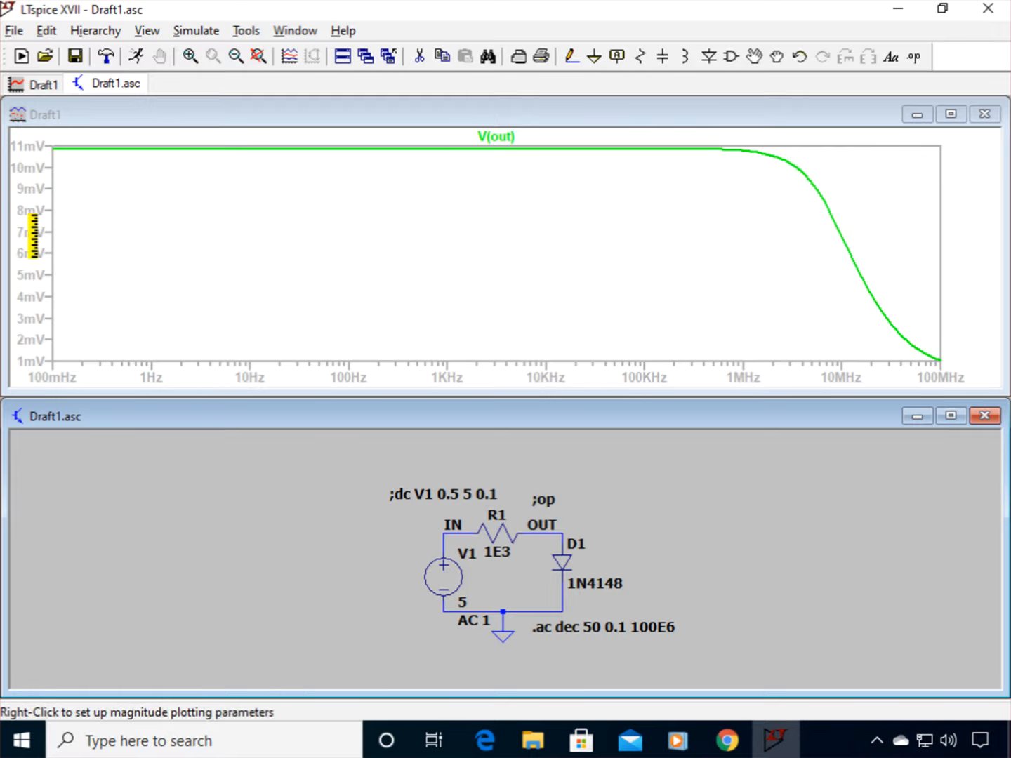
Step: Return the V(out) magnitude axis to a decibel scale, about -60 dB to -38 dB
right_click(31, 232)
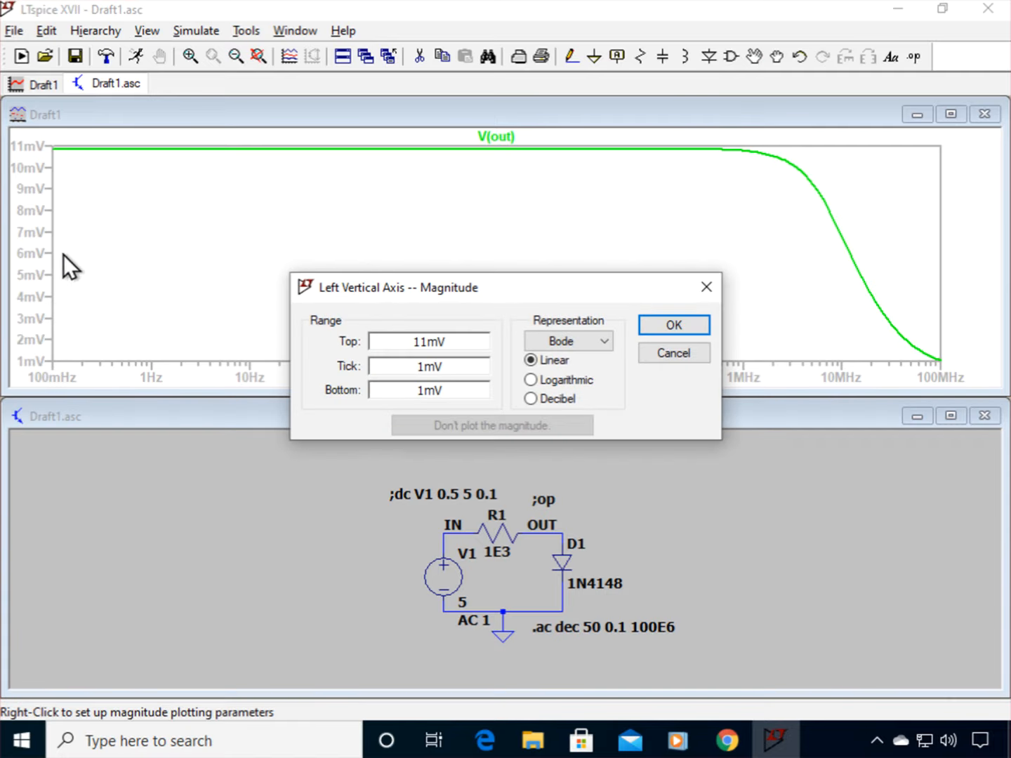
left_click(531, 399)
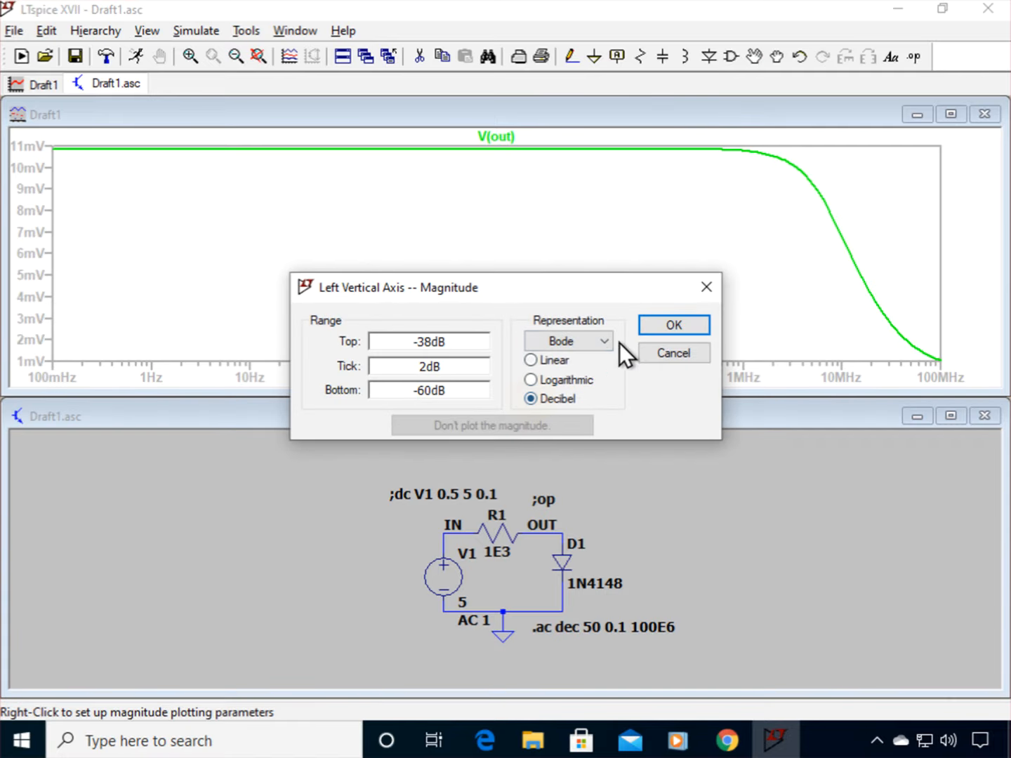
left_click(673, 325)
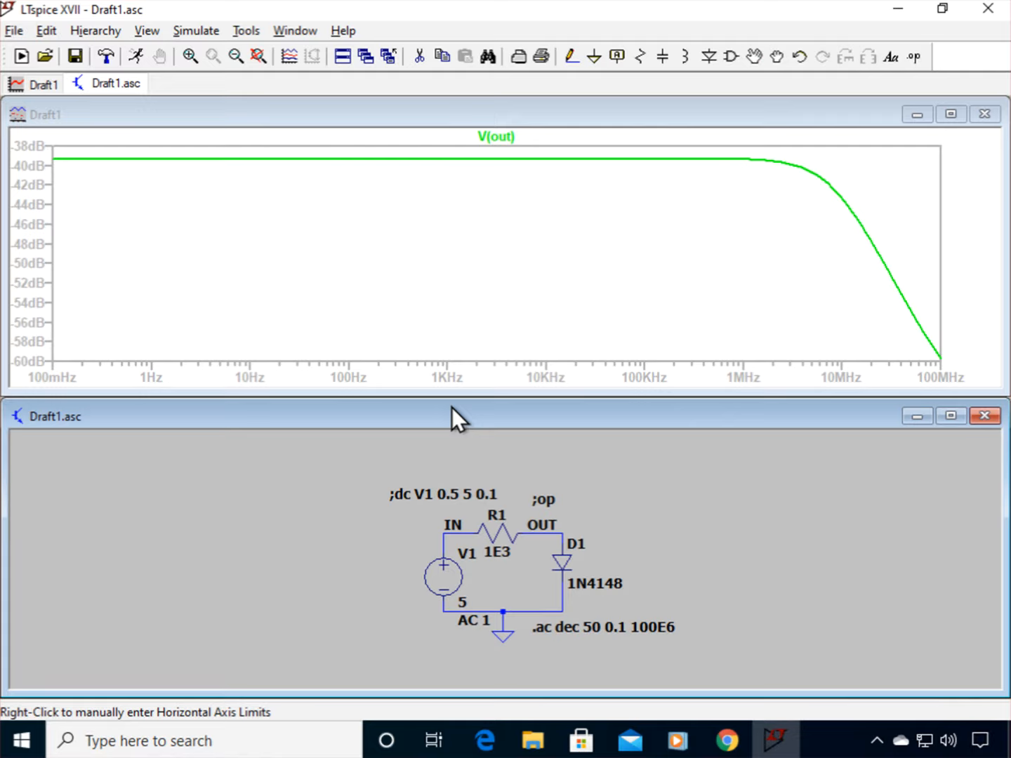
mouse_move(500, 149)
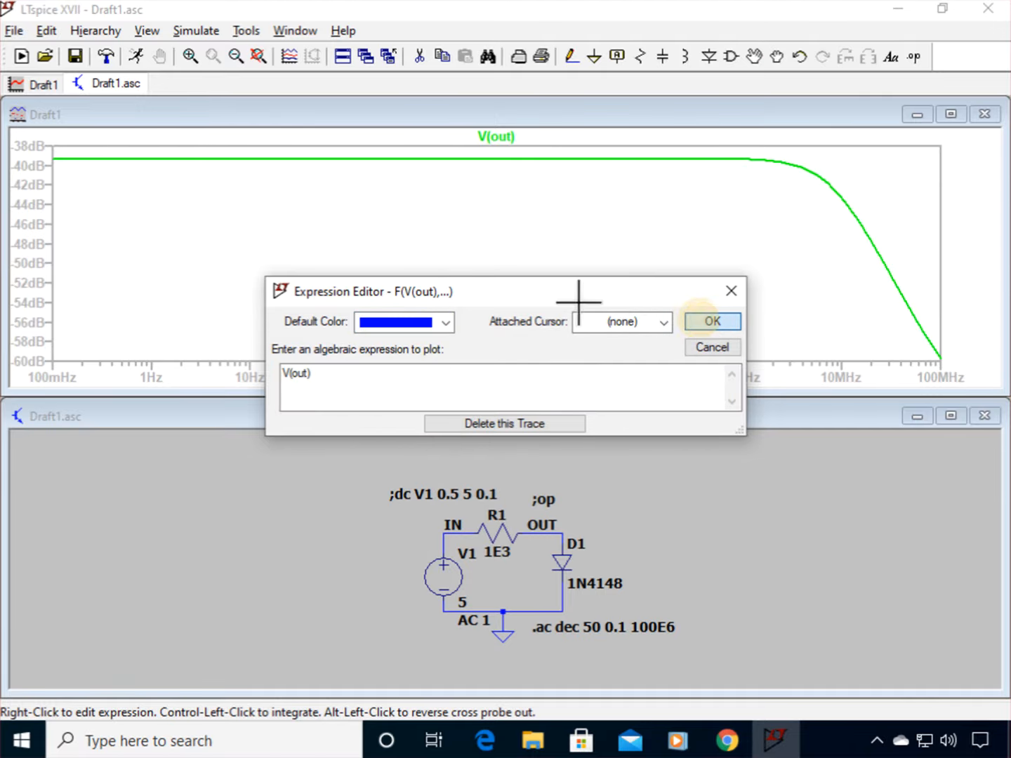
left_click(713, 321)
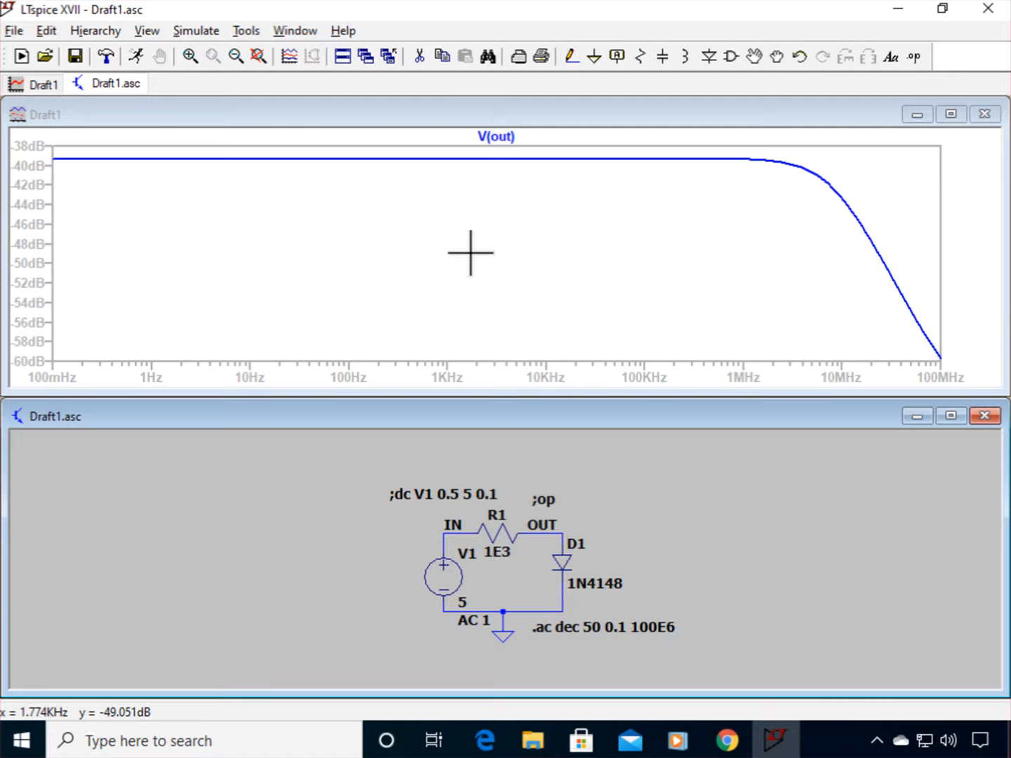
mouse_move(365, 191)
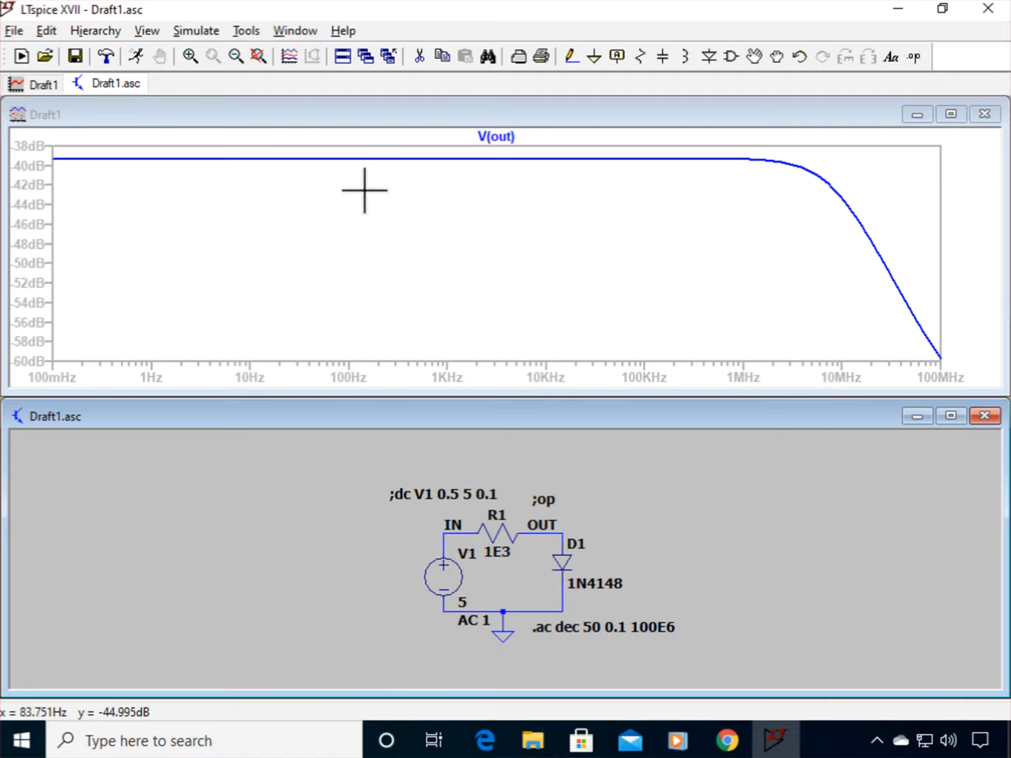
mouse_move(412, 299)
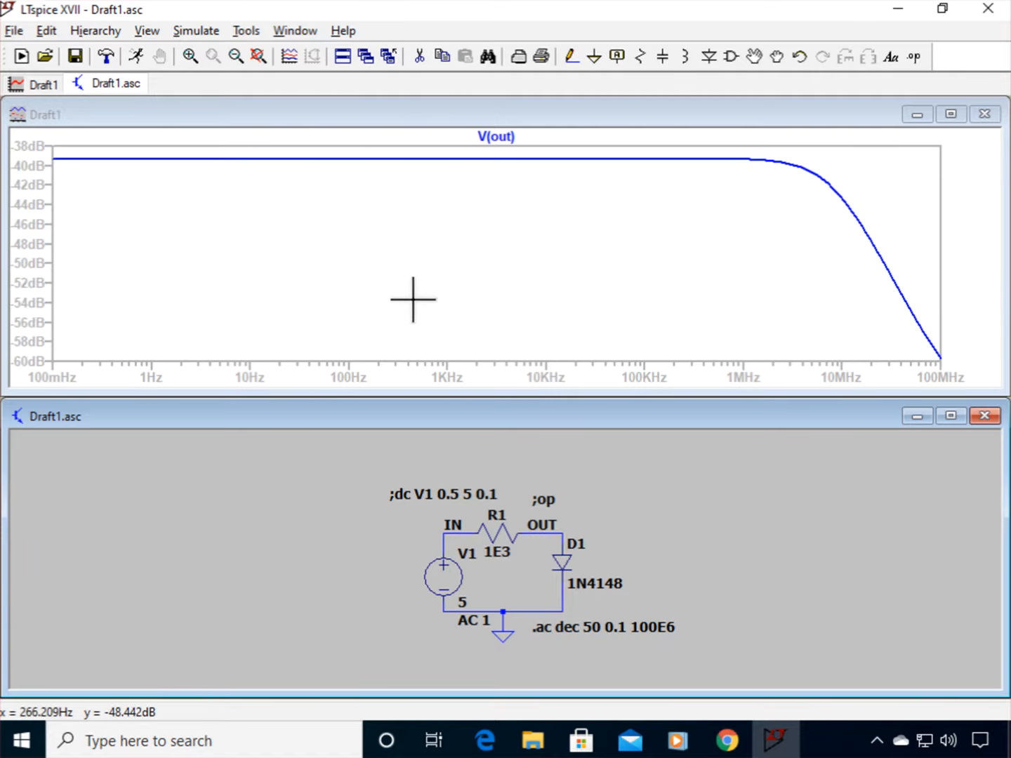
mouse_move(462, 602)
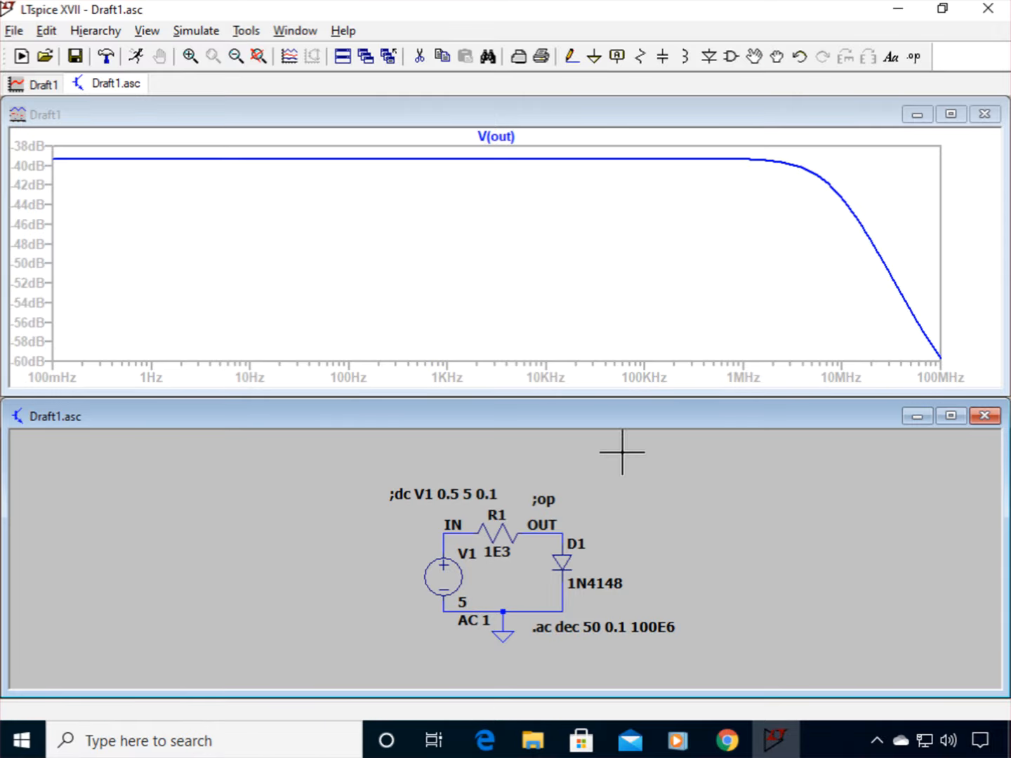
mouse_move(573, 301)
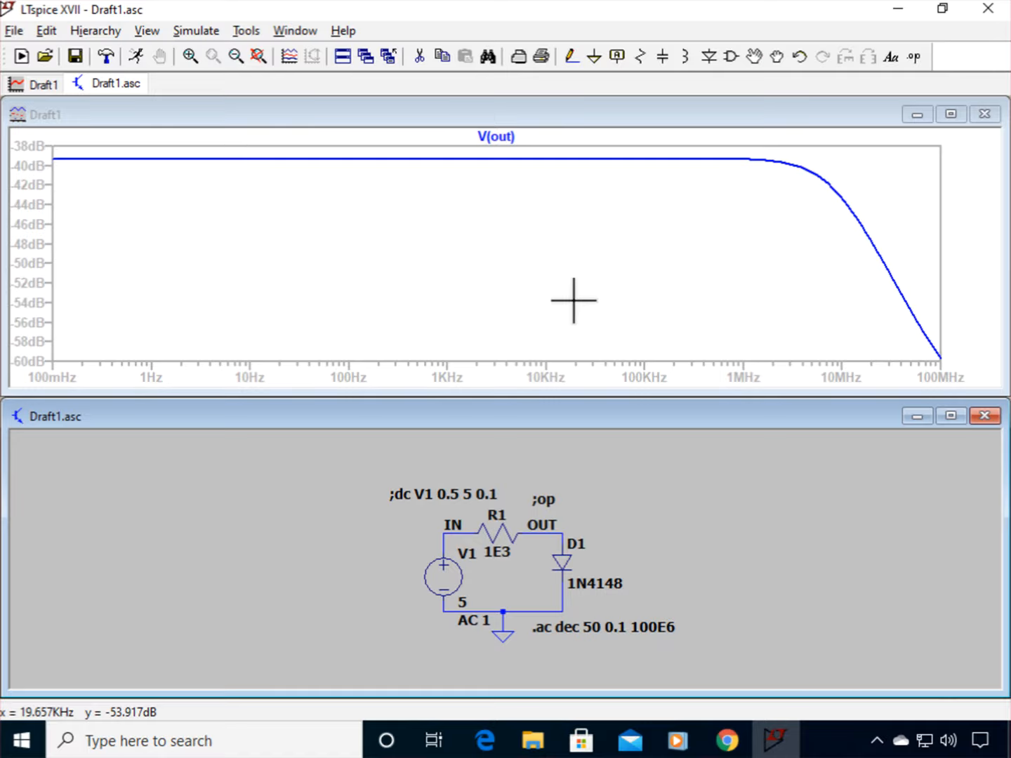
mouse_move(567, 332)
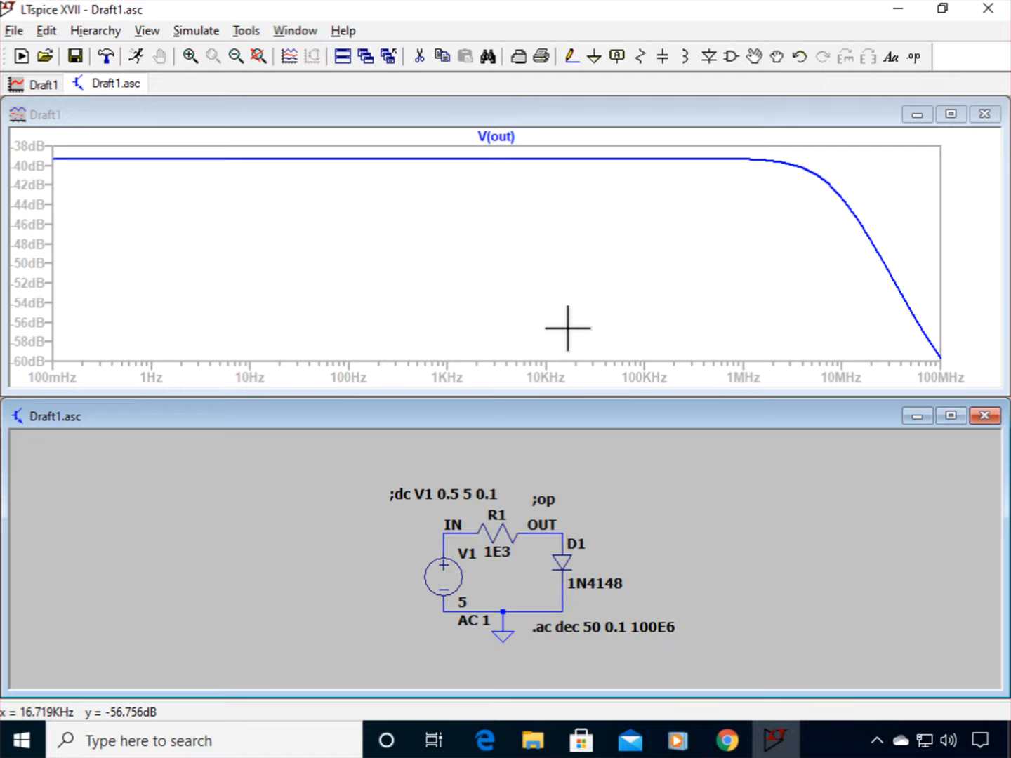
mouse_move(219, 213)
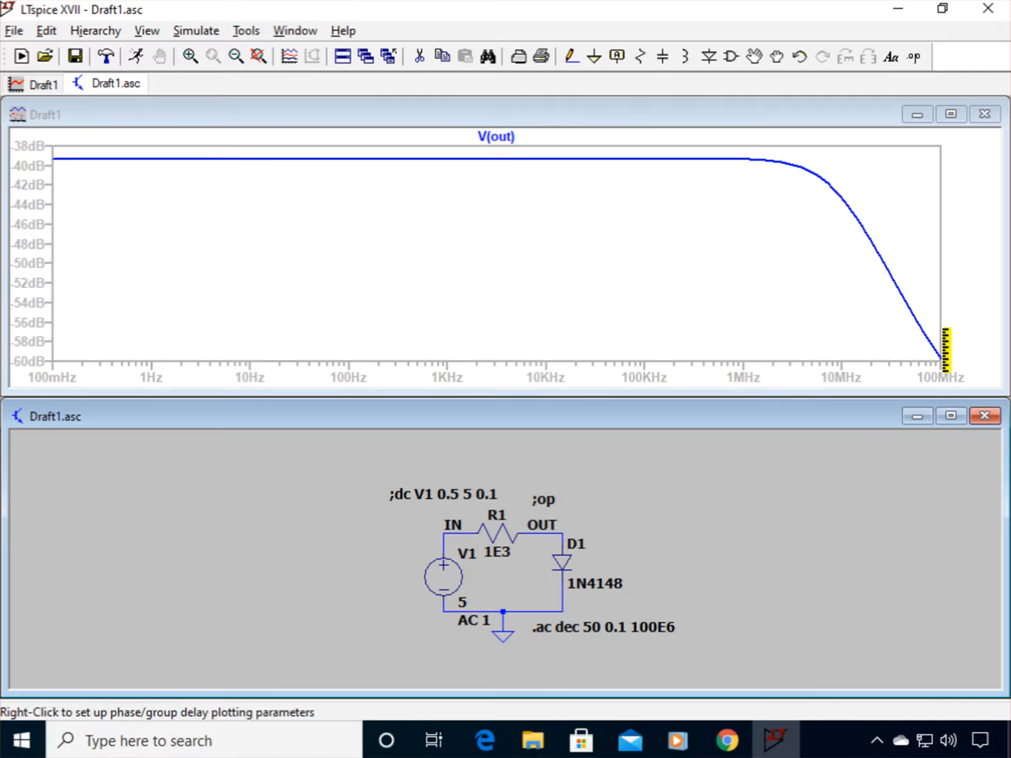
mouse_move(892, 346)
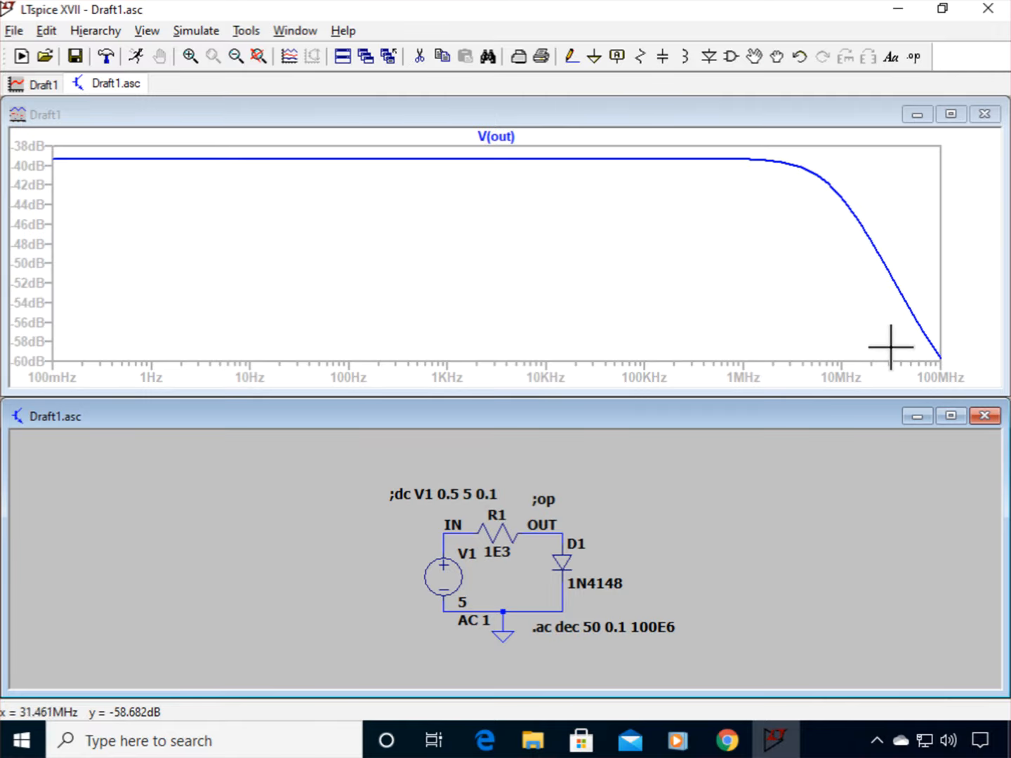
mouse_move(882, 307)
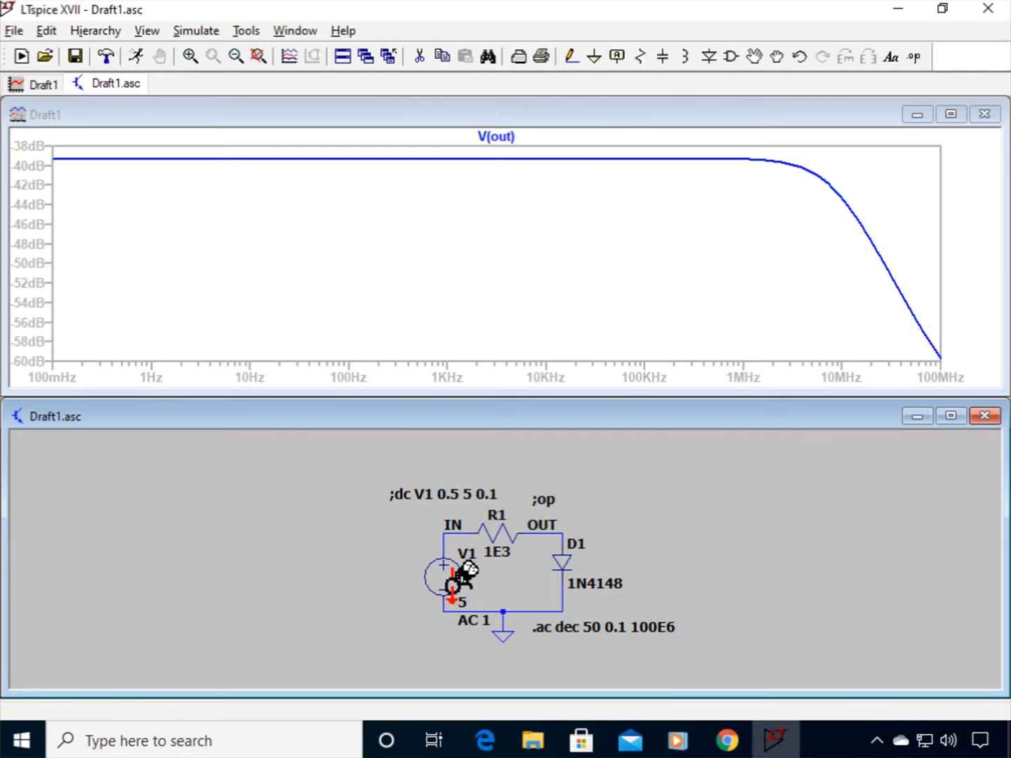
mouse_move(637, 548)
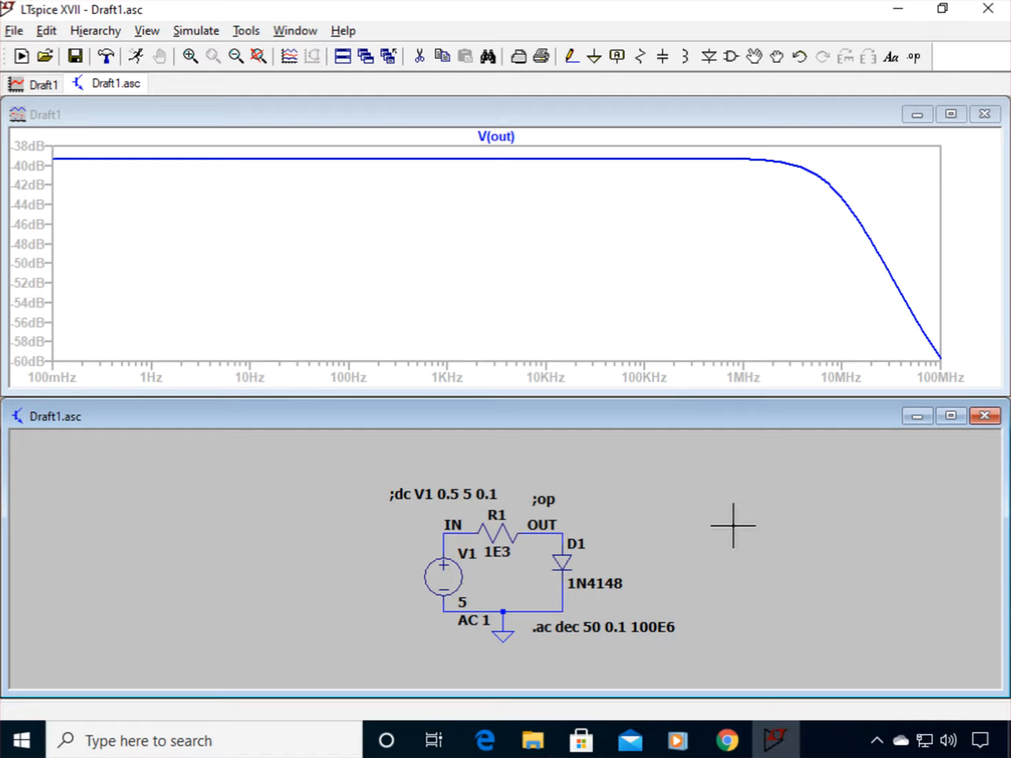
mouse_move(671, 416)
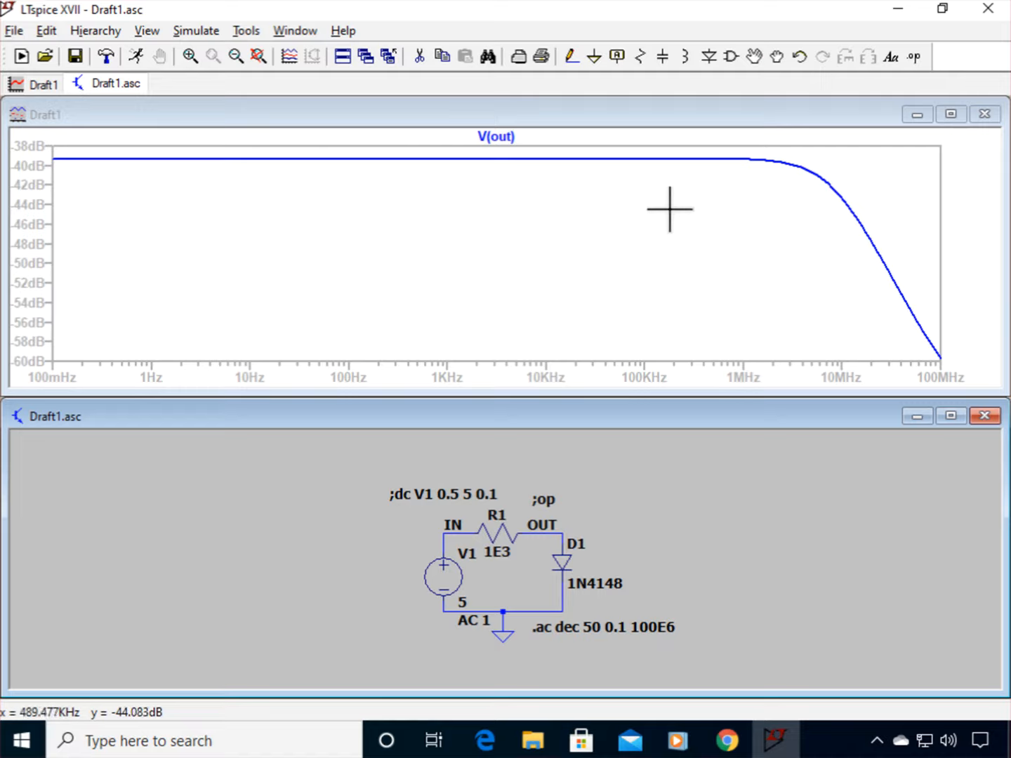
mouse_move(896, 351)
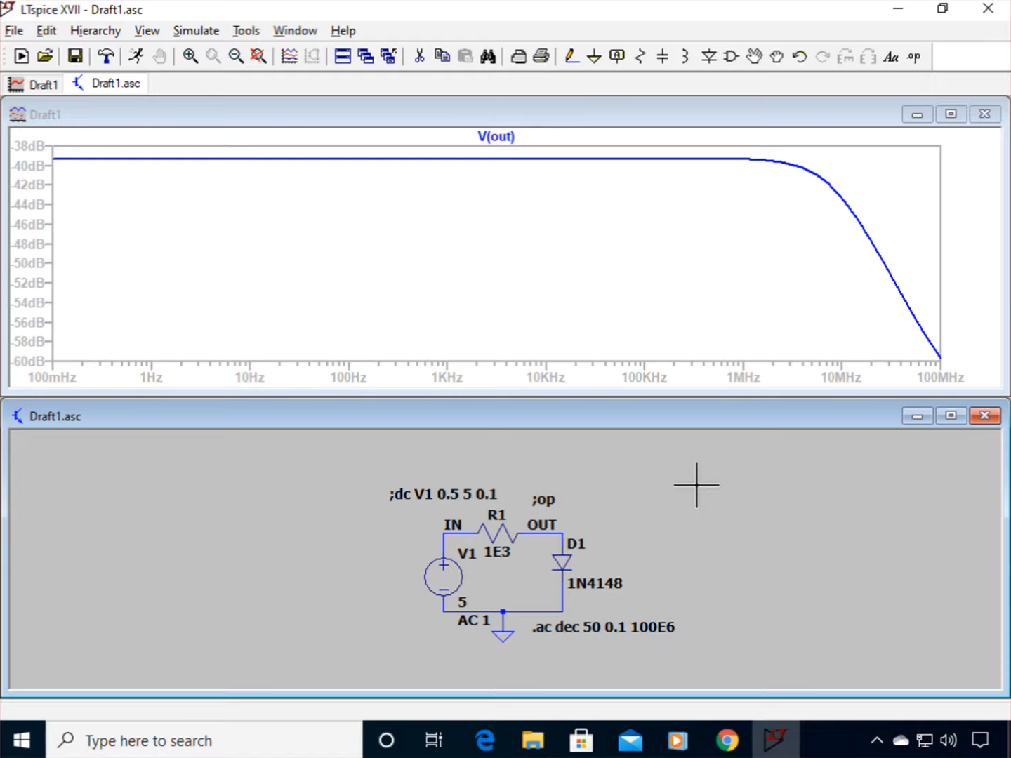
mouse_move(701, 481)
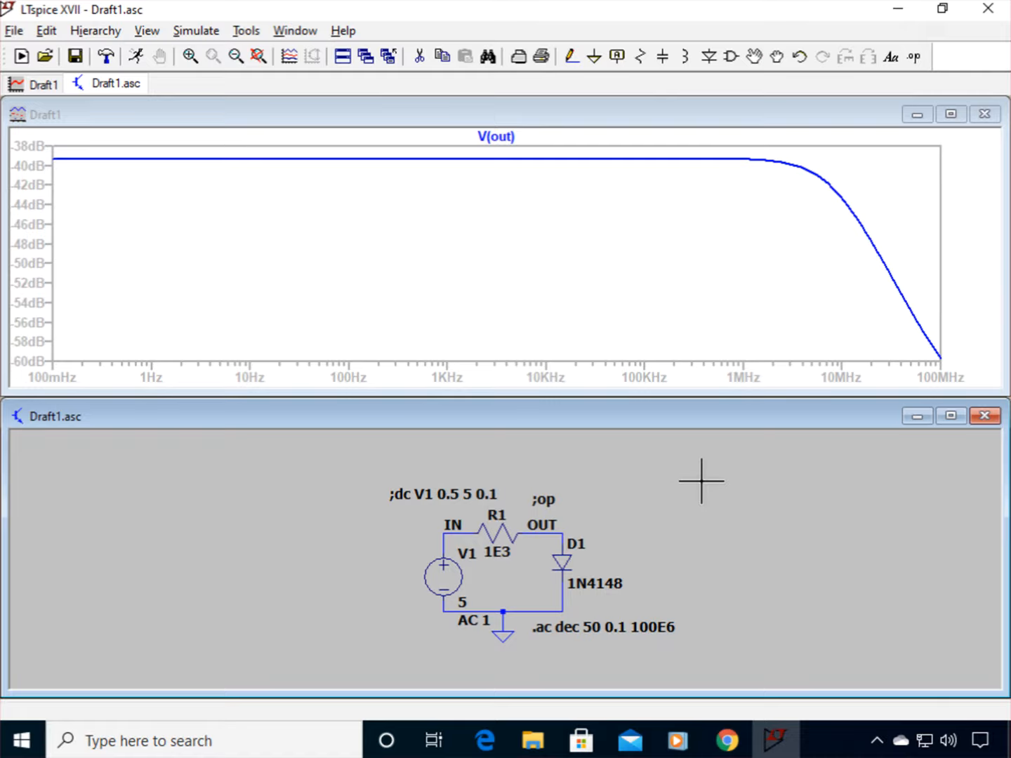
mouse_move(658, 225)
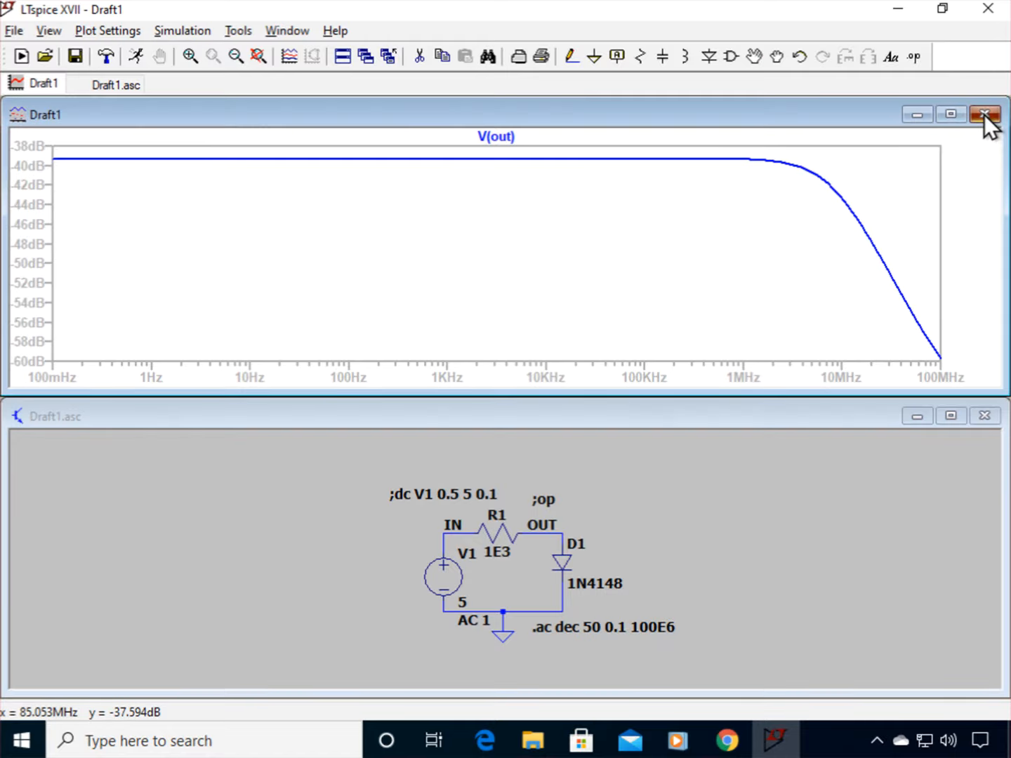
Step: Close the plot window and maximize the Draft1.asc schematic
left_click(985, 114)
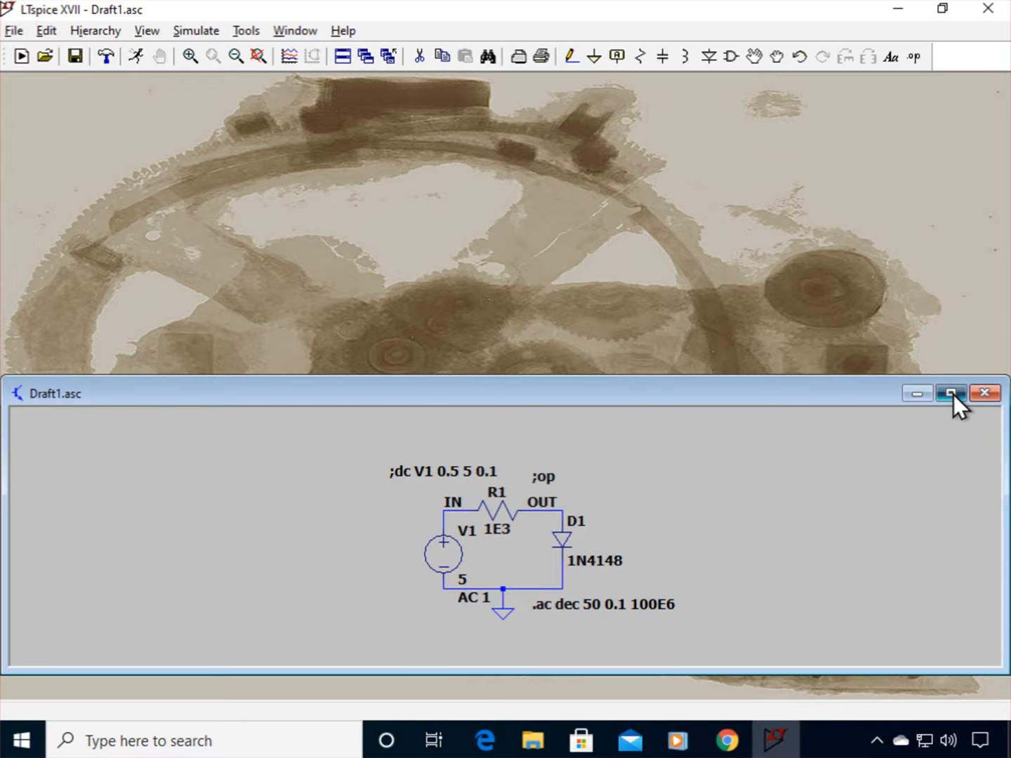
left_click(949, 393)
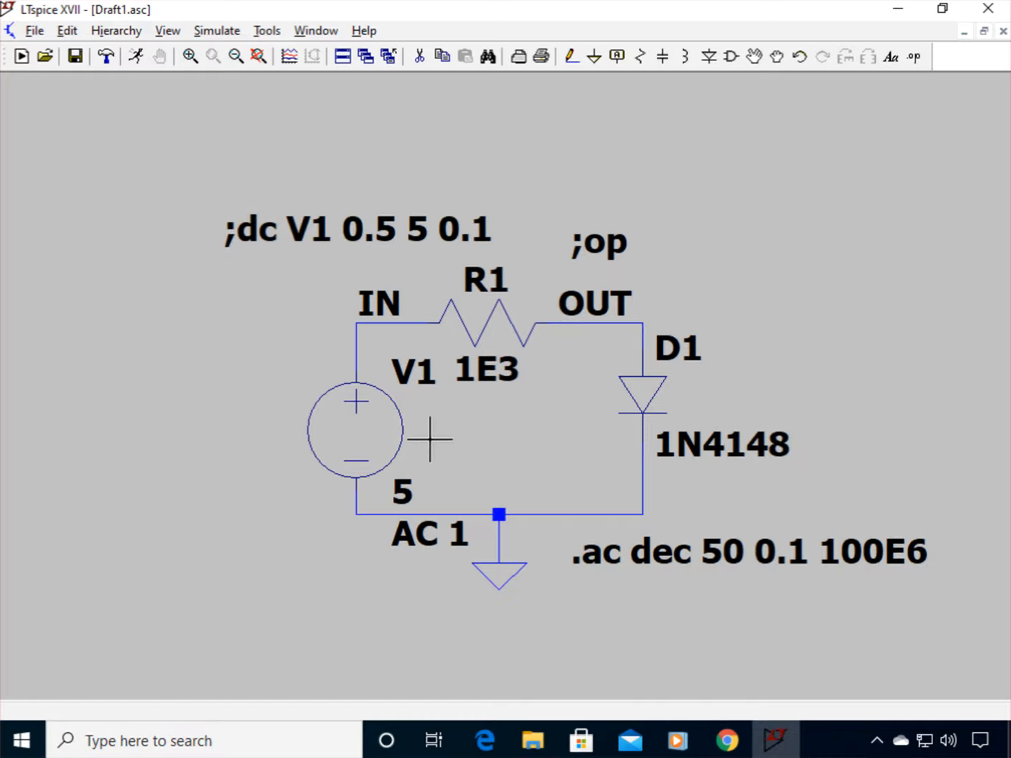
mouse_move(393, 438)
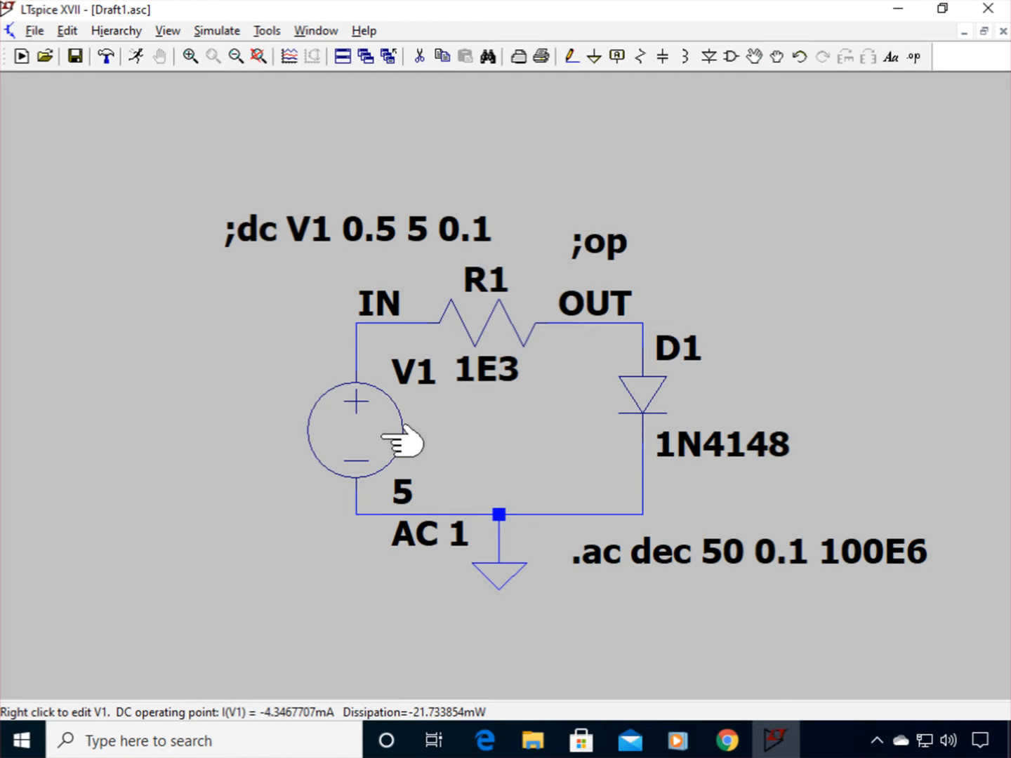
Step: Make V1 a sine source SINE(0 5 1000): 0 V offset, 5 V amplitude, 1 kHz
right_click(359, 428)
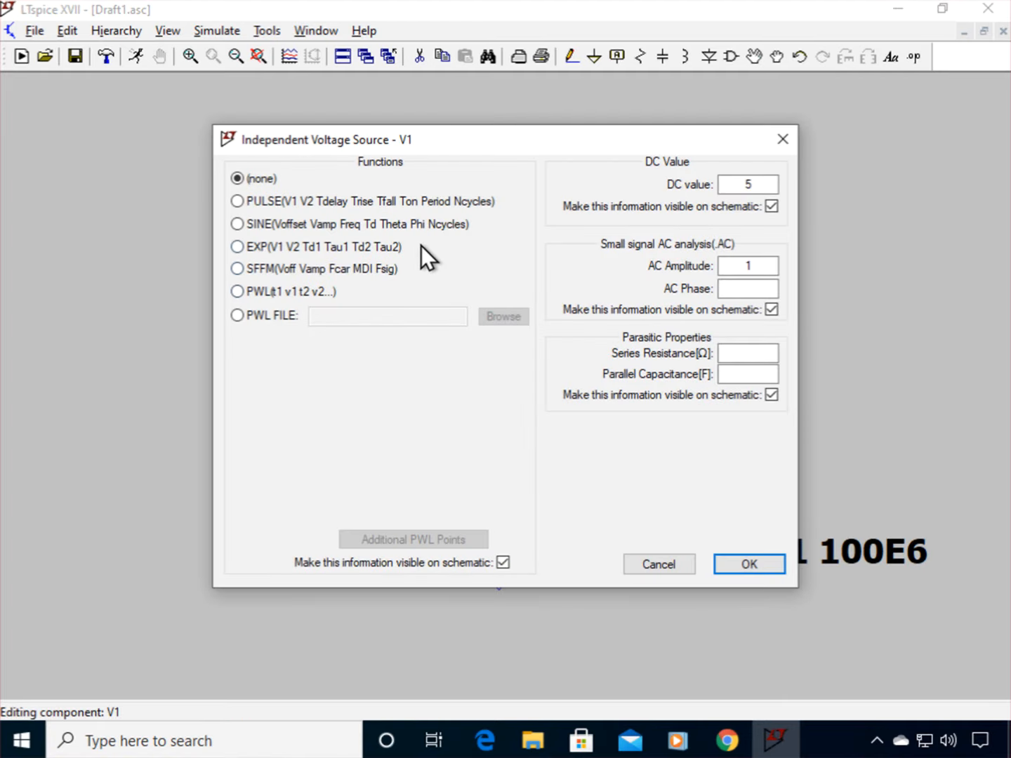
mouse_move(337, 312)
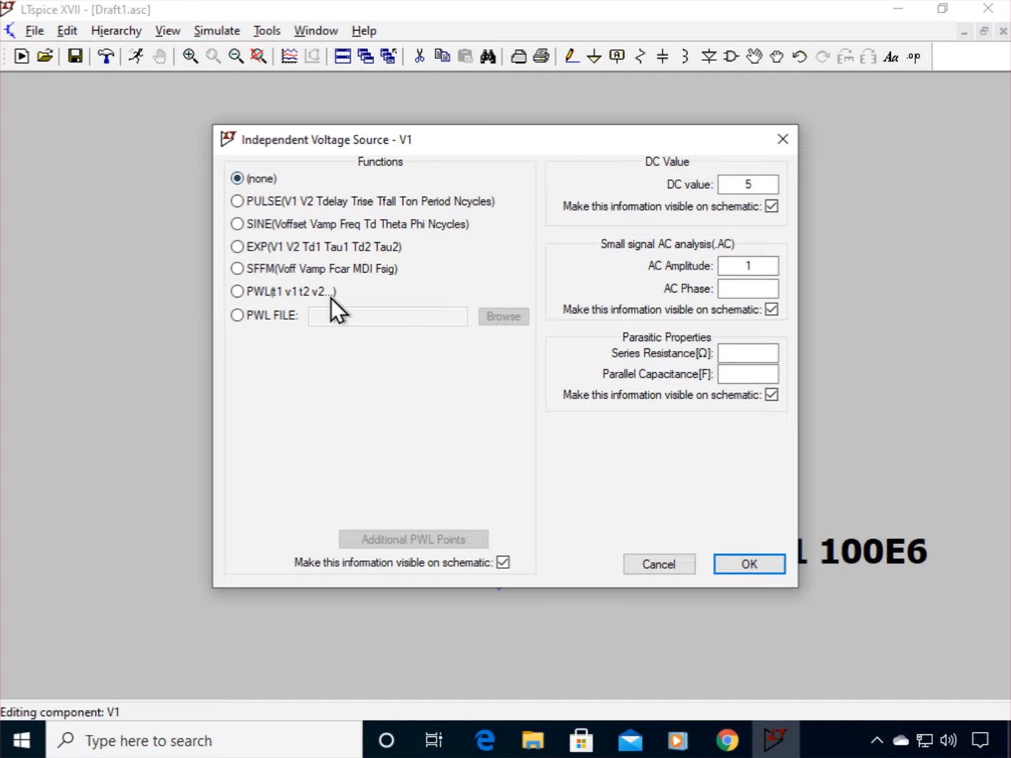
mouse_move(421, 386)
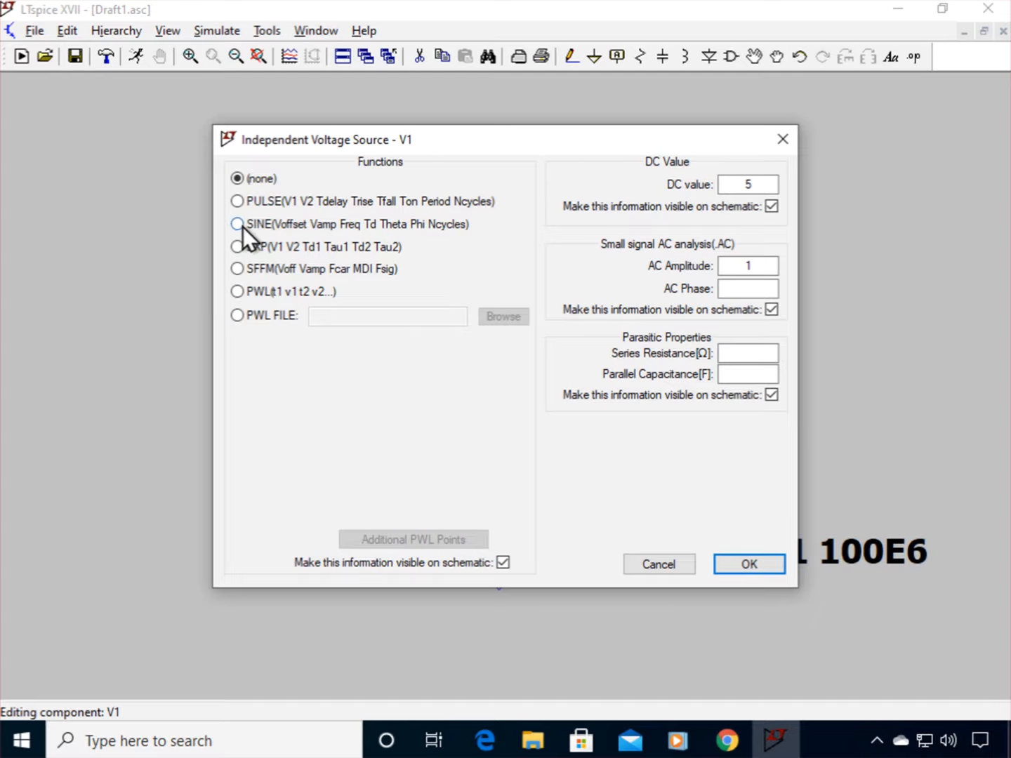
left_click(238, 224)
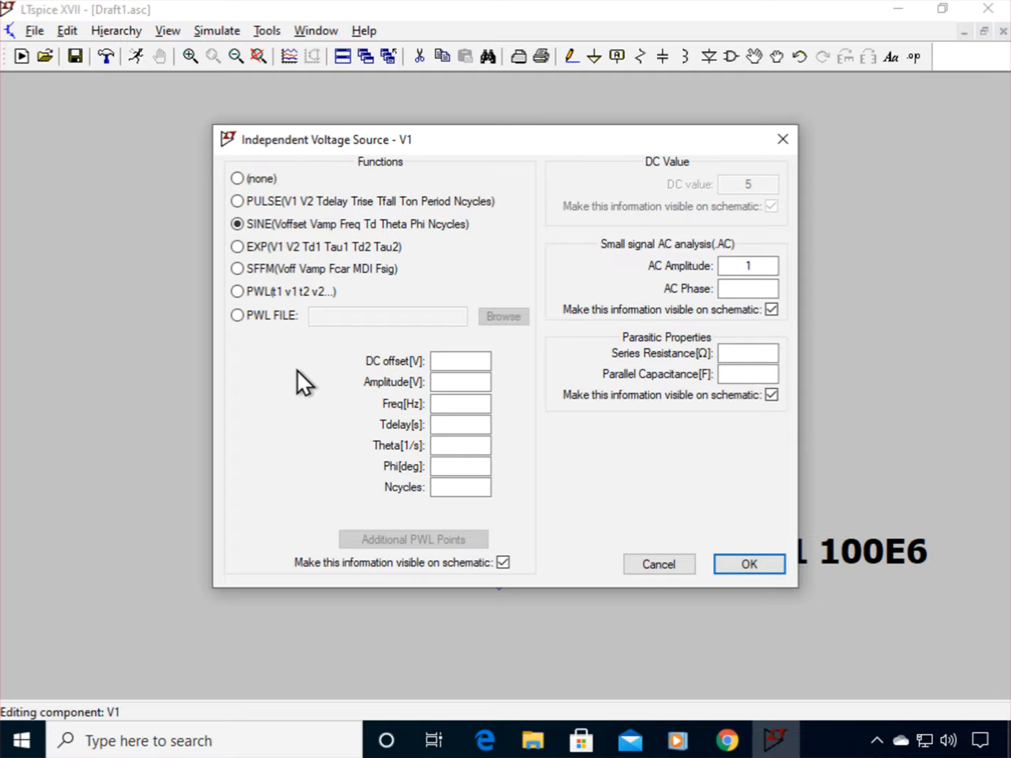
mouse_move(312, 390)
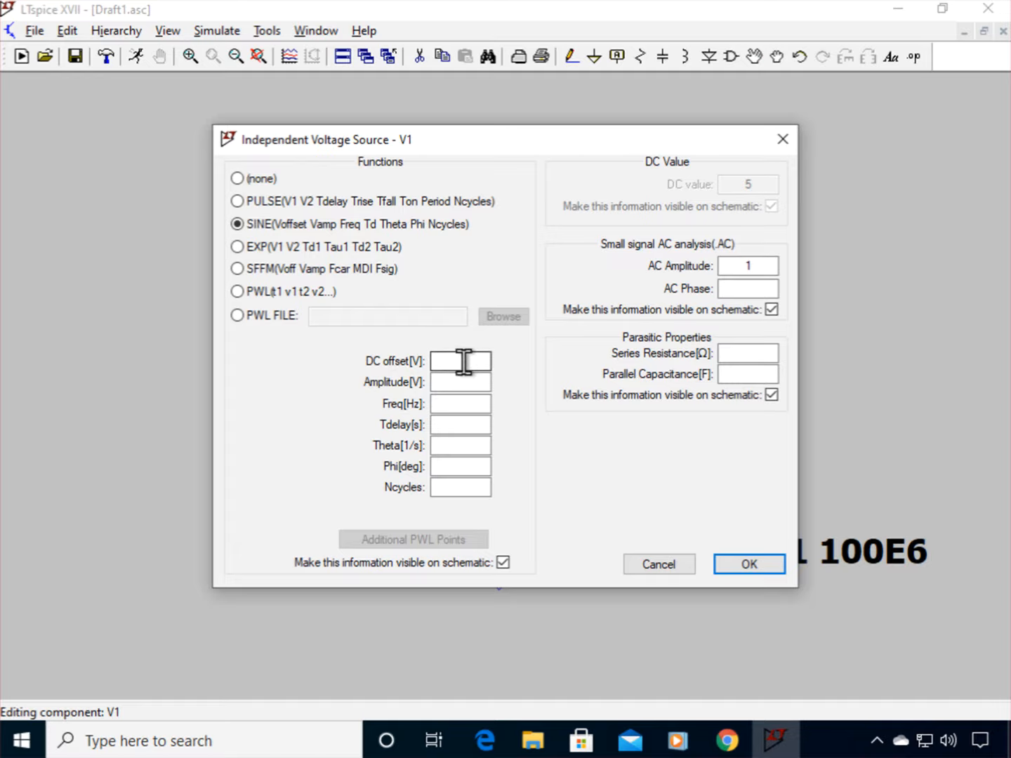
left_click(461, 361)
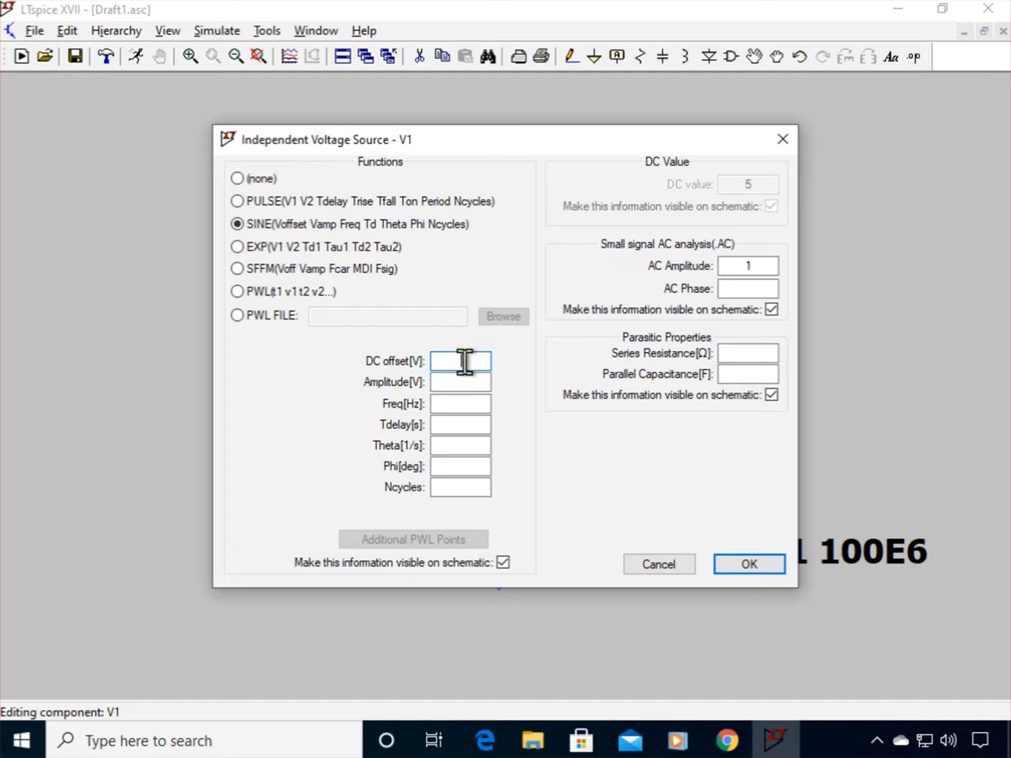
type("0")
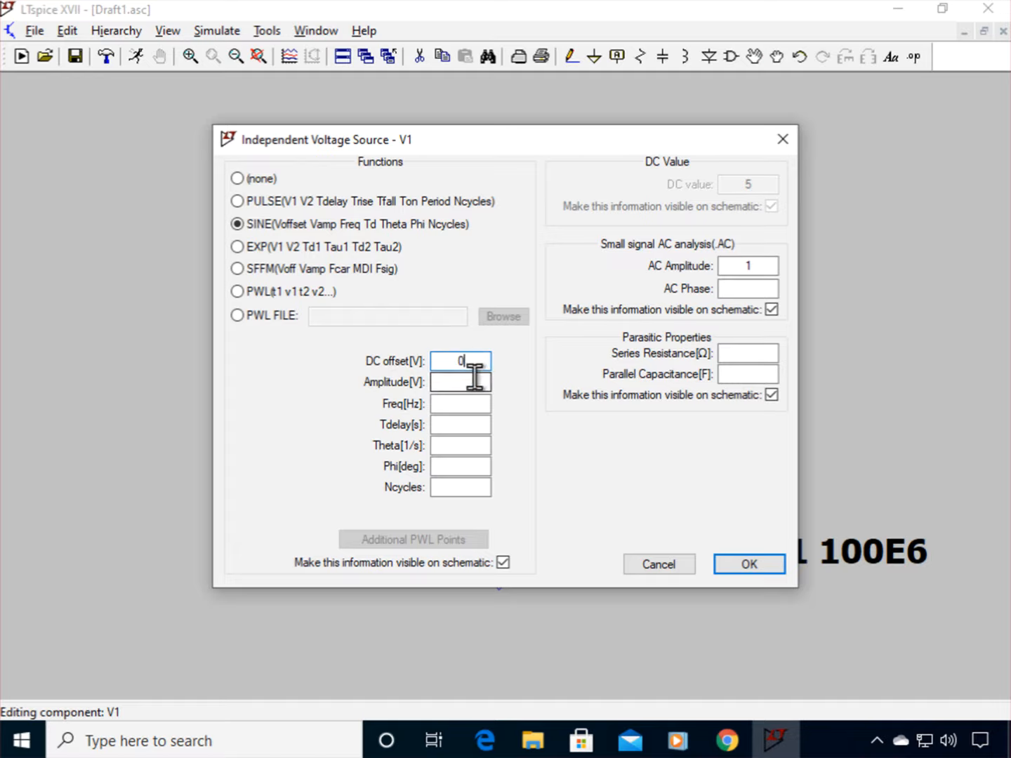
left_click(461, 382)
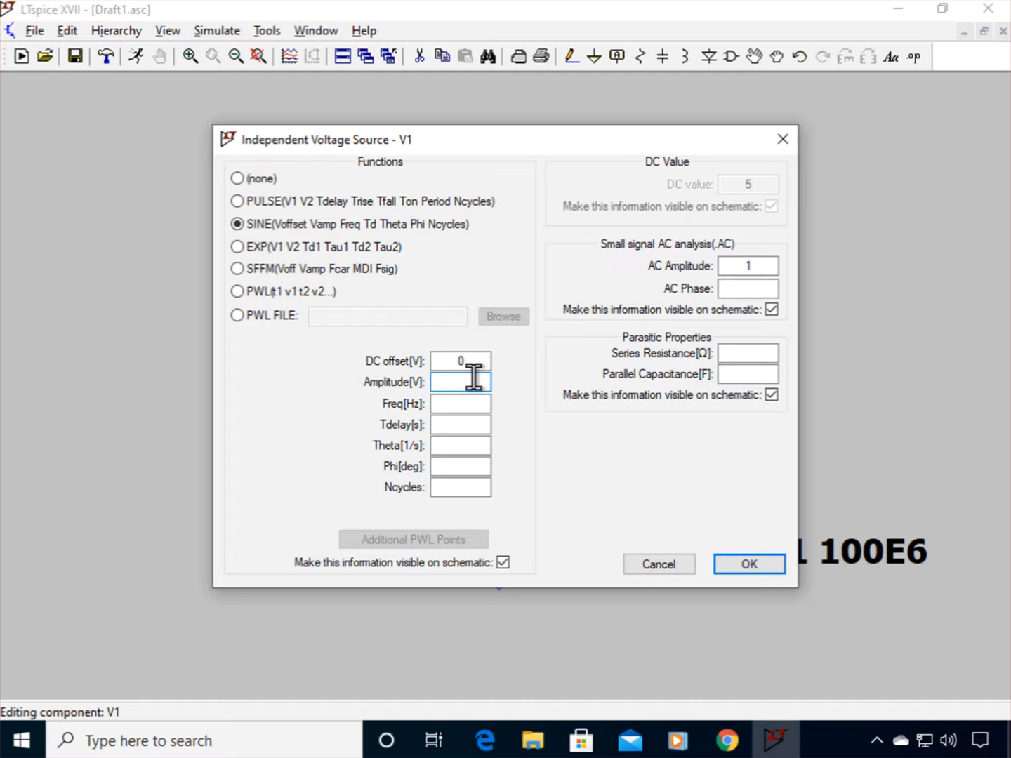
type("5")
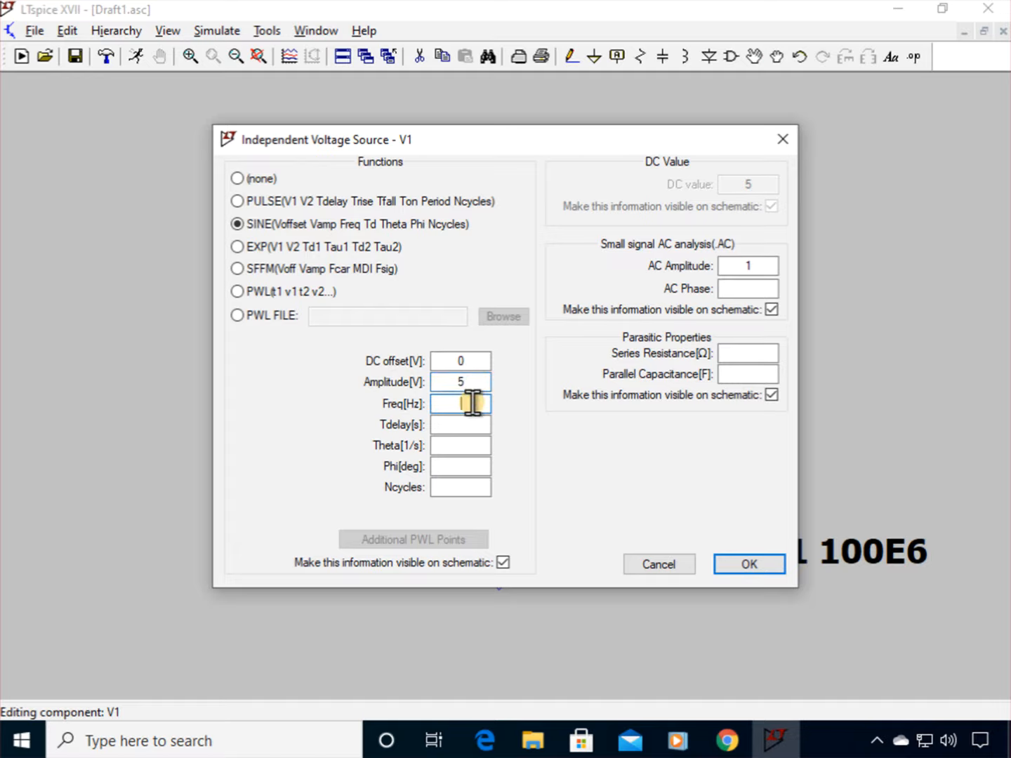
type("1")
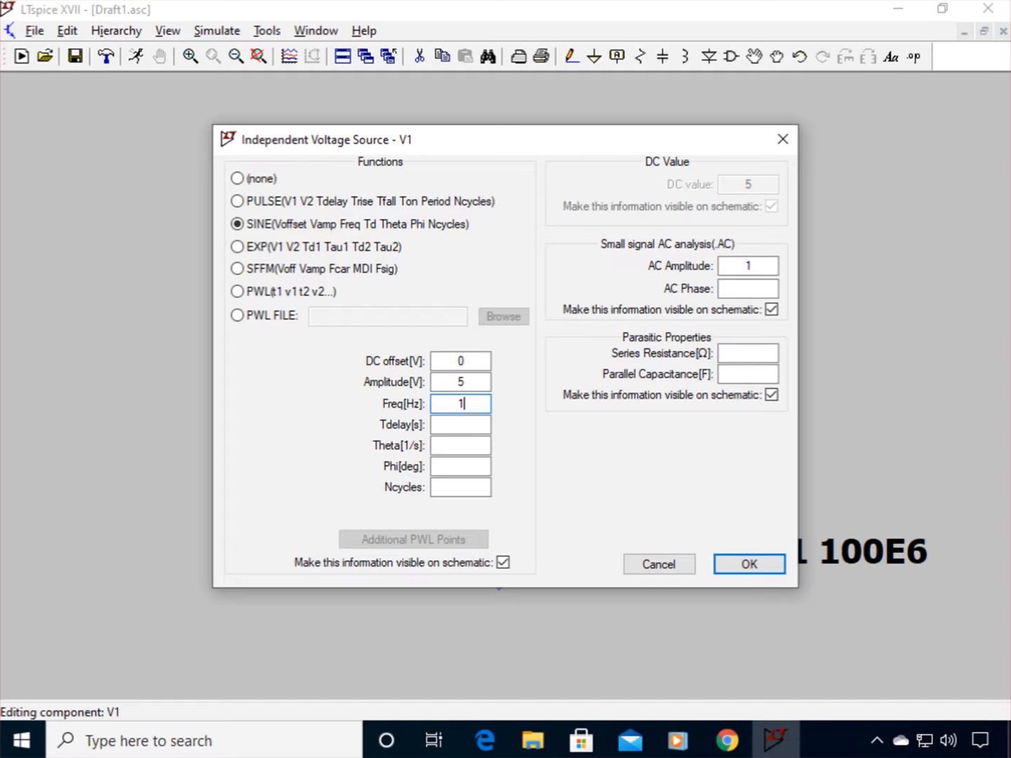
type("000")
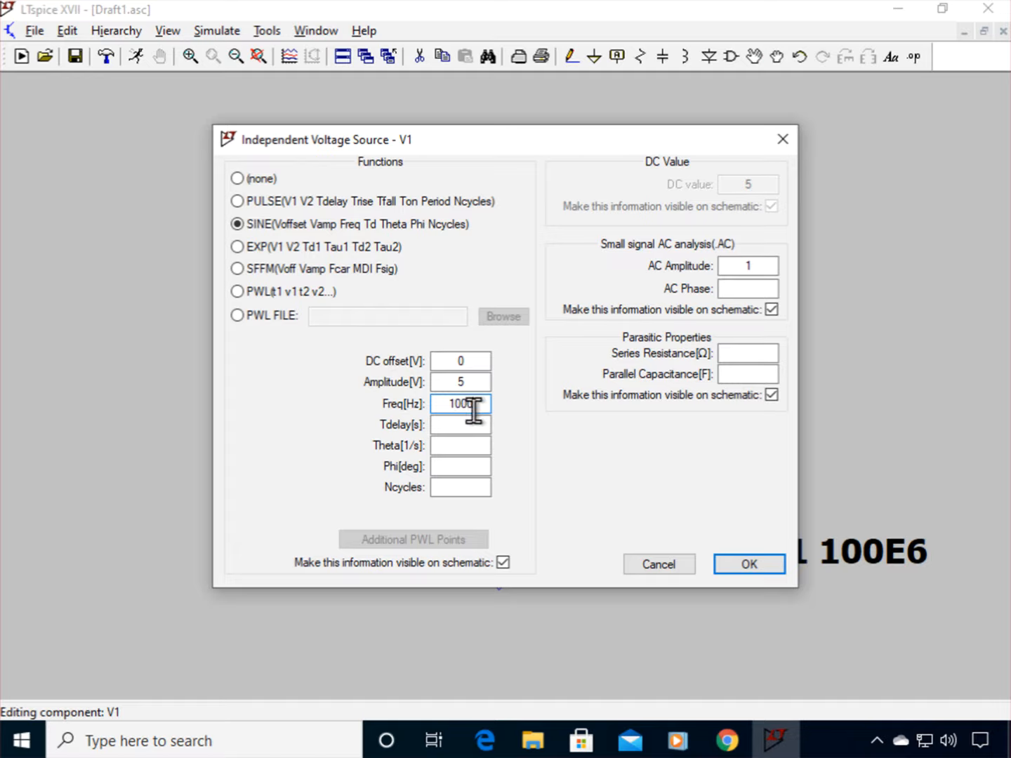
type("1000")
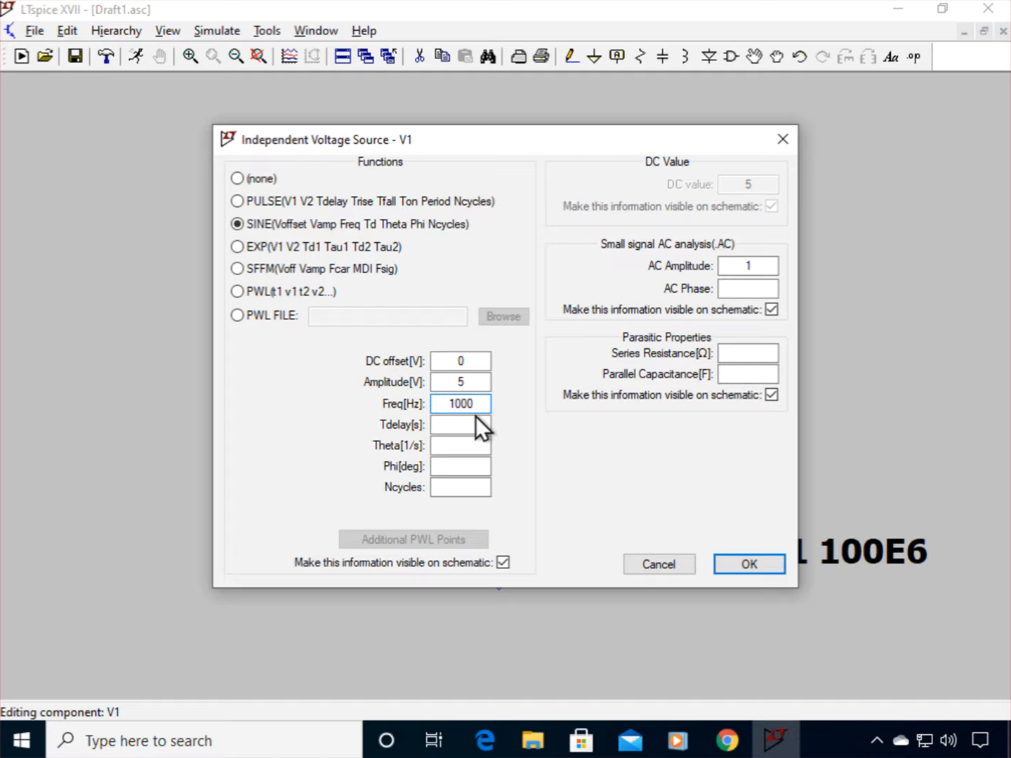
mouse_move(431, 446)
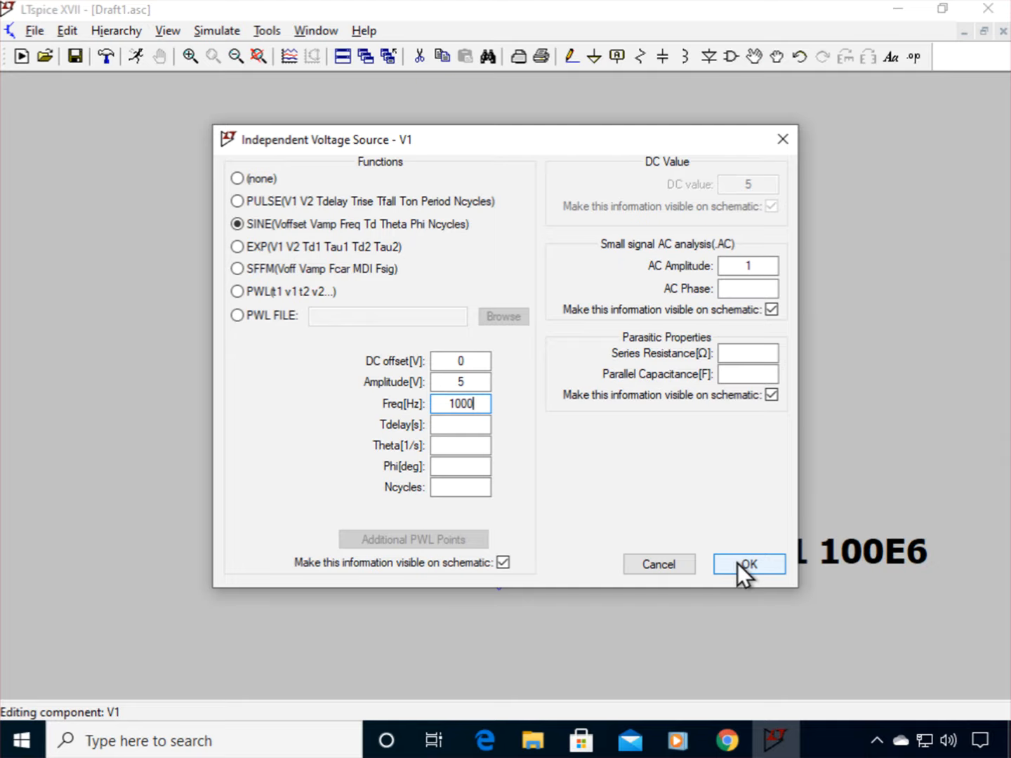
left_click(747, 565)
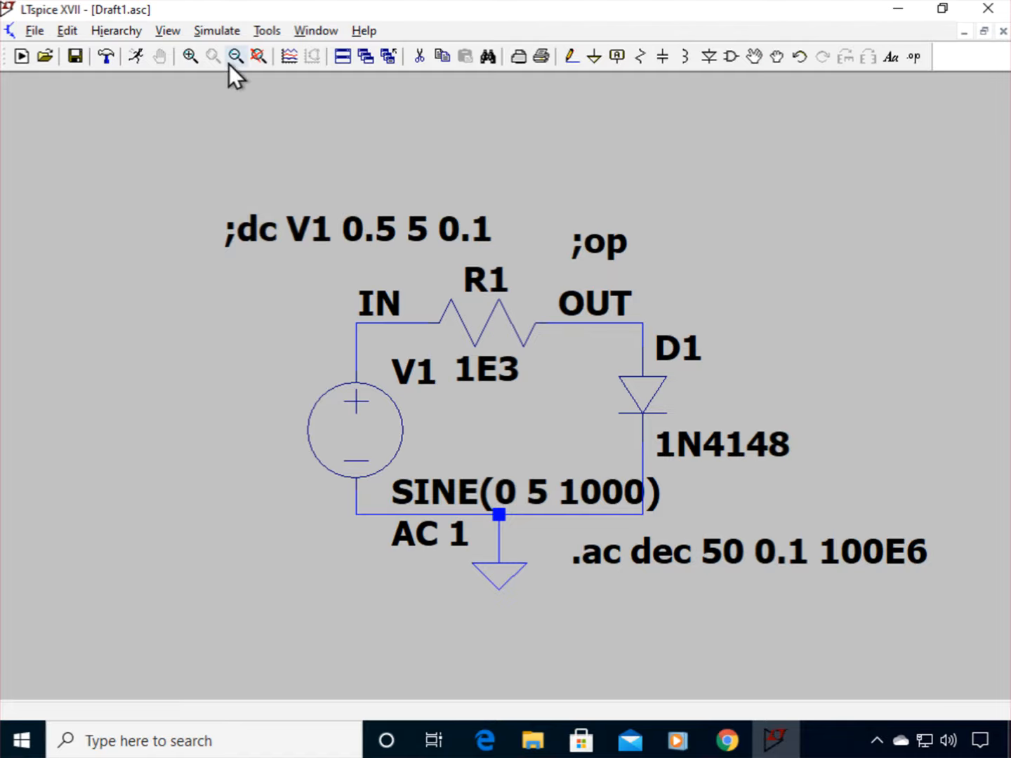
Step: Replace the AC analysis with a transient simulation .tran 10E-3 via Edit Simulation Command
left_click(216, 31)
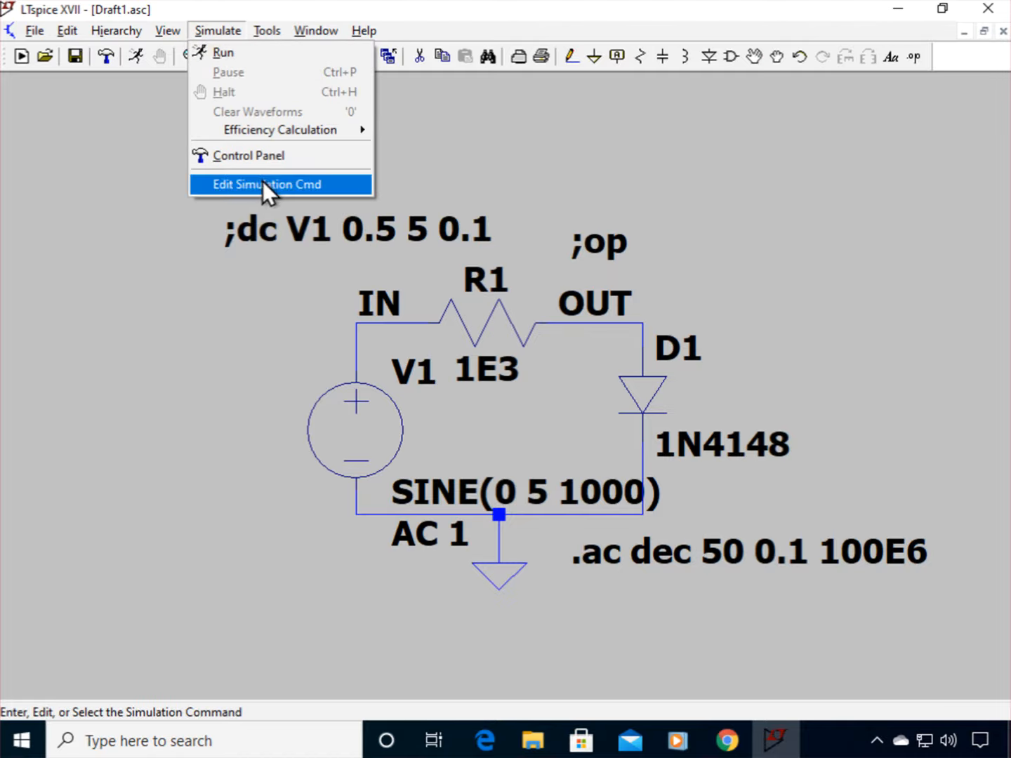
left_click(266, 184)
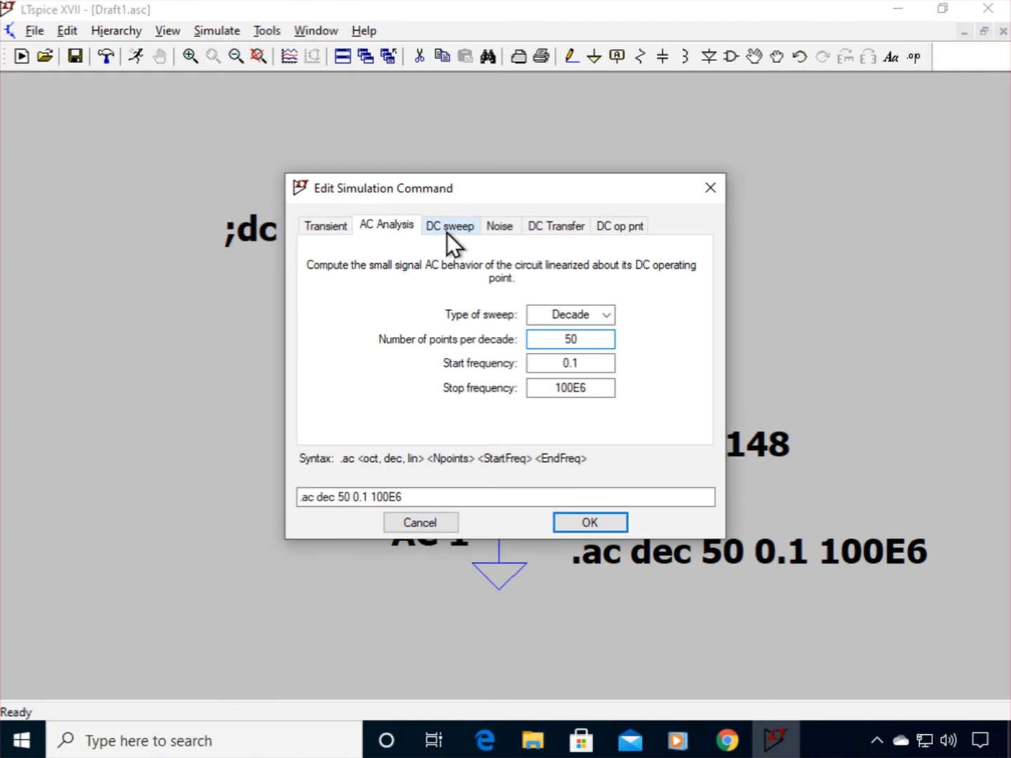
left_click(325, 225)
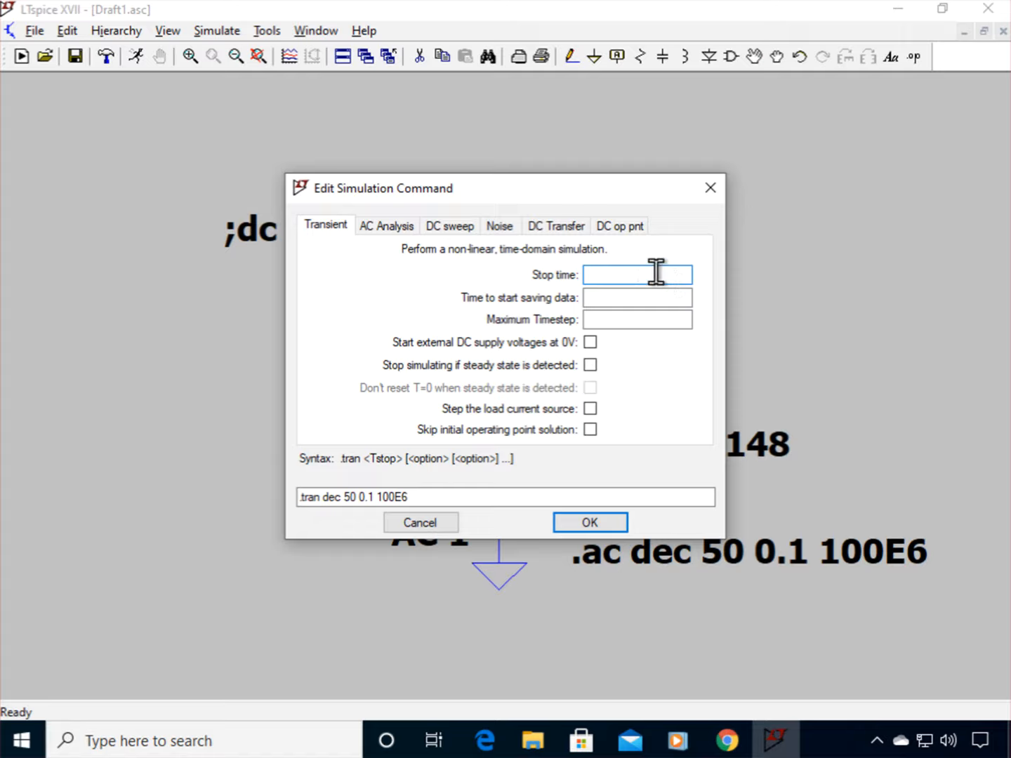
left_click(638, 276)
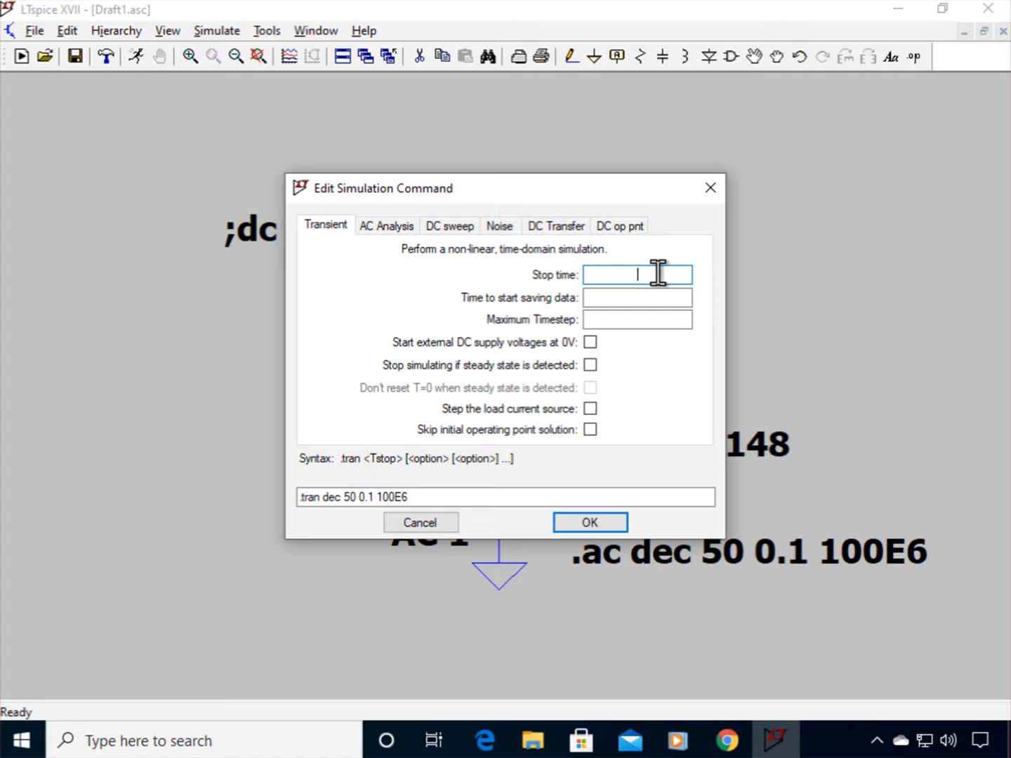
type("10E-3")
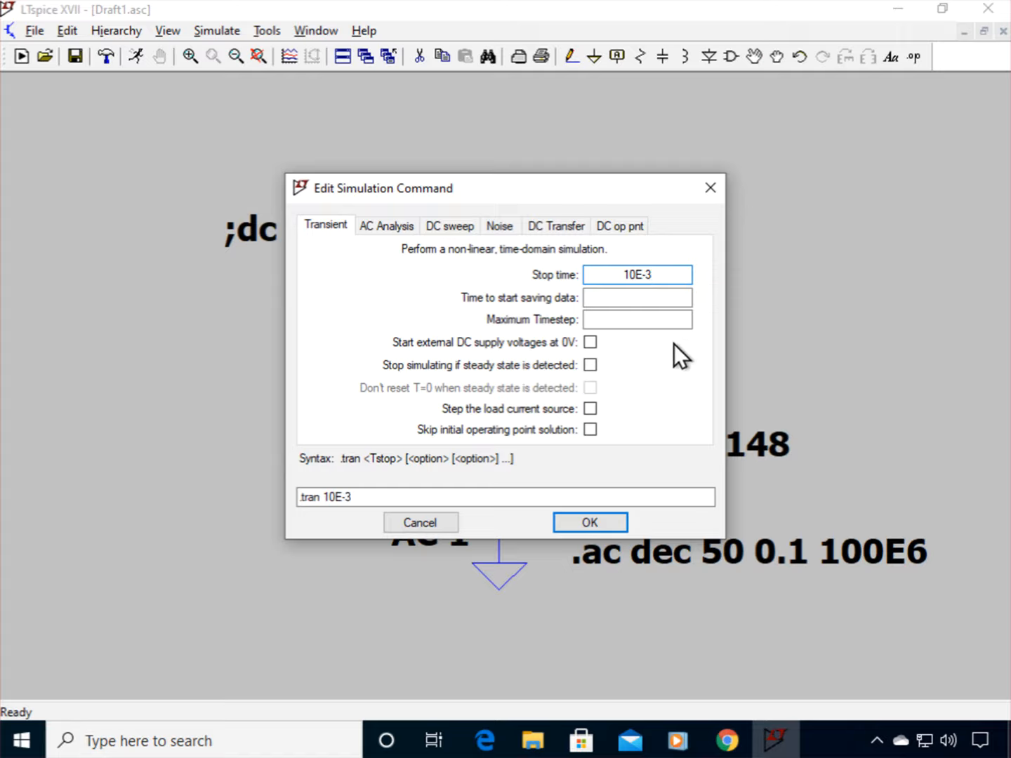
mouse_move(635, 336)
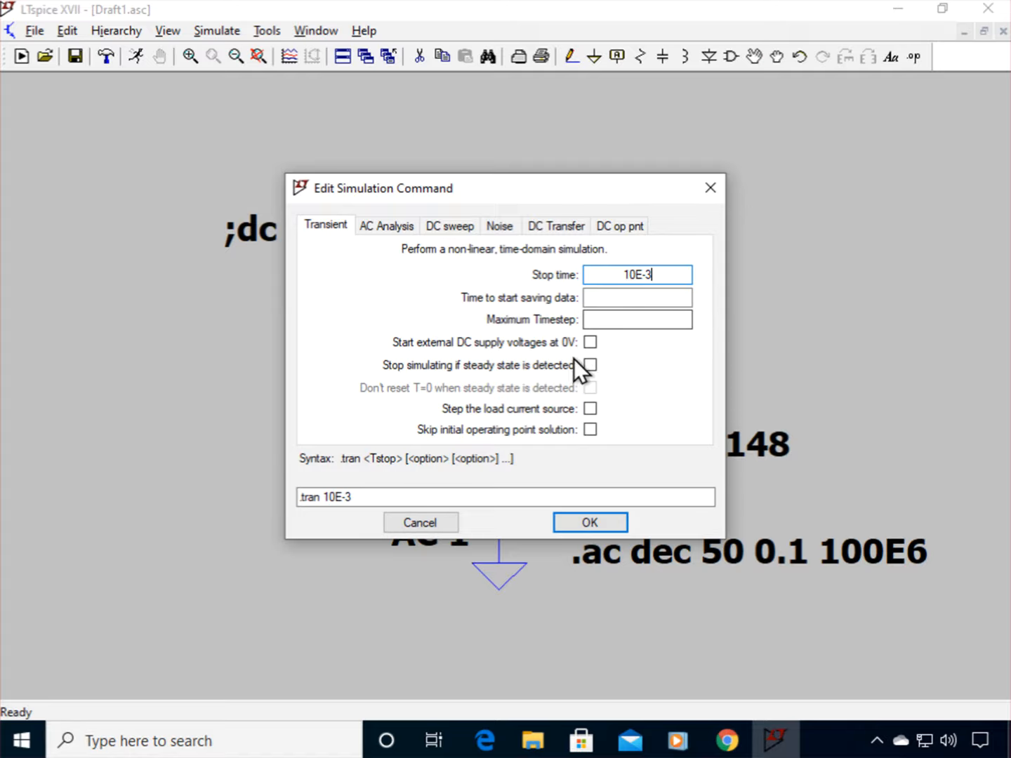
mouse_move(486, 342)
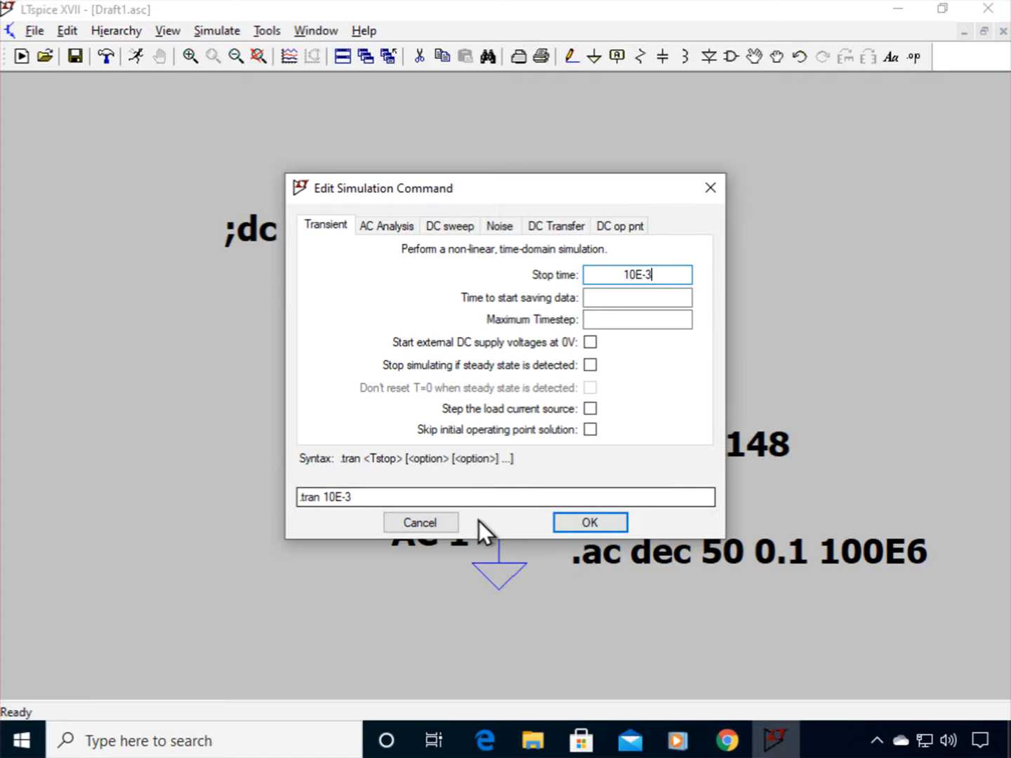
left_click(590, 522)
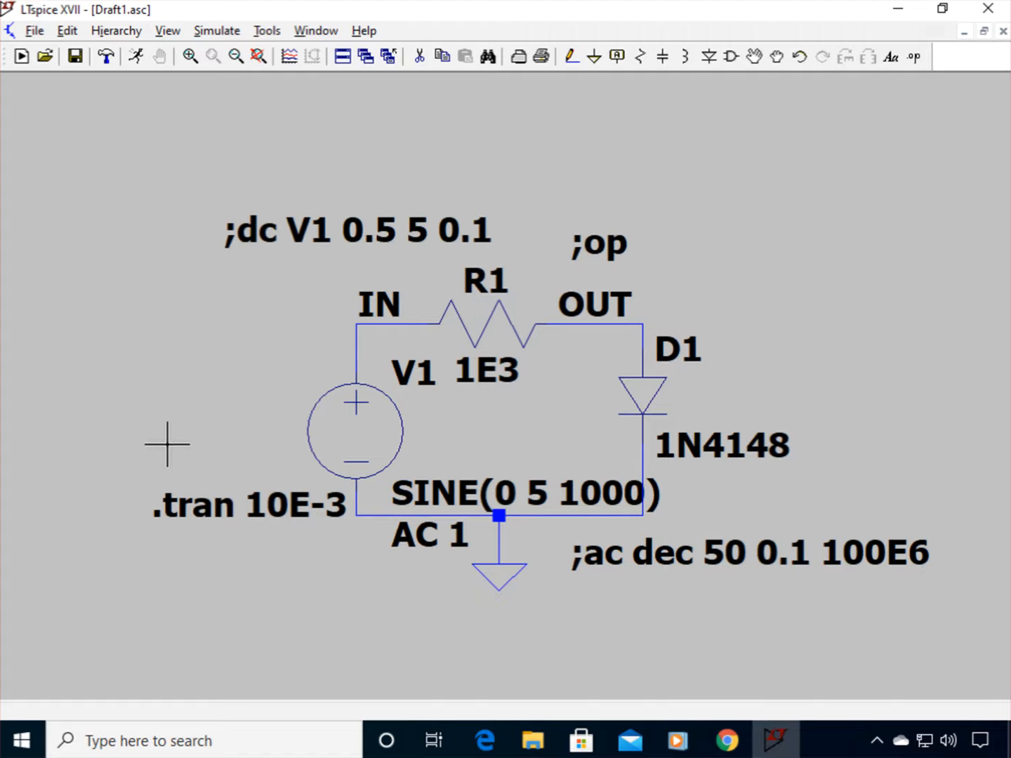
mouse_move(606, 555)
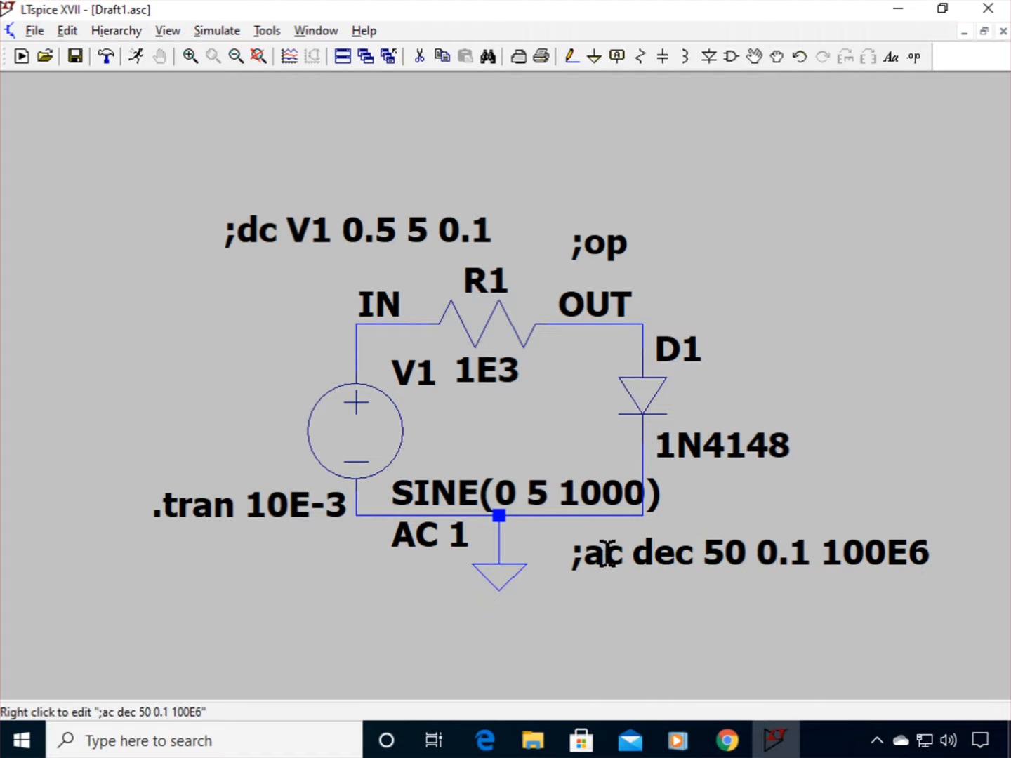
mouse_move(307, 545)
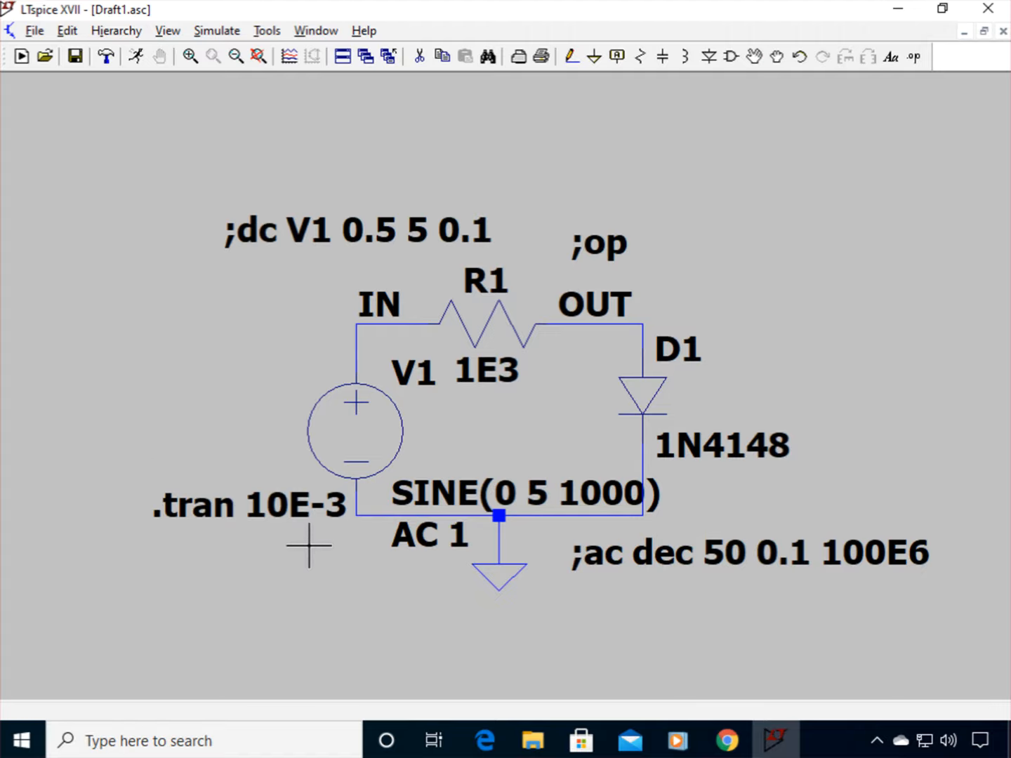
mouse_move(534, 536)
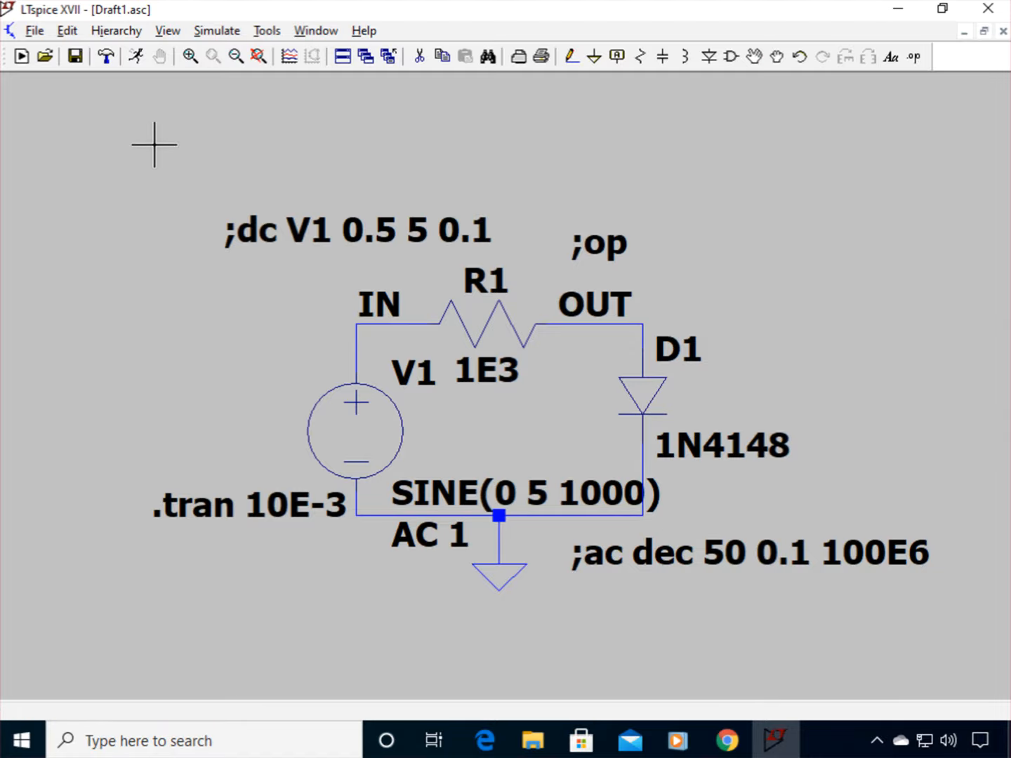
mouse_move(137, 56)
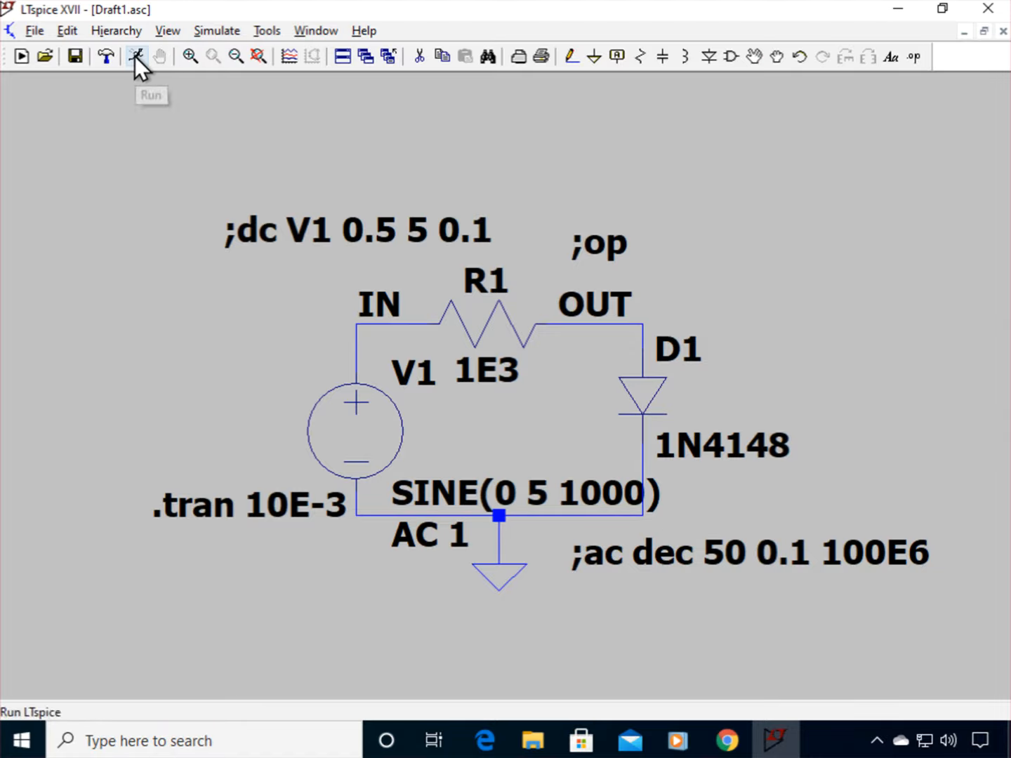
Step: Run the transient simulation and plot V(in) and the clipped V(out) node voltages
left_click(136, 56)
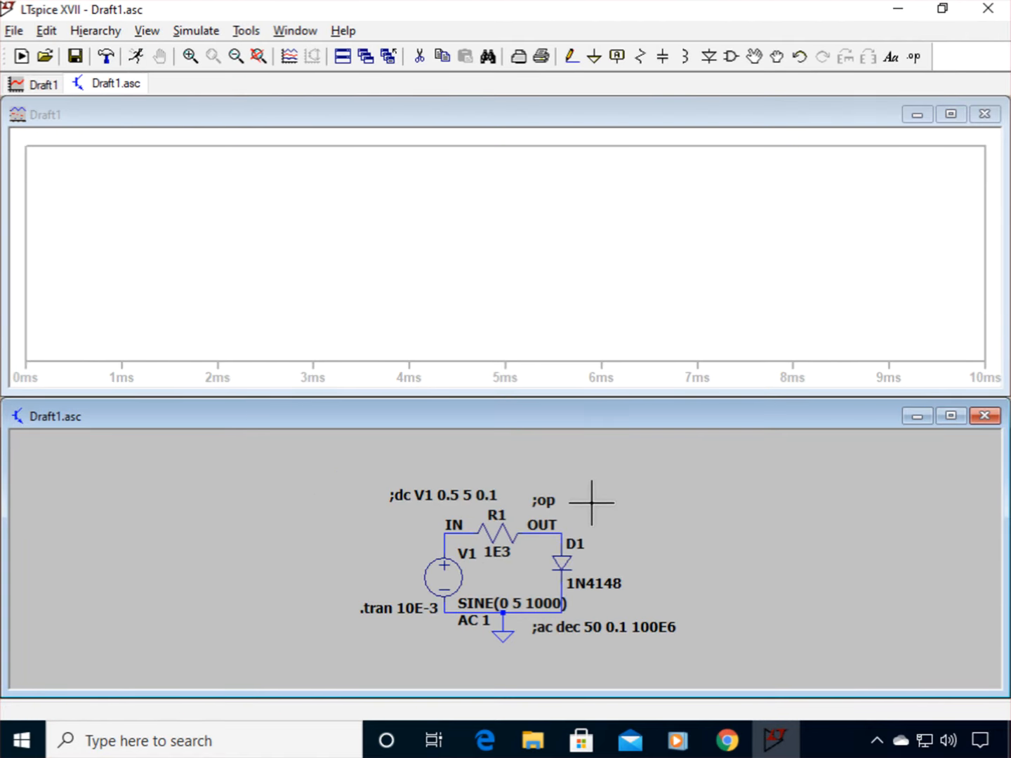
mouse_move(481, 522)
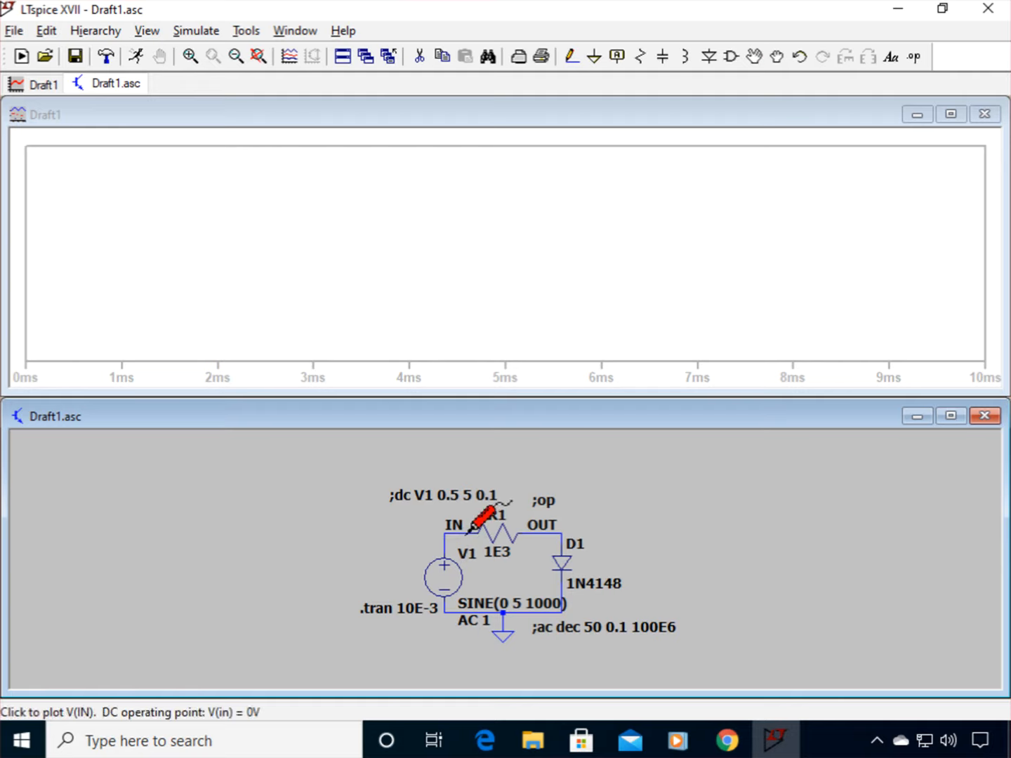
left_click(481, 526)
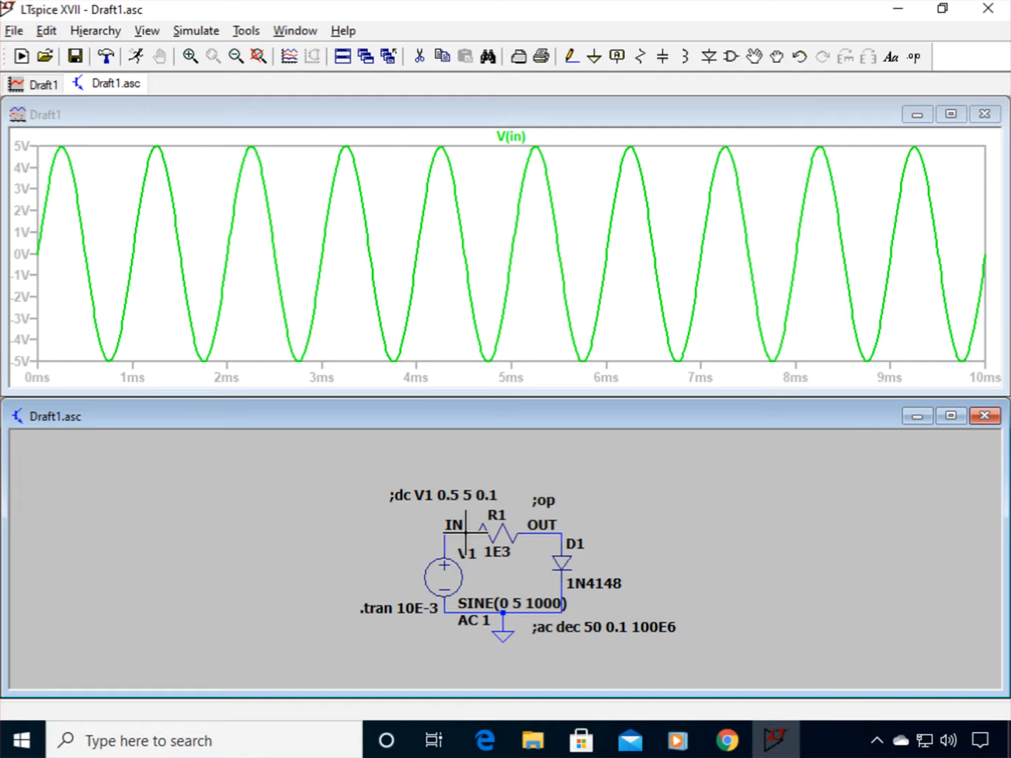
mouse_move(312, 228)
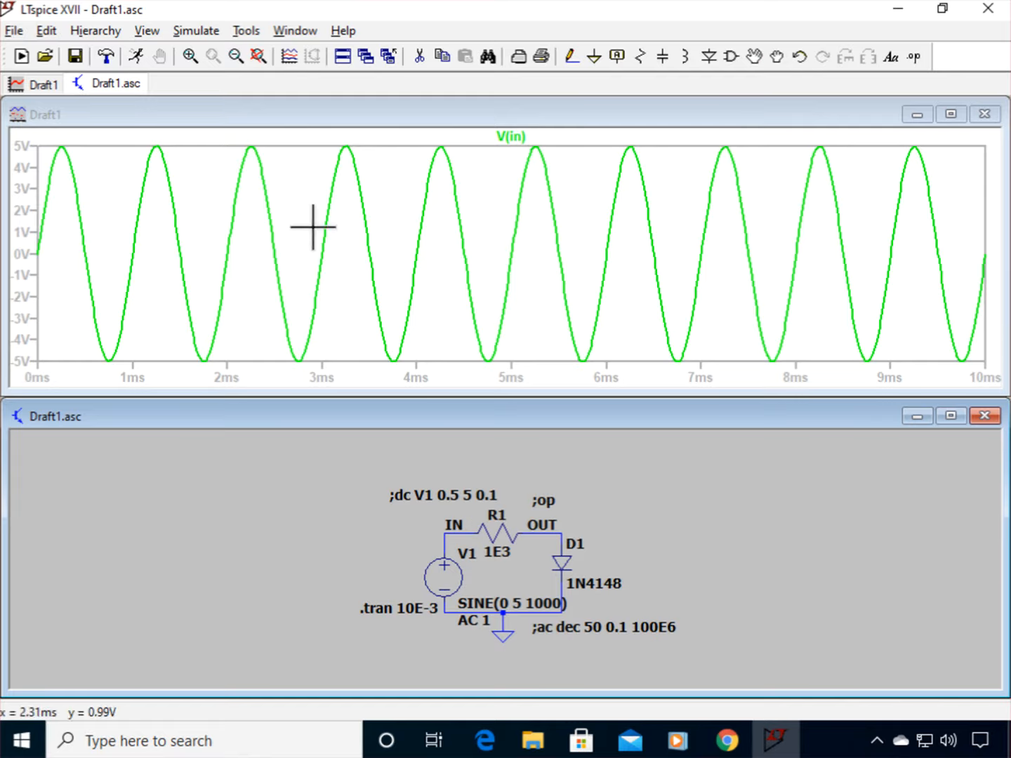
mouse_move(115, 320)
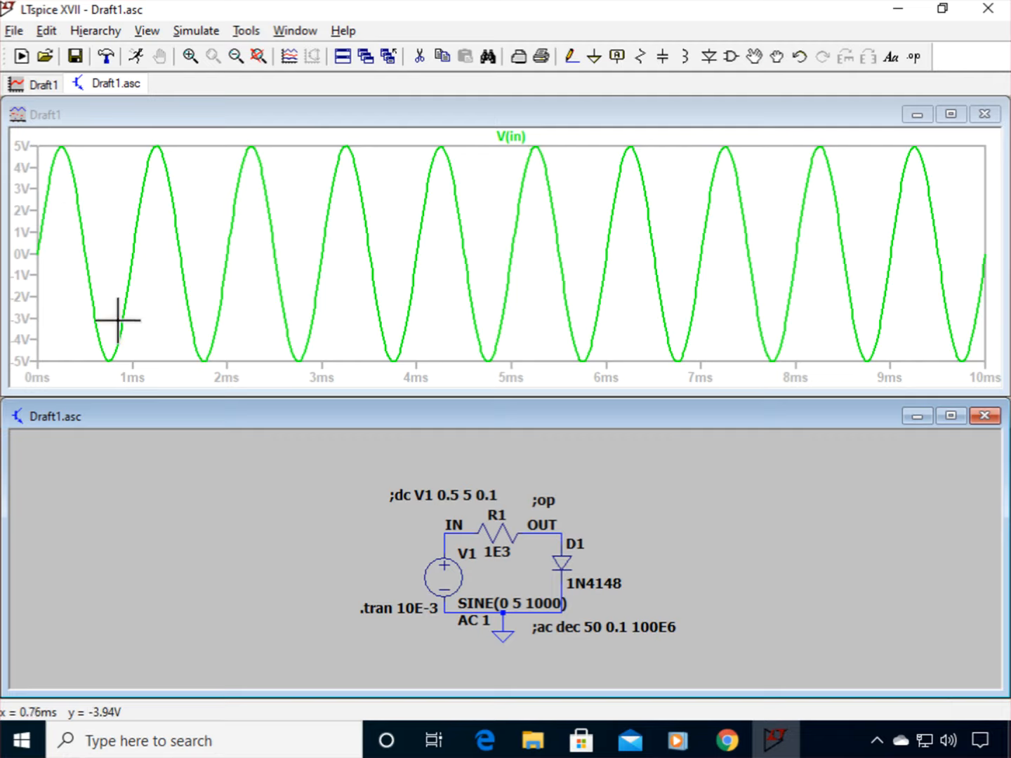
mouse_move(157, 216)
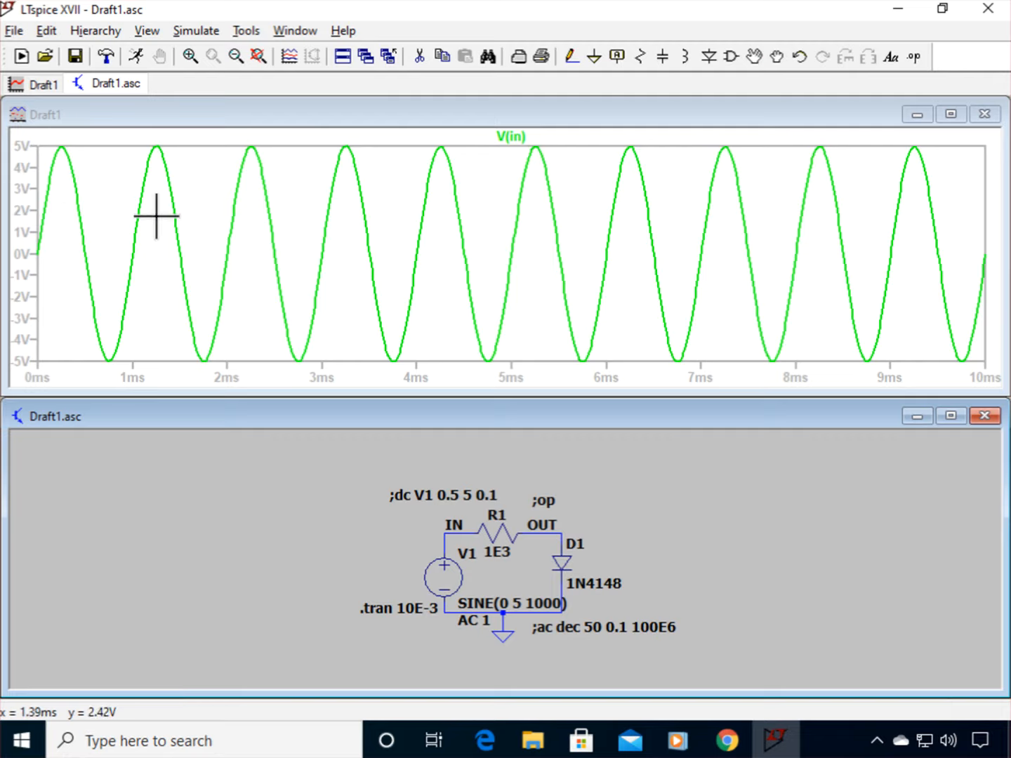
mouse_move(274, 505)
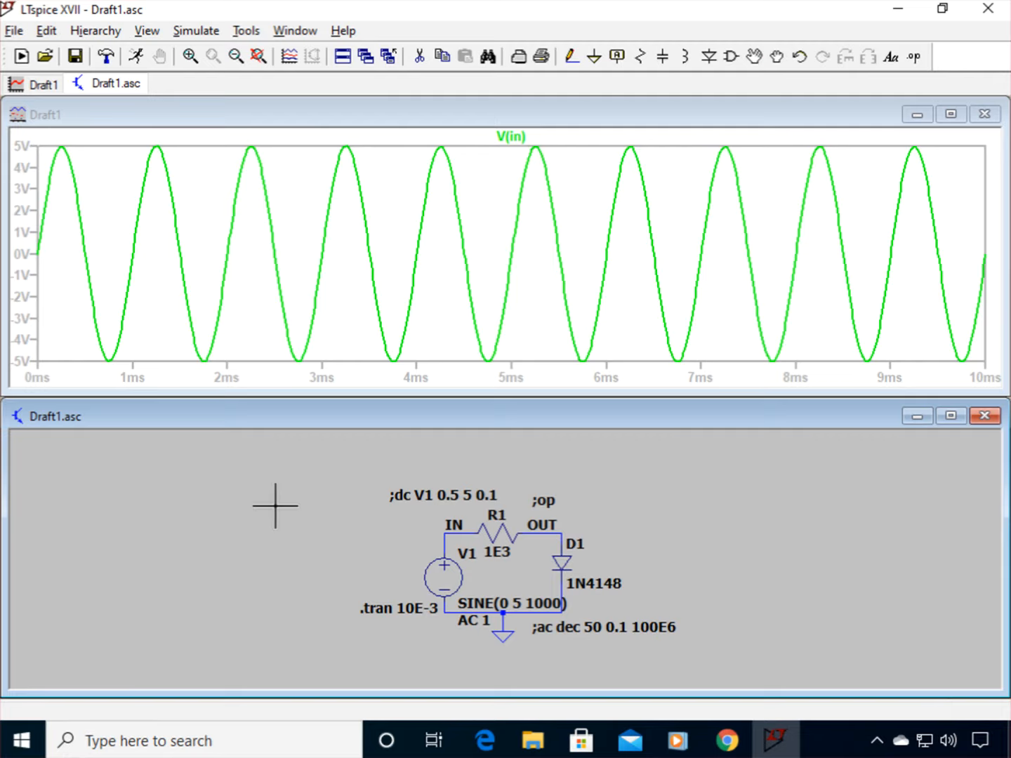
mouse_move(587, 513)
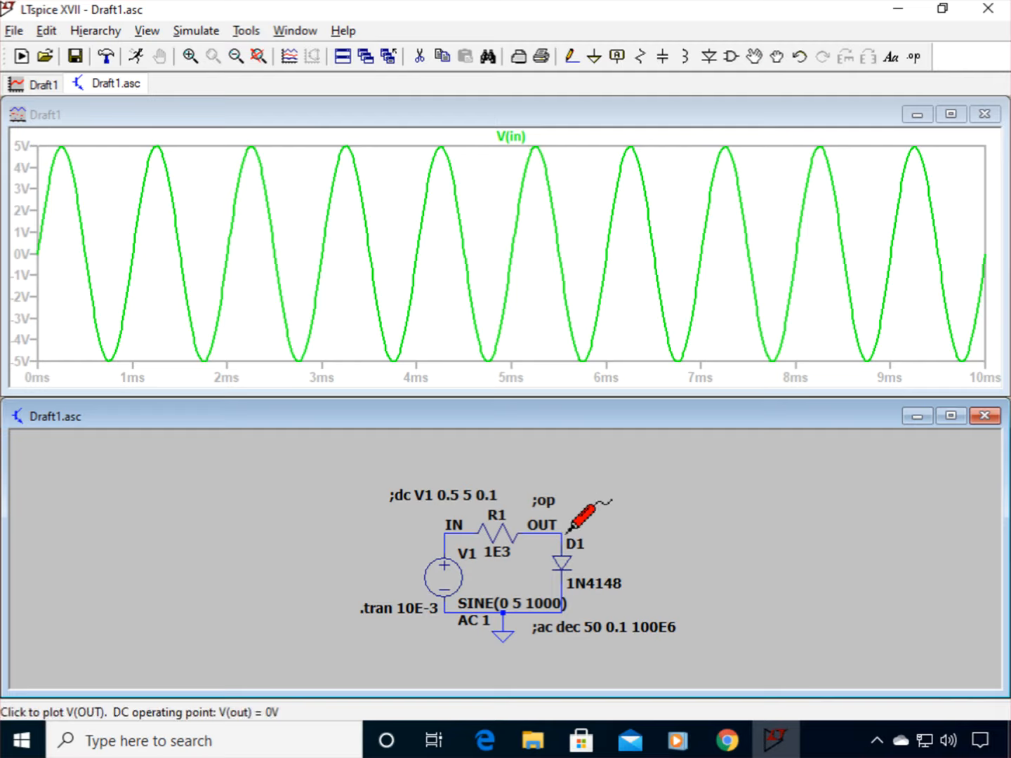
left_click(562, 548)
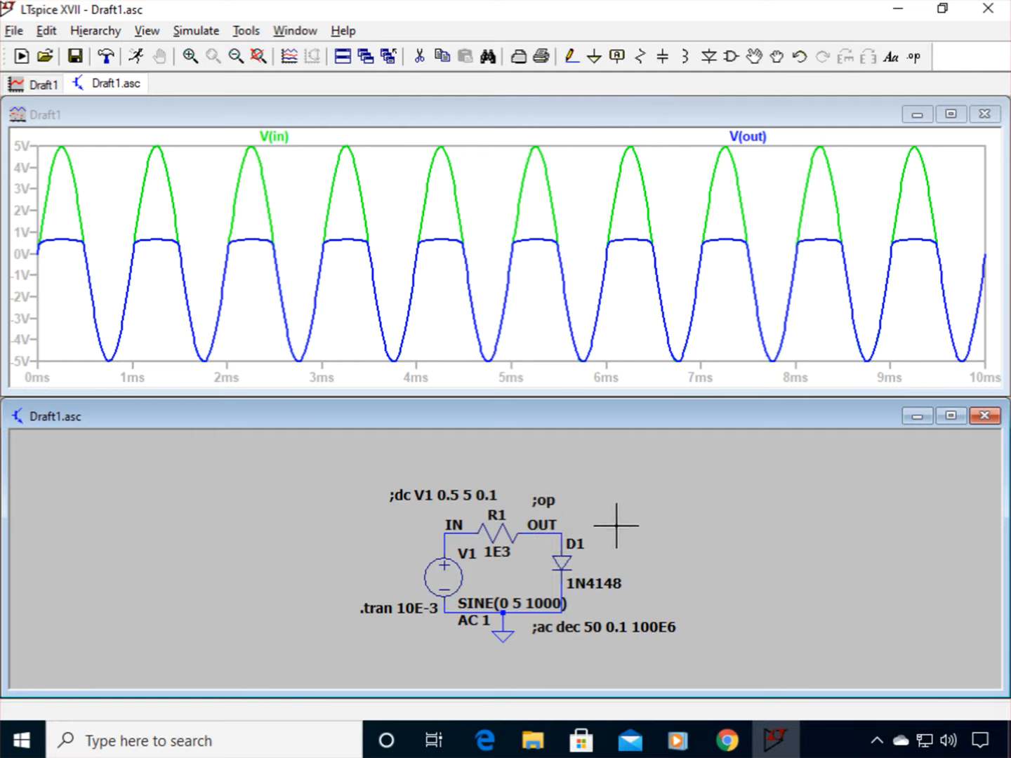
mouse_move(718, 314)
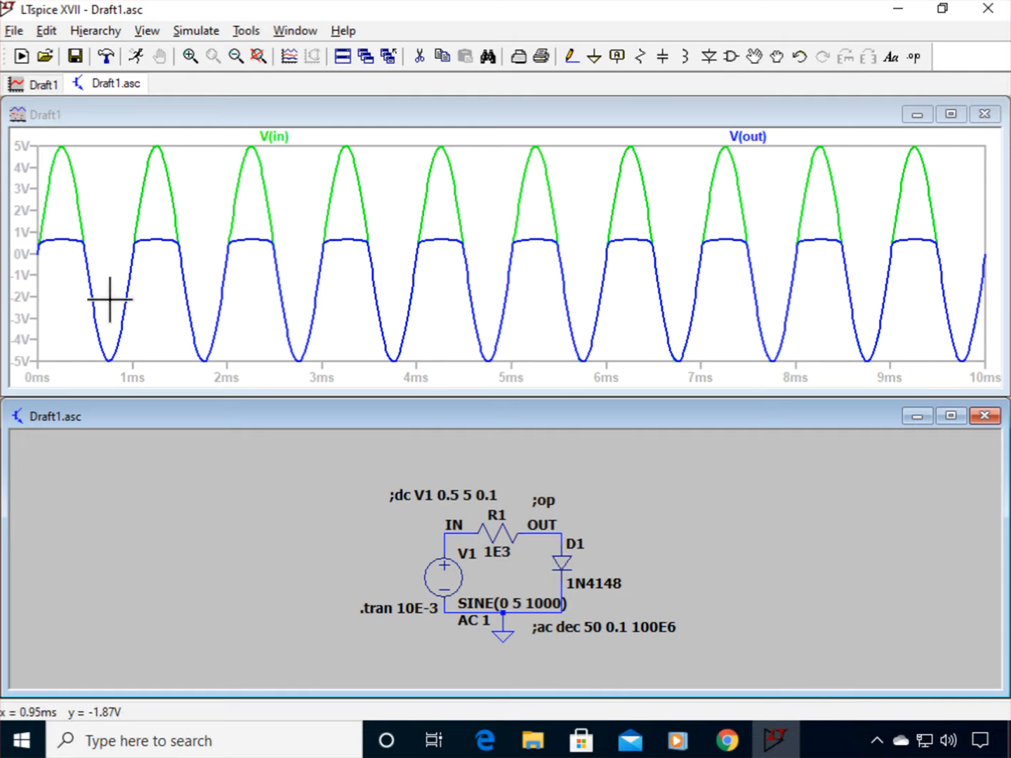
mouse_move(700, 495)
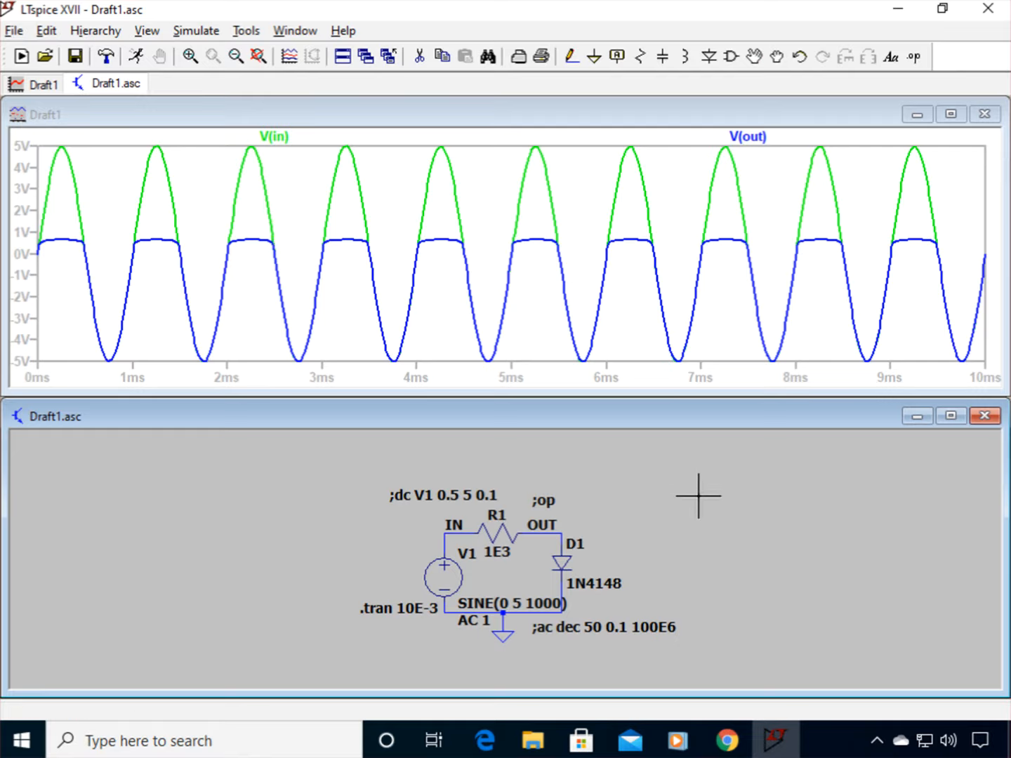
mouse_move(466, 287)
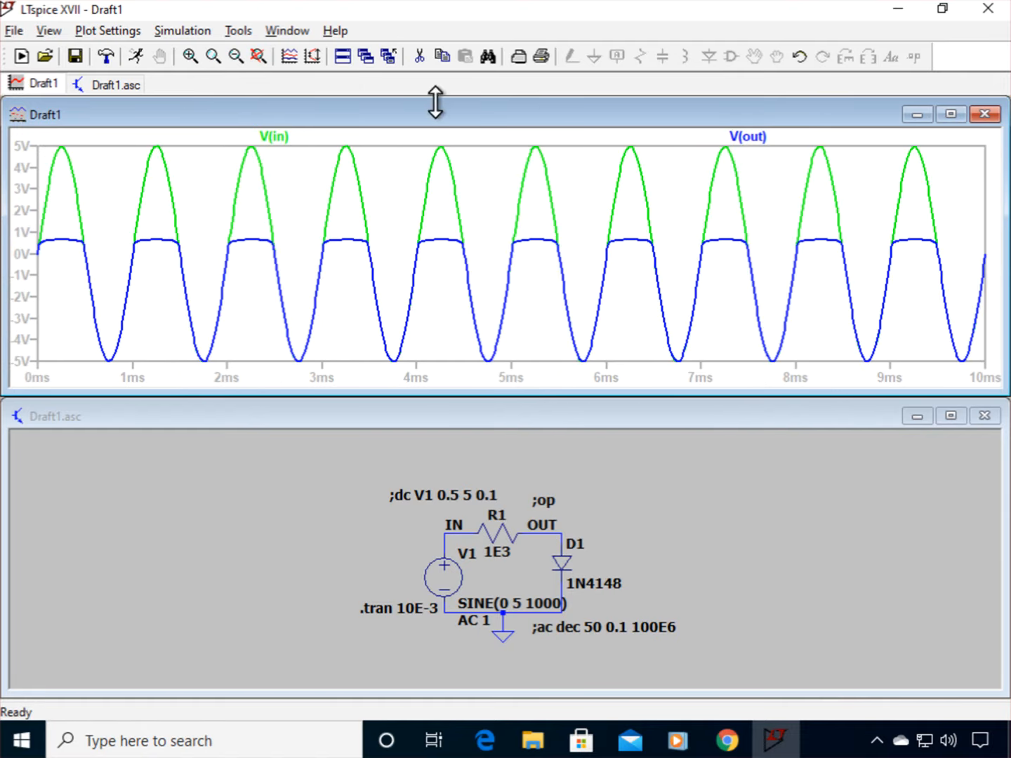
left_click(747, 136)
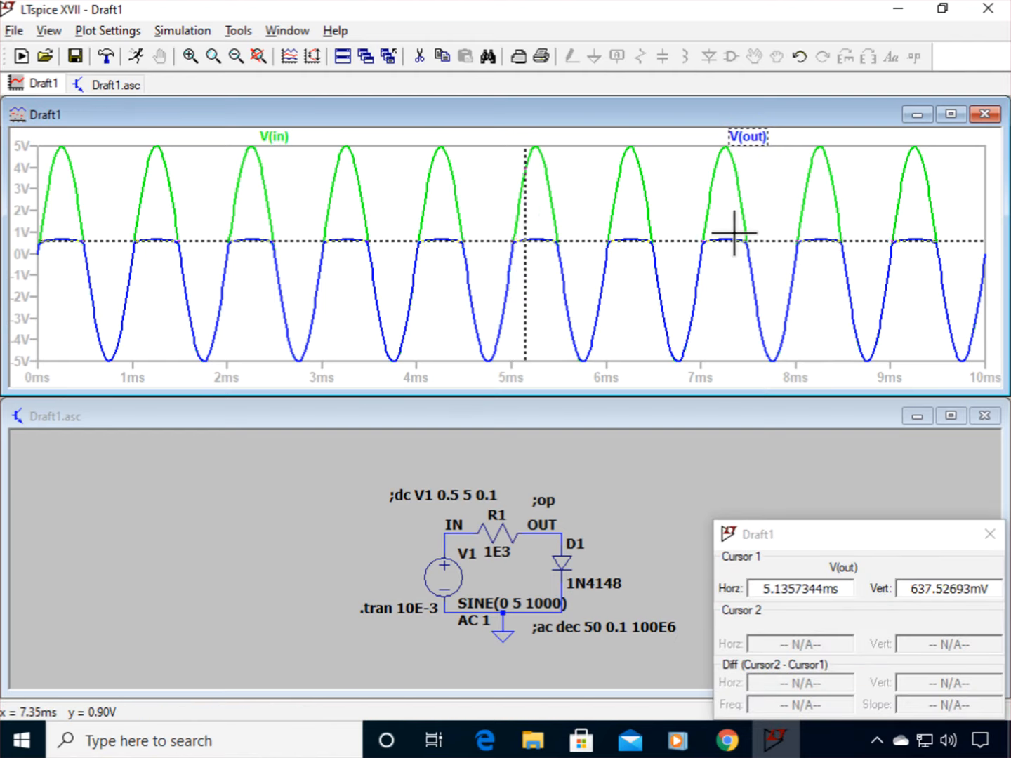
left_click_drag(525, 232, 555, 232)
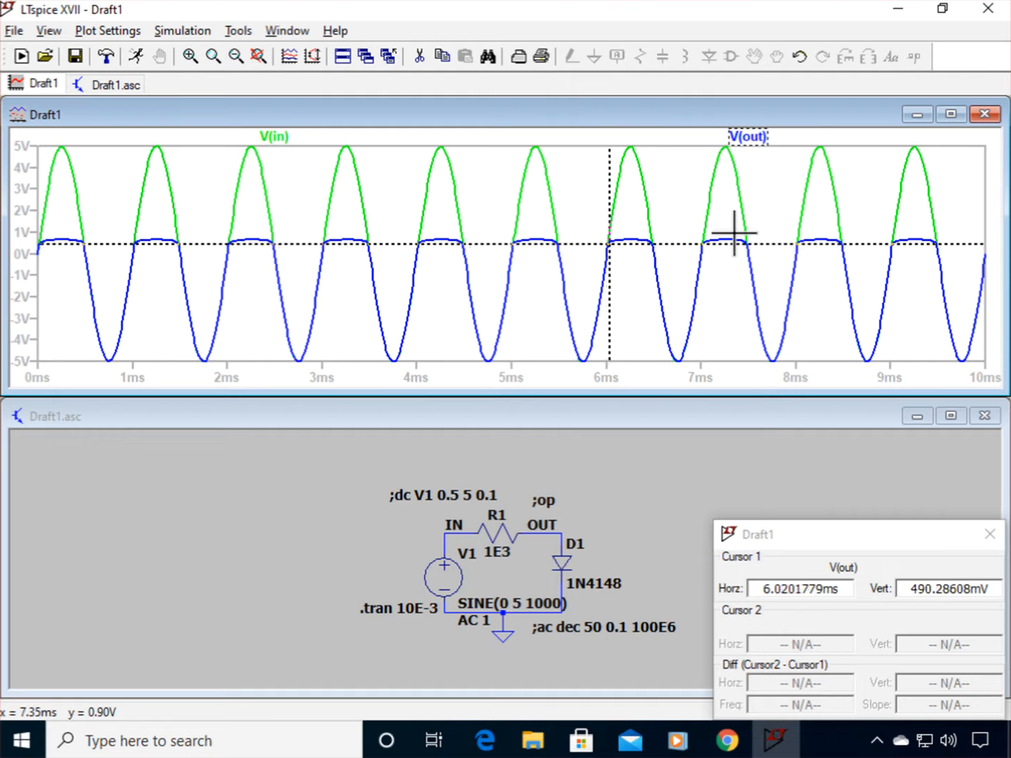
mouse_move(897, 169)
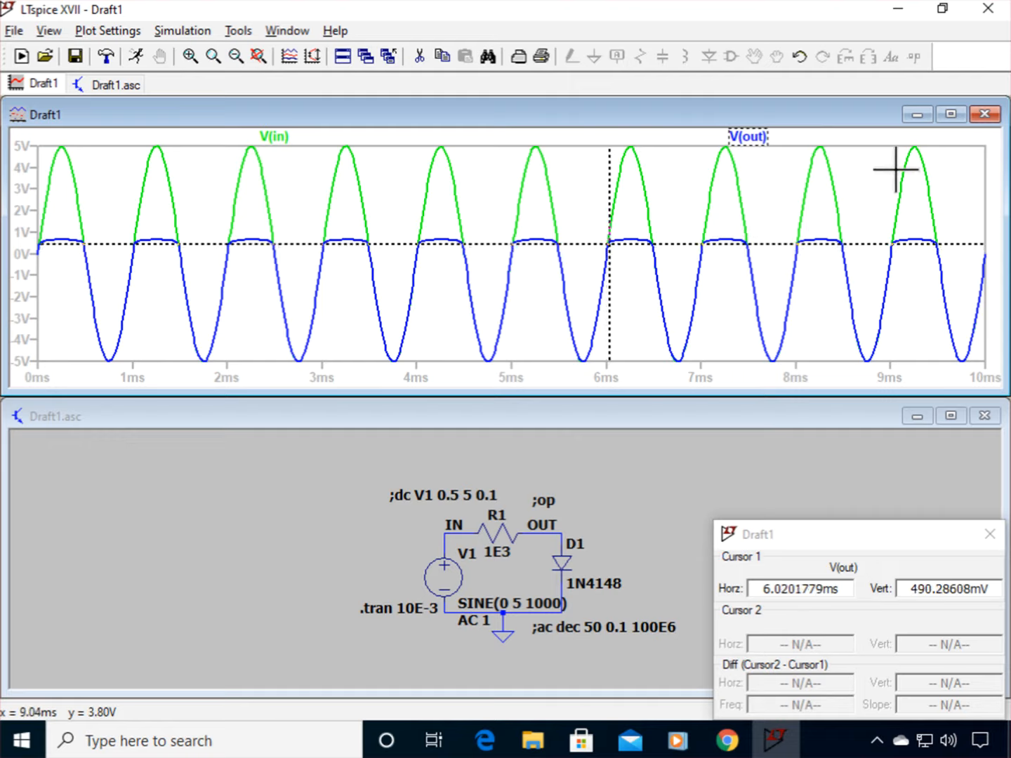
mouse_move(989, 534)
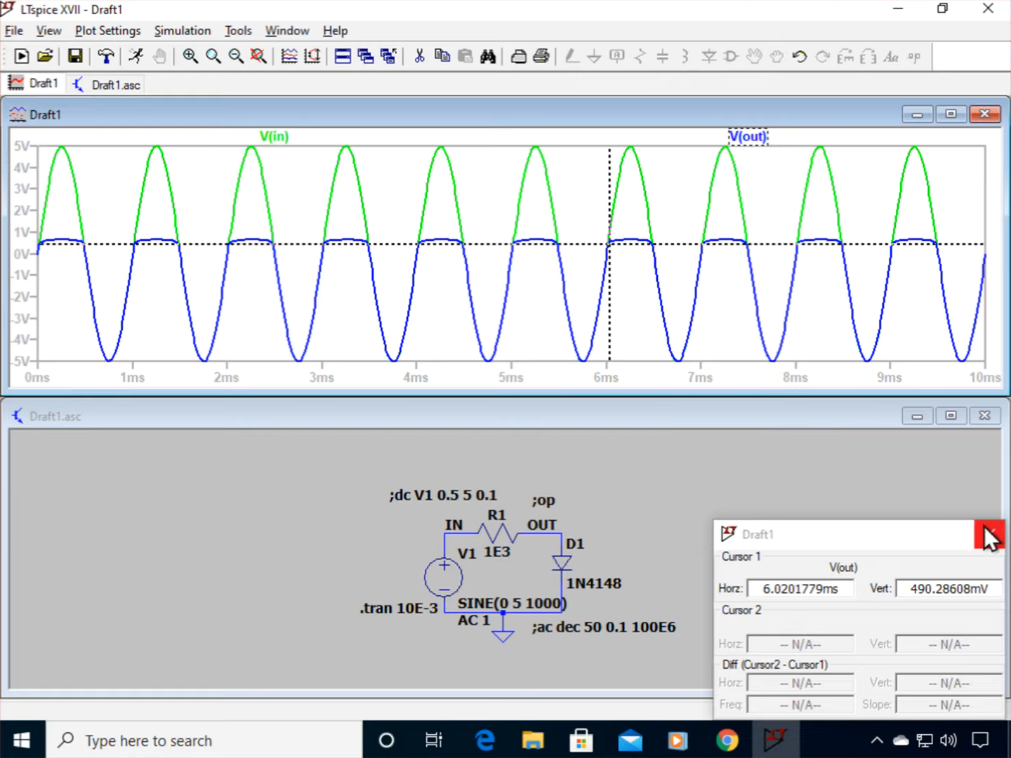
left_click(989, 534)
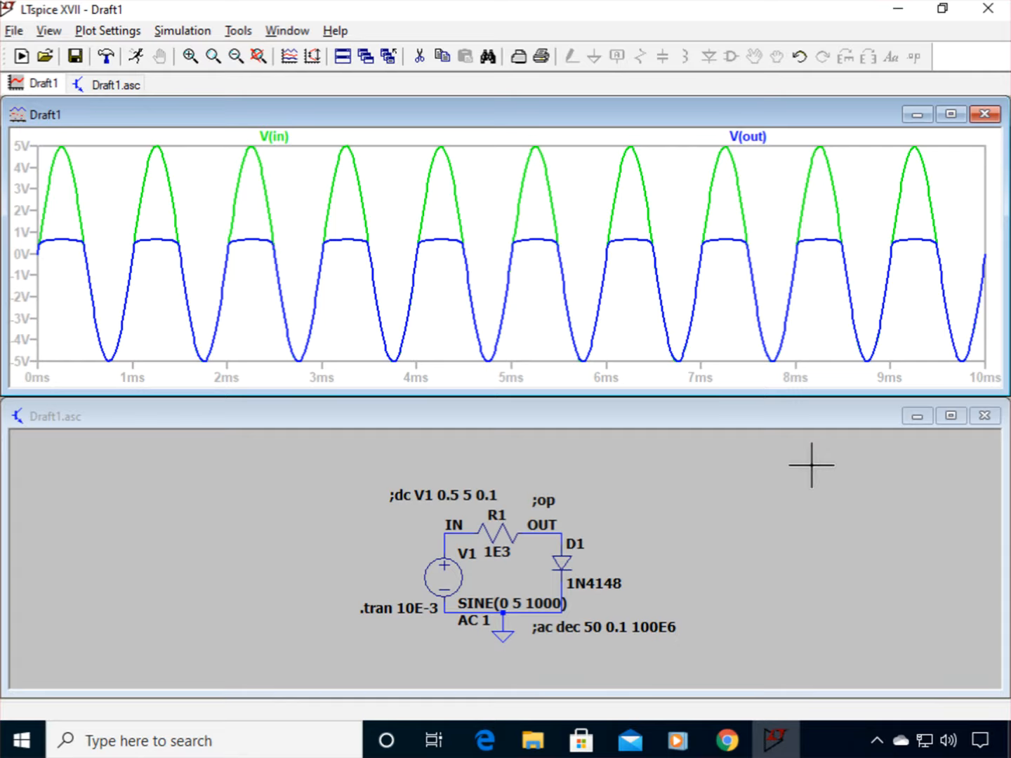
mouse_move(801, 429)
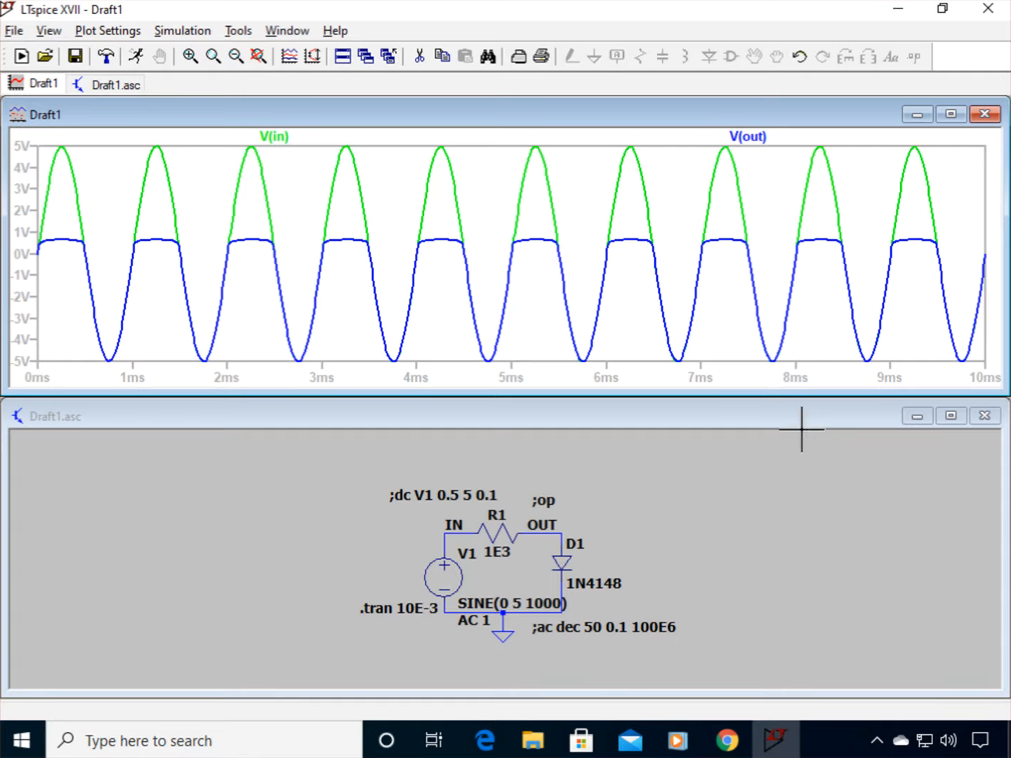
mouse_move(804, 471)
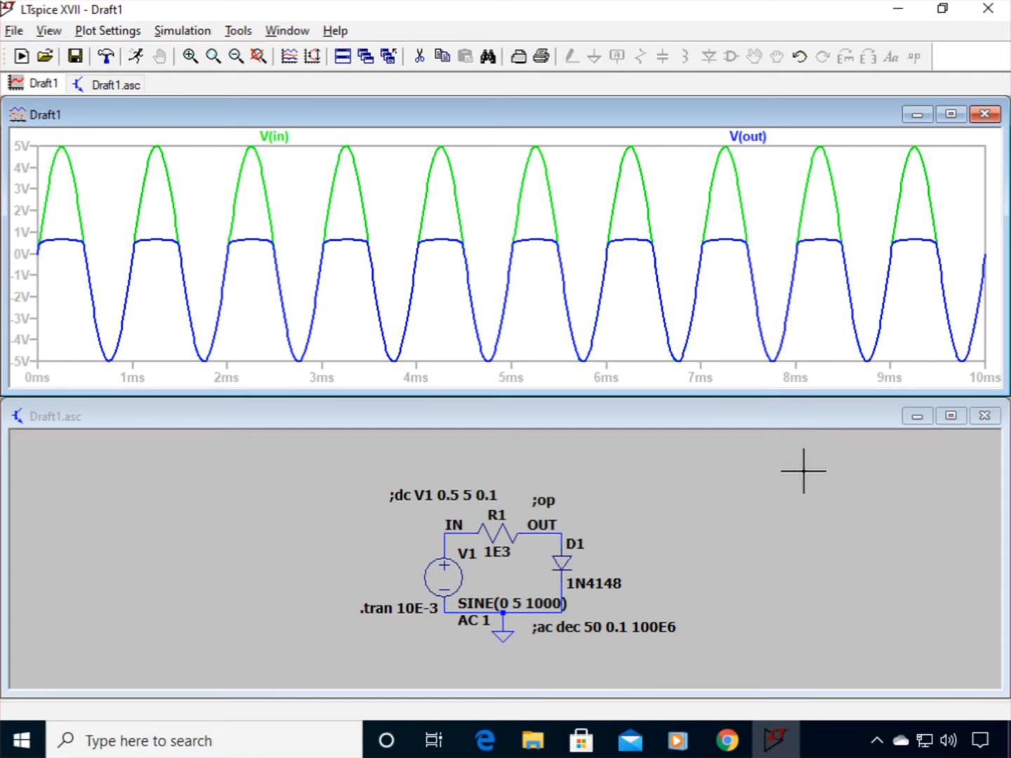